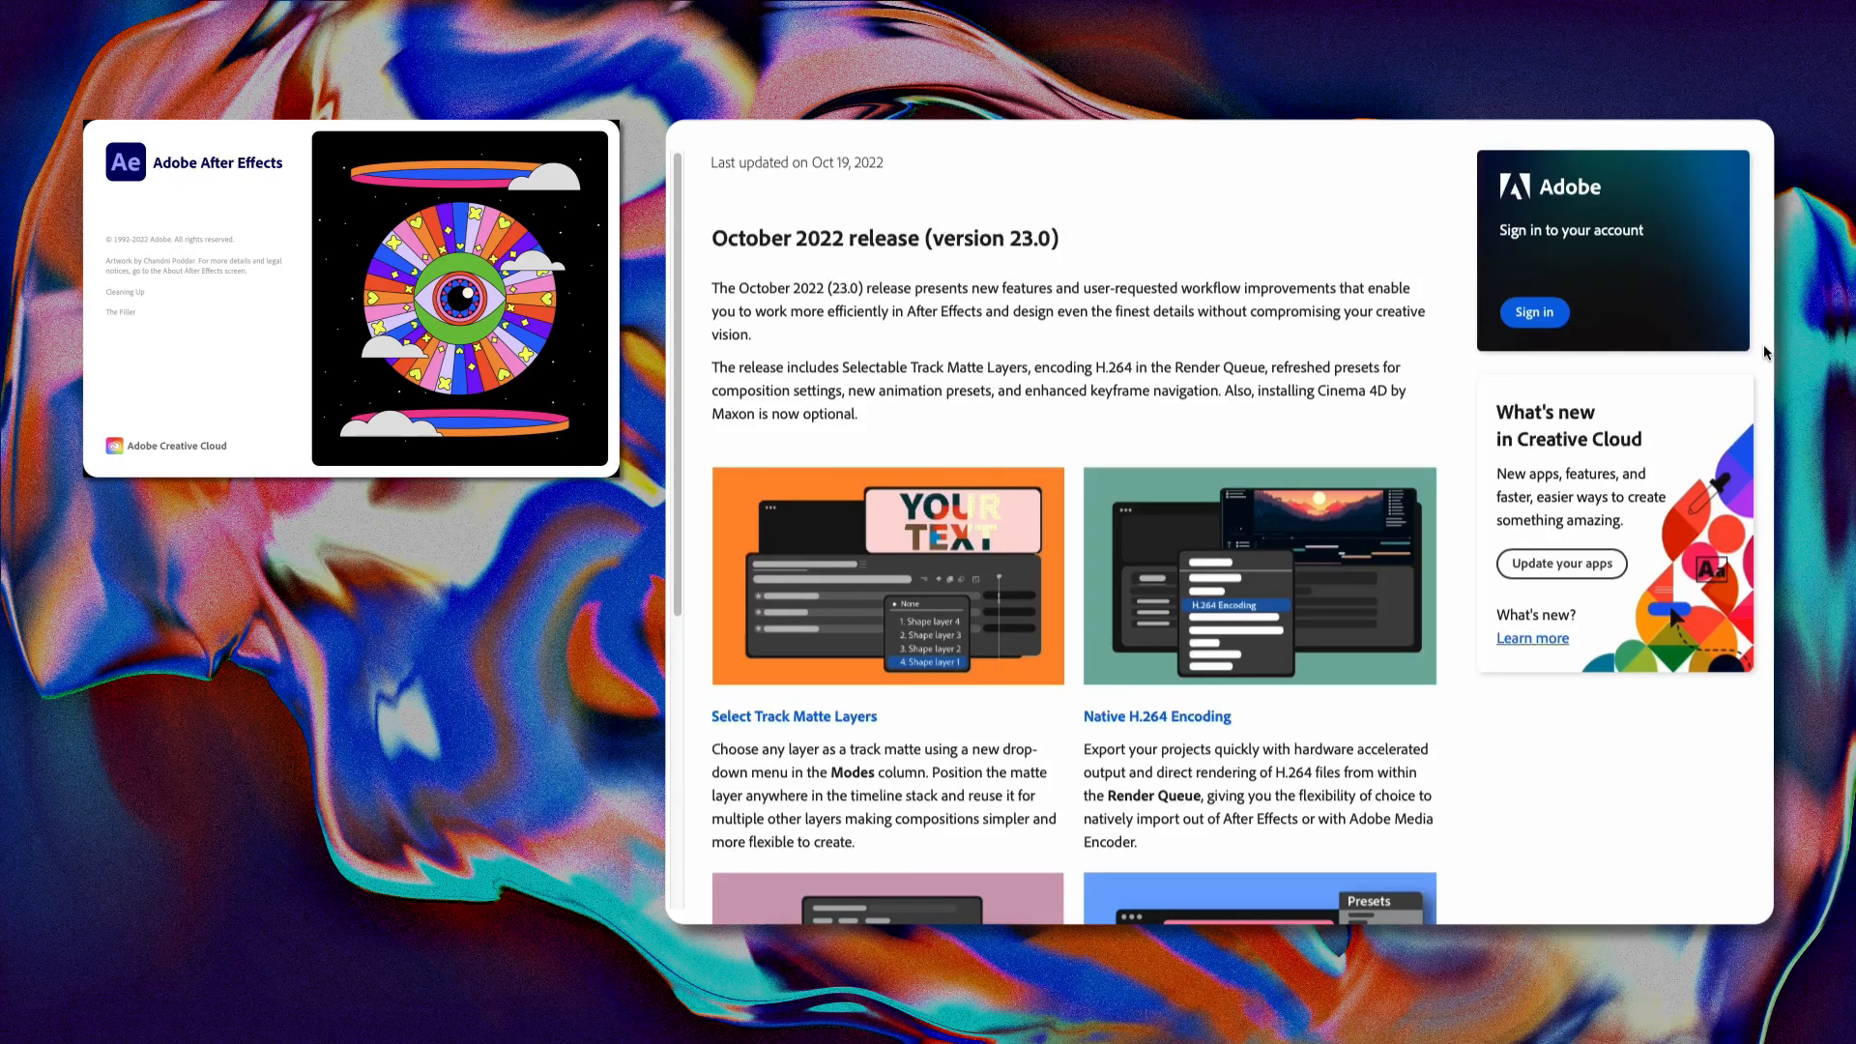
Step: Show Comp 2's preset list with the Social Media portrait, landscape and square sizes
scroll(down, 3)
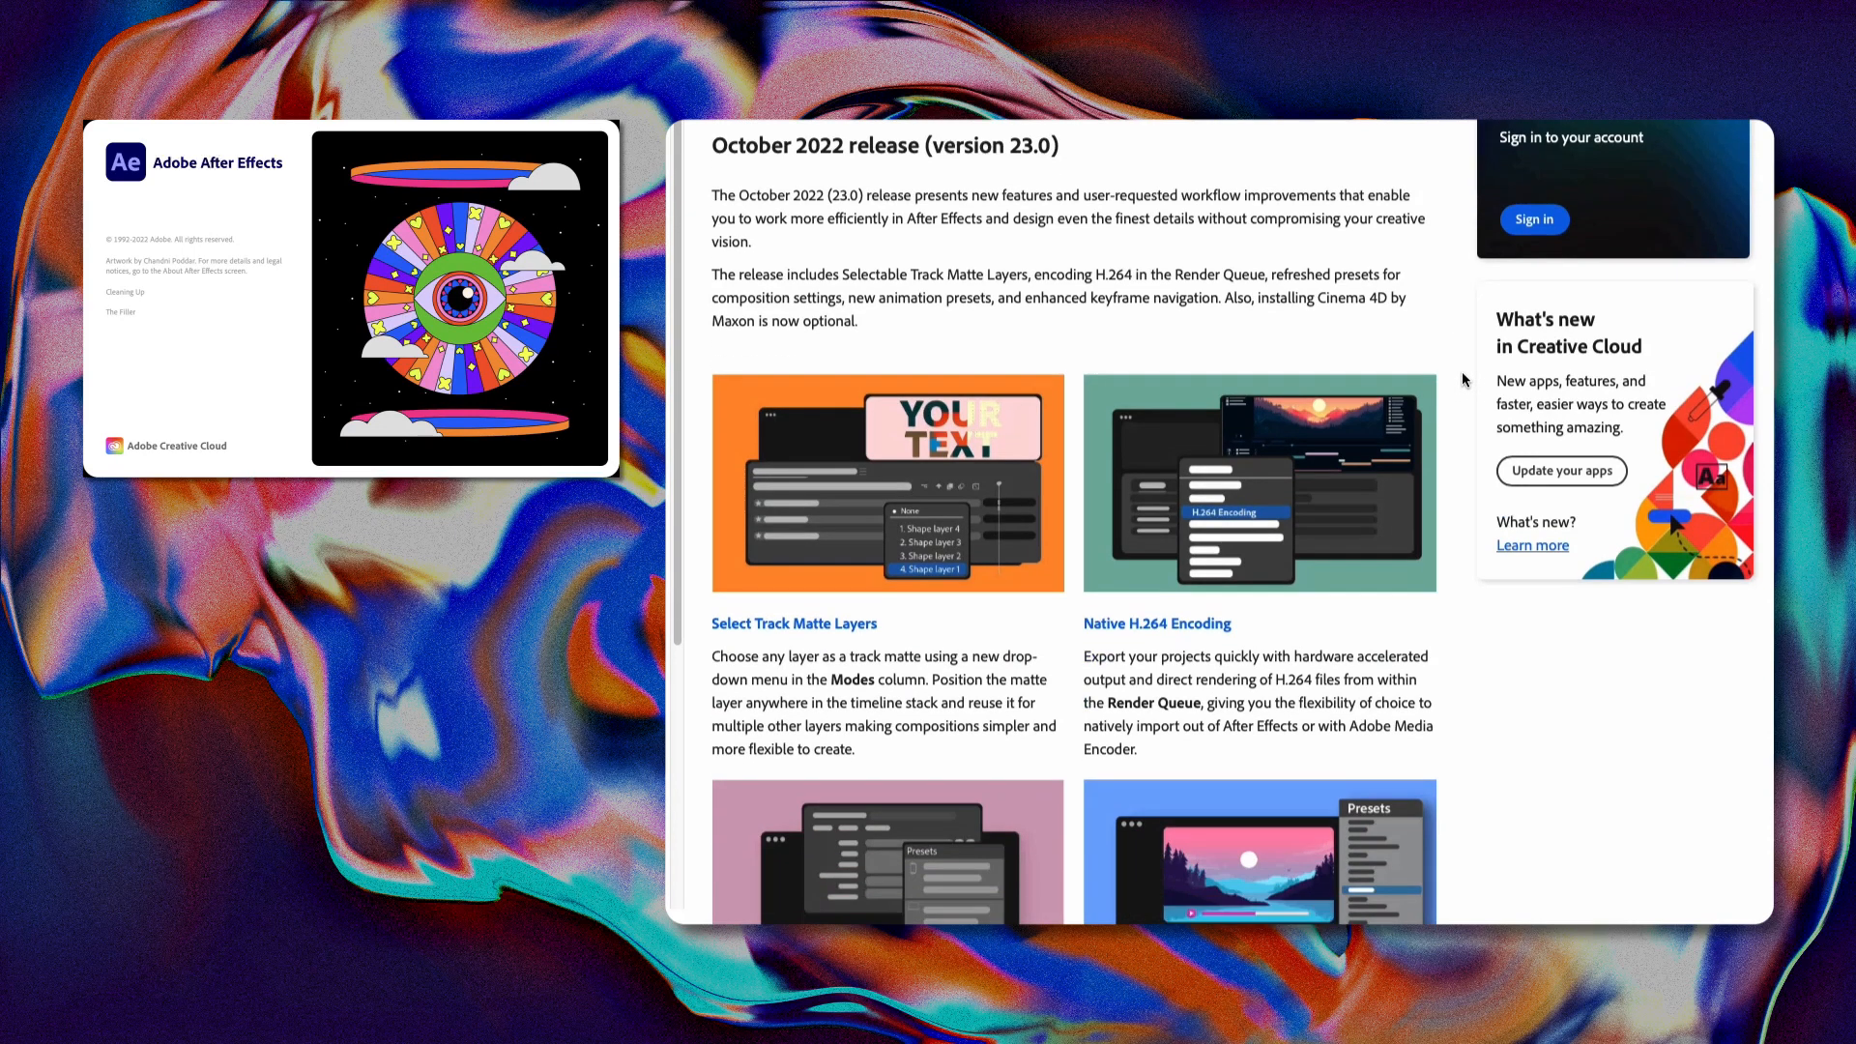
scroll(down, 3)
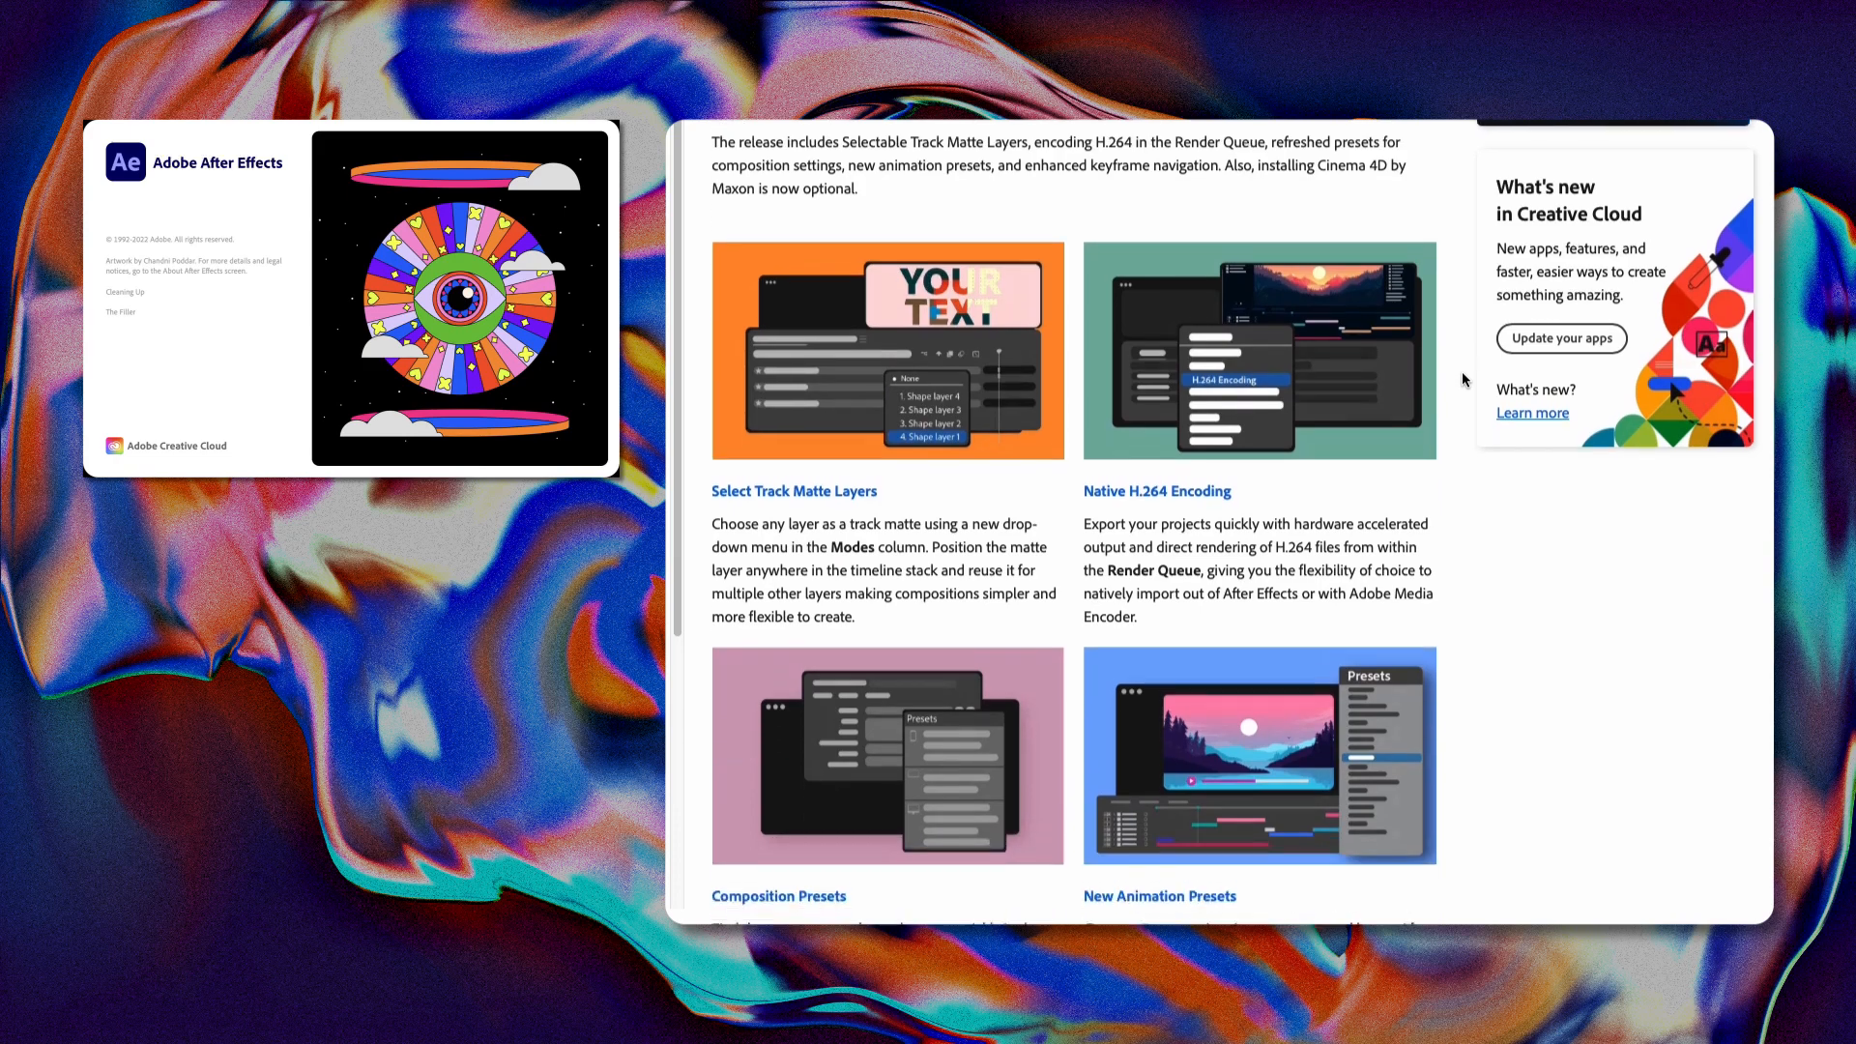
scroll(down, 3)
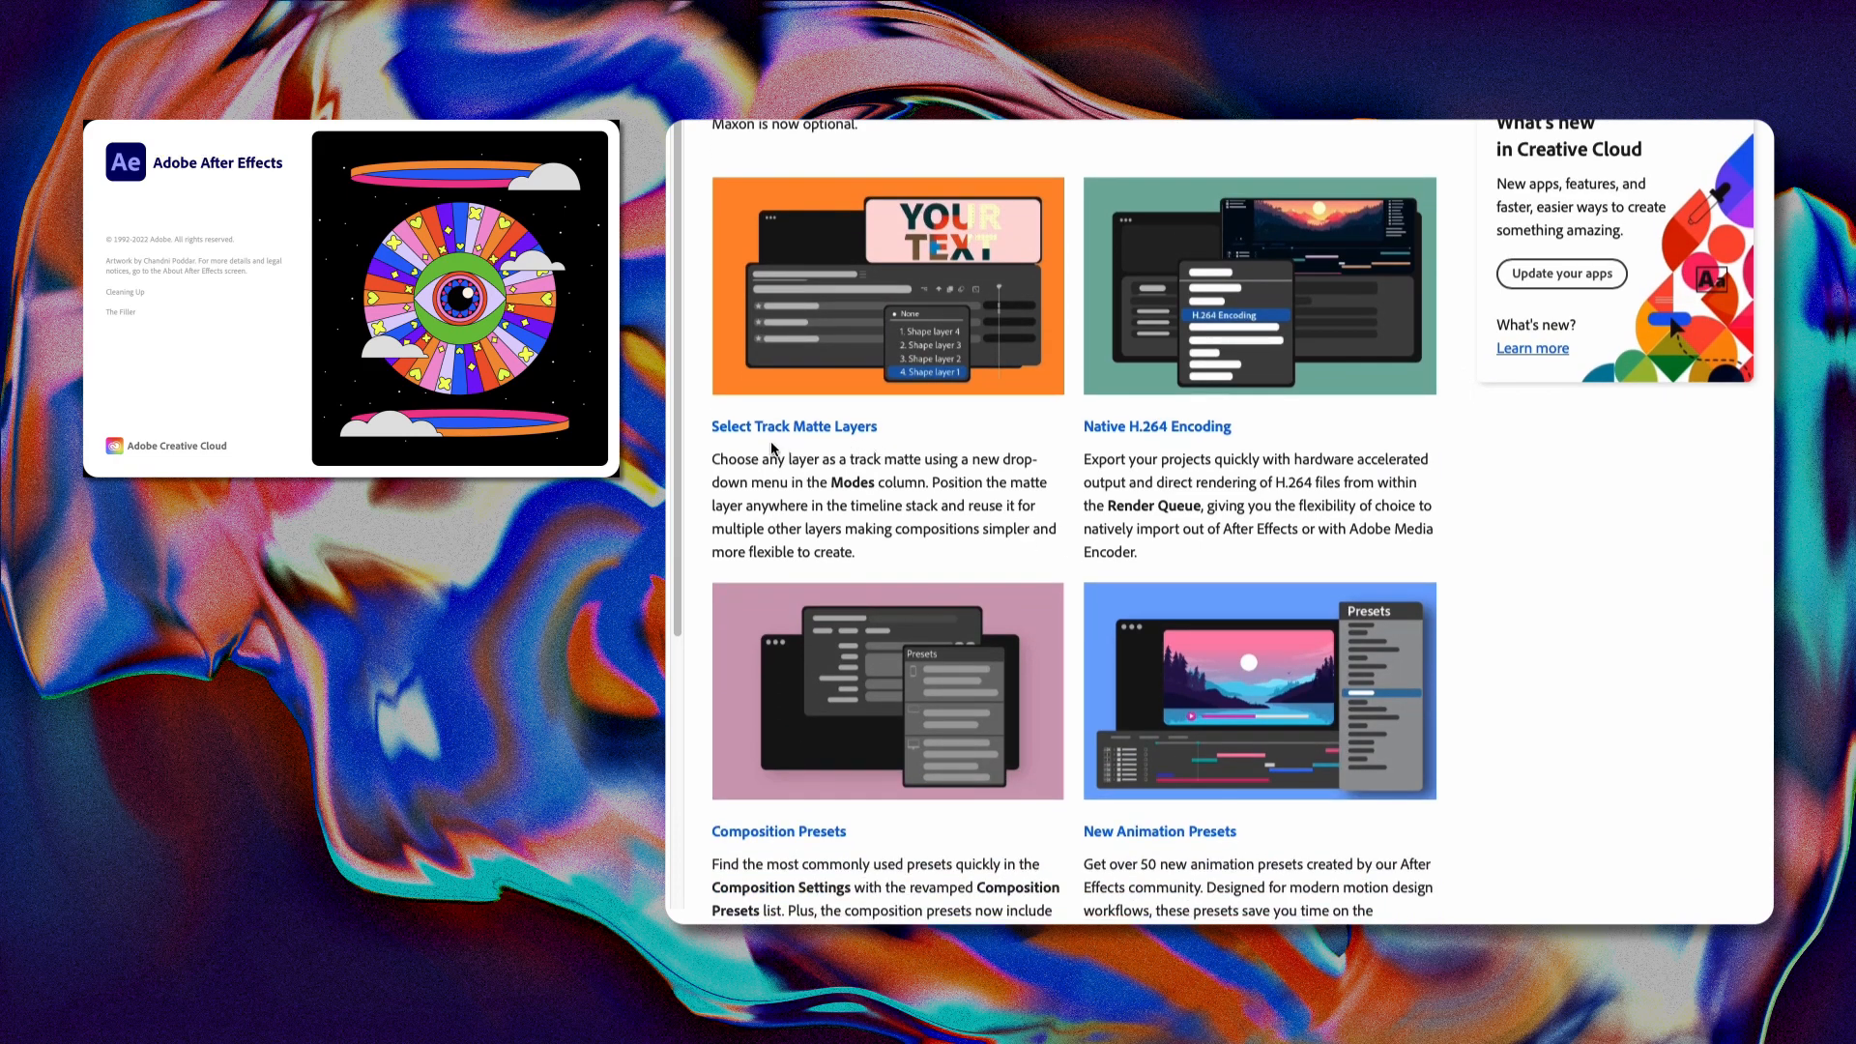
mouse_move(1362, 423)
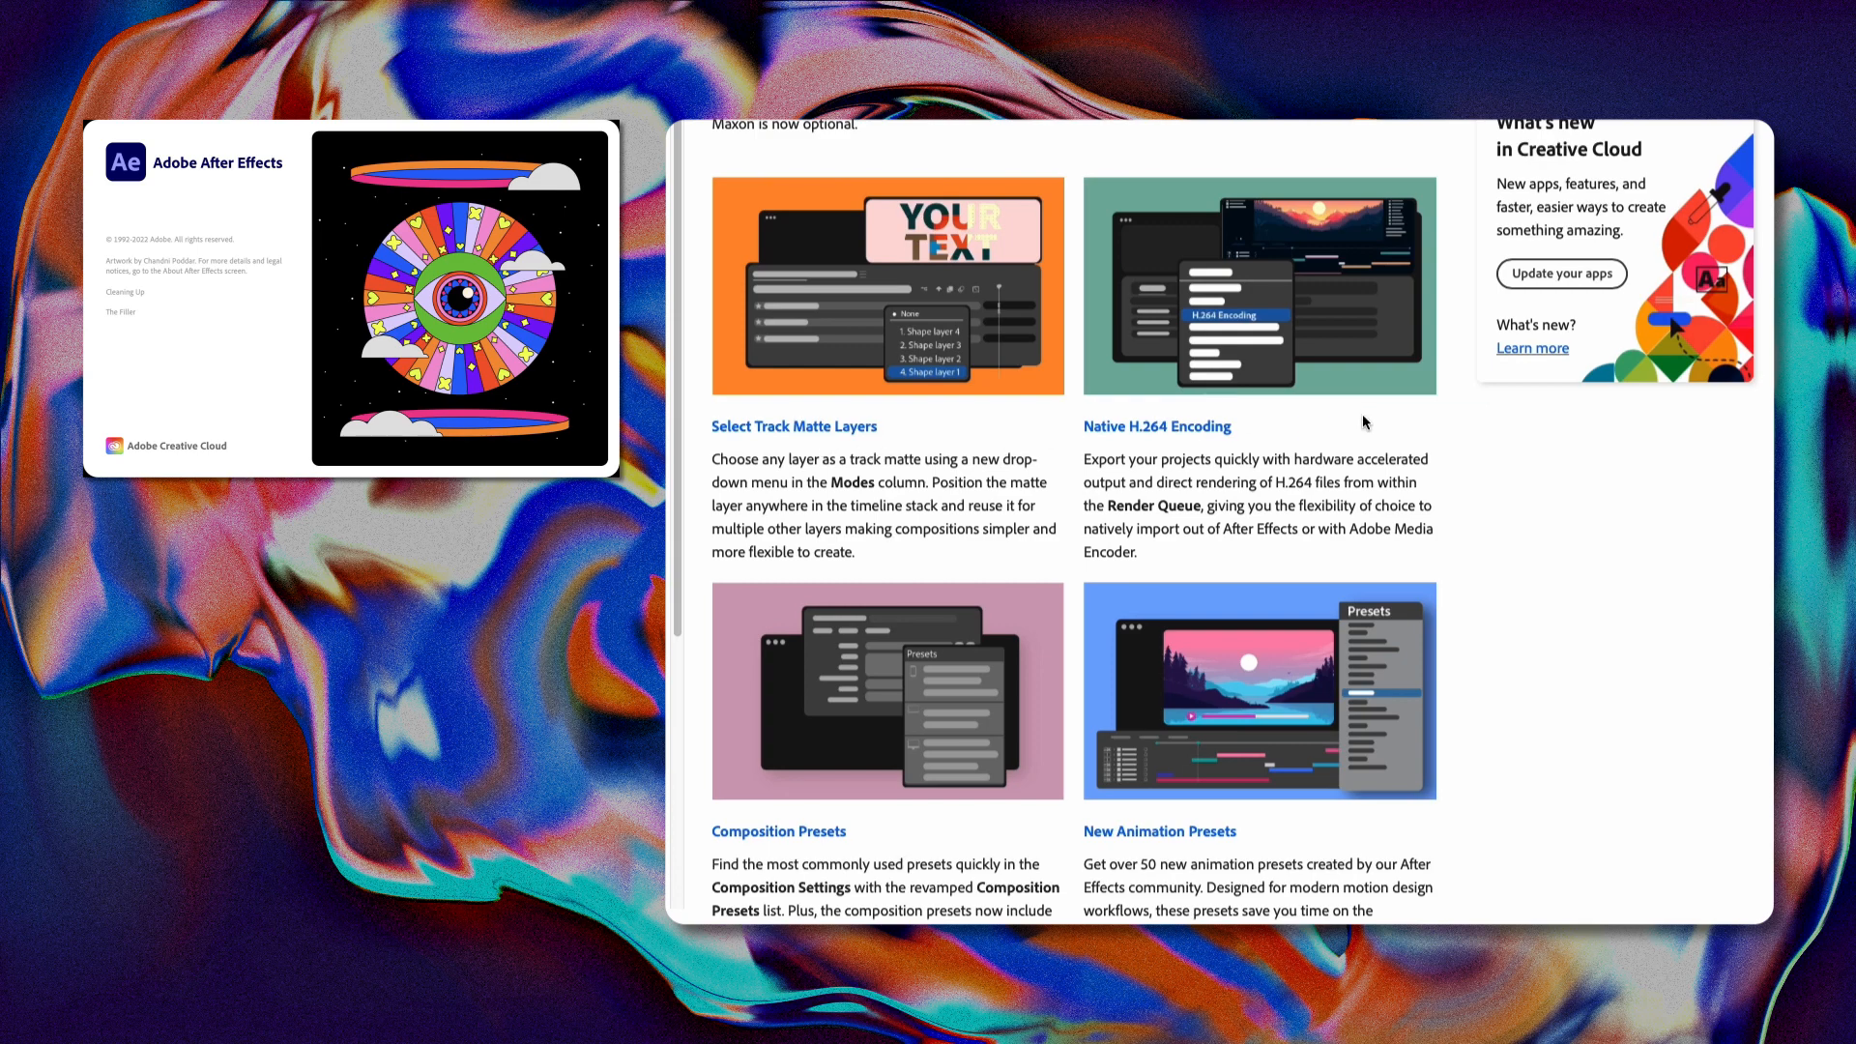
scroll(down, 3)
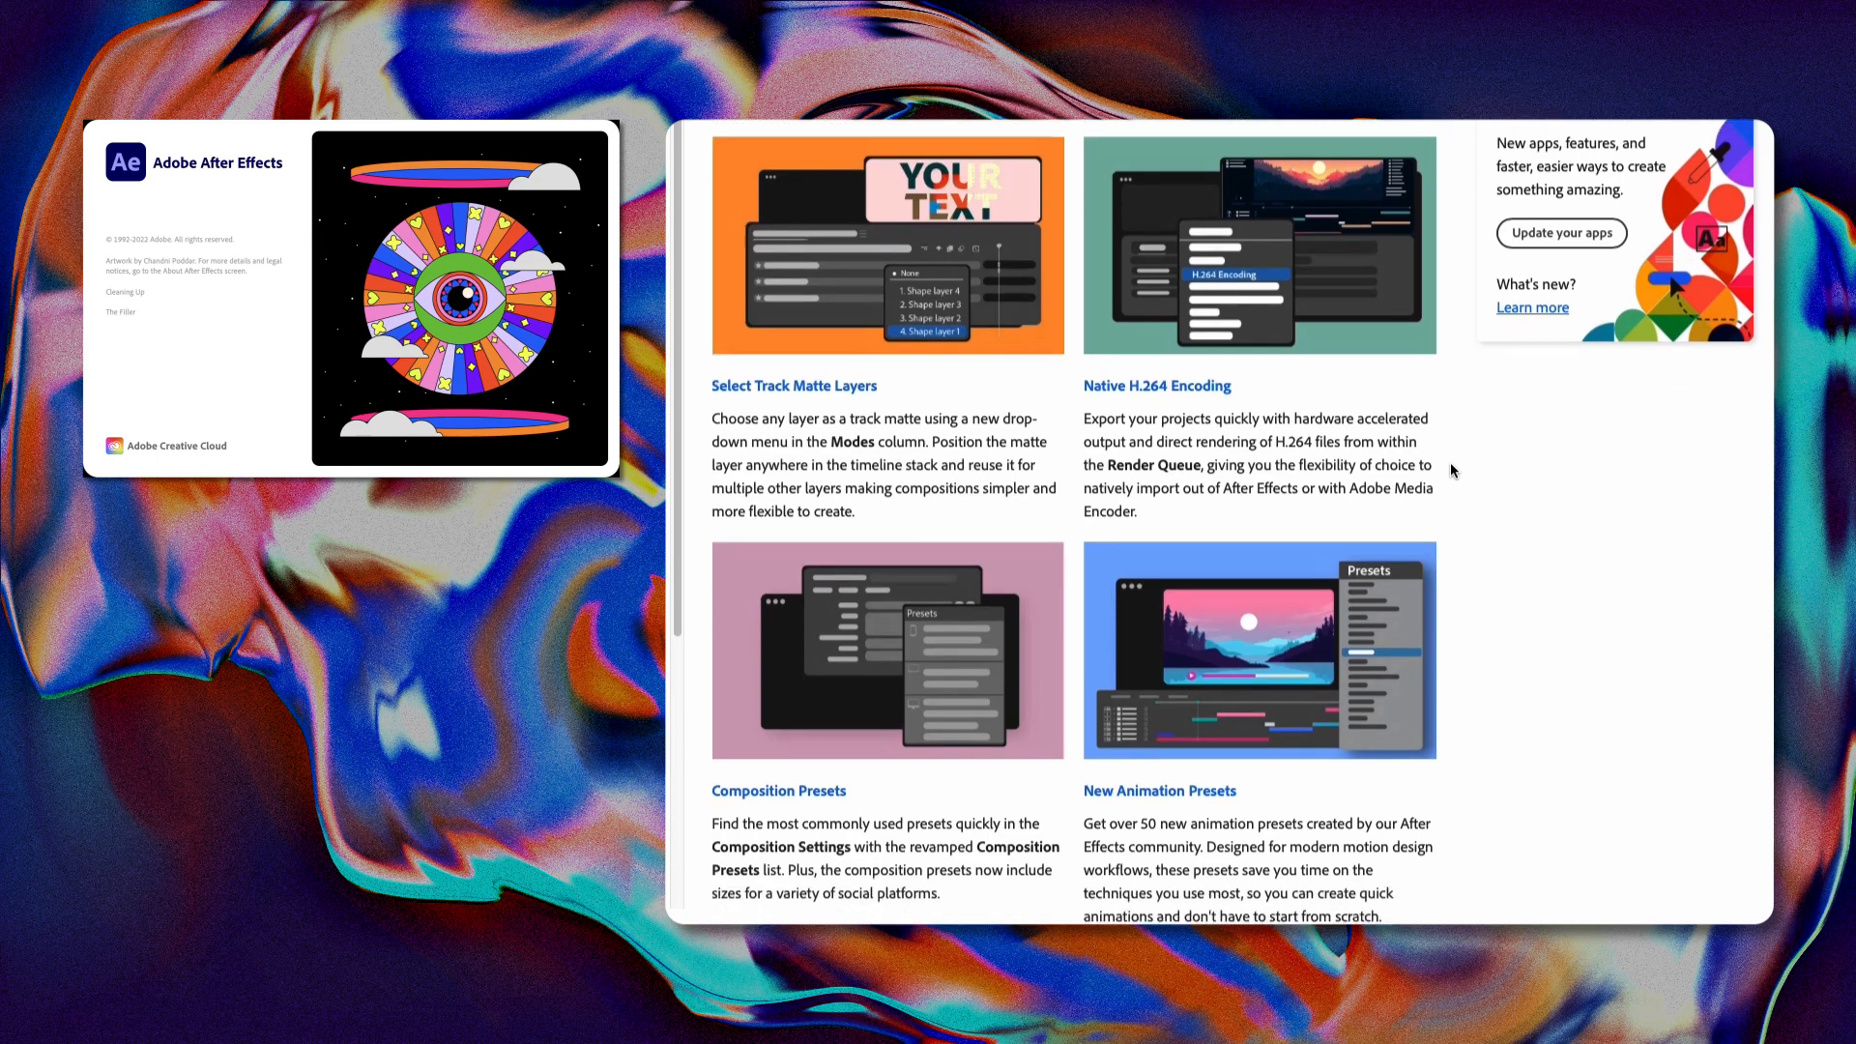
scroll(down, 3)
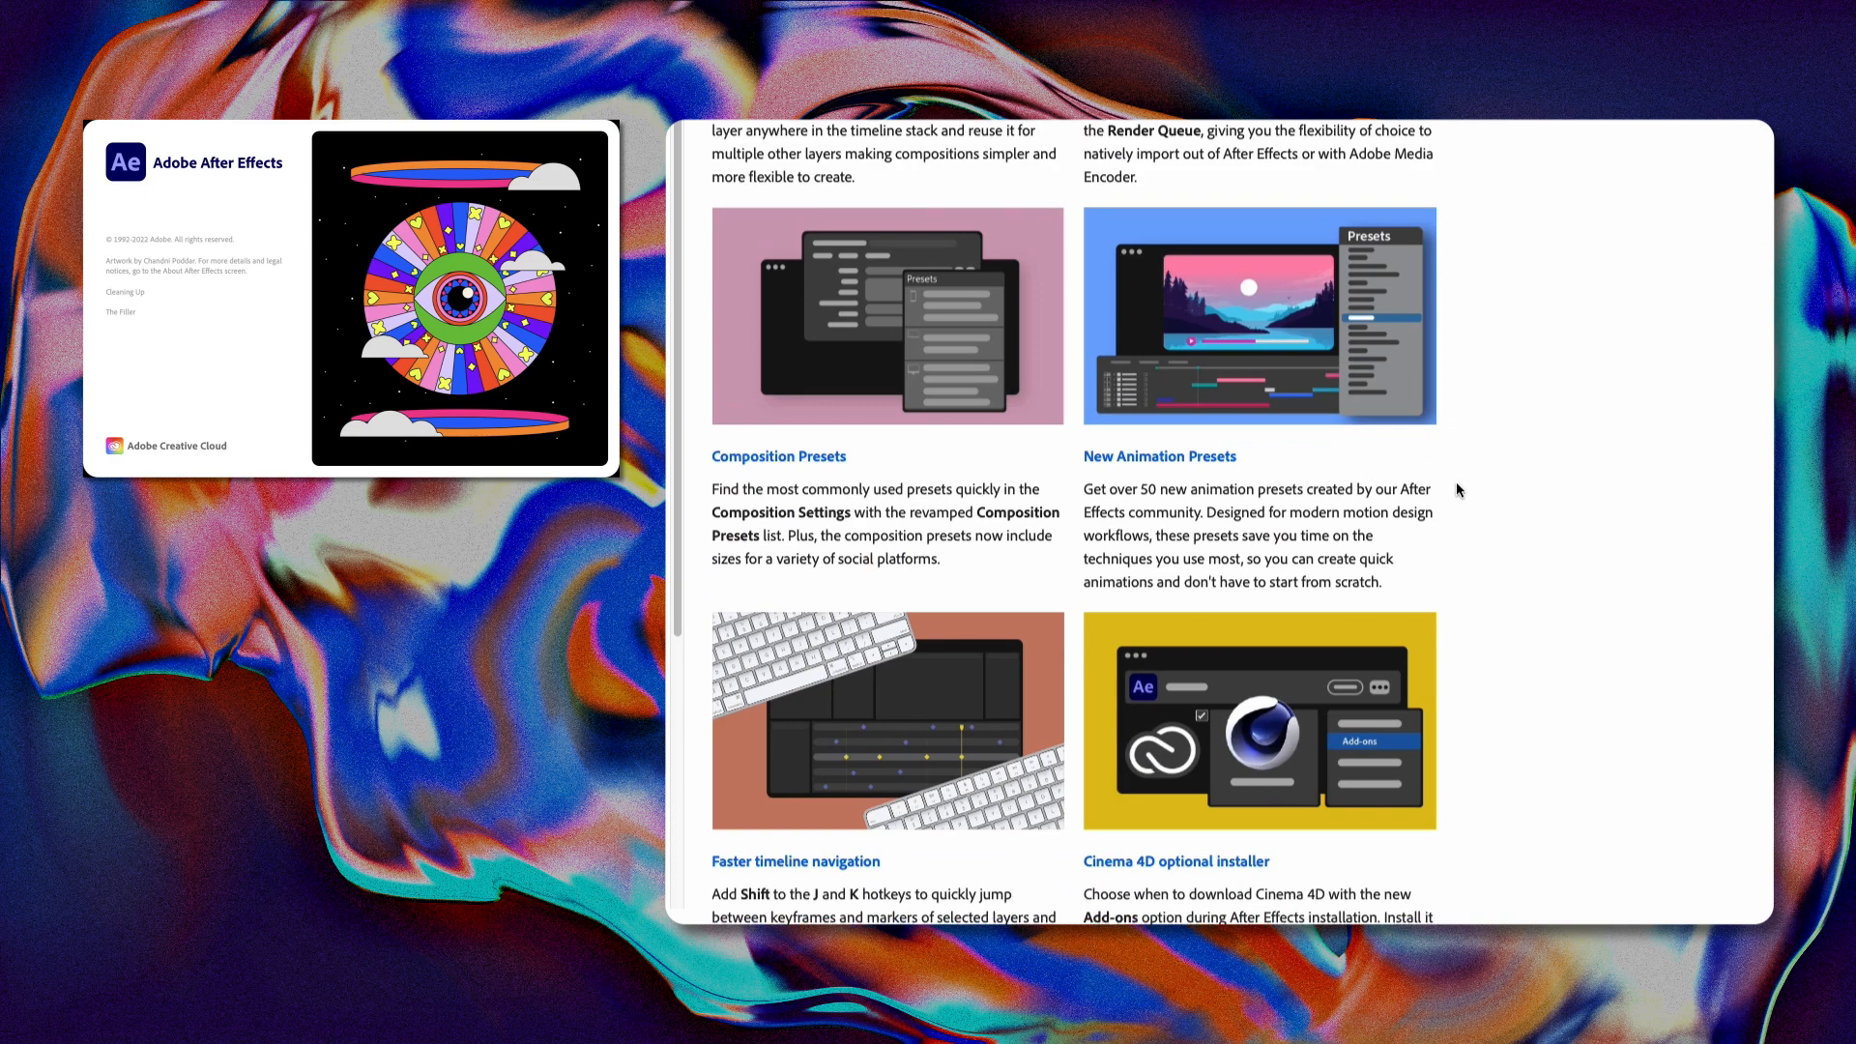
scroll(down, 3)
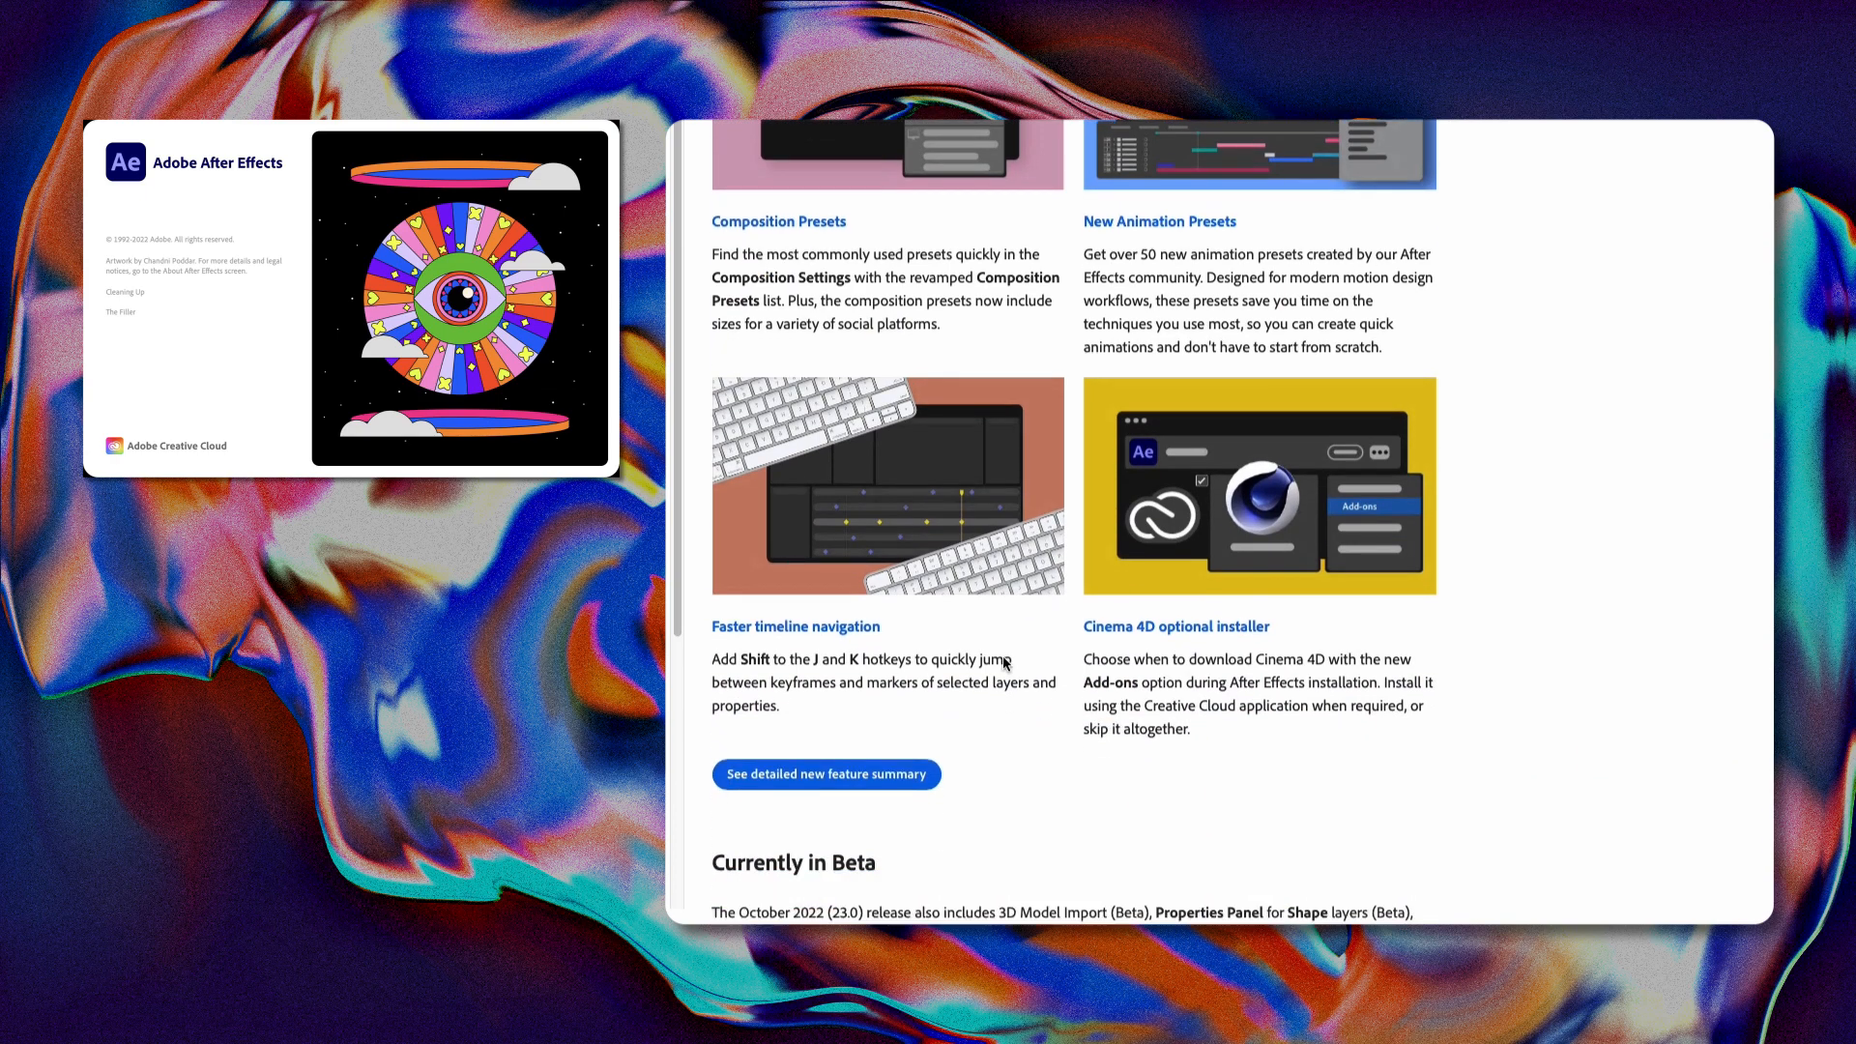
scroll(down, 3)
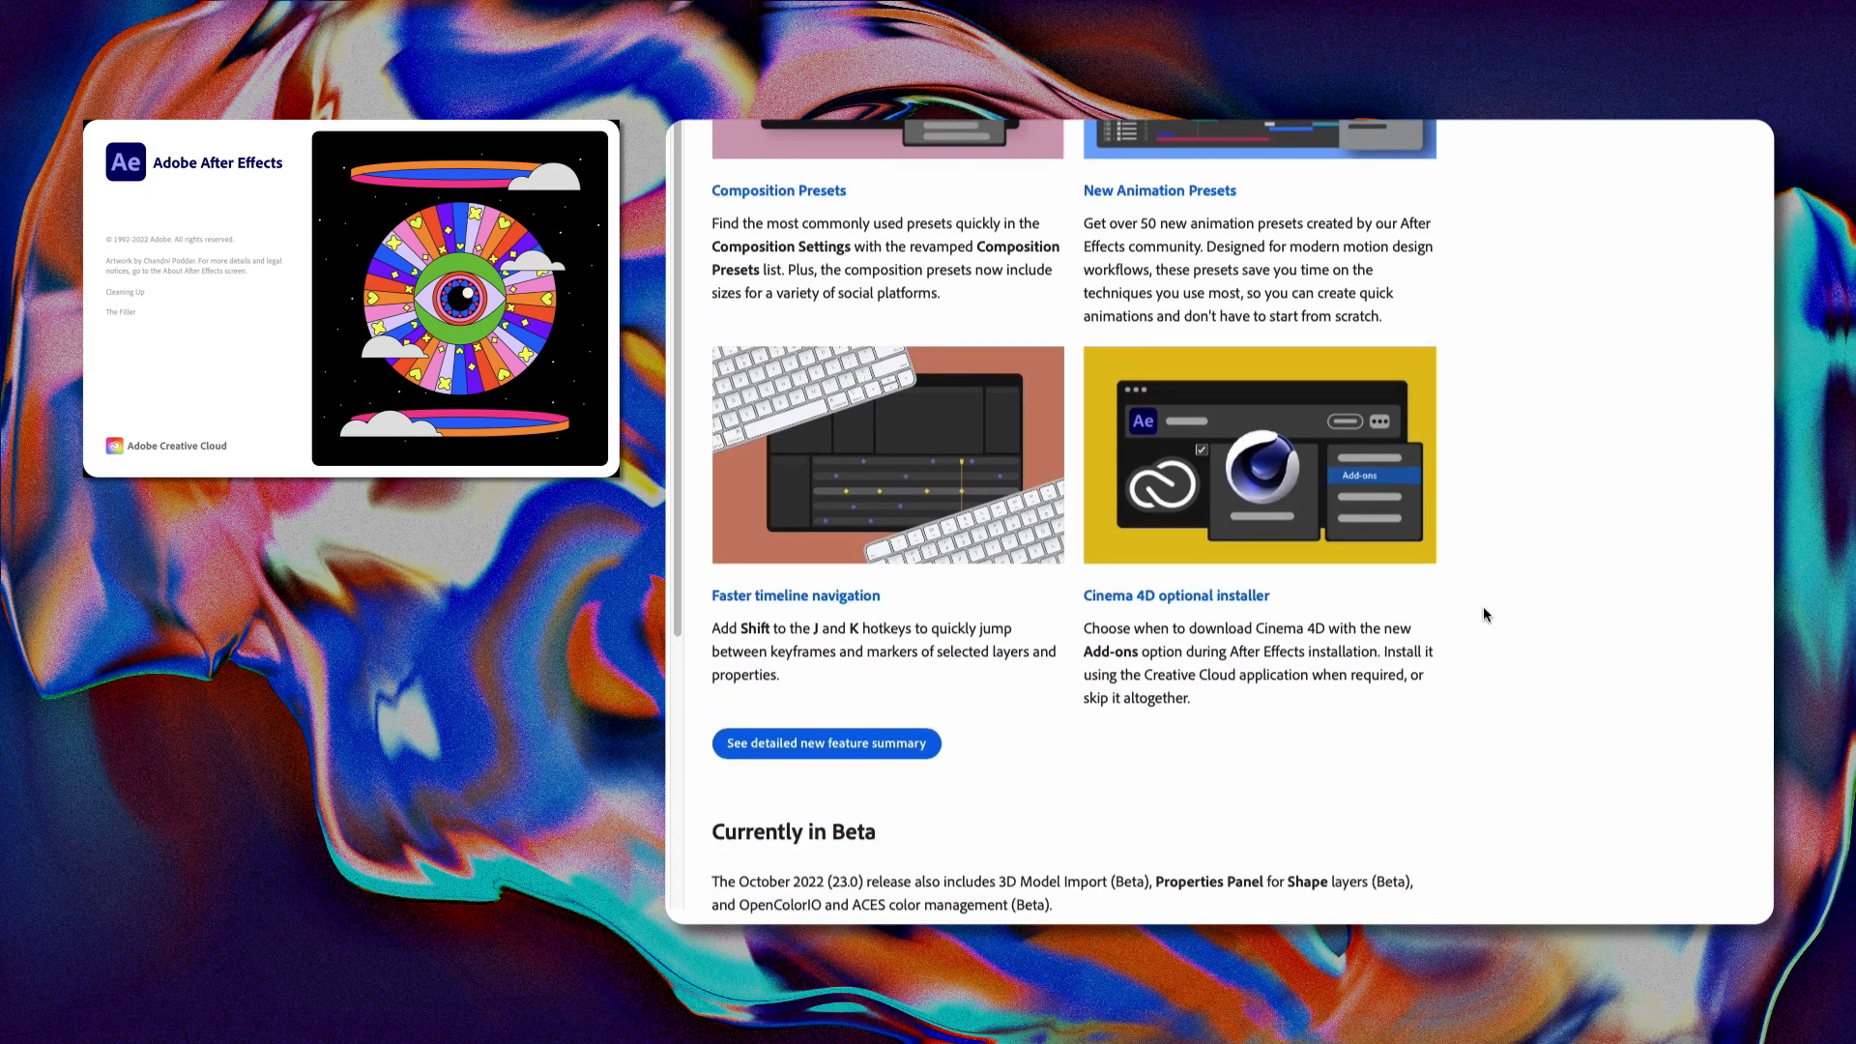
scroll(down, 3)
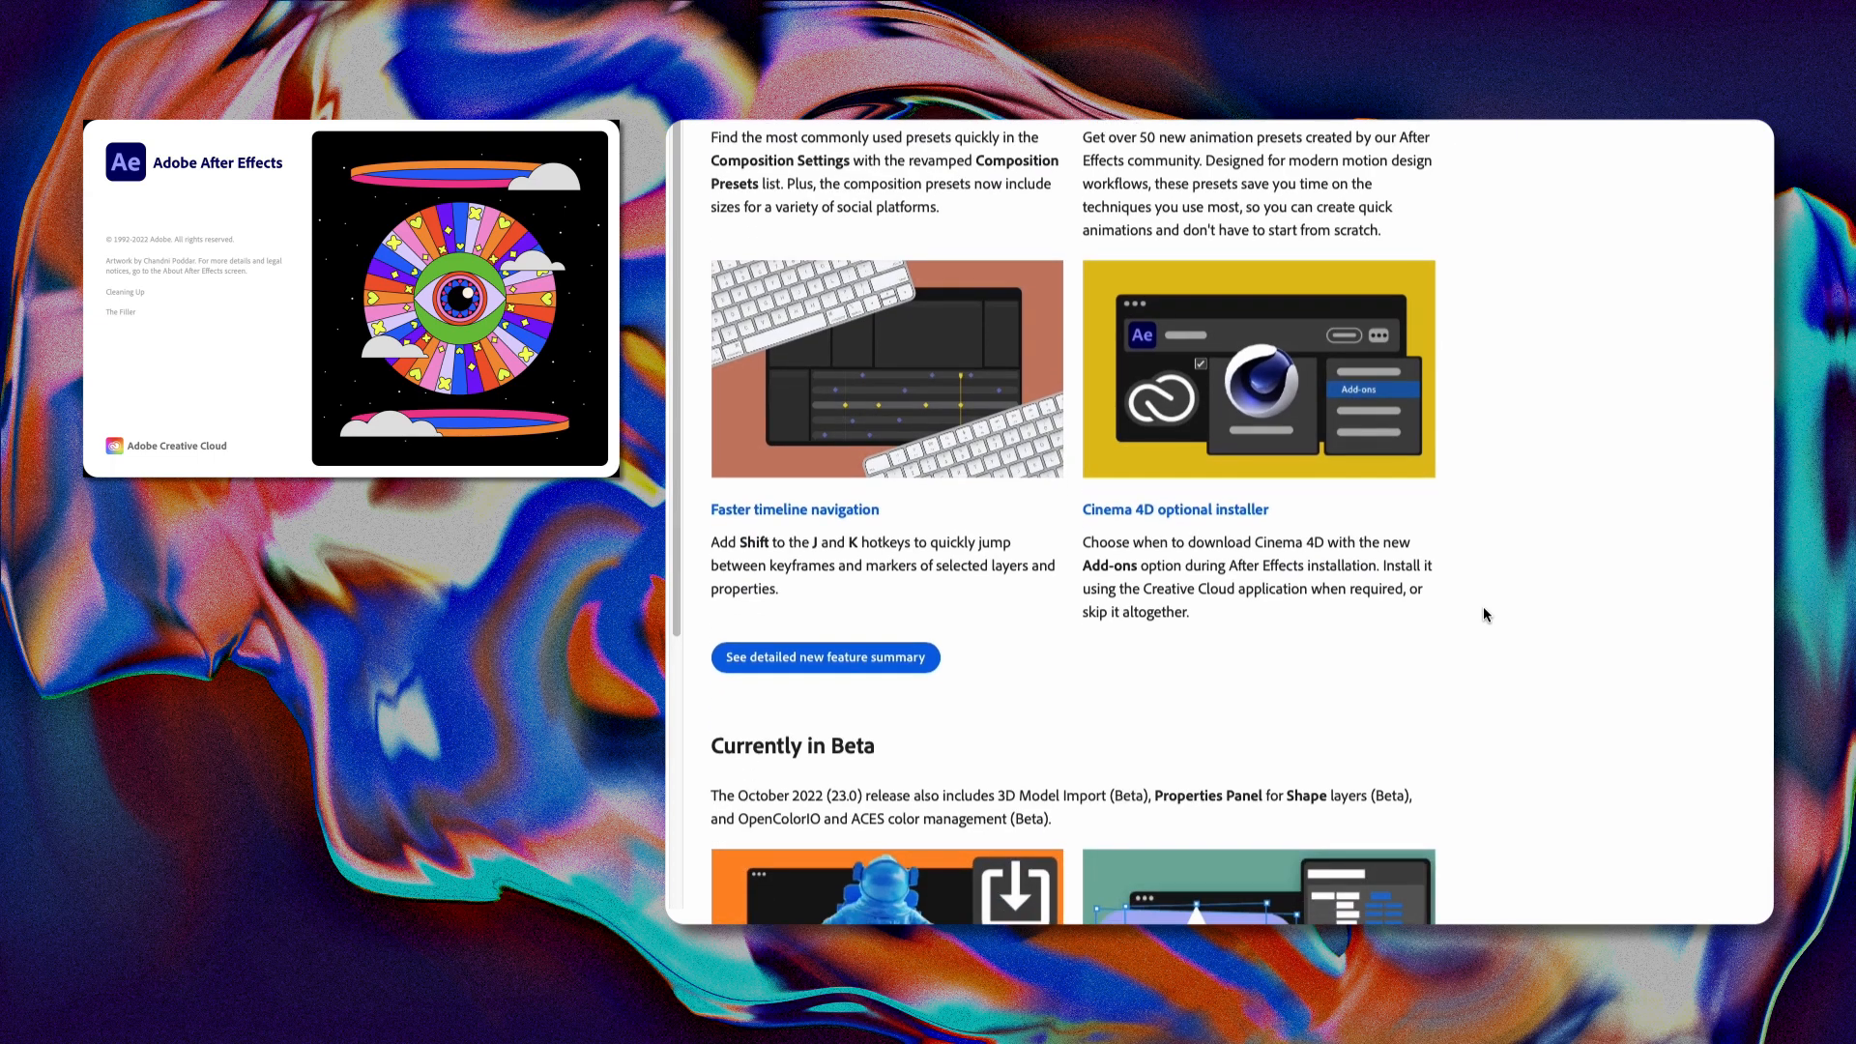
scroll(down, 3)
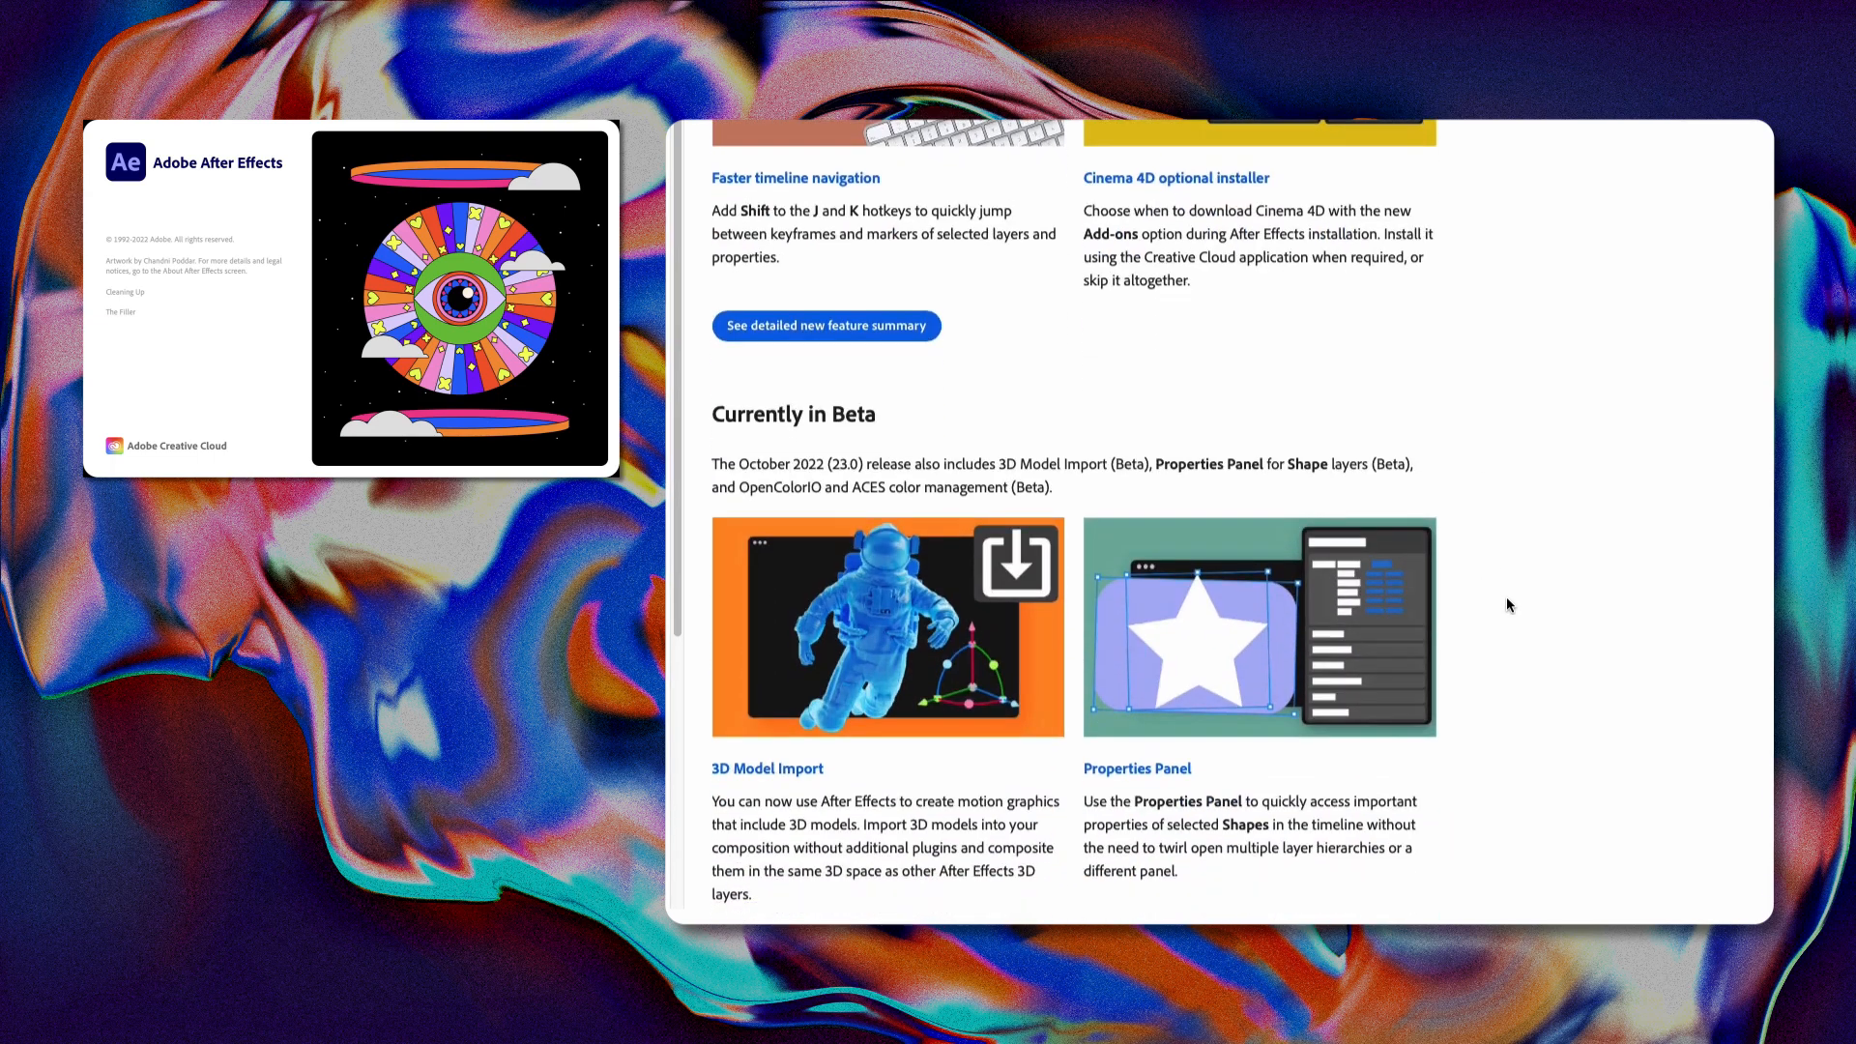
scroll(down, 3)
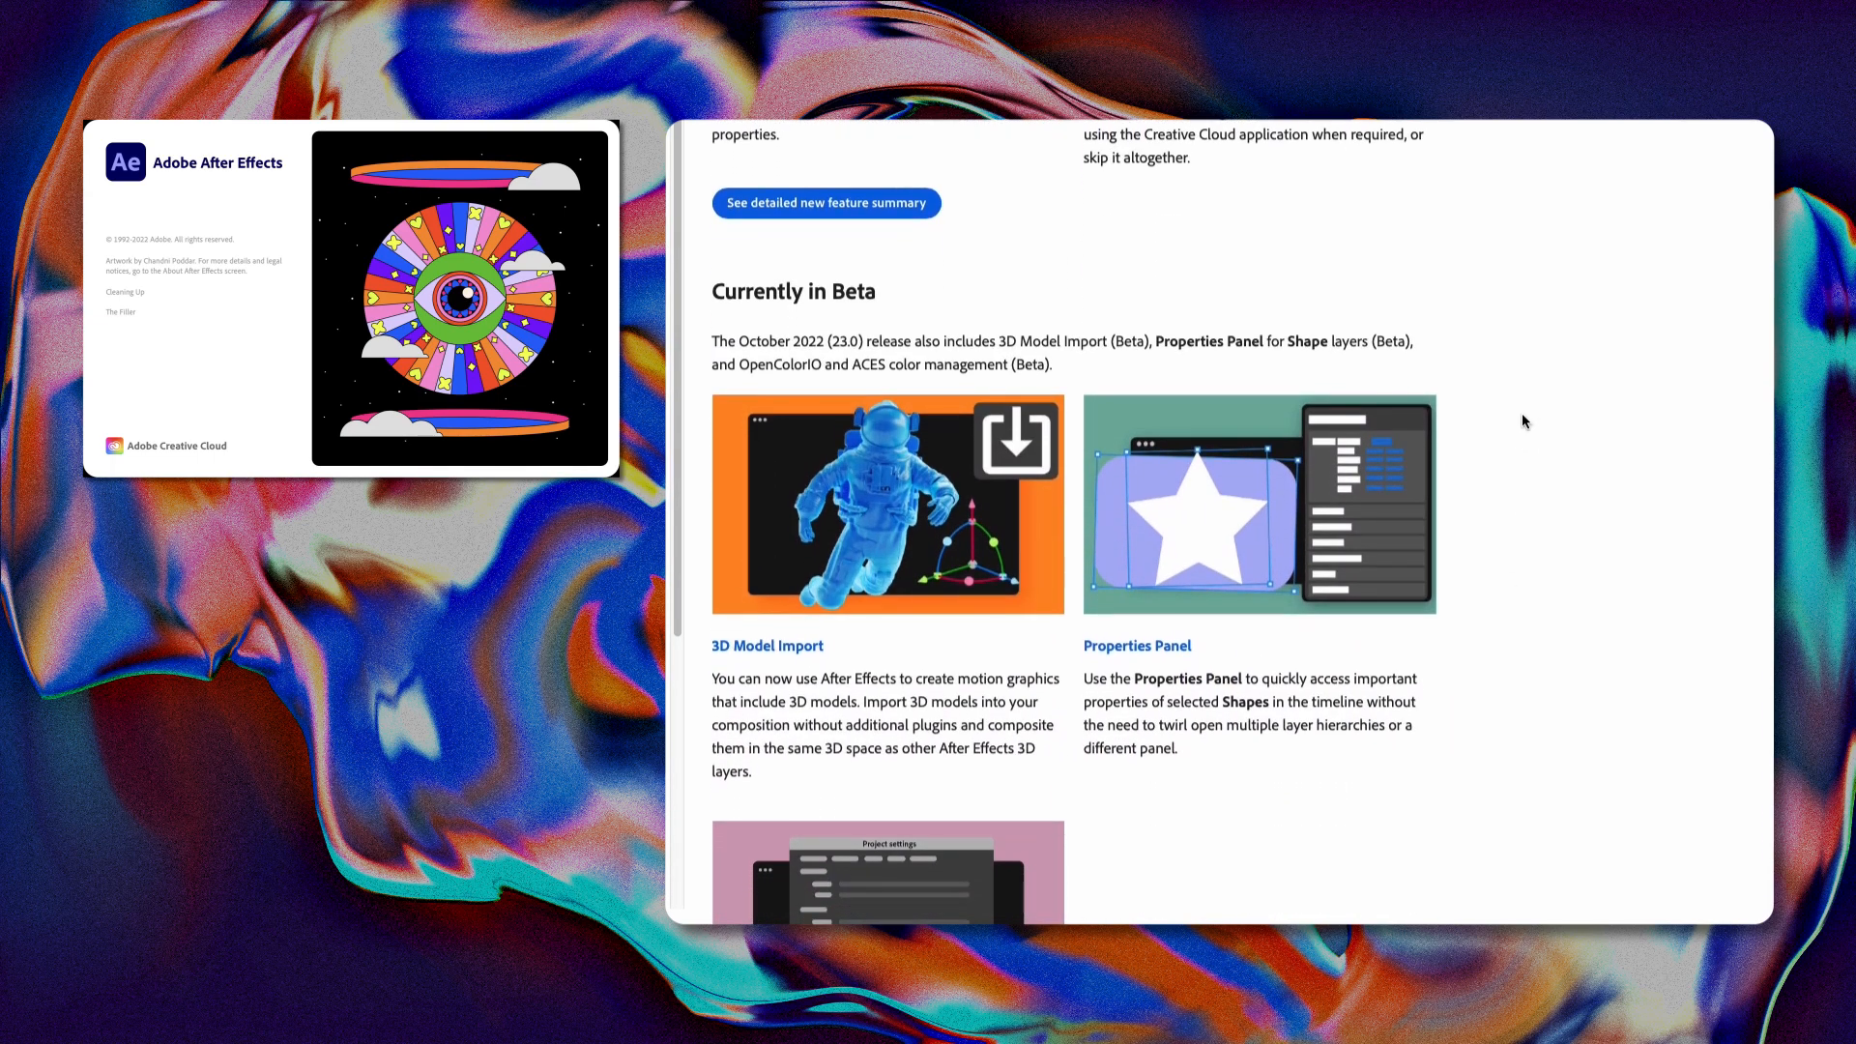
mouse_move(1504, 407)
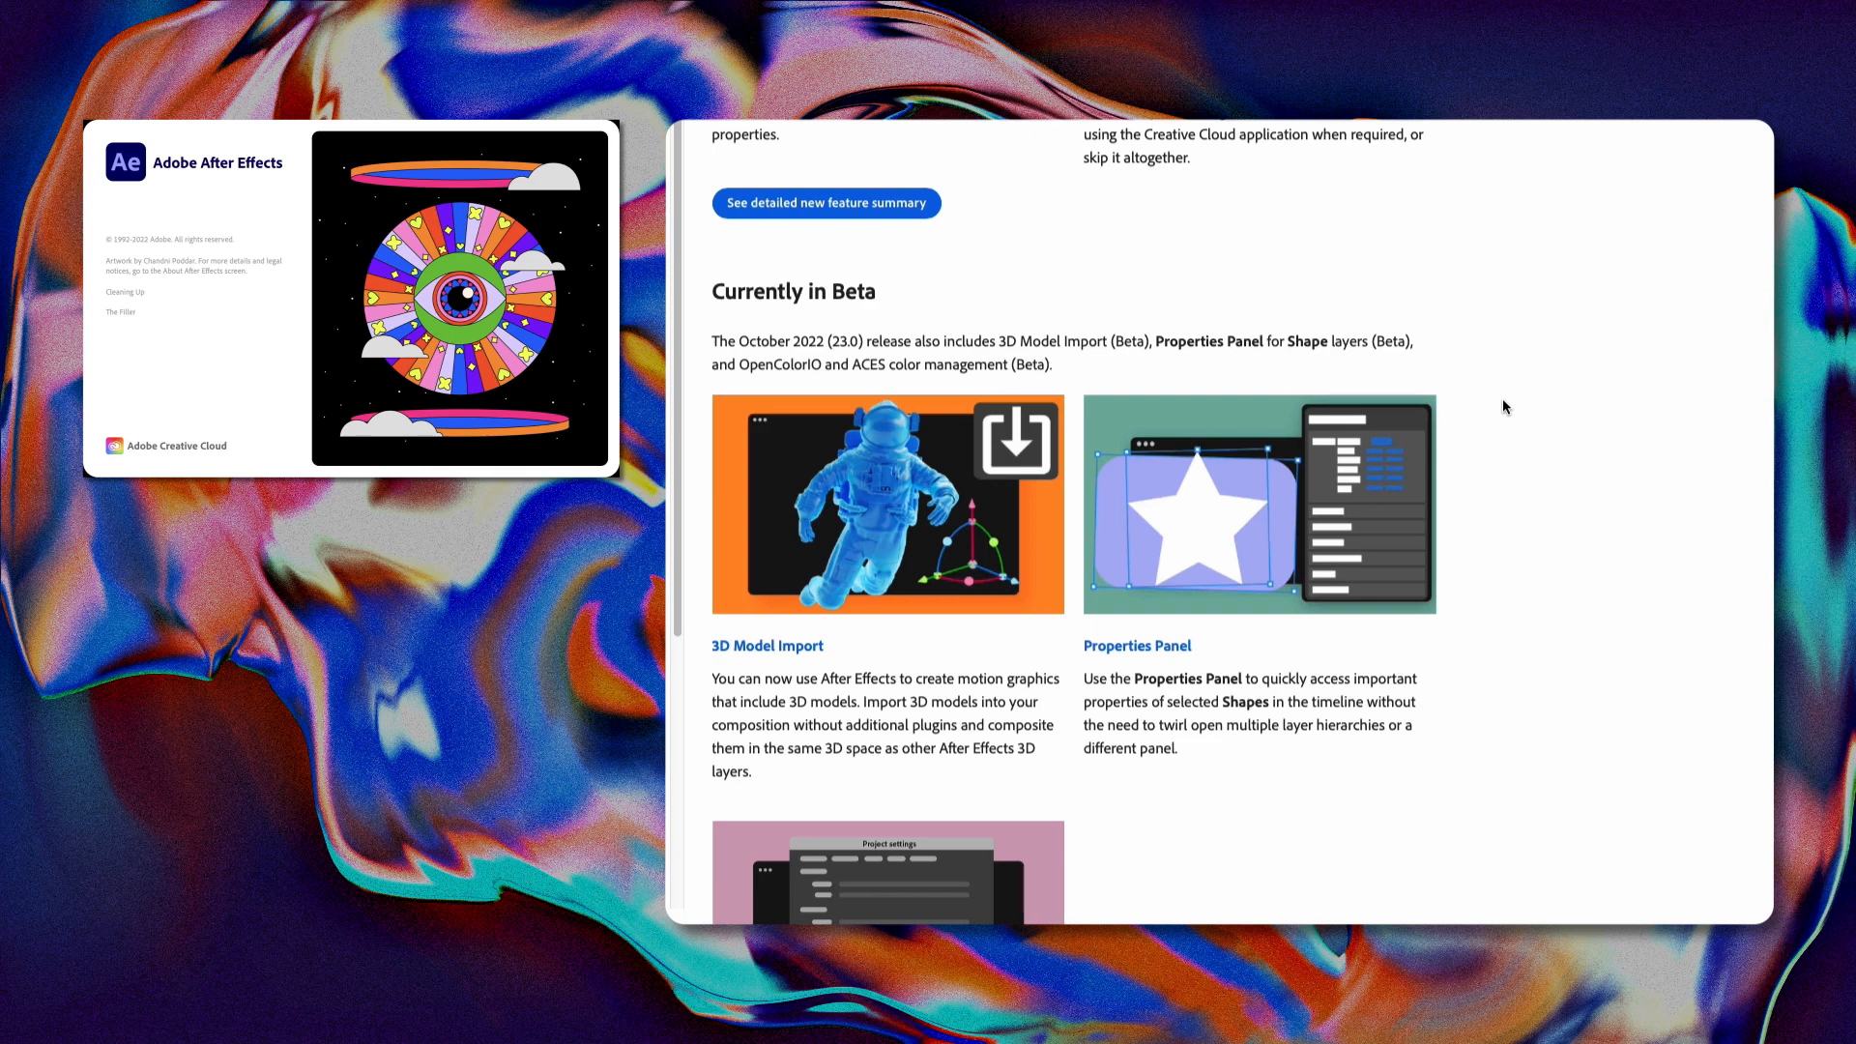
scroll(down, 3)
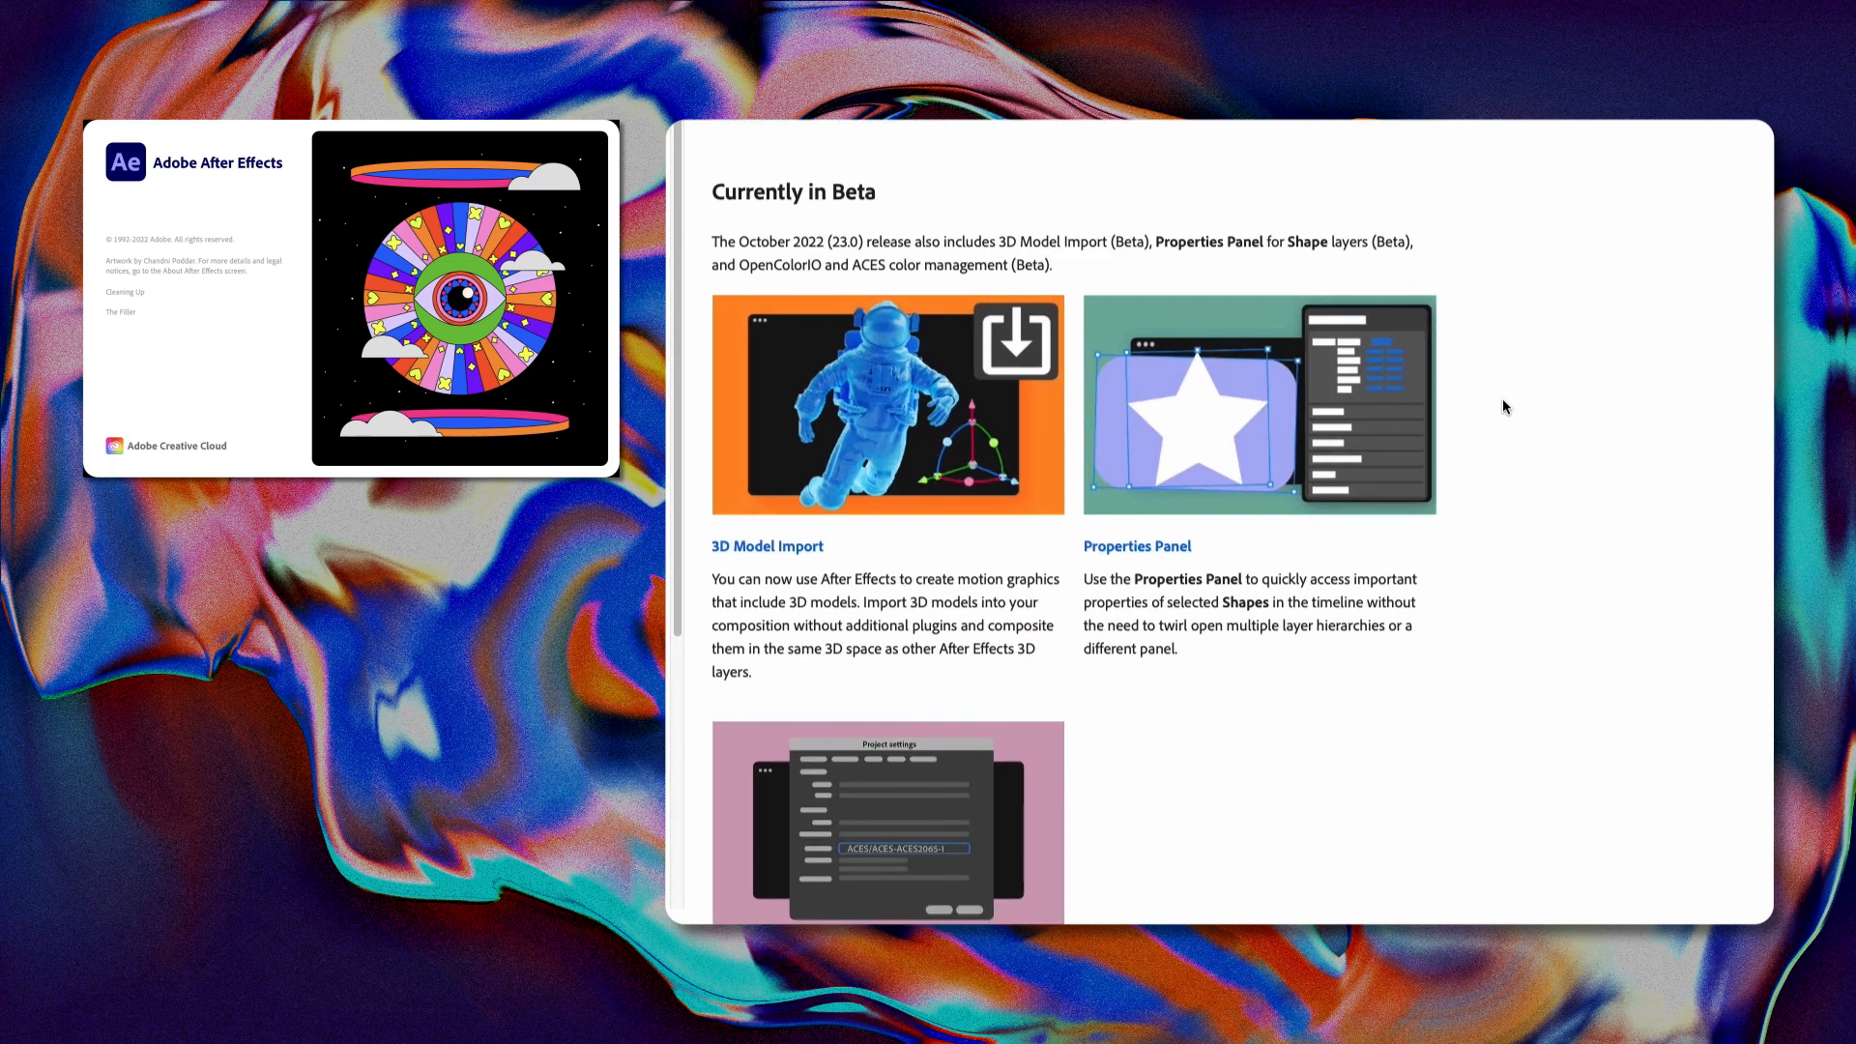
mouse_move(929, 561)
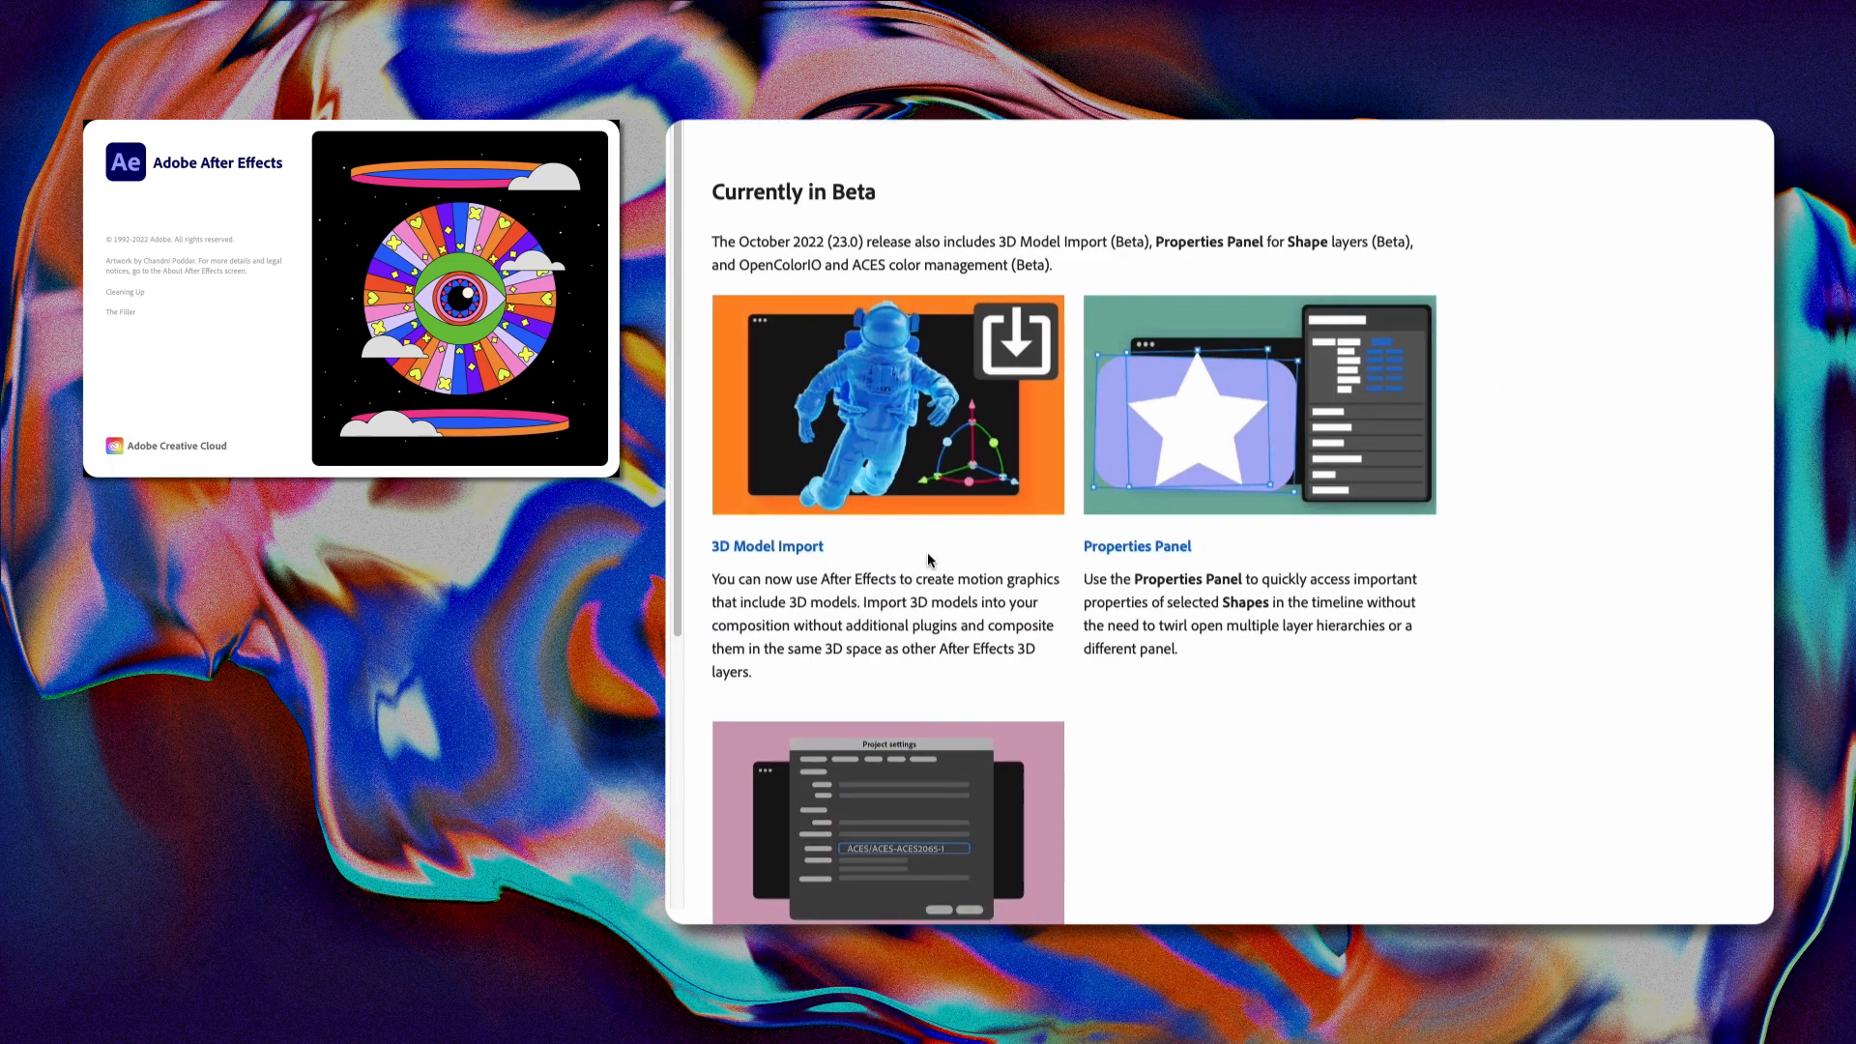
mouse_move(1034, 543)
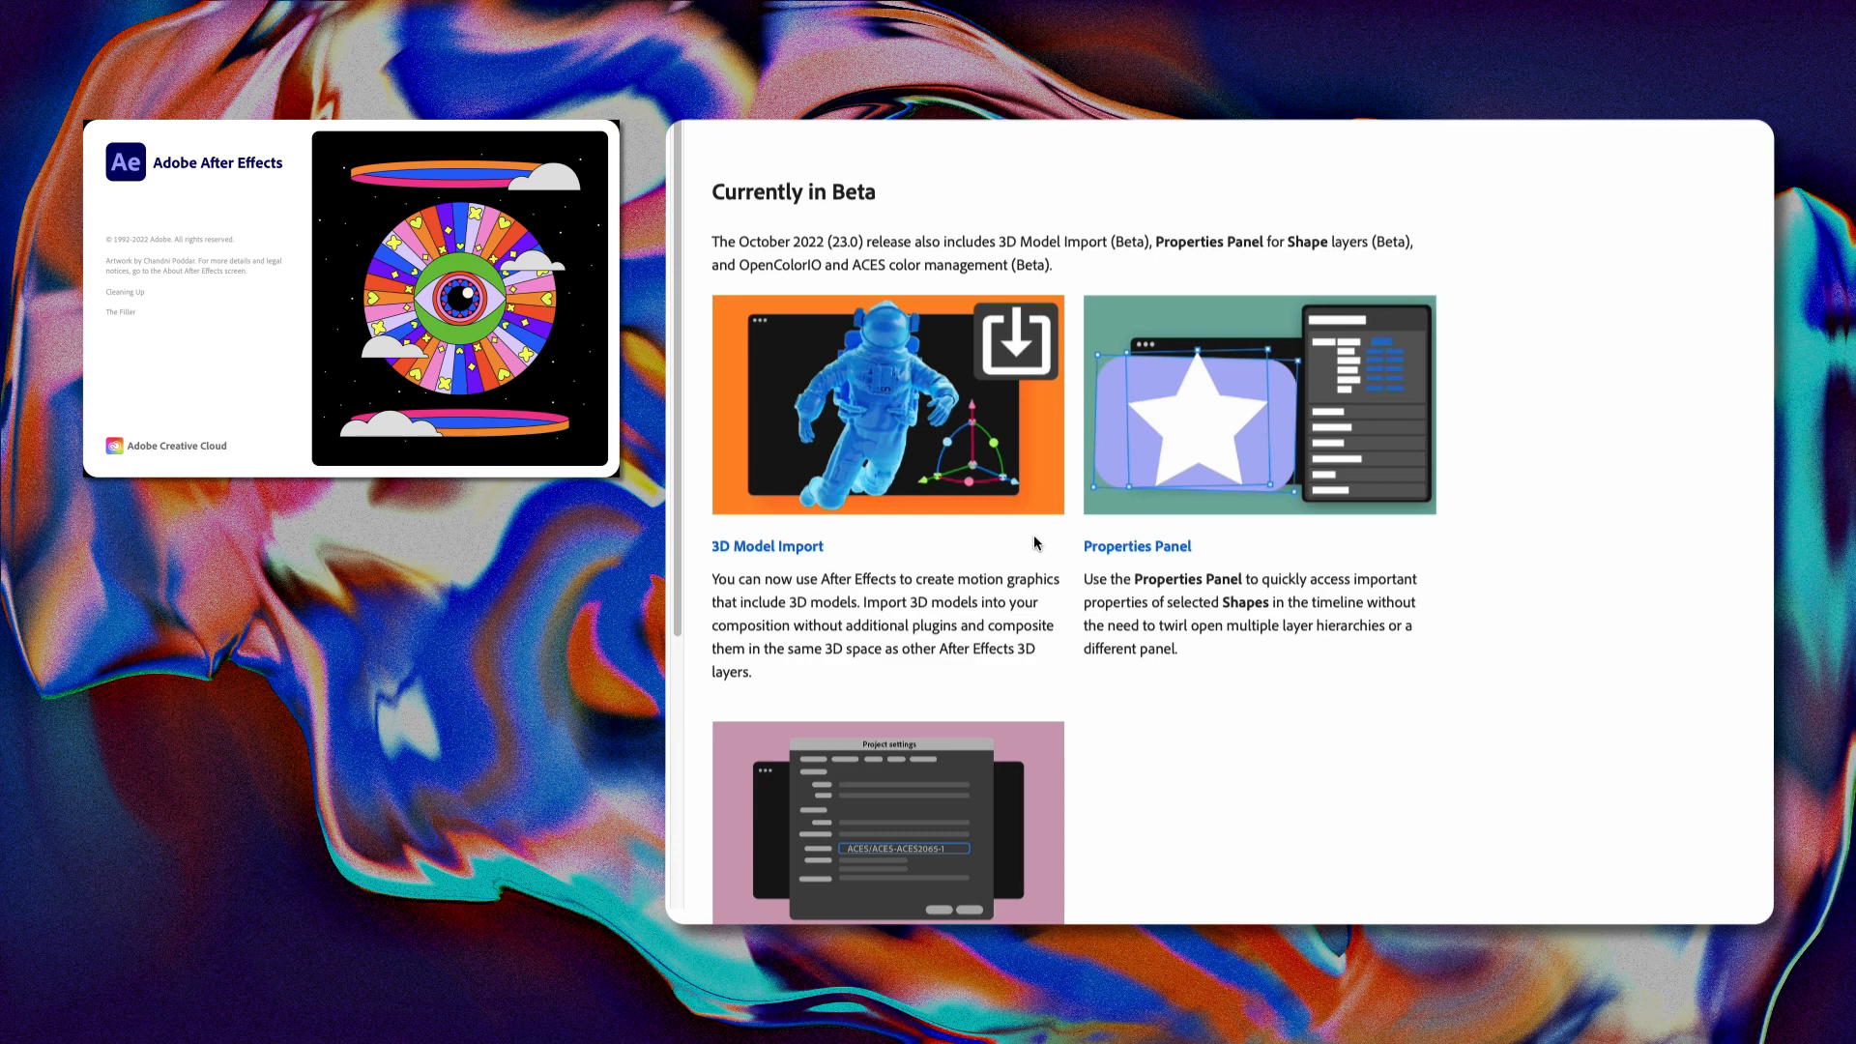
mouse_move(1055, 542)
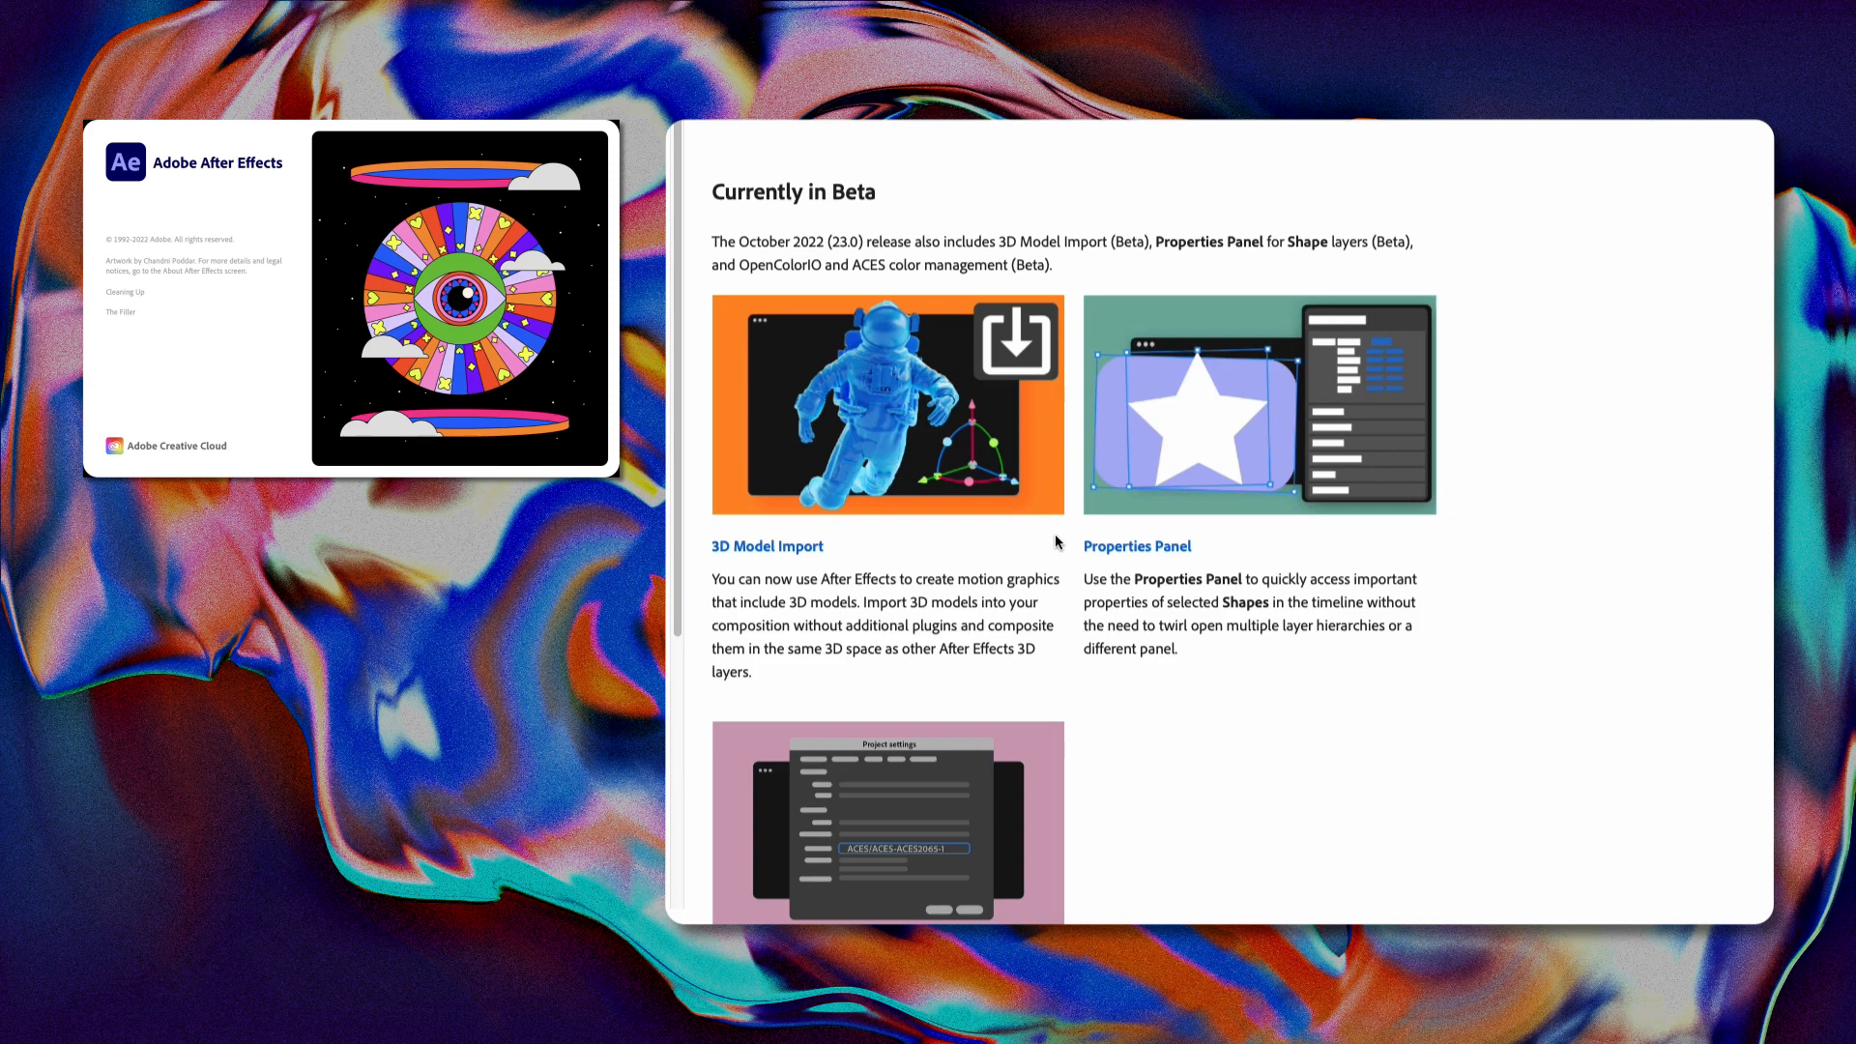
mouse_move(980, 554)
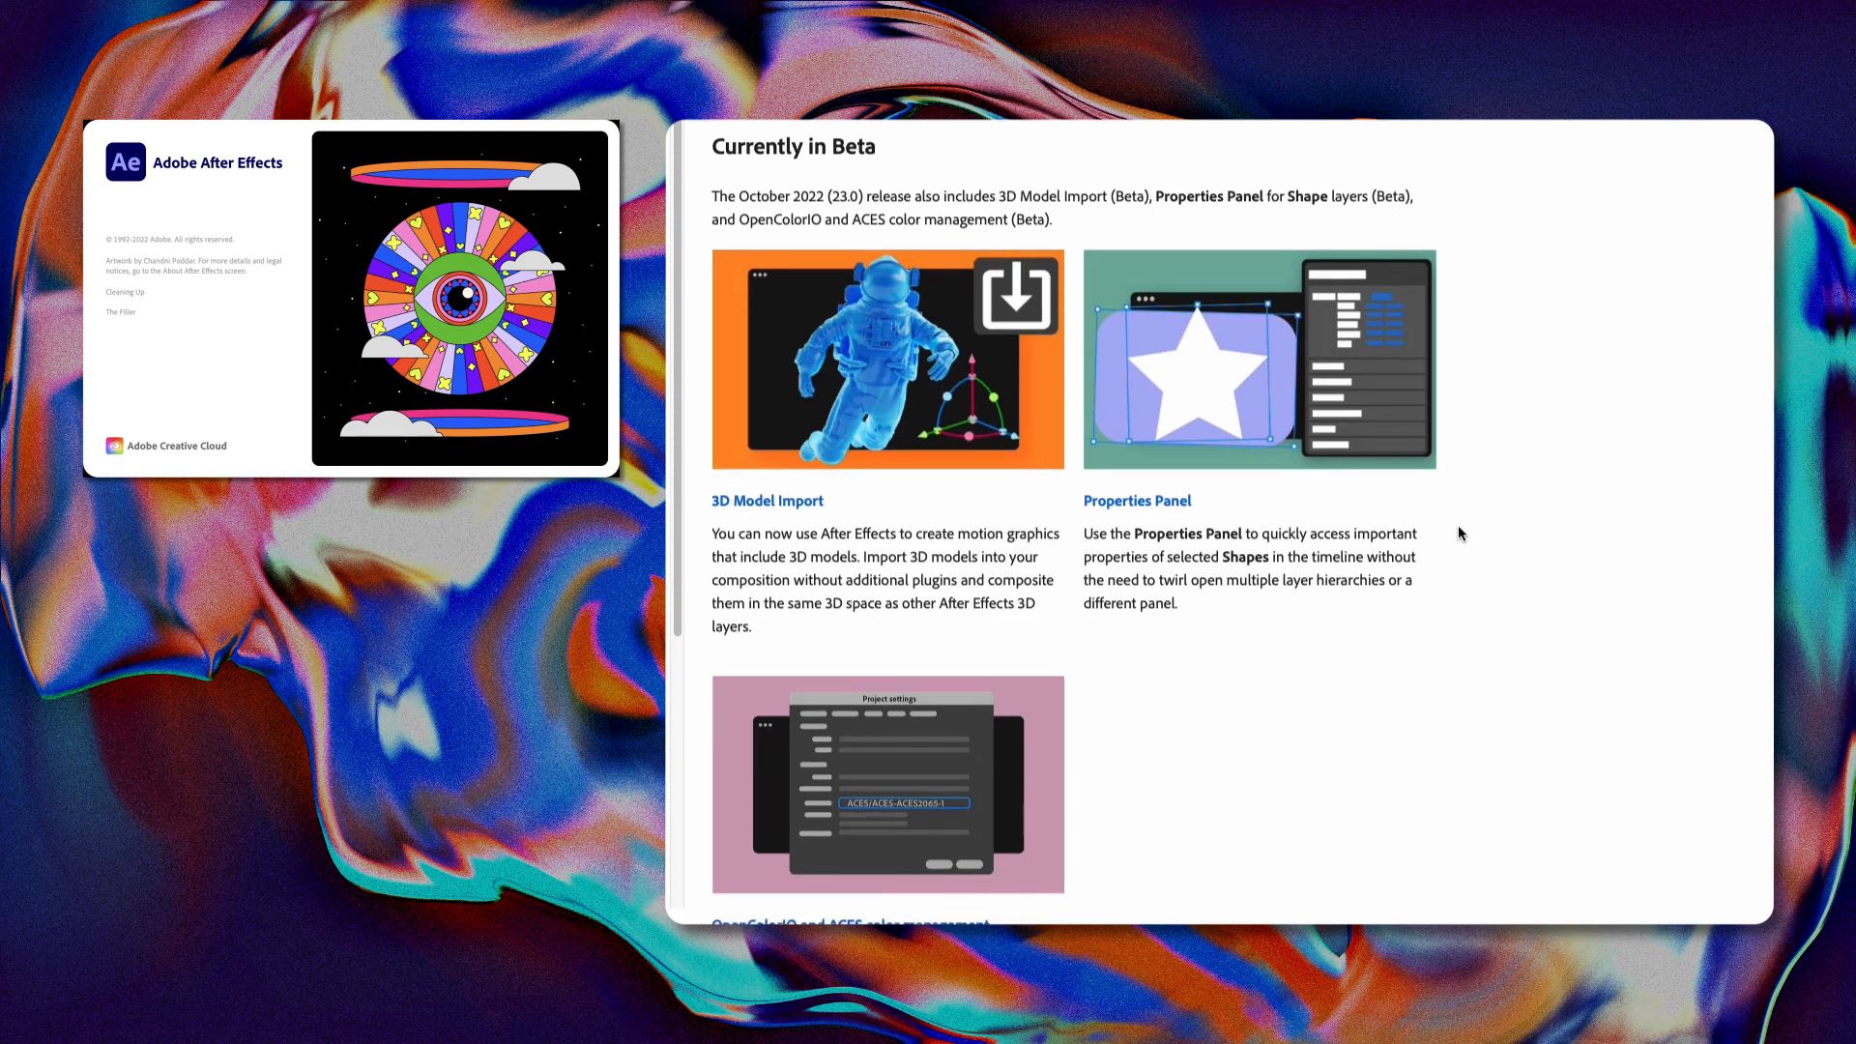
scroll(down, 3)
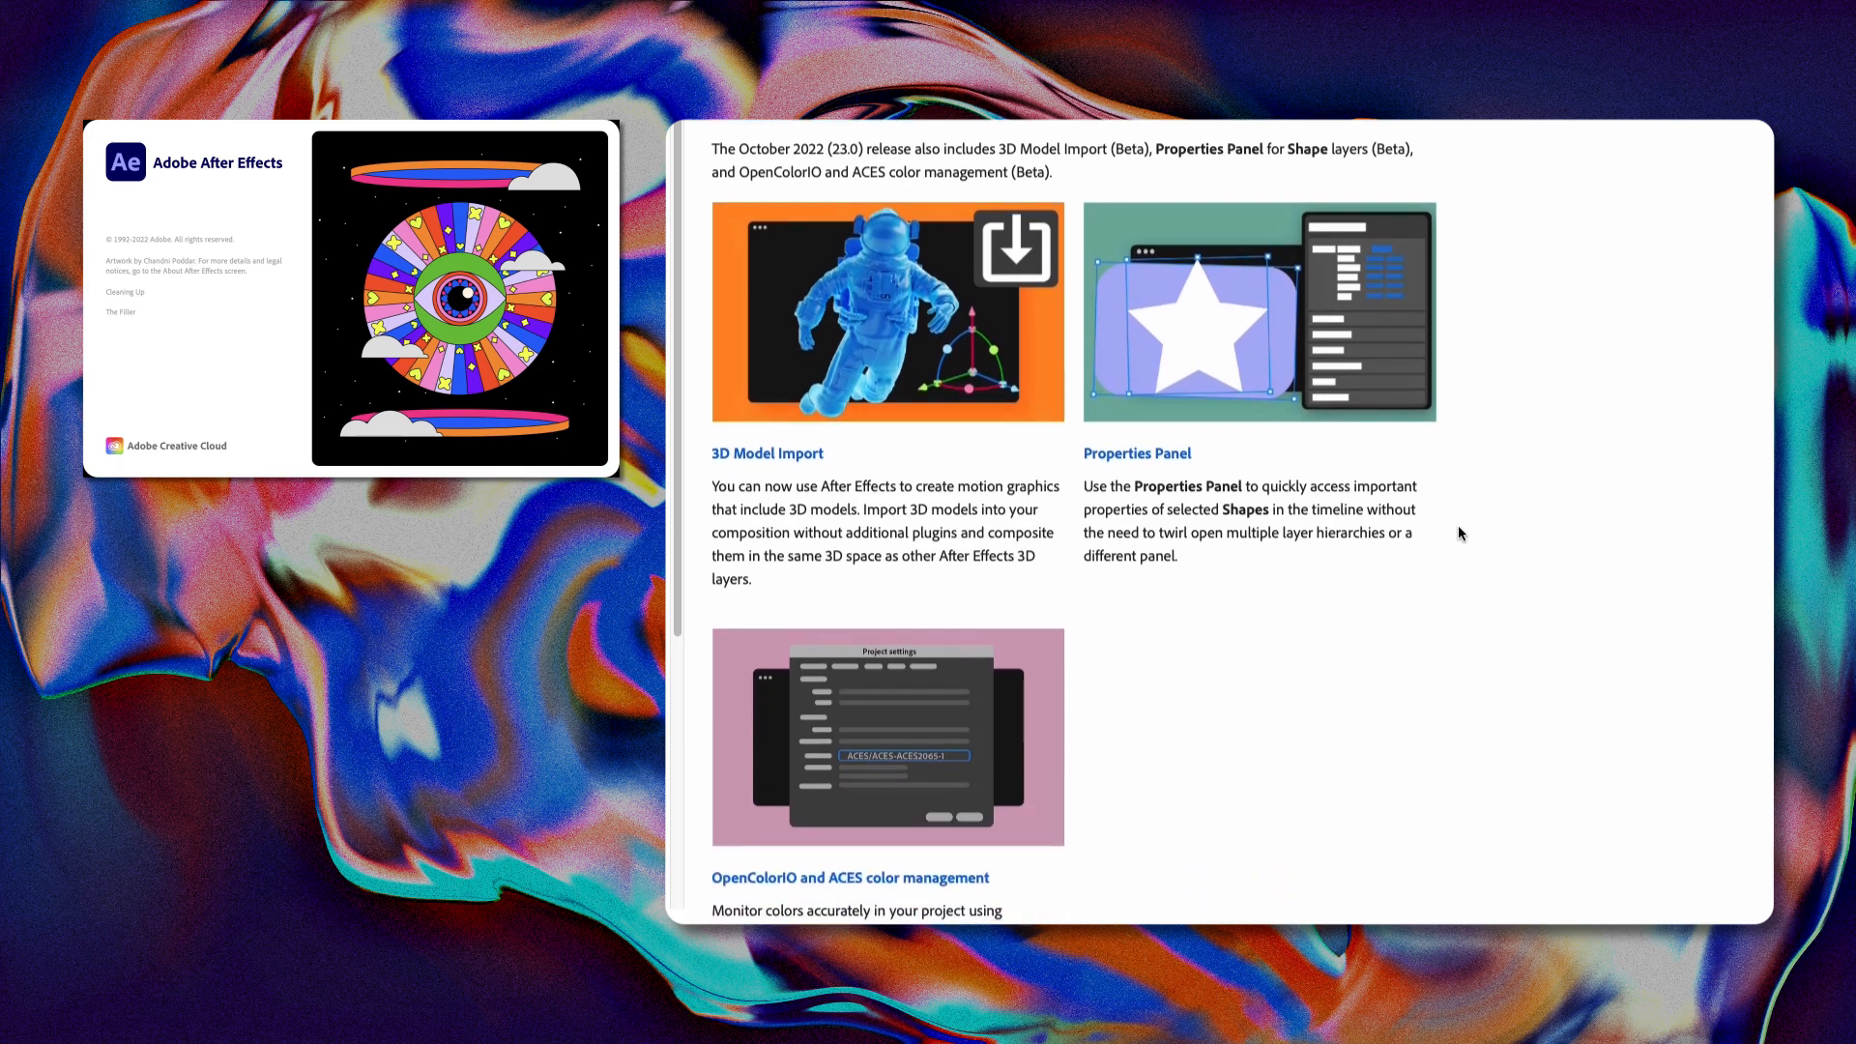
scroll(down, 3)
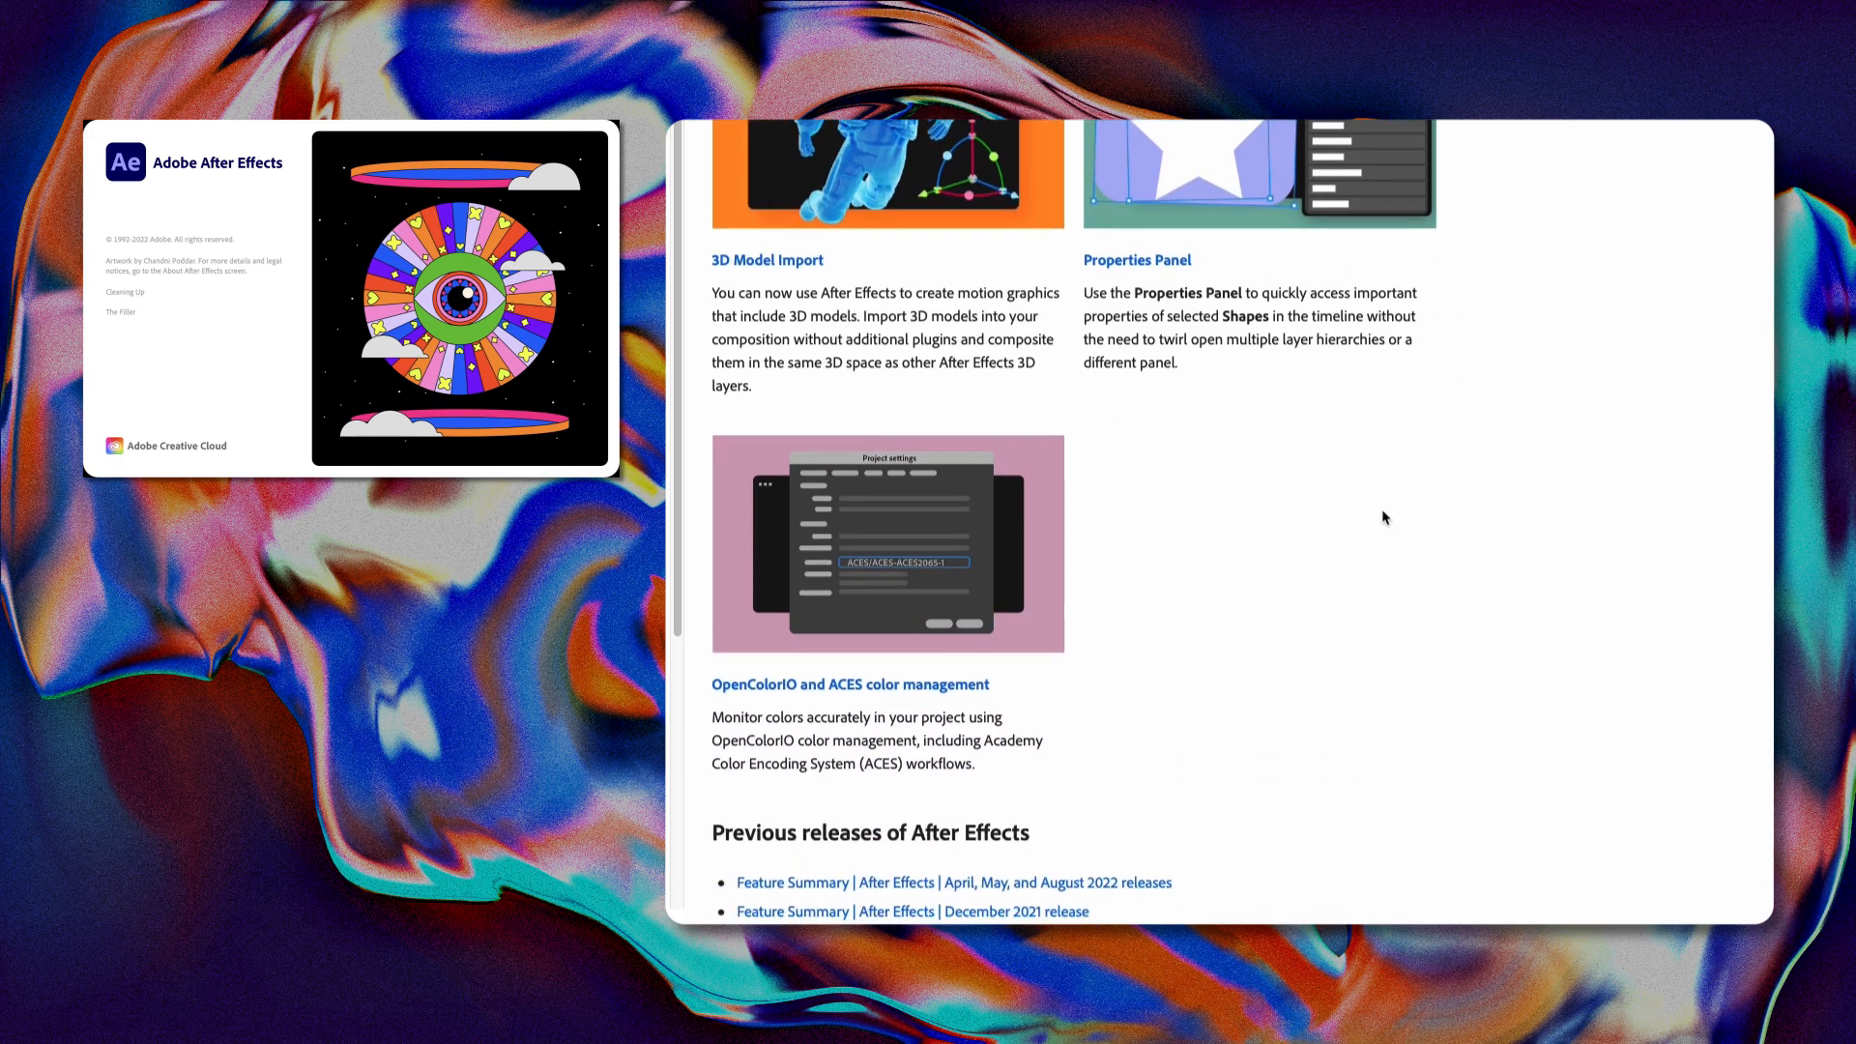
mouse_move(1169, 690)
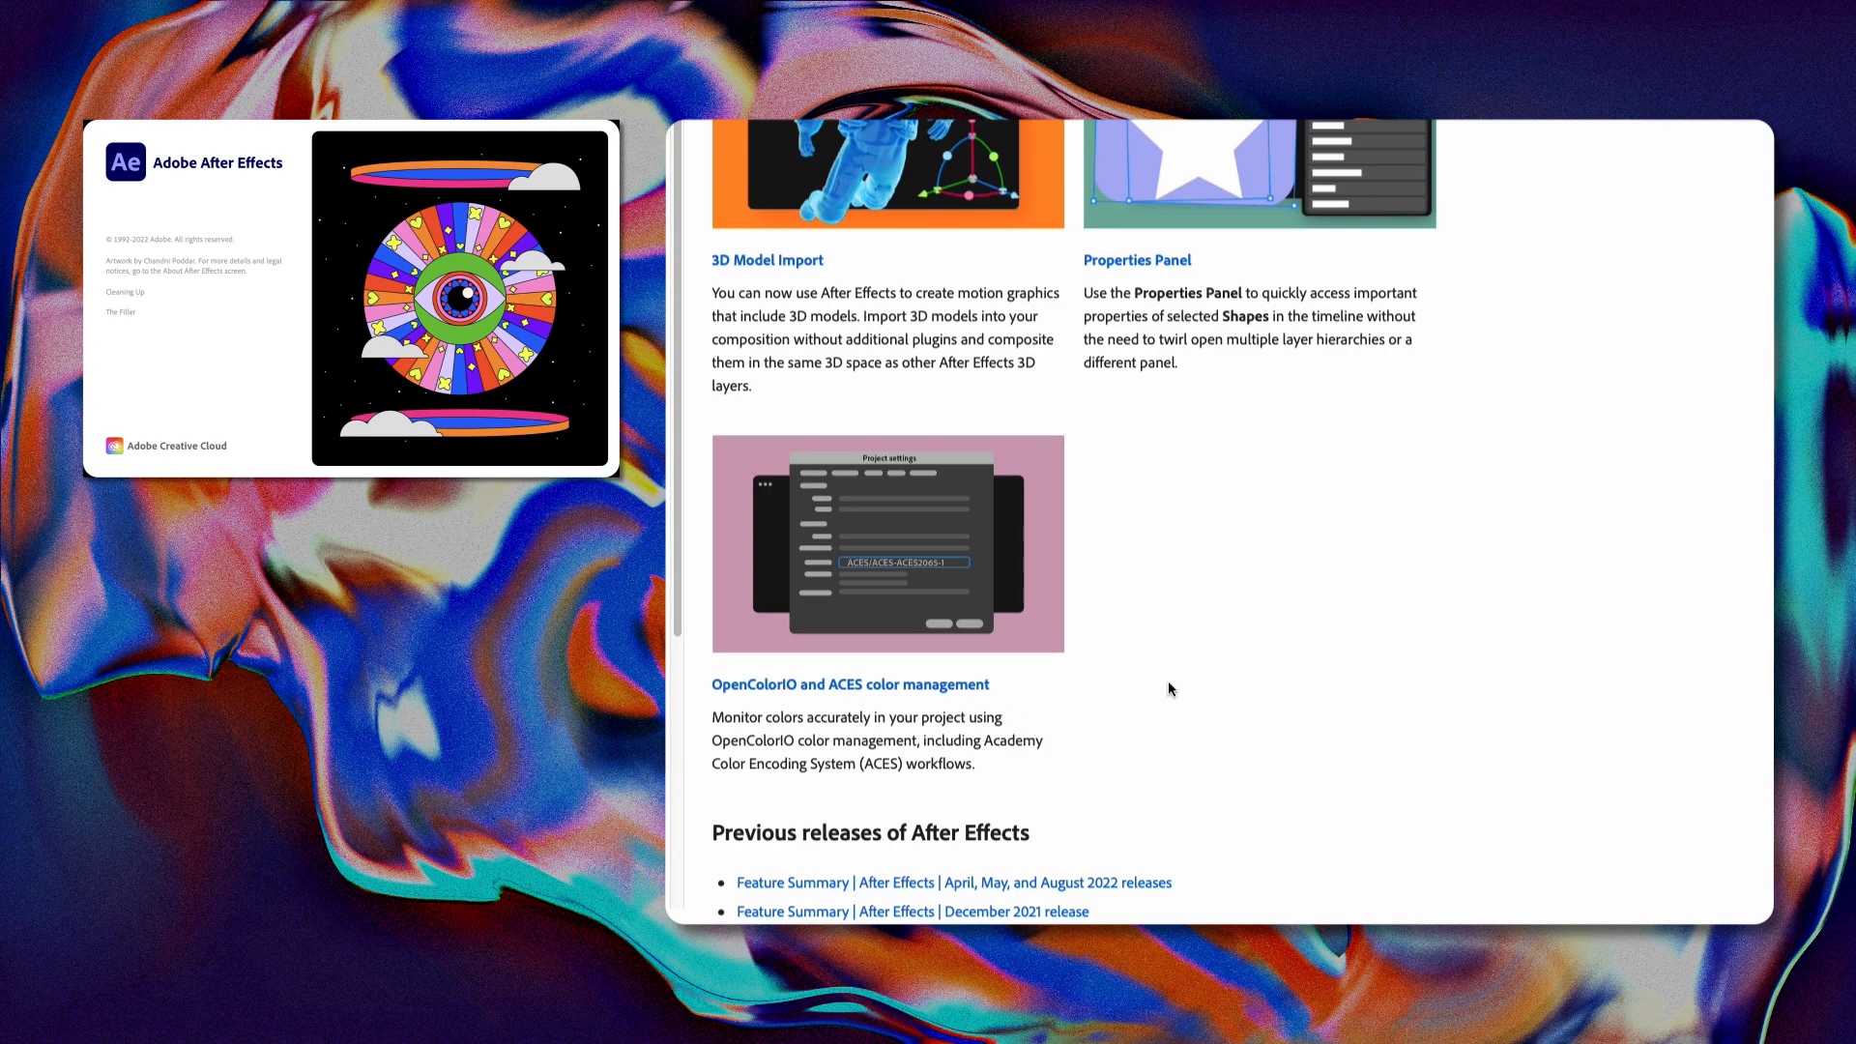
mouse_move(1605, 605)
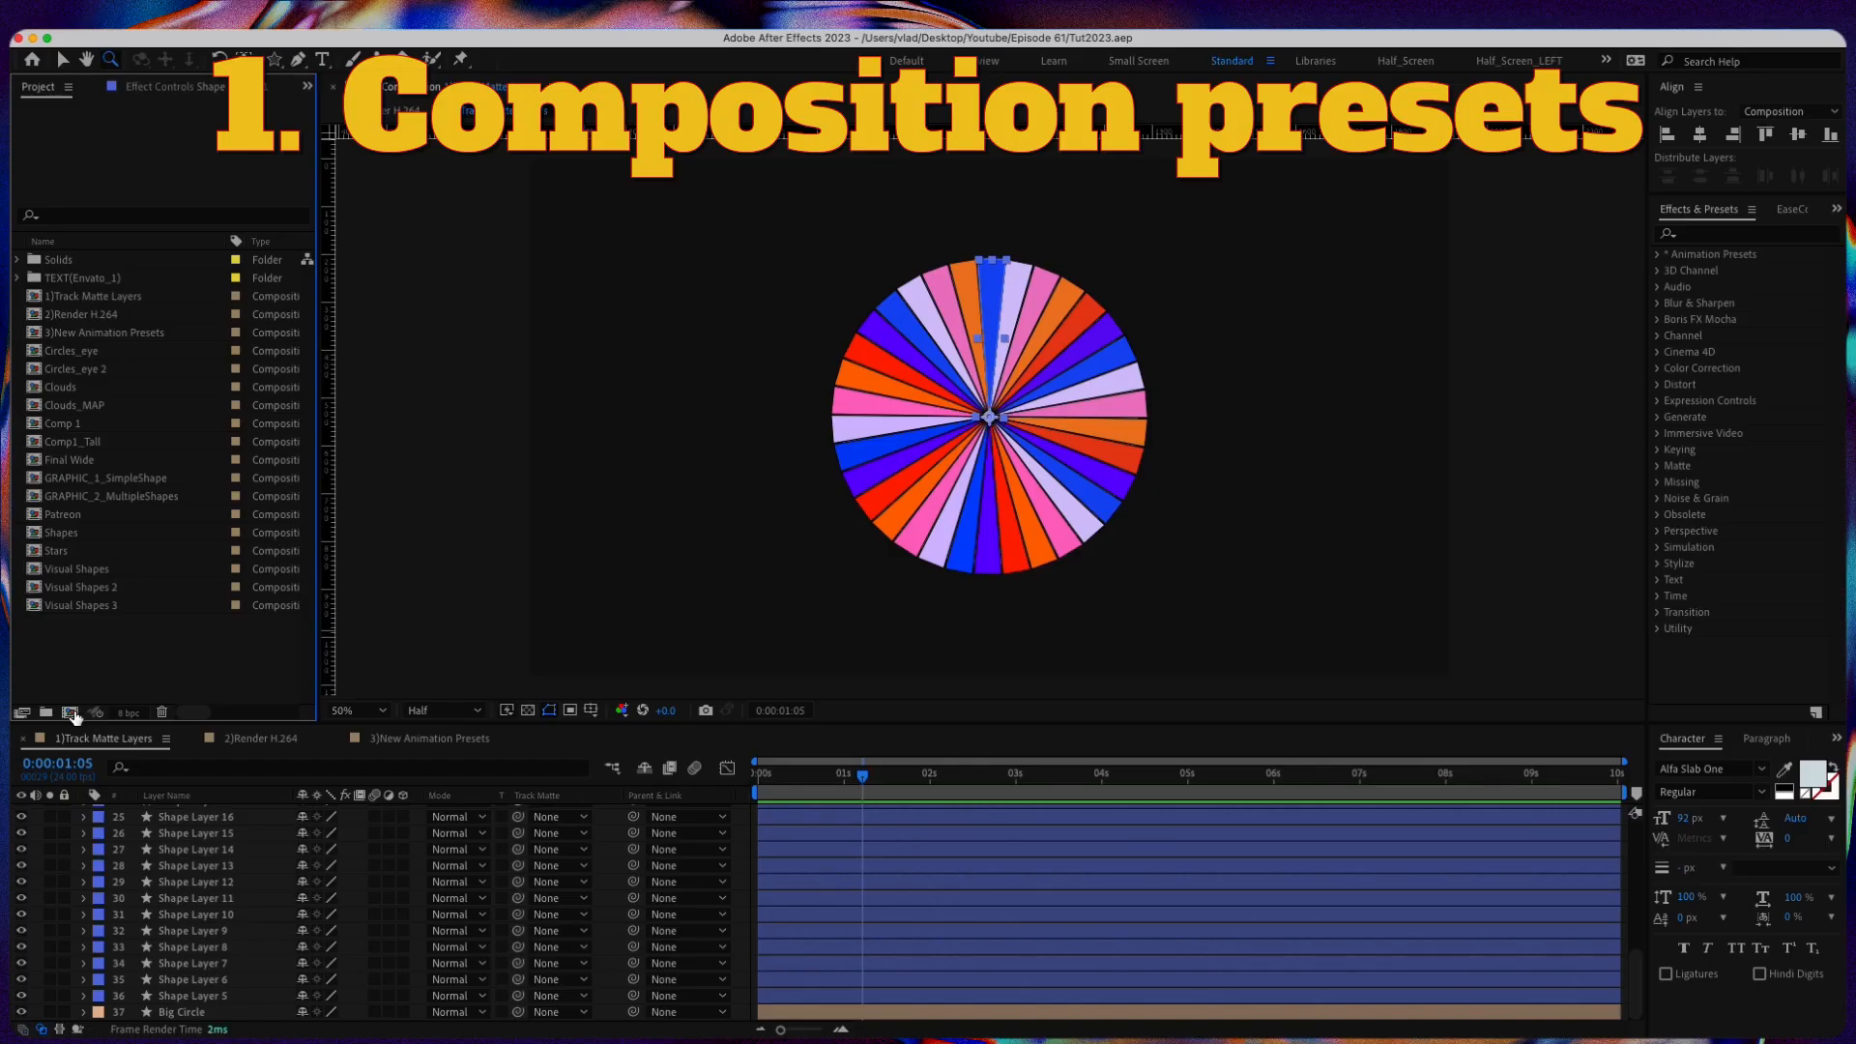
click(632, 284)
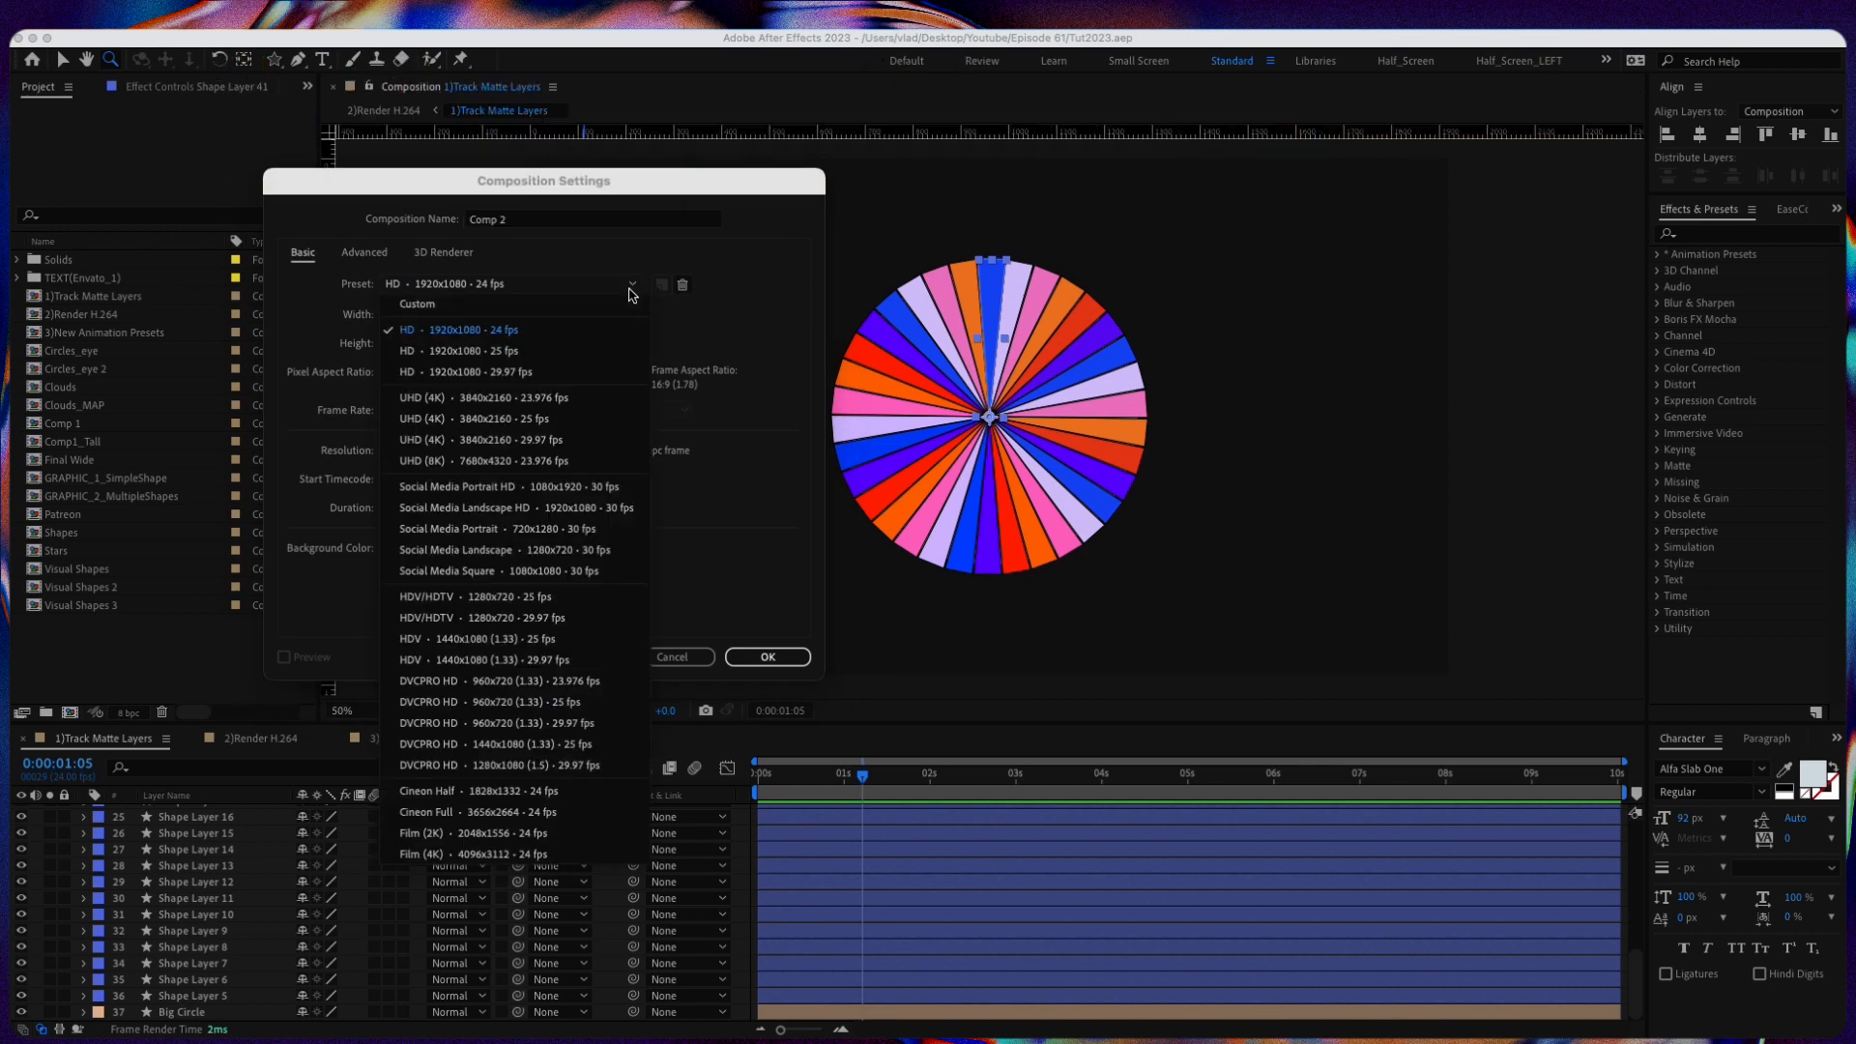
mouse_move(598, 337)
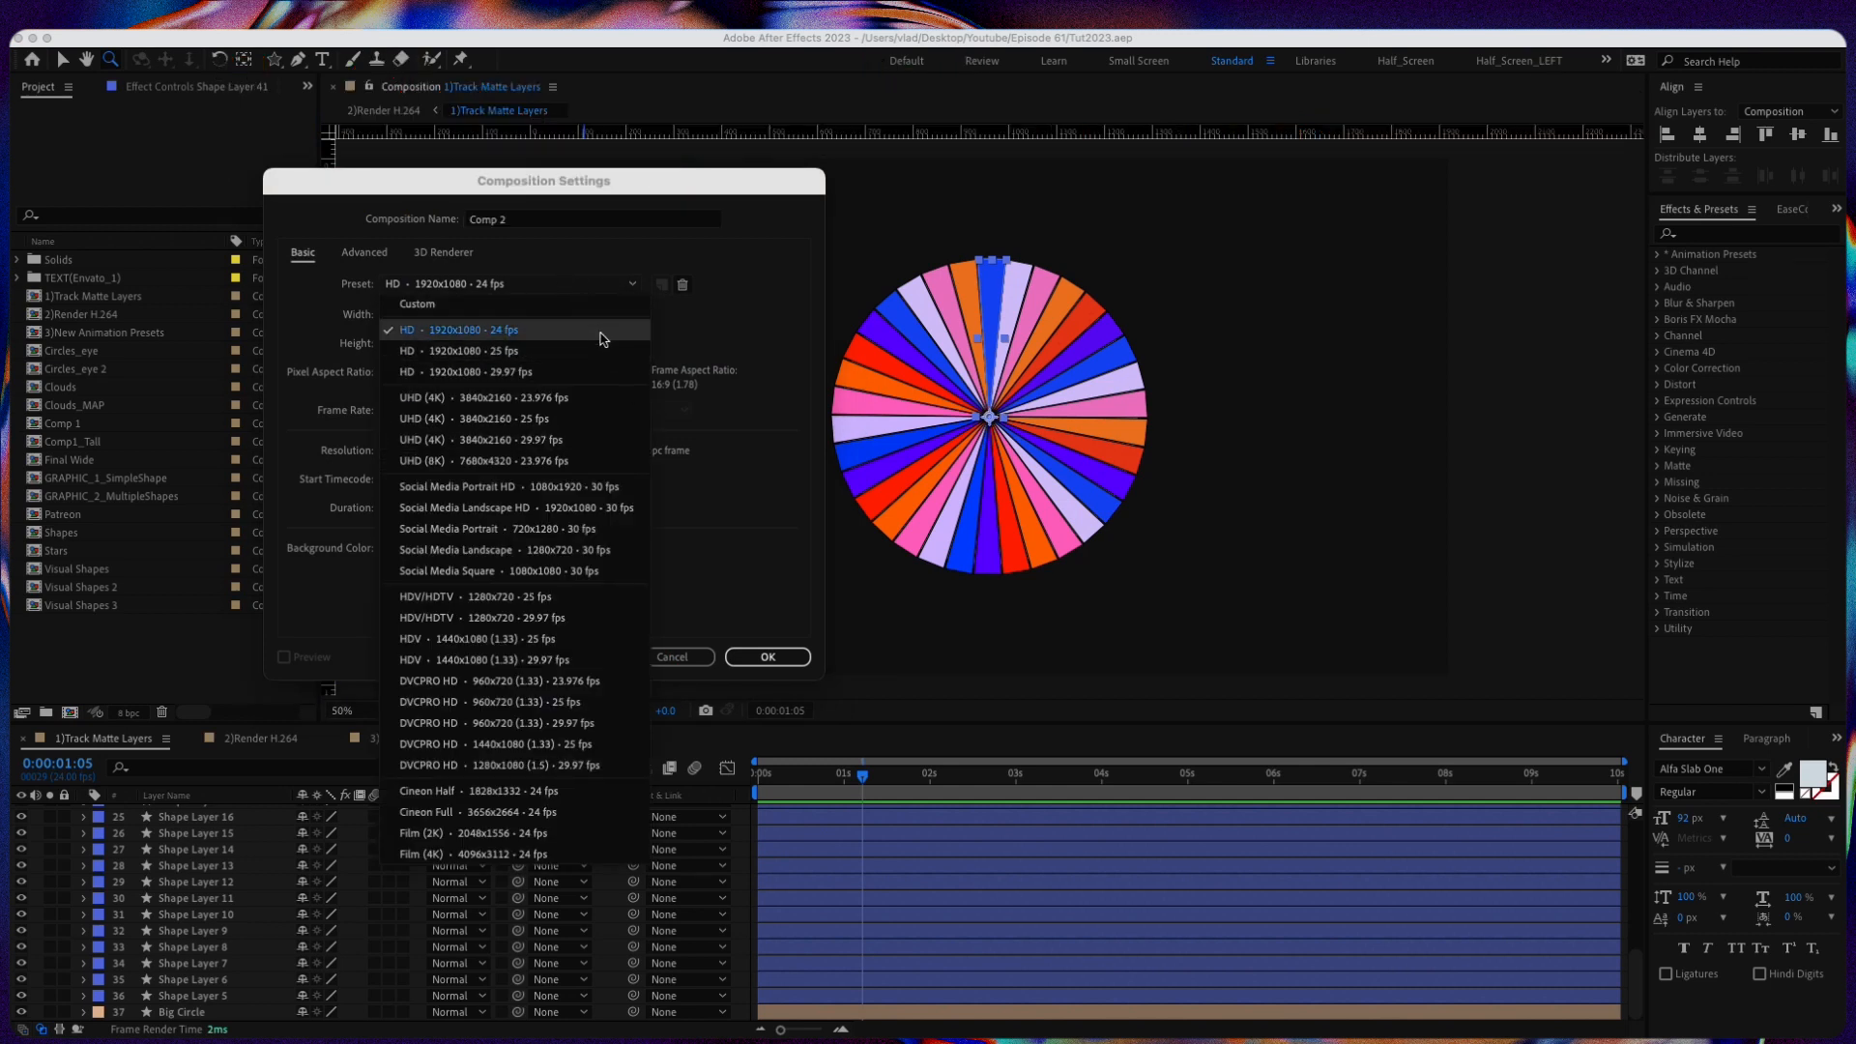
mouse_move(582, 417)
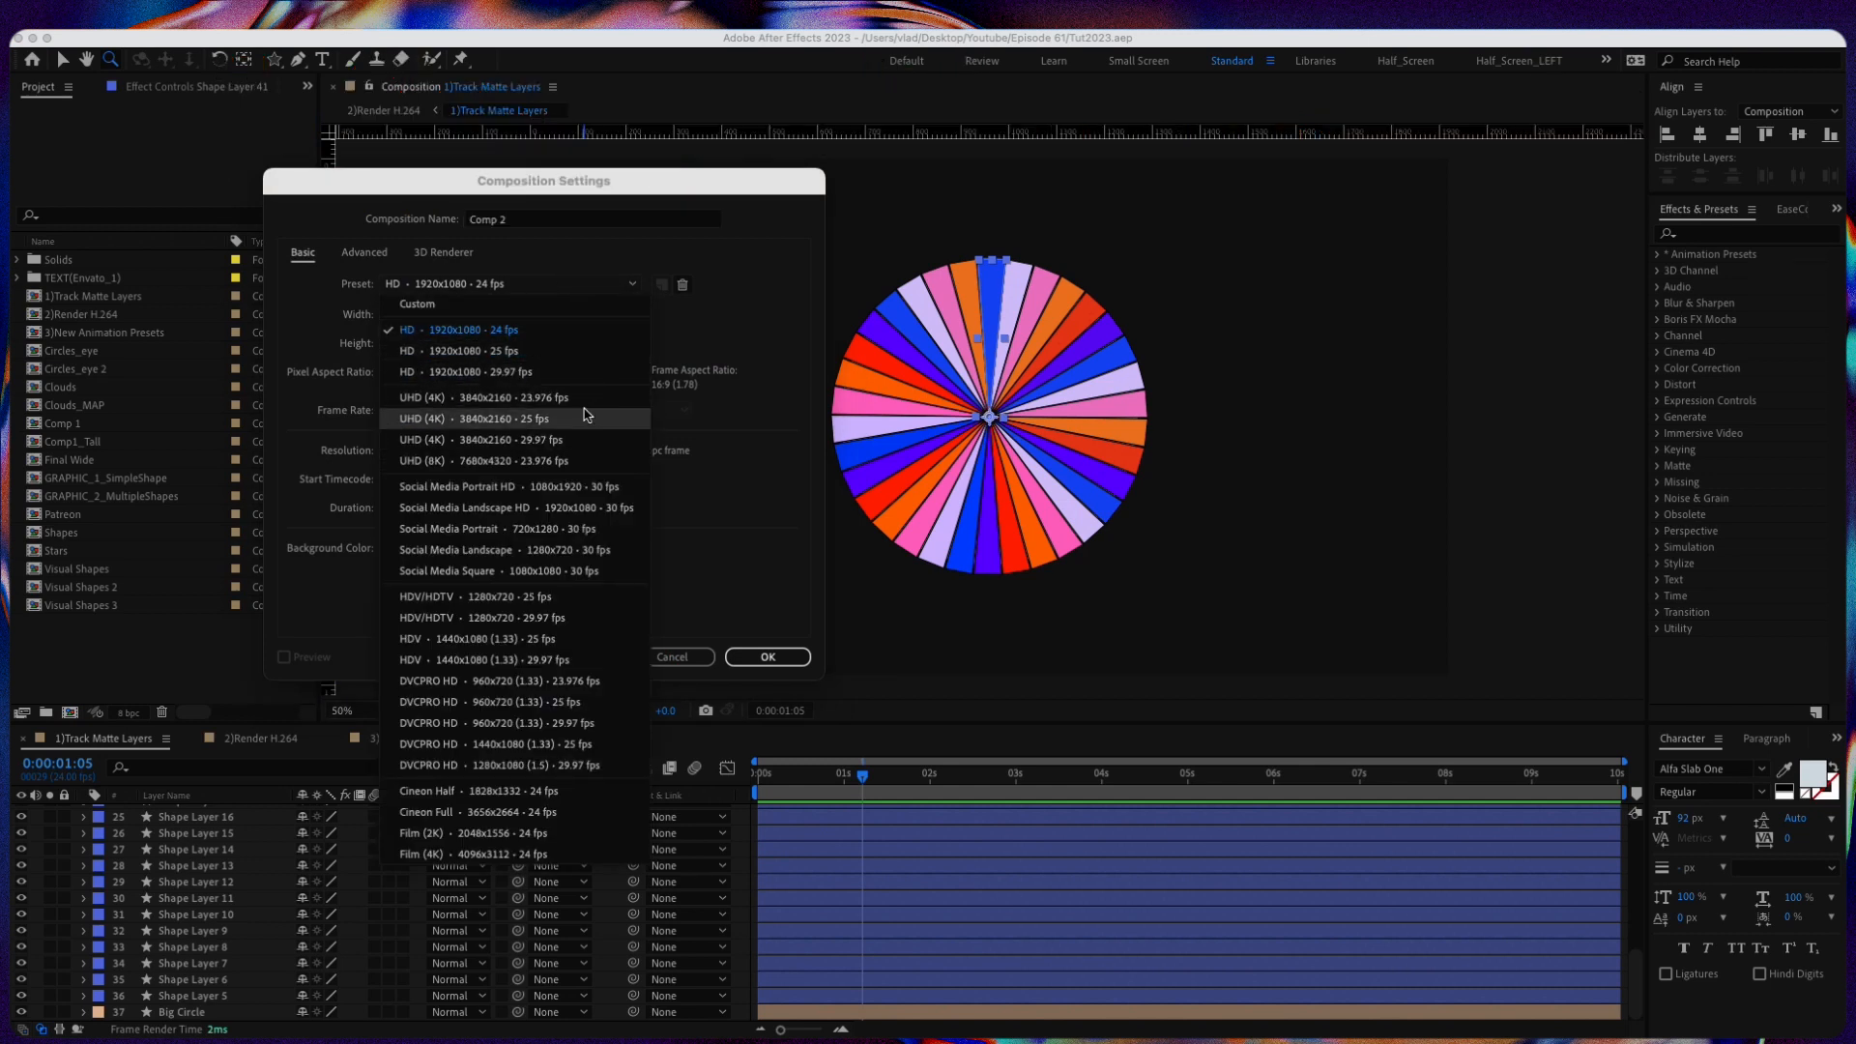
mouse_move(579, 507)
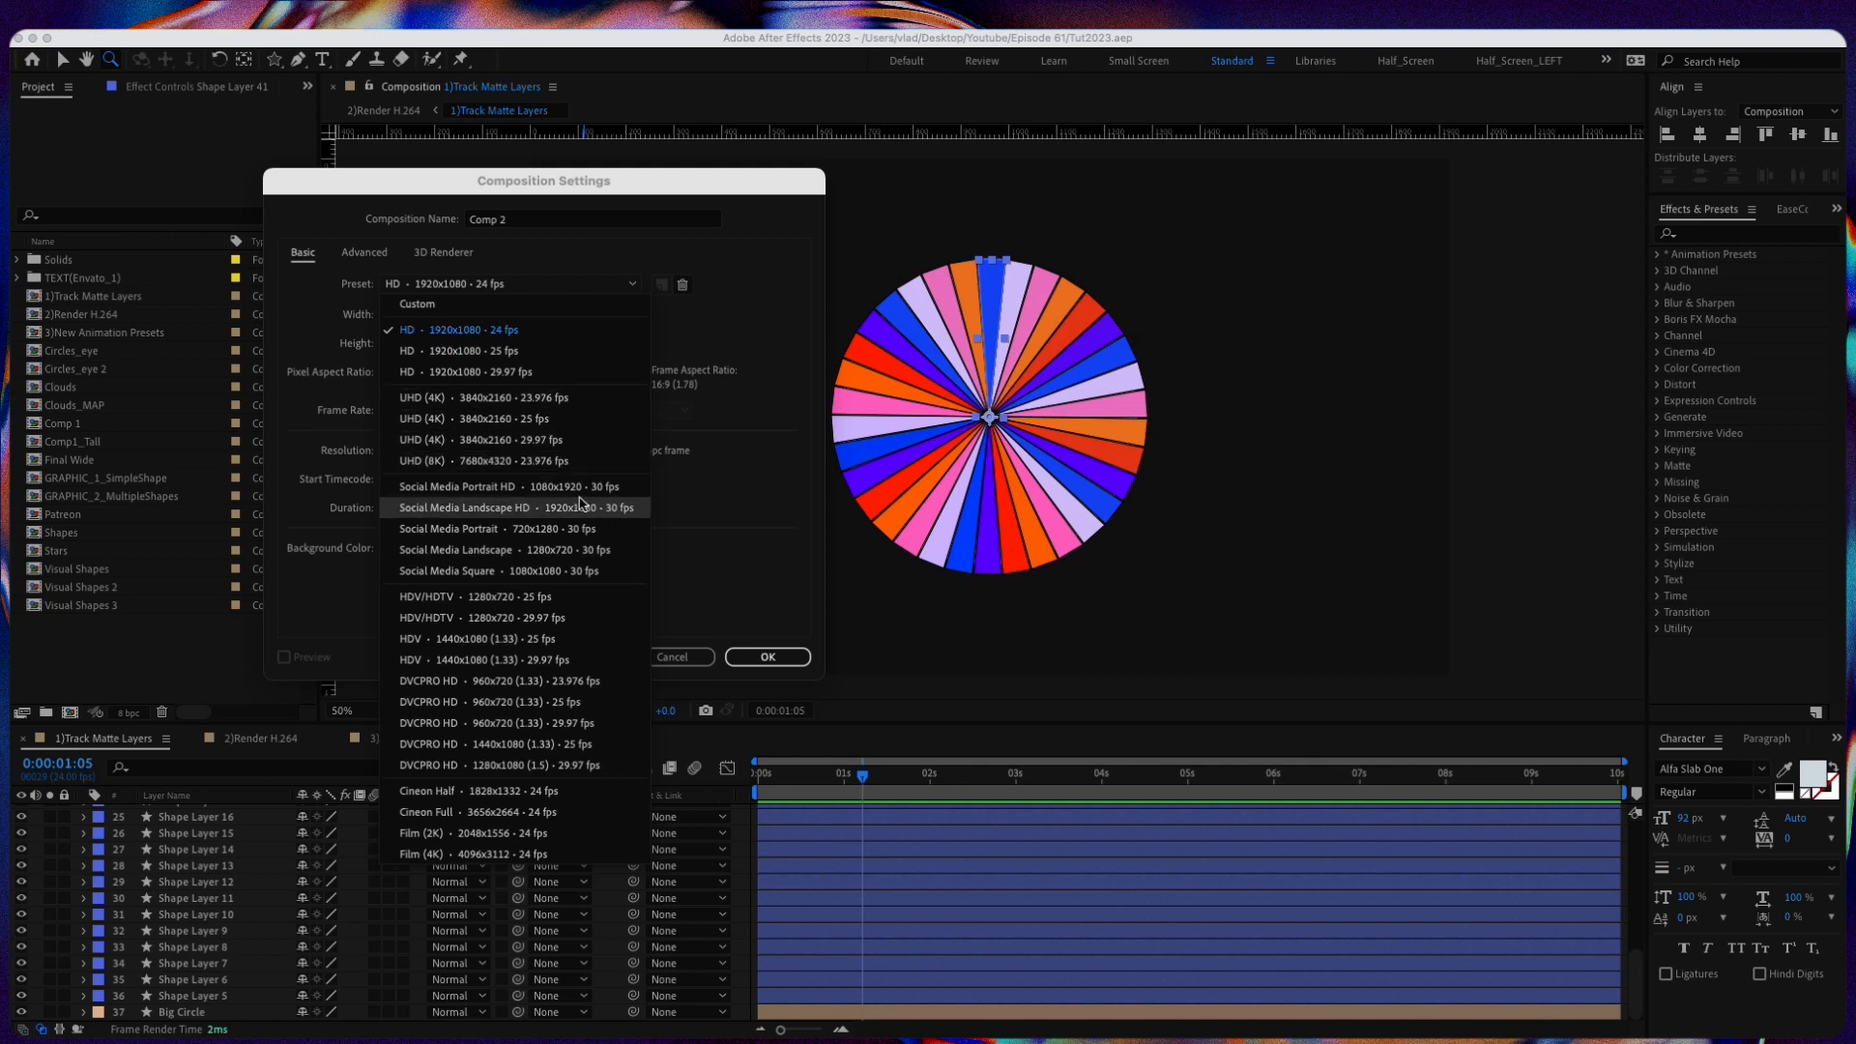
mouse_move(527, 579)
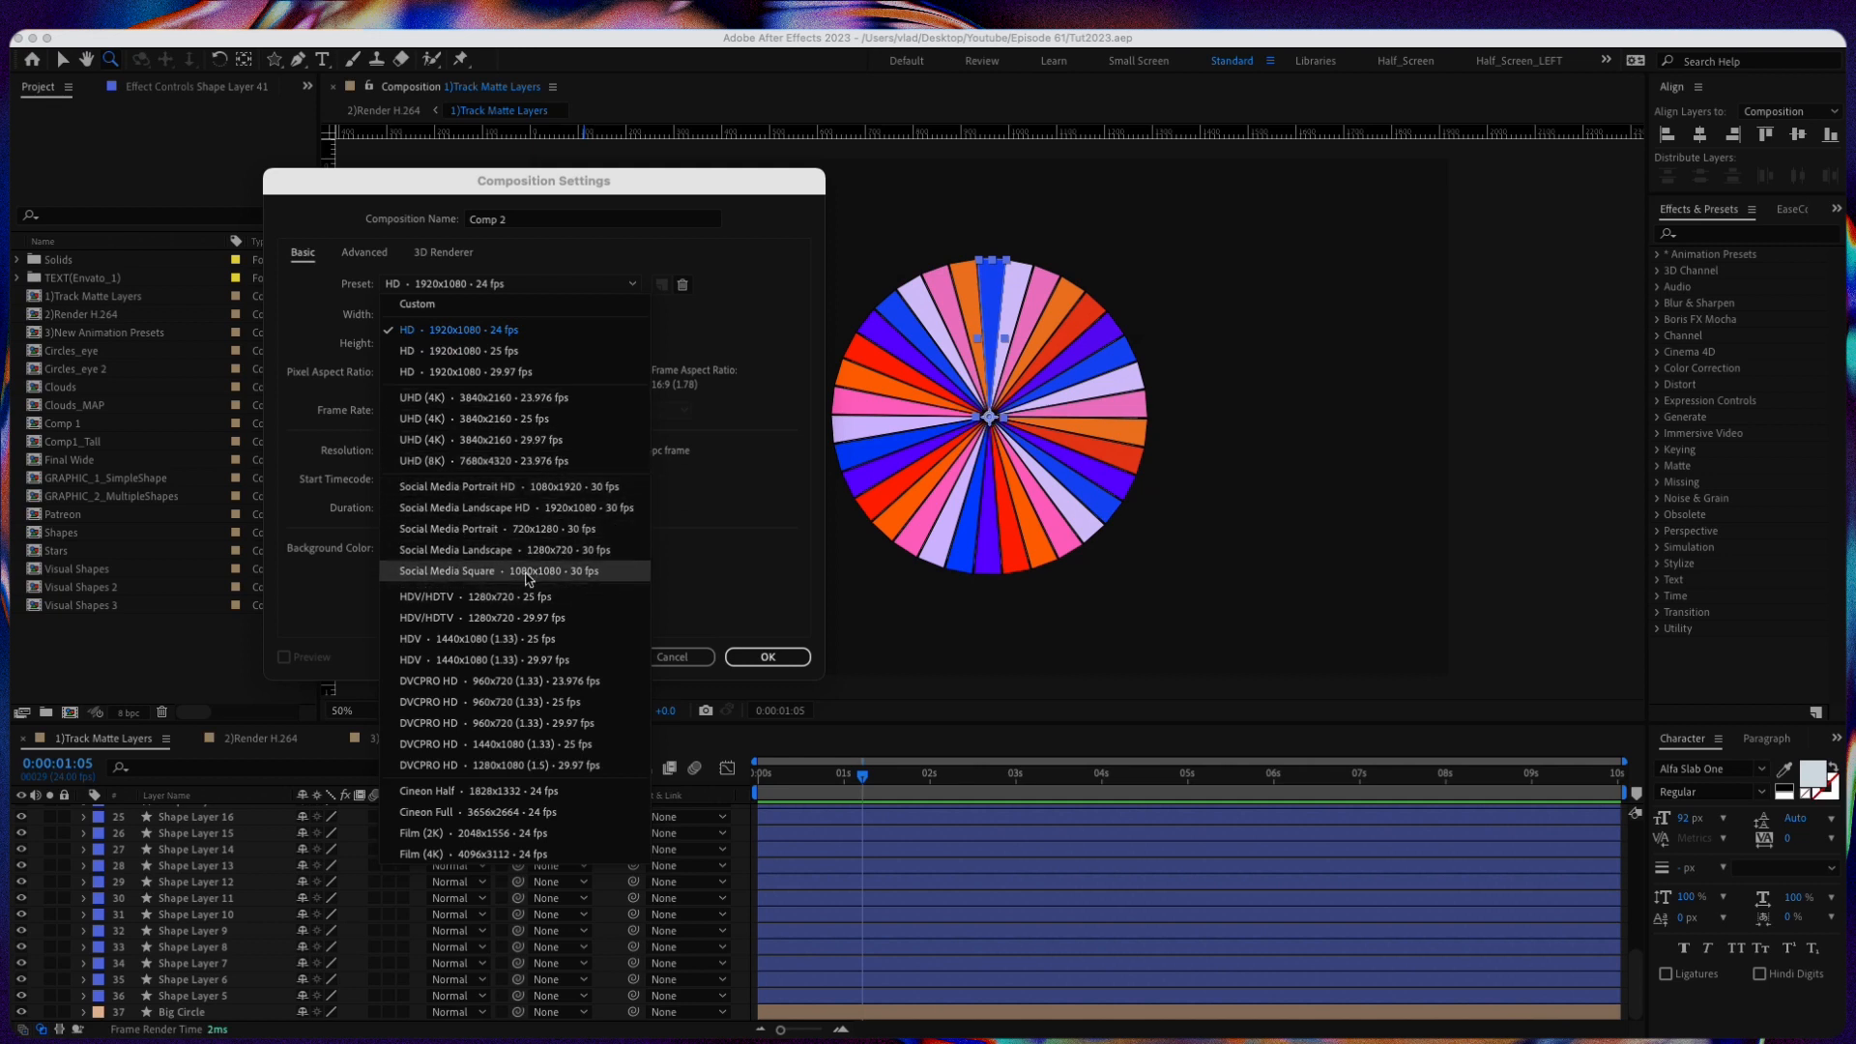
mouse_move(549, 549)
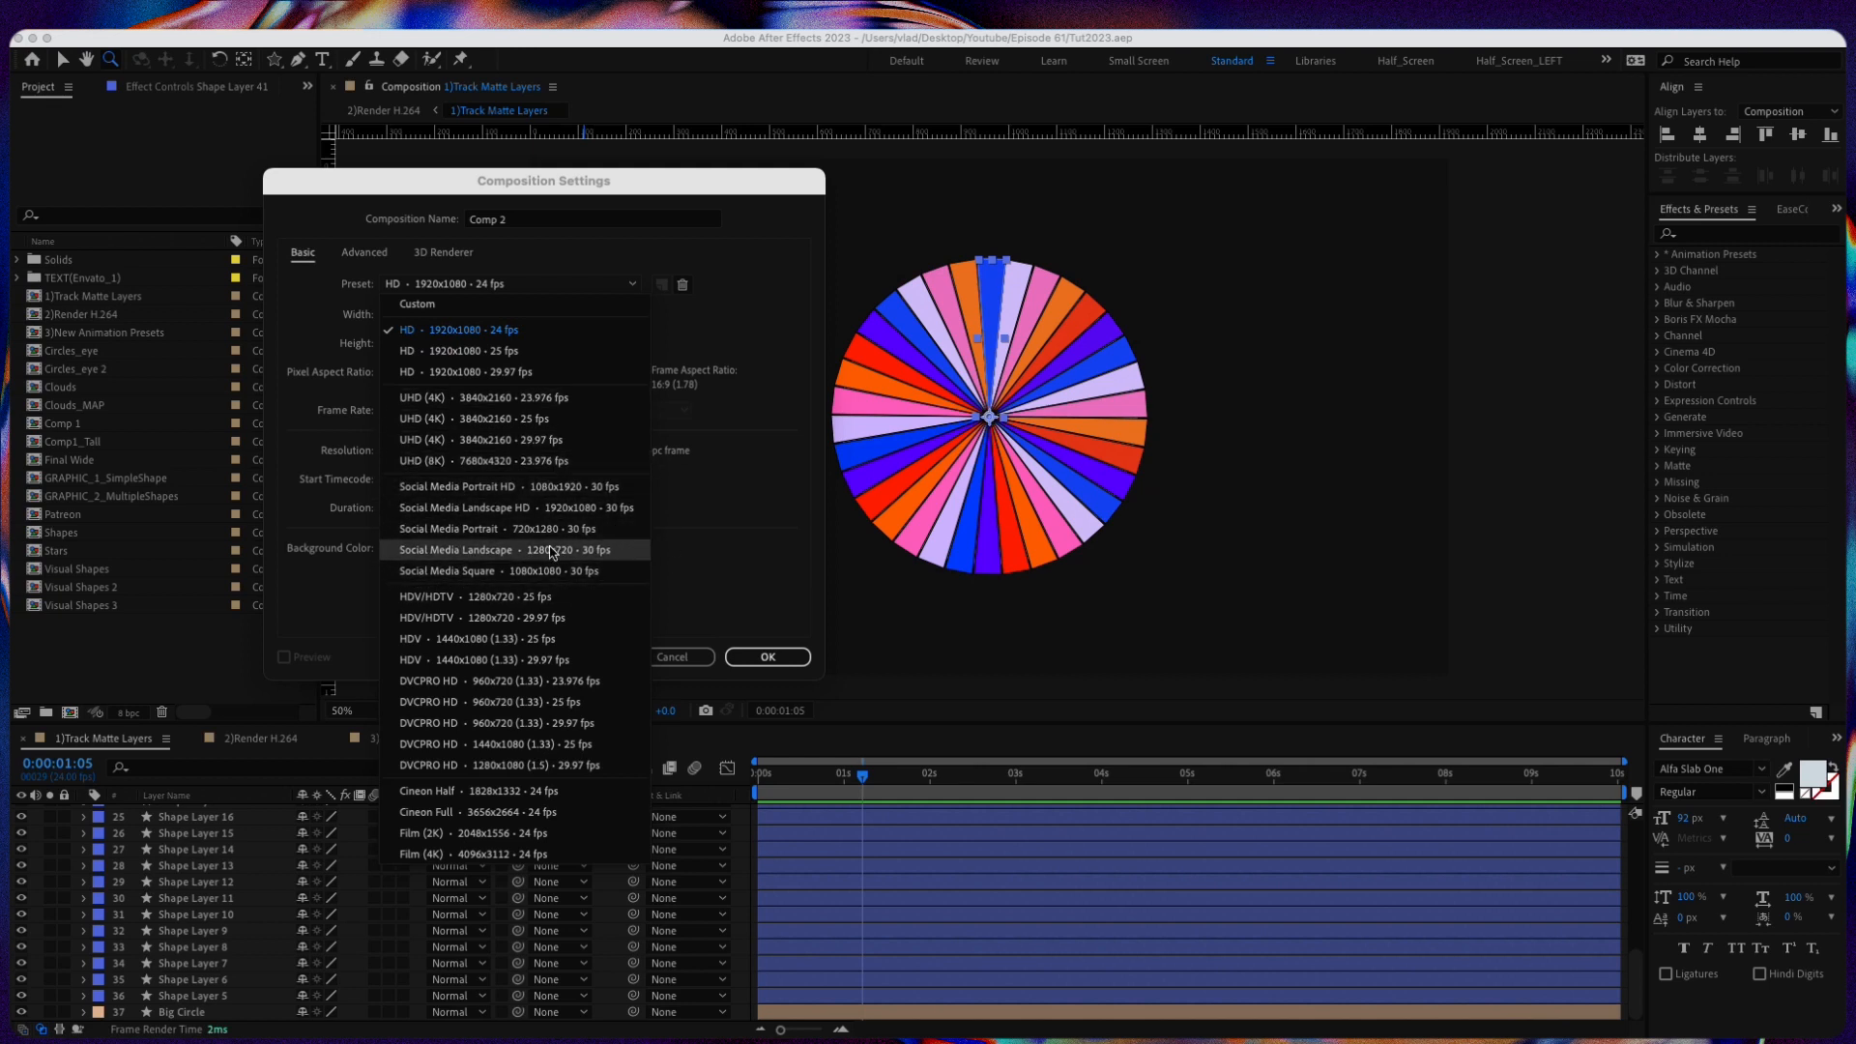
mouse_move(568, 660)
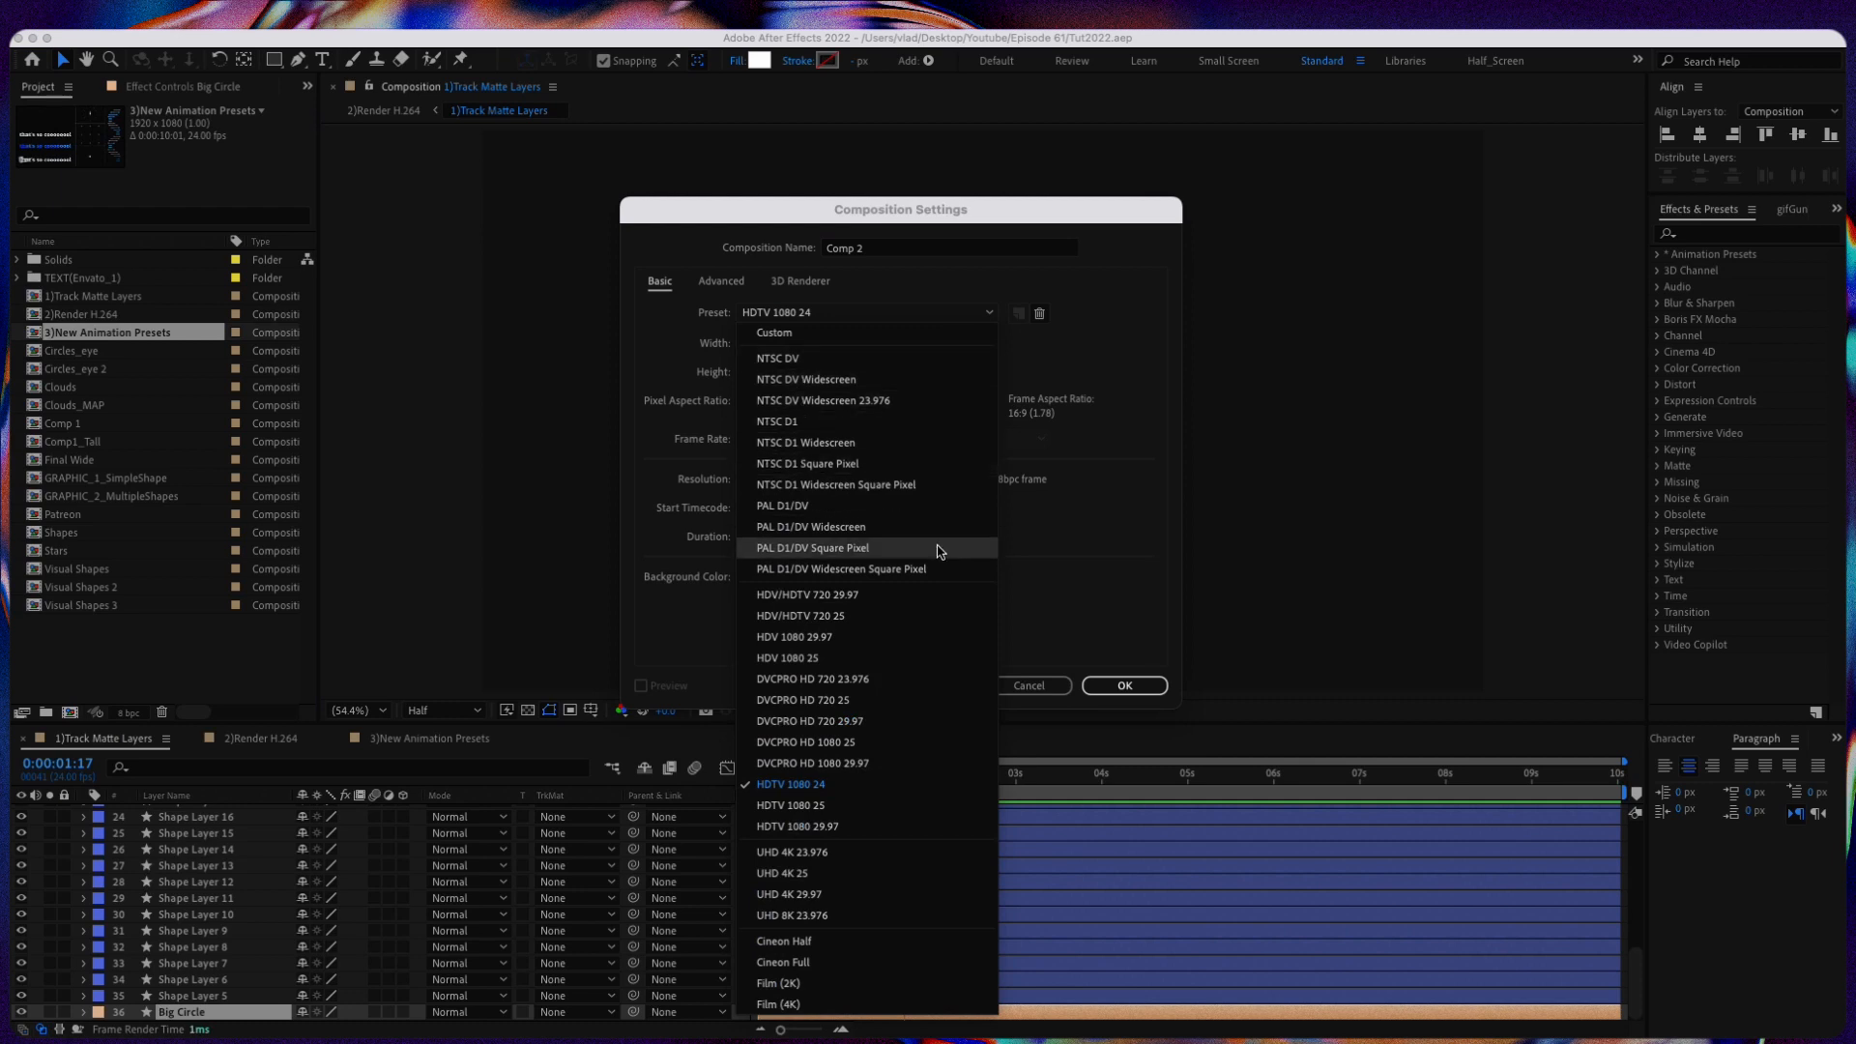
mouse_move(959, 563)
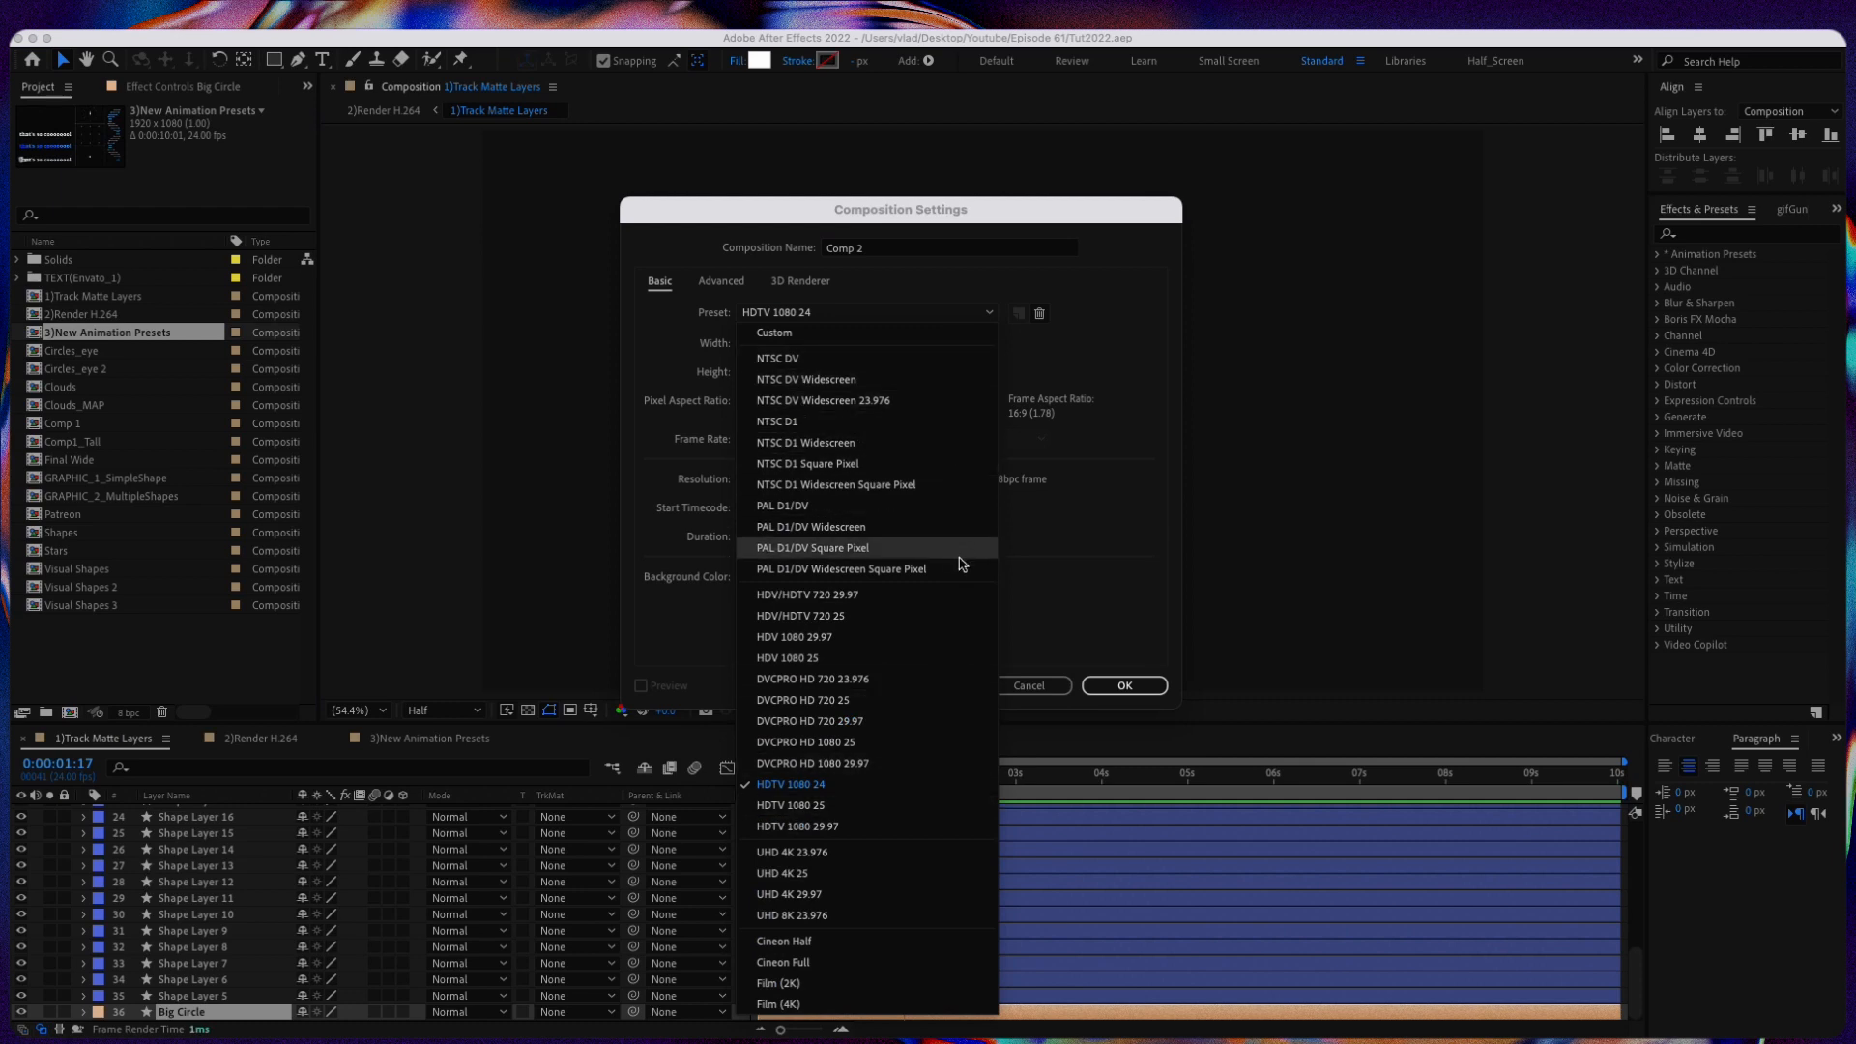
mouse_move(959, 637)
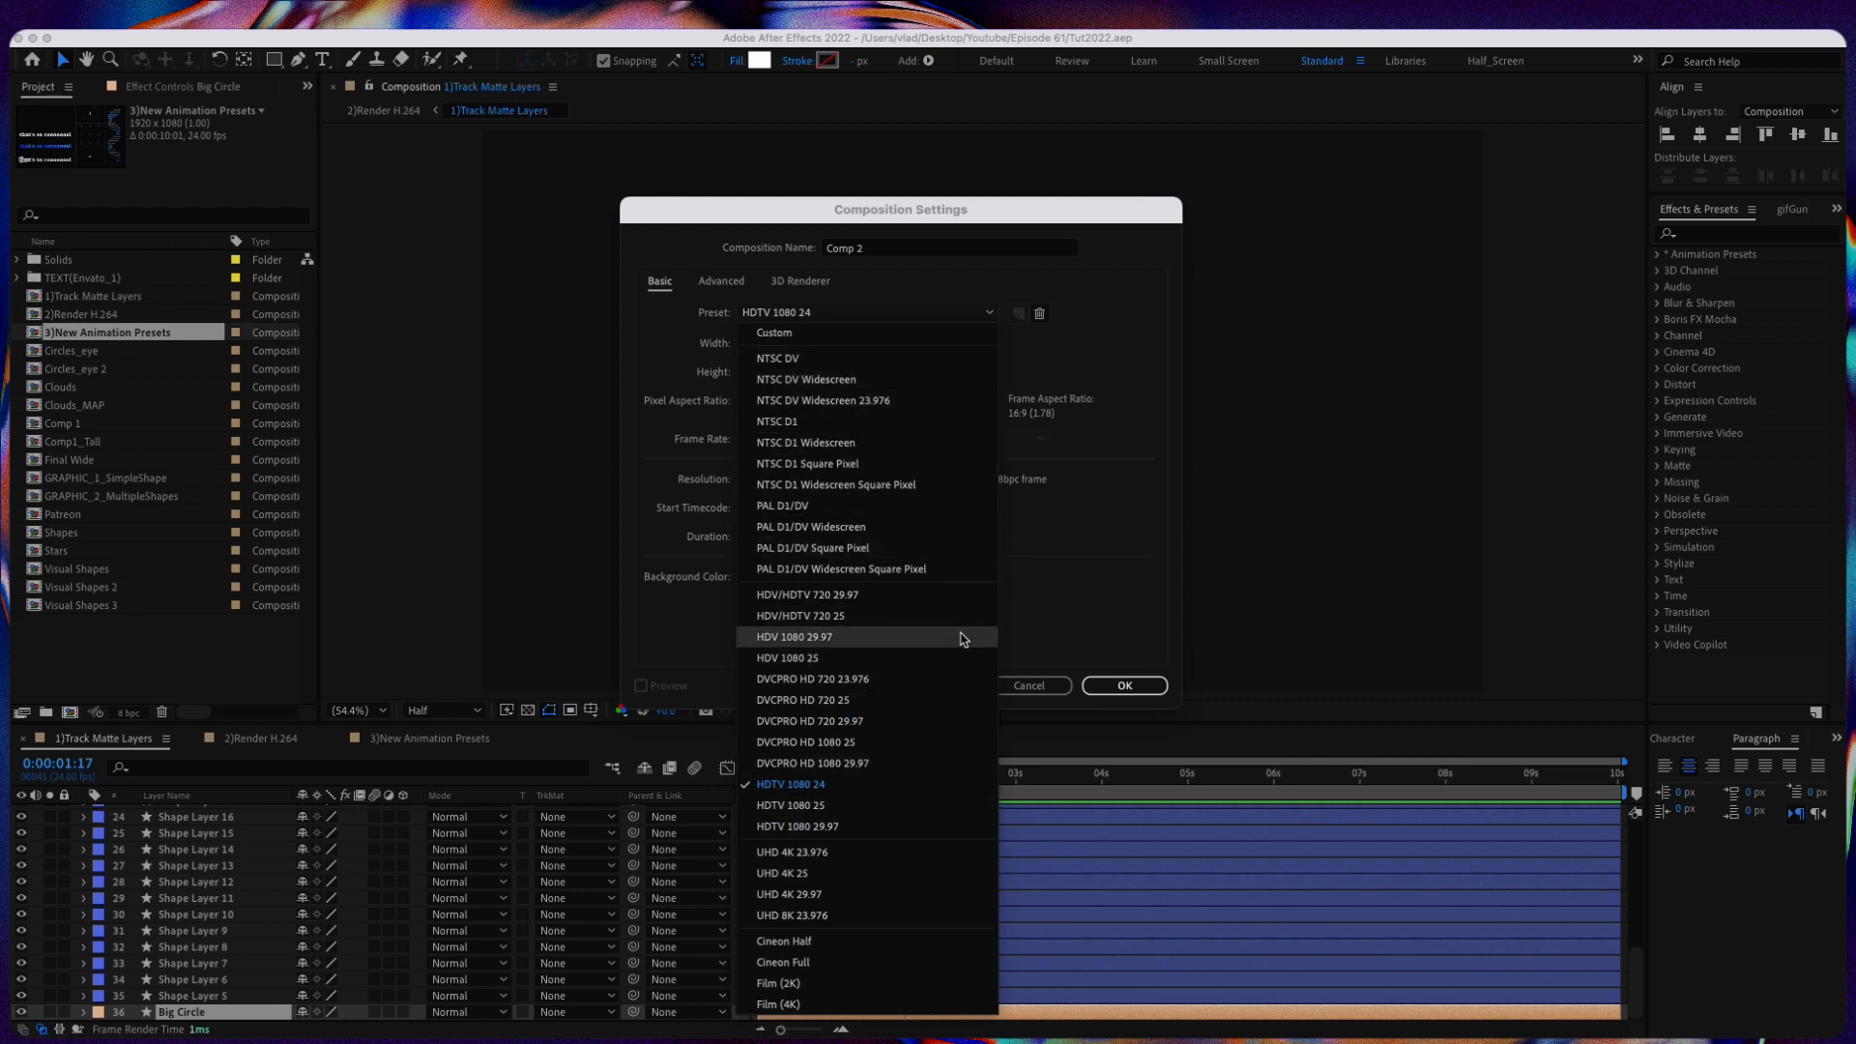
mouse_move(935, 527)
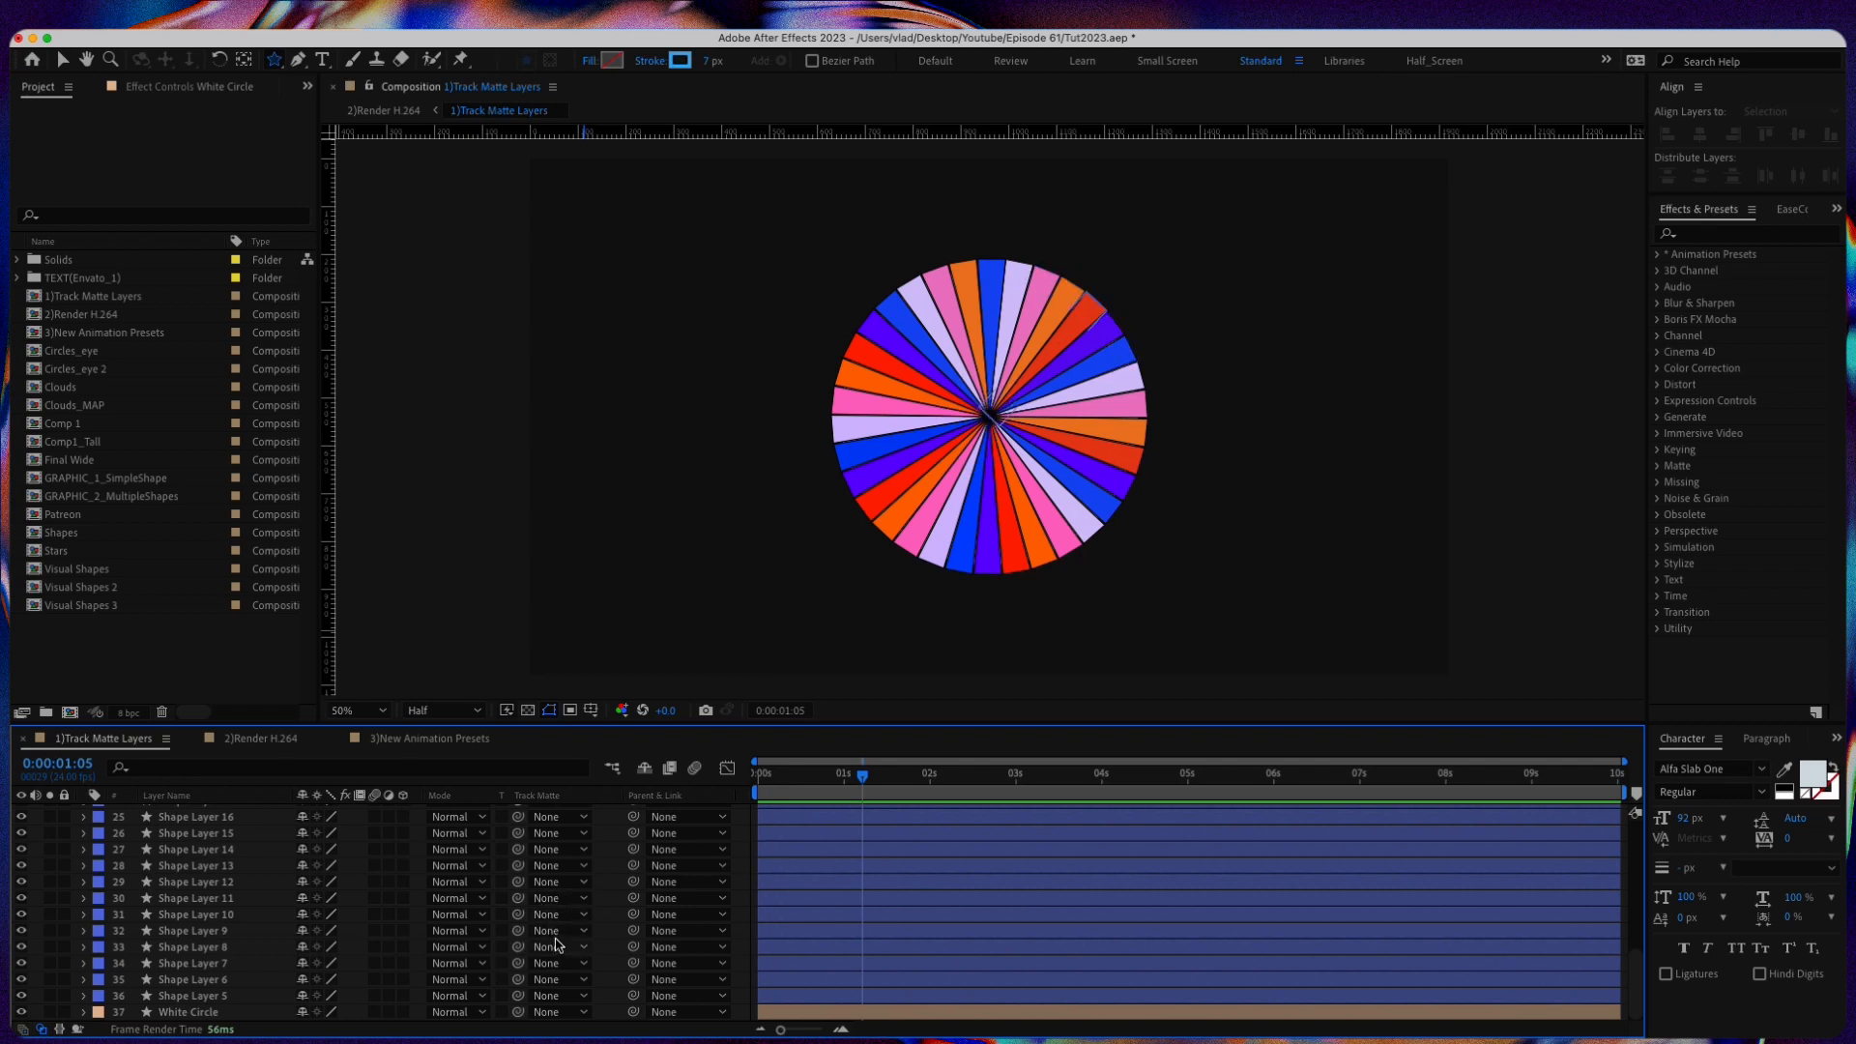
mouse_move(274, 892)
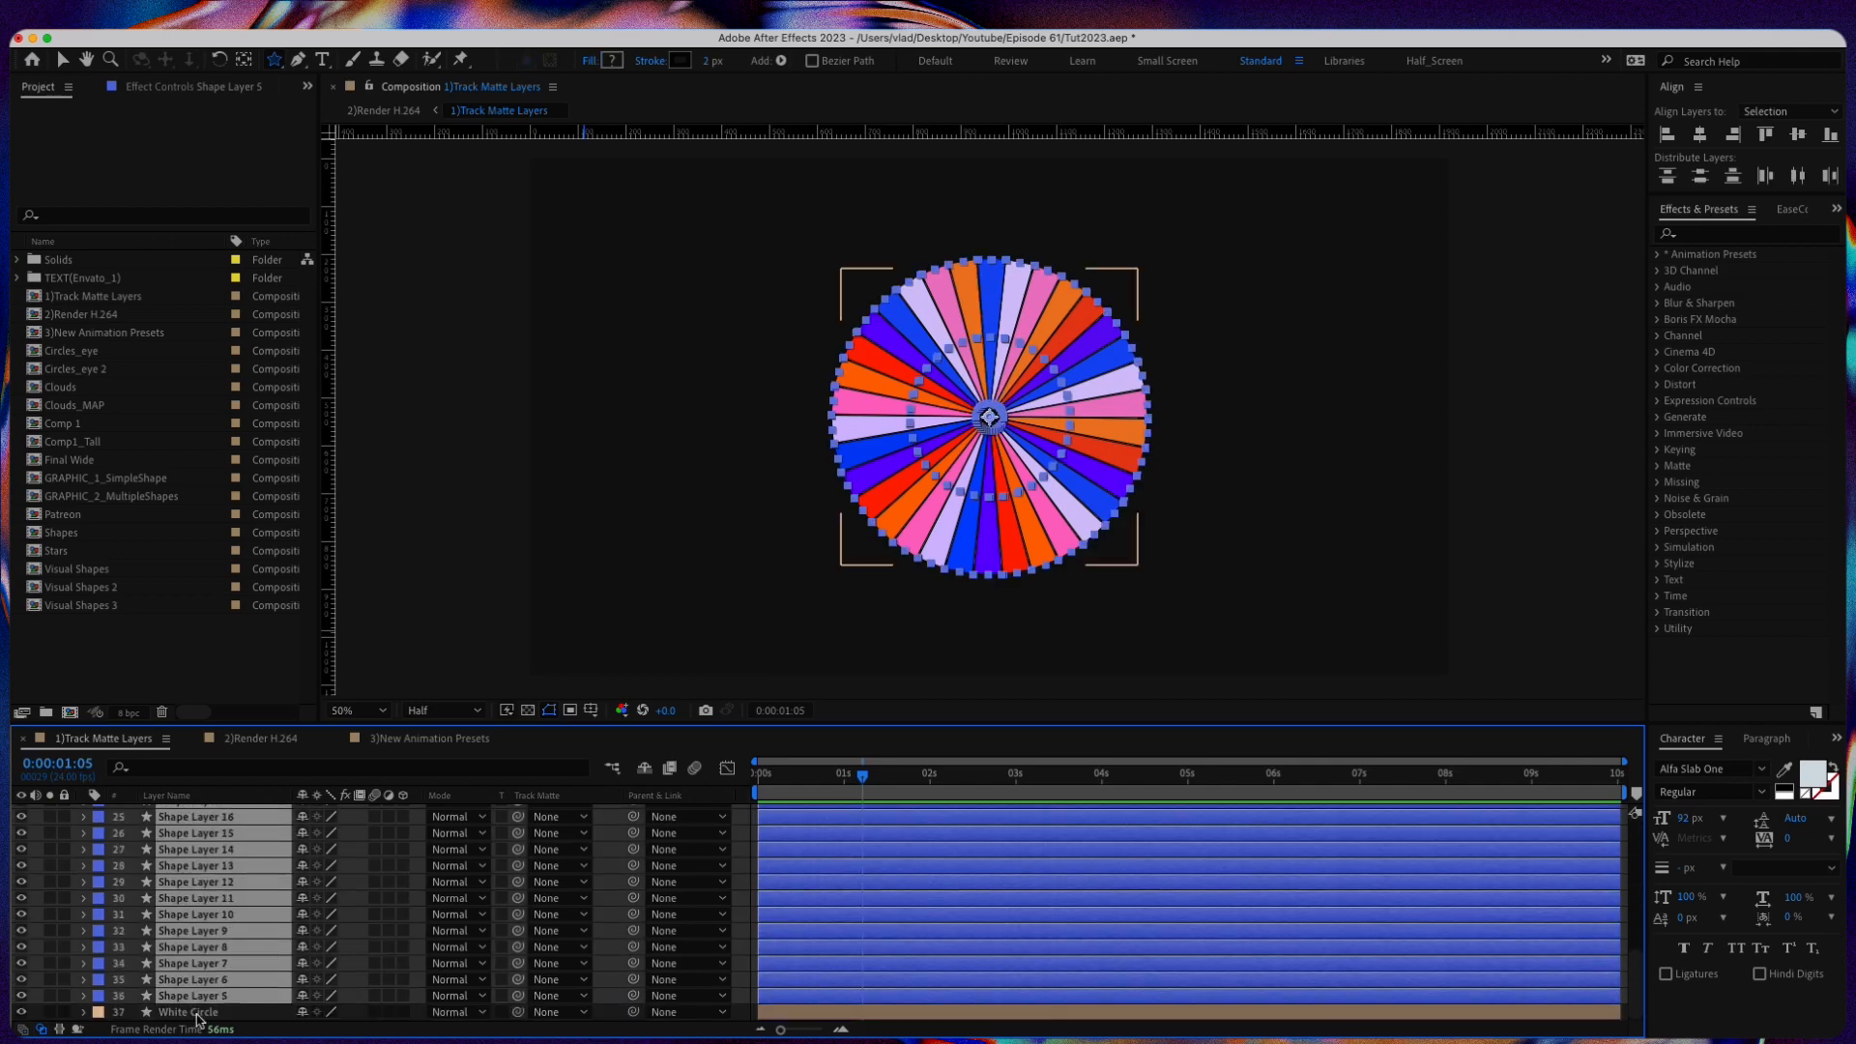
Step: Preview White Circle alone, restore the wedge layers, and select all wedge layers
click(189, 1011)
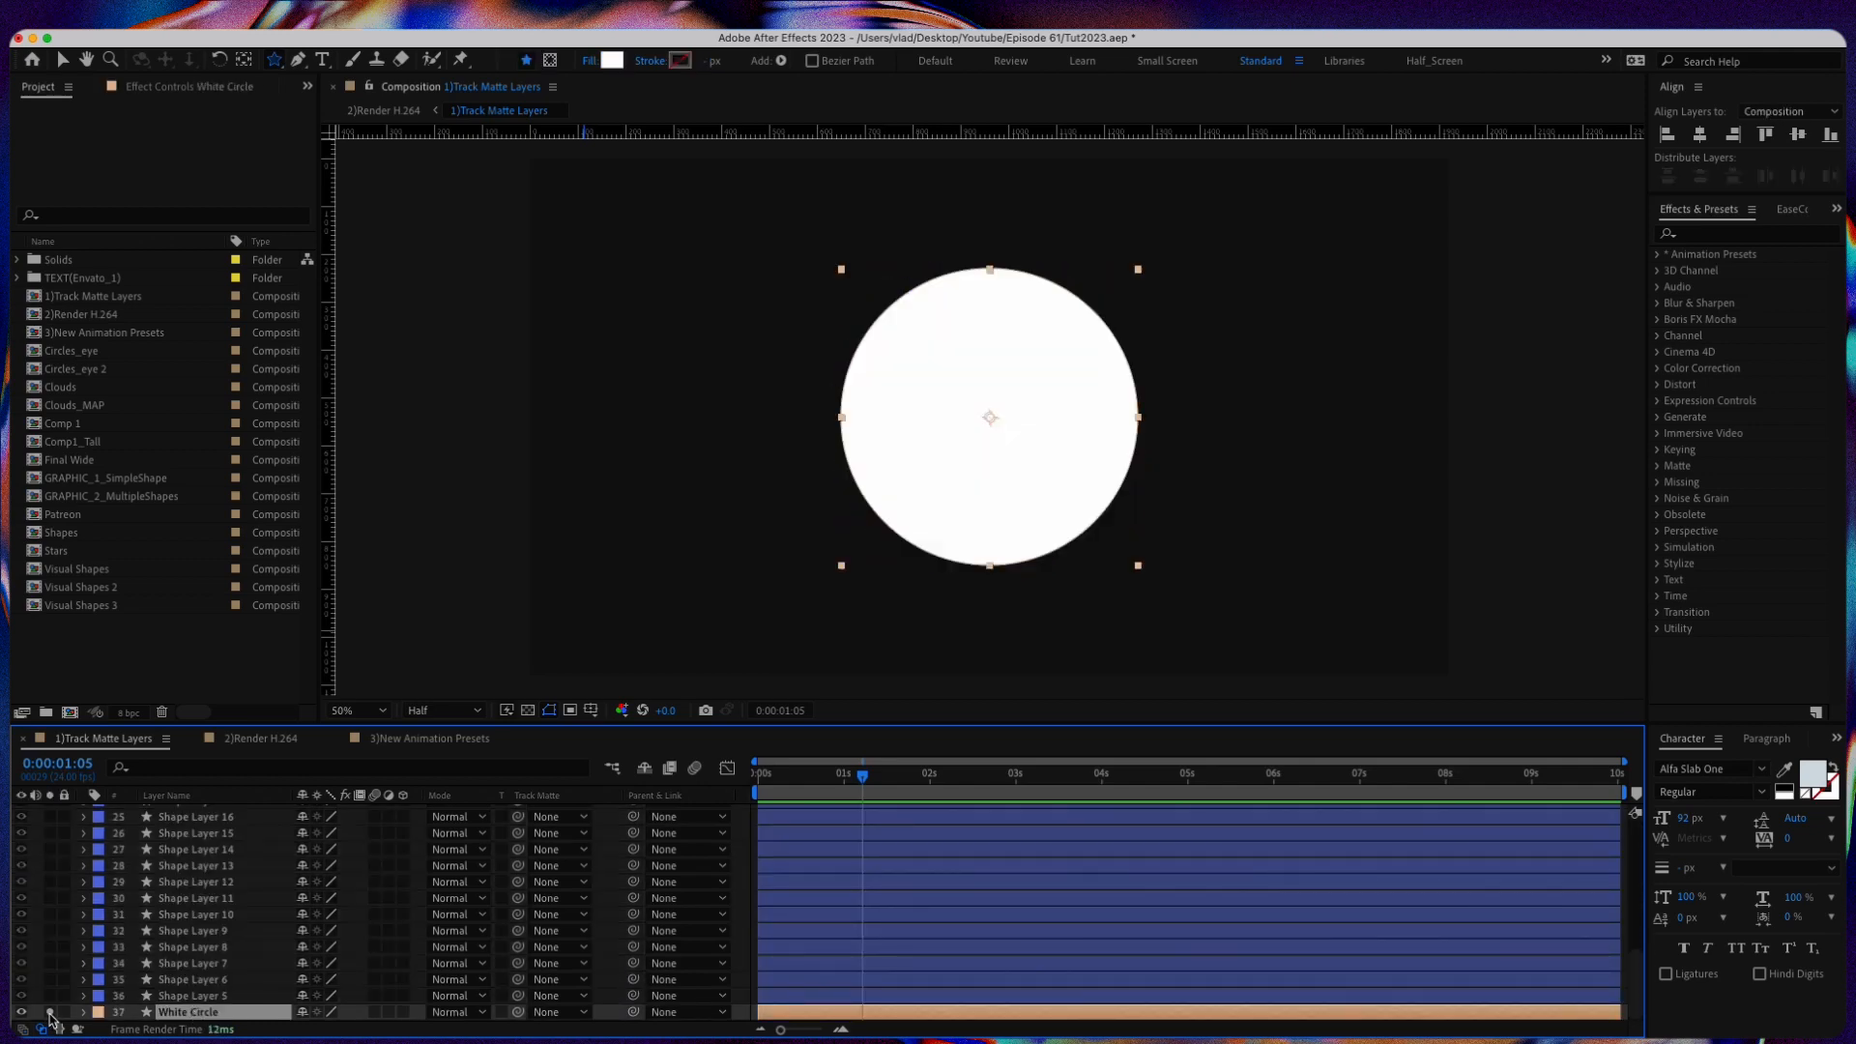
click(20, 1012)
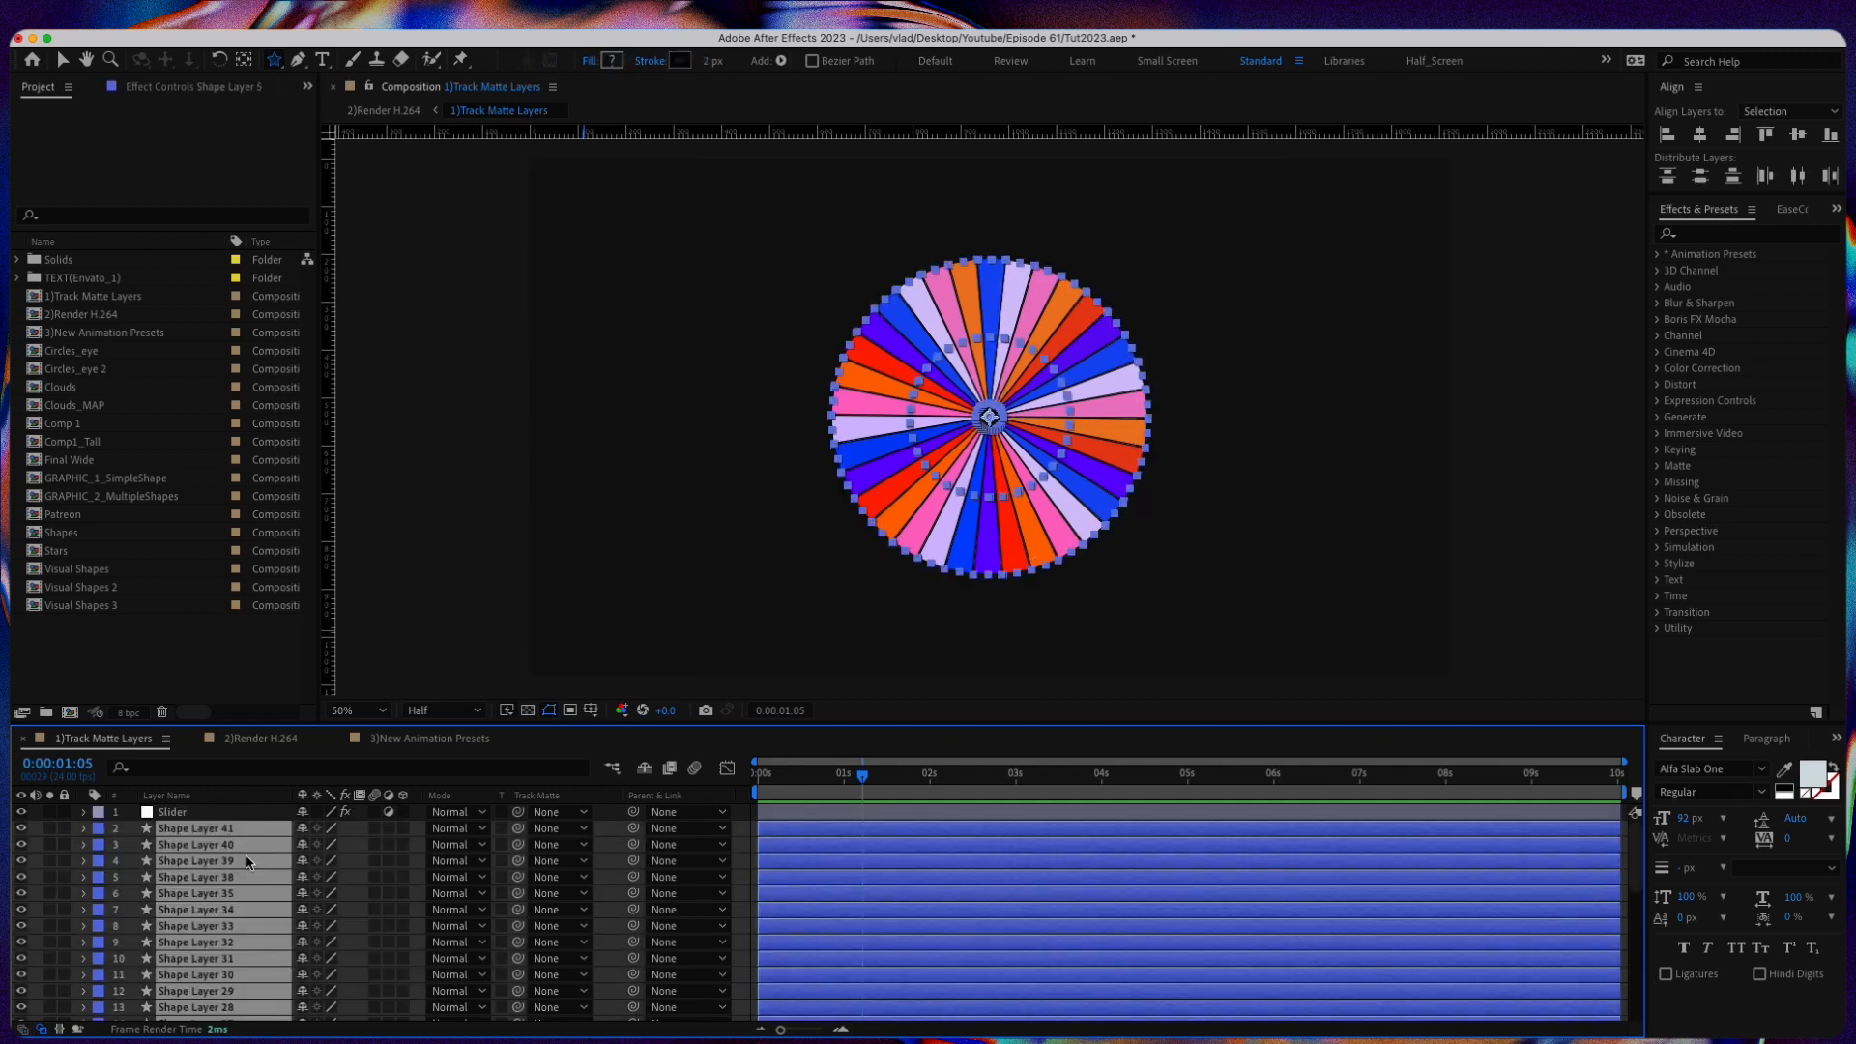
click(189, 1011)
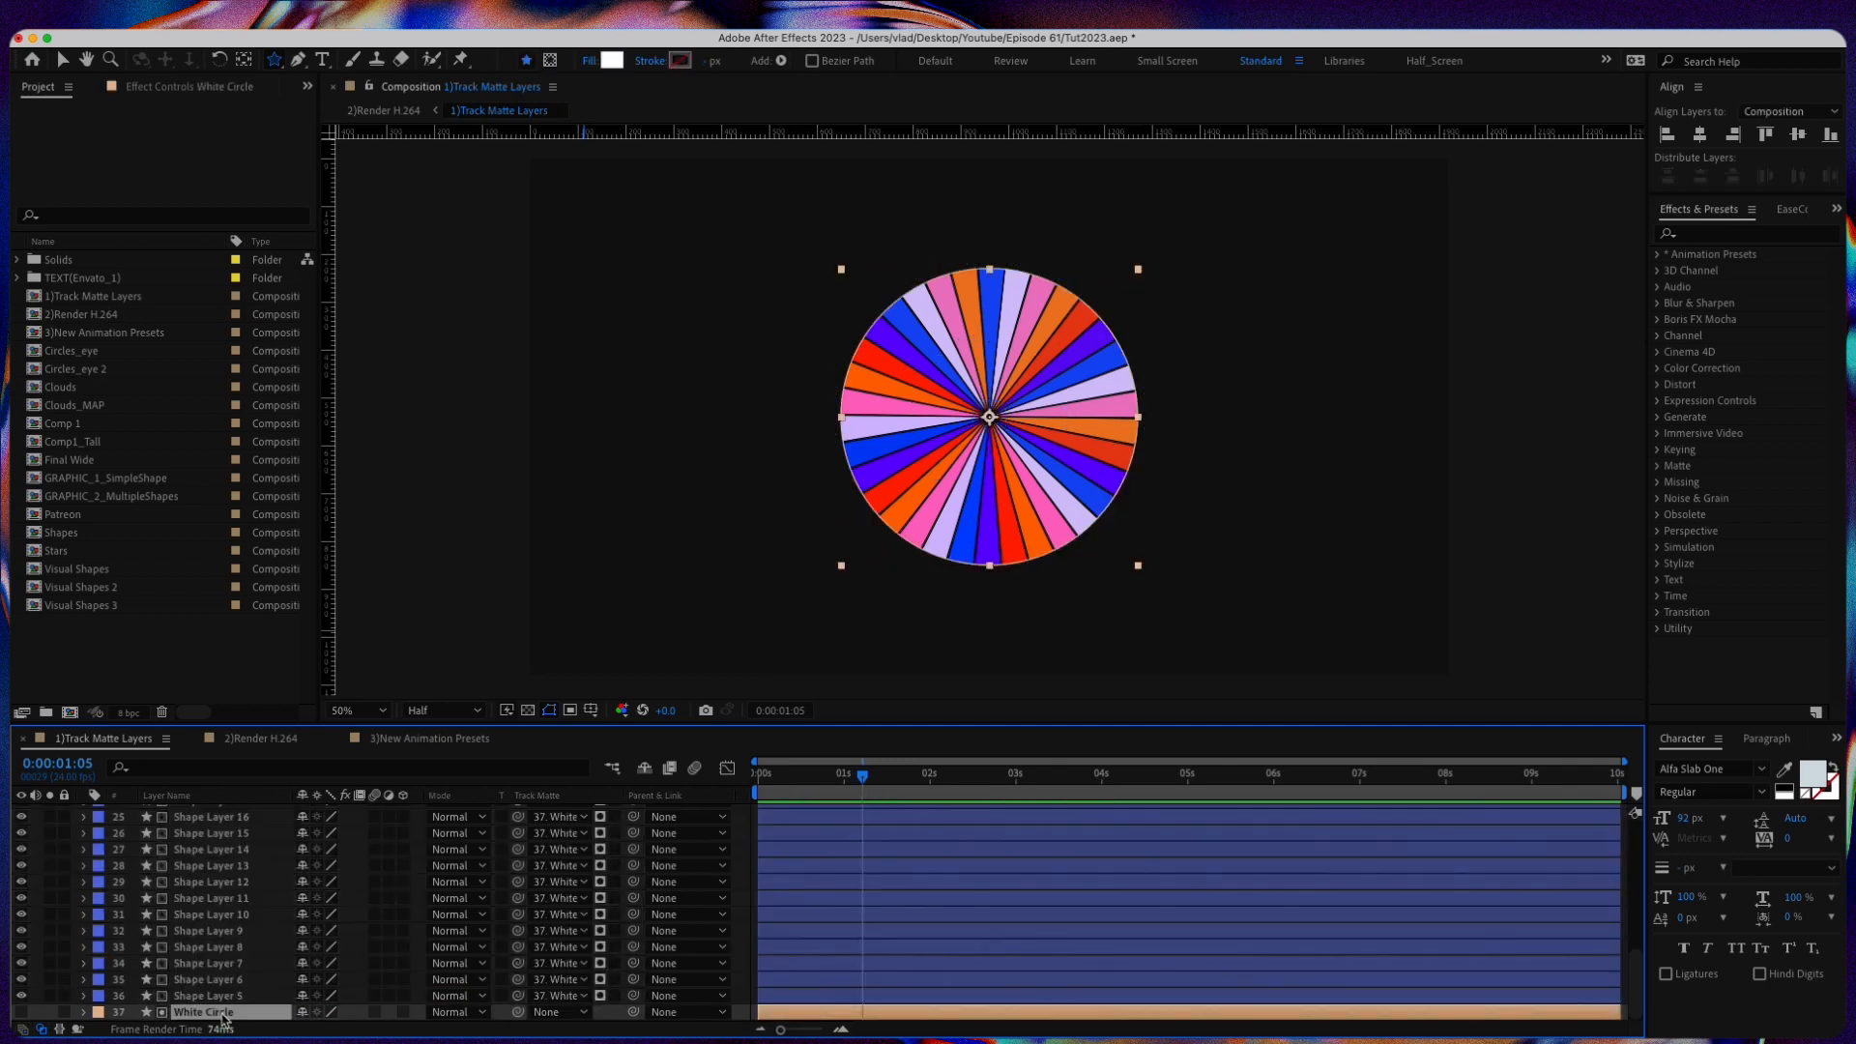
mouse_move(354, 950)
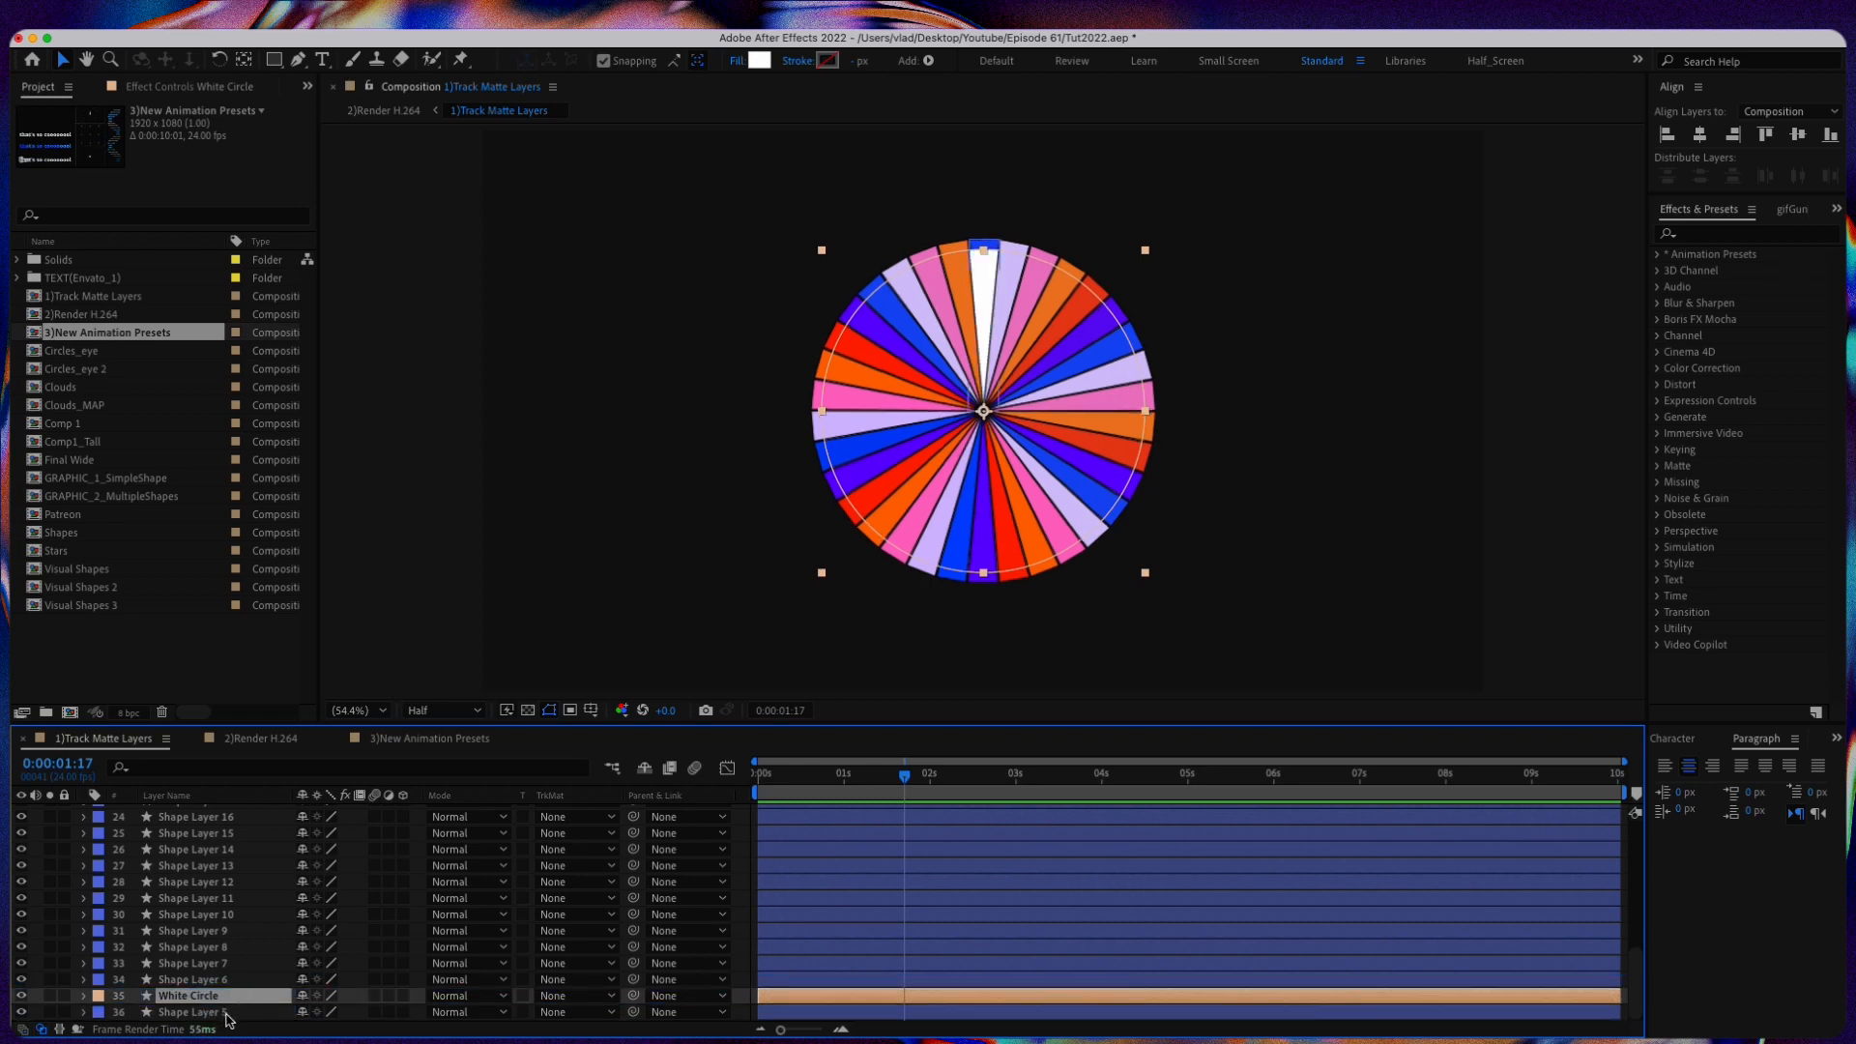
Step: Set Shape Layer 5's track matte to White Circle as an alpha matte
click(189, 1012)
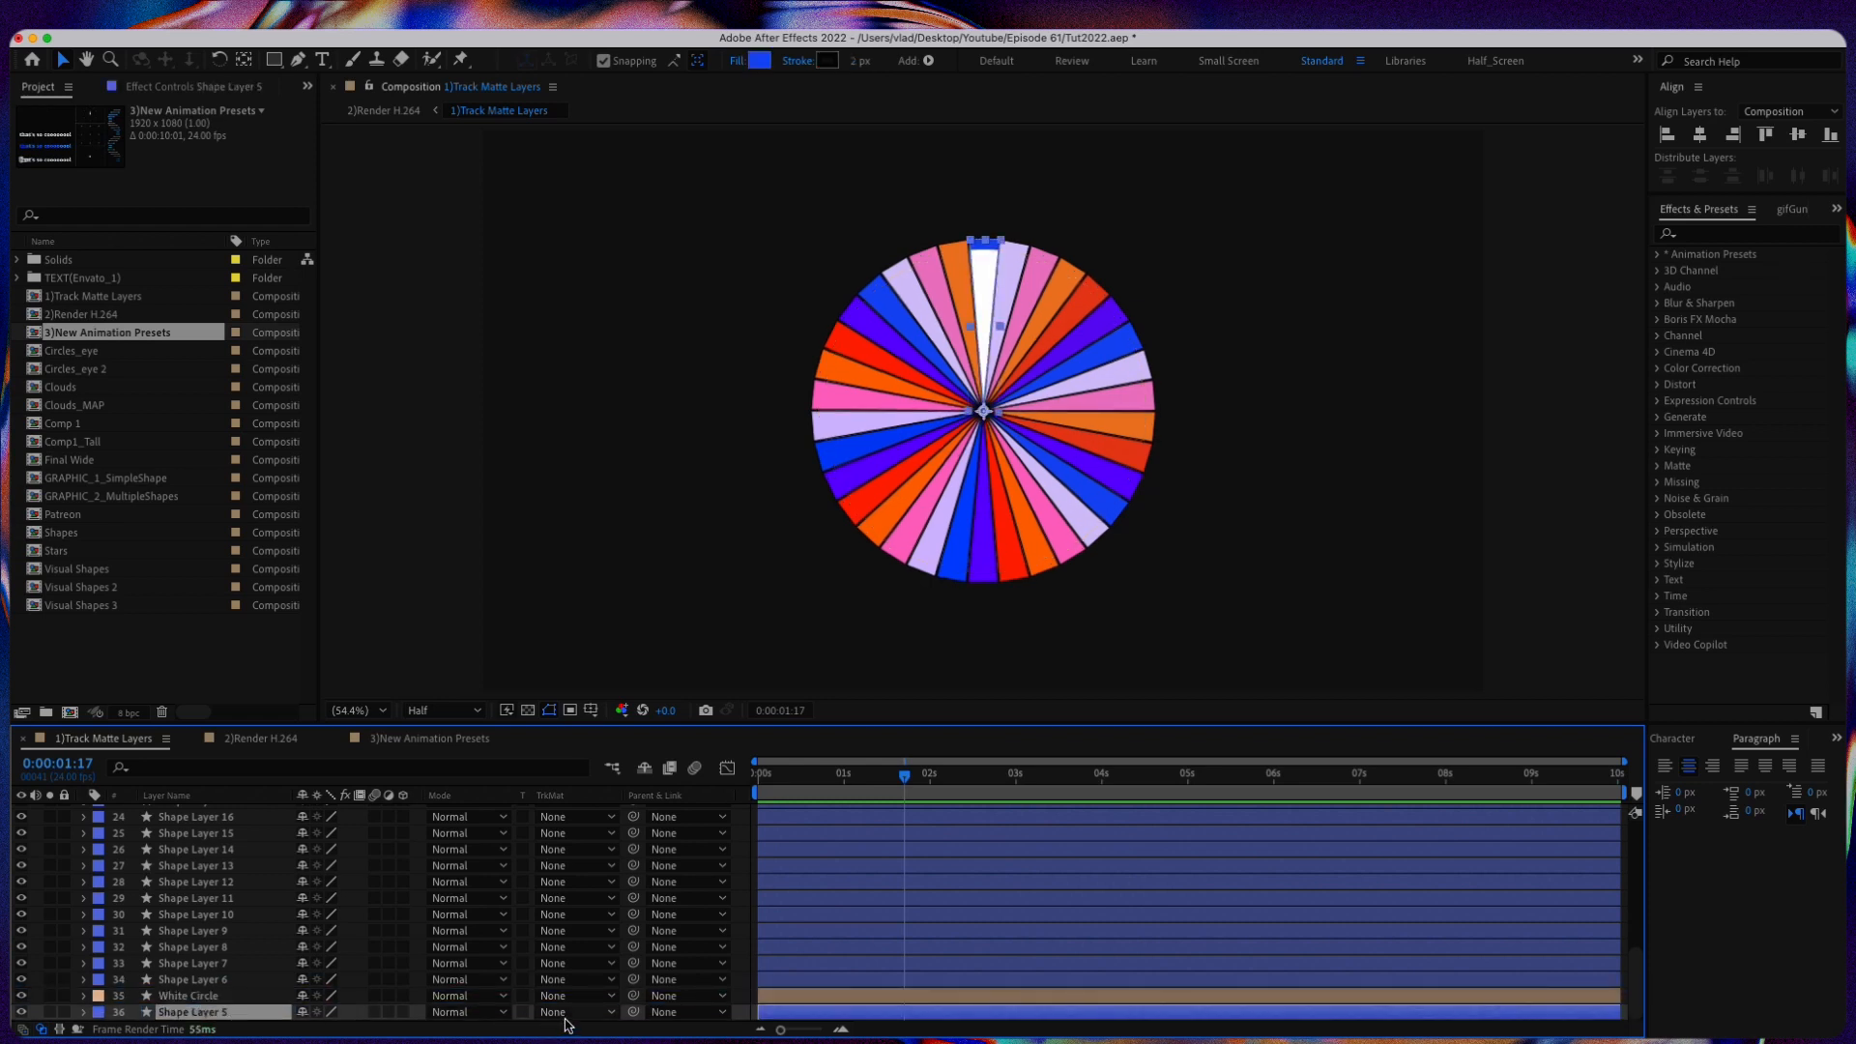
click(574, 1011)
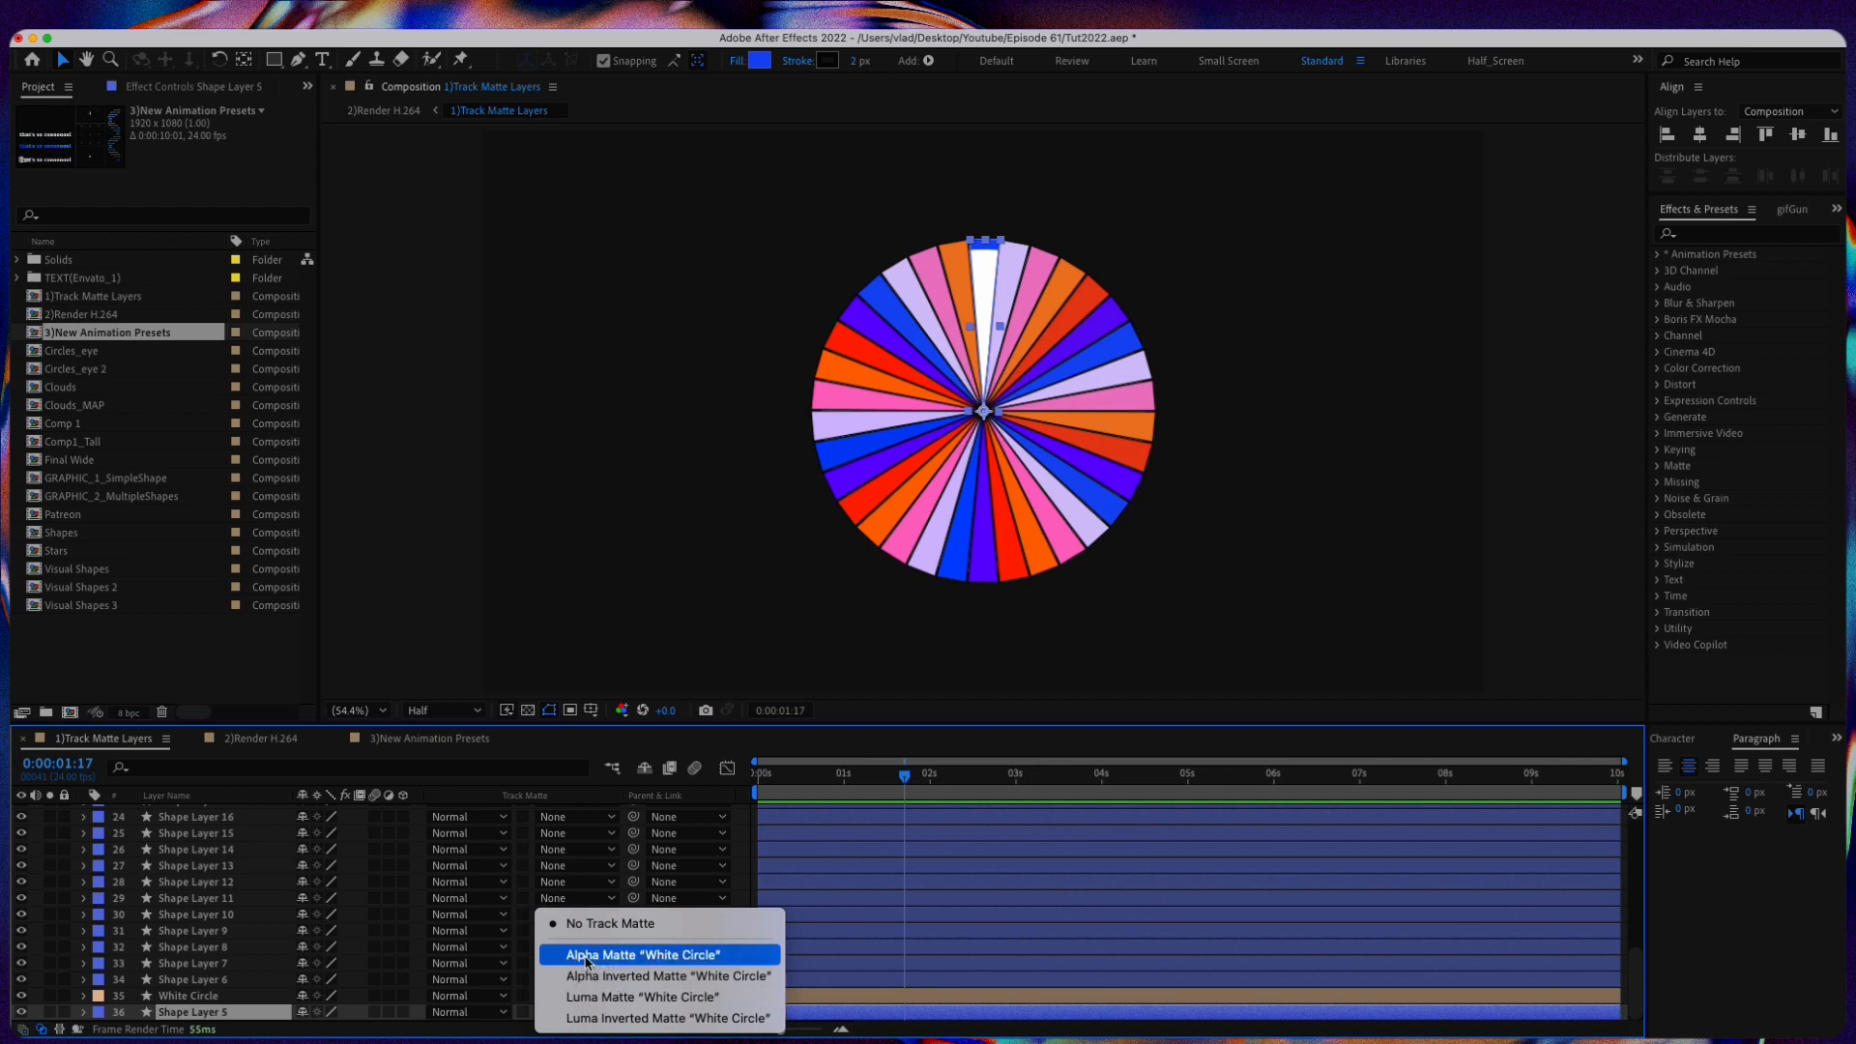
click(642, 954)
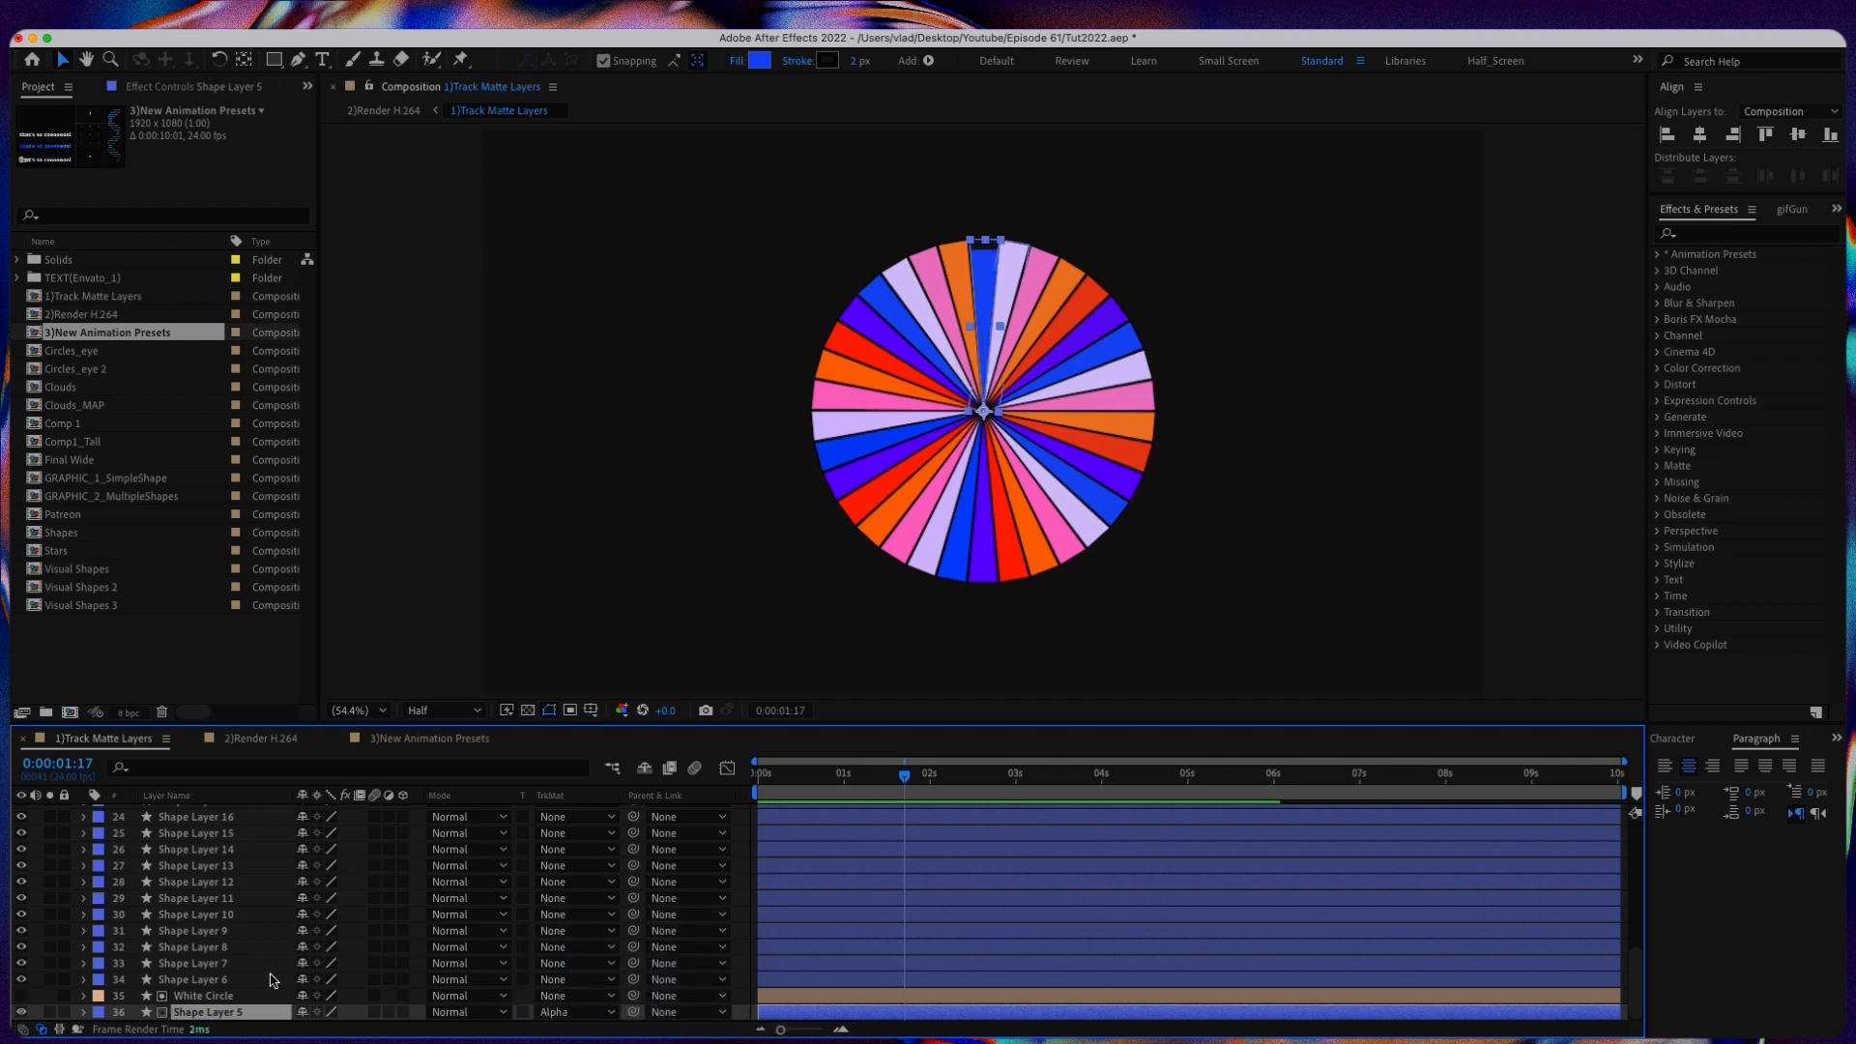
Step: Select White Circle and Shape Layers 6 and 7, then open the Render H.264 composition
click(204, 994)
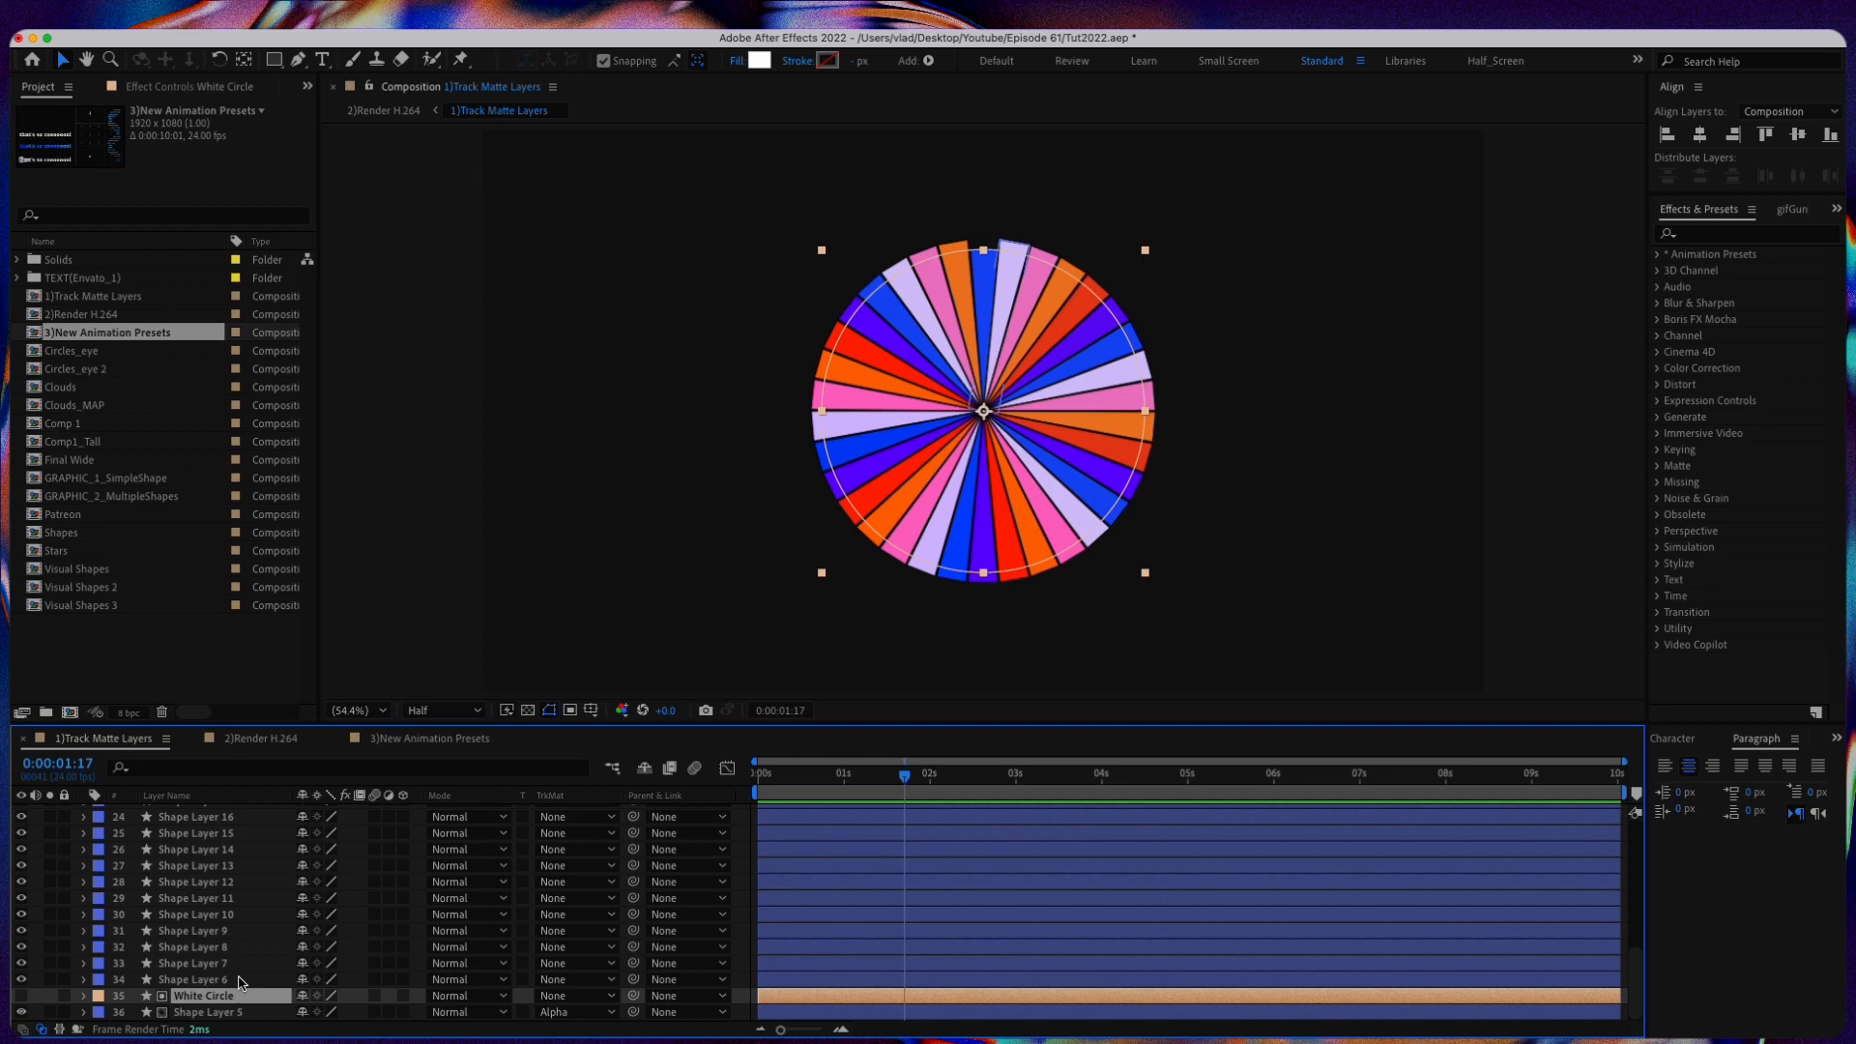
click(196, 980)
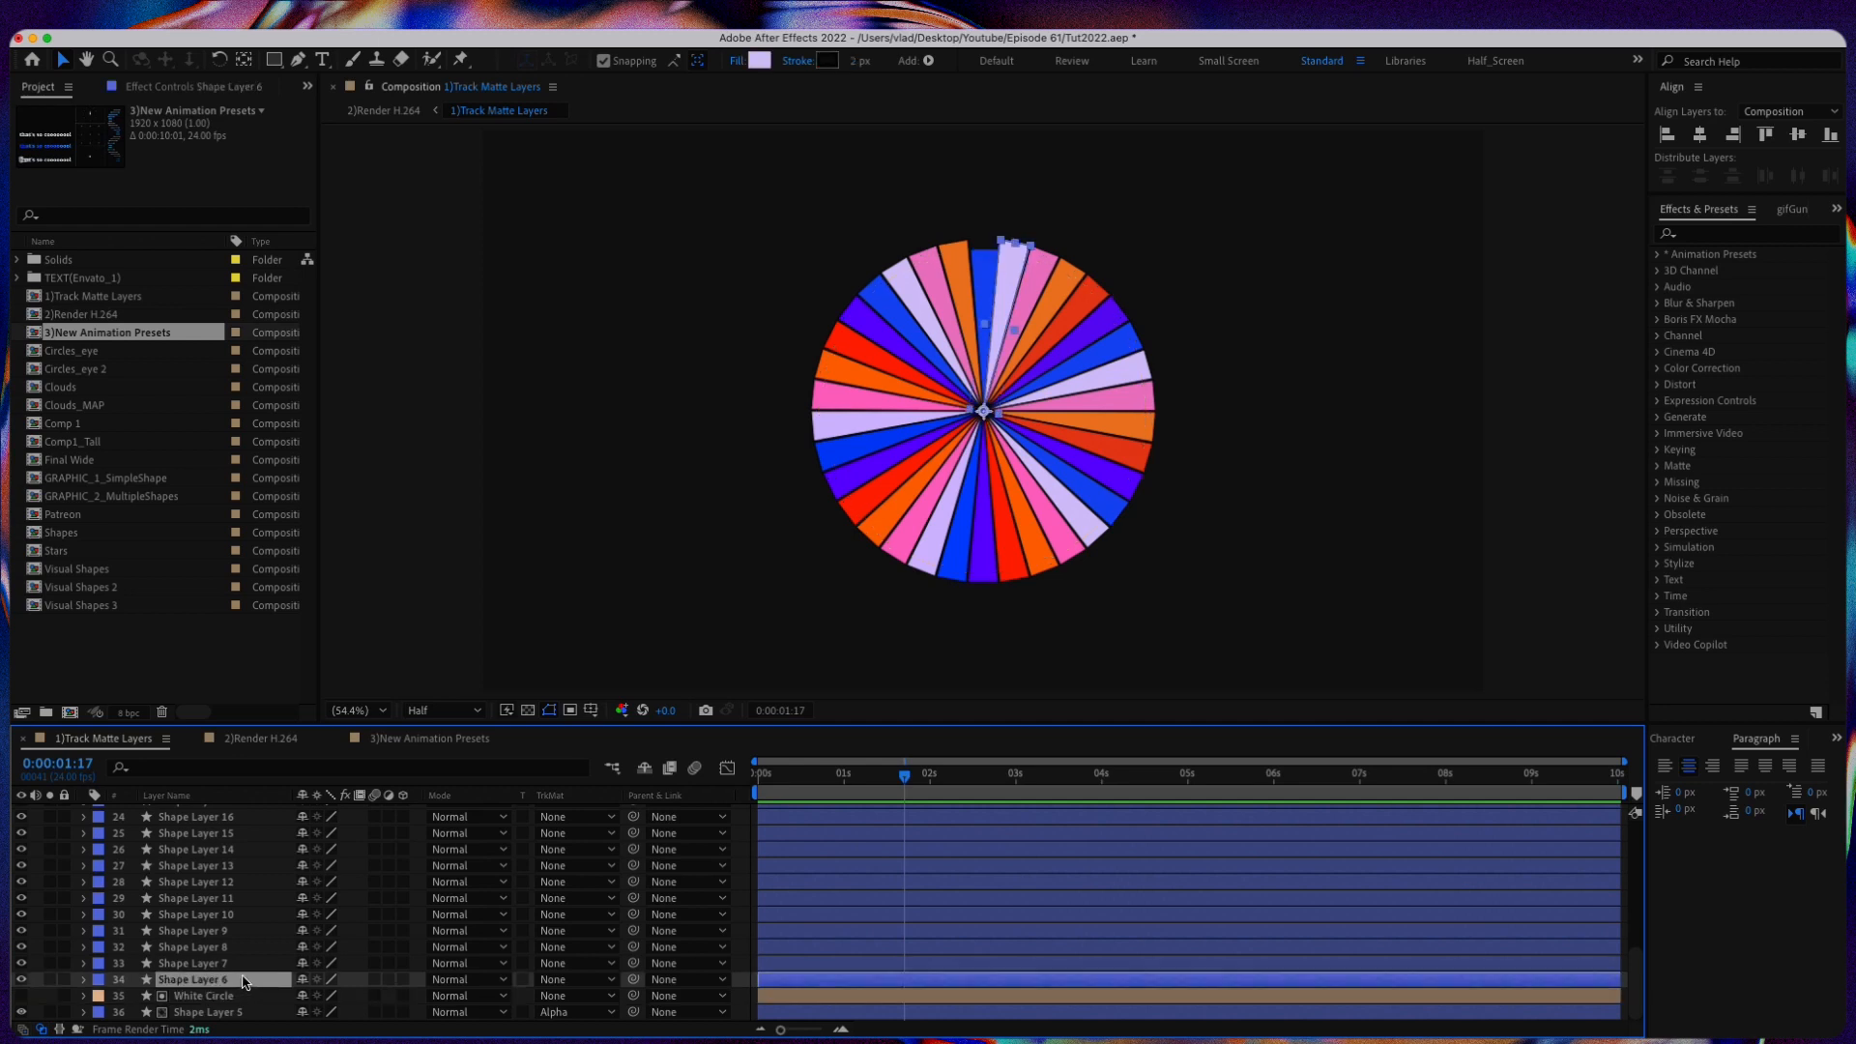
click(196, 963)
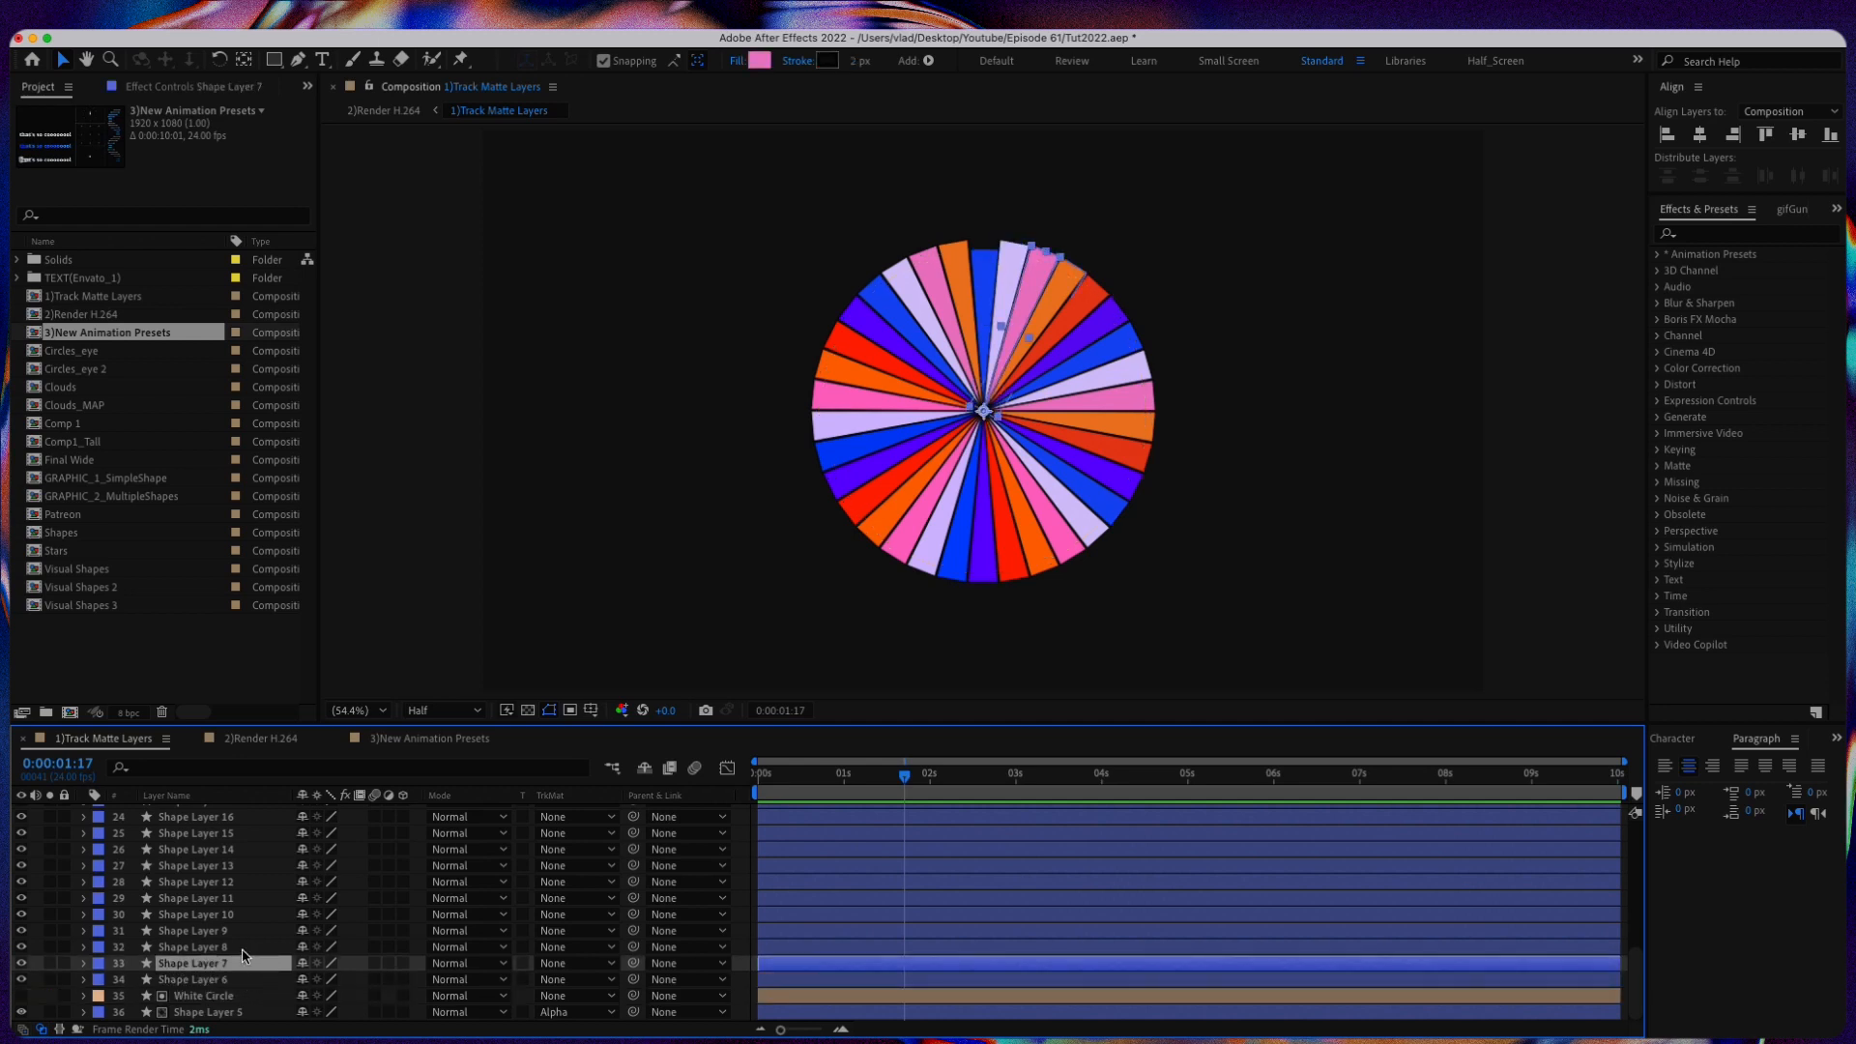
click(195, 946)
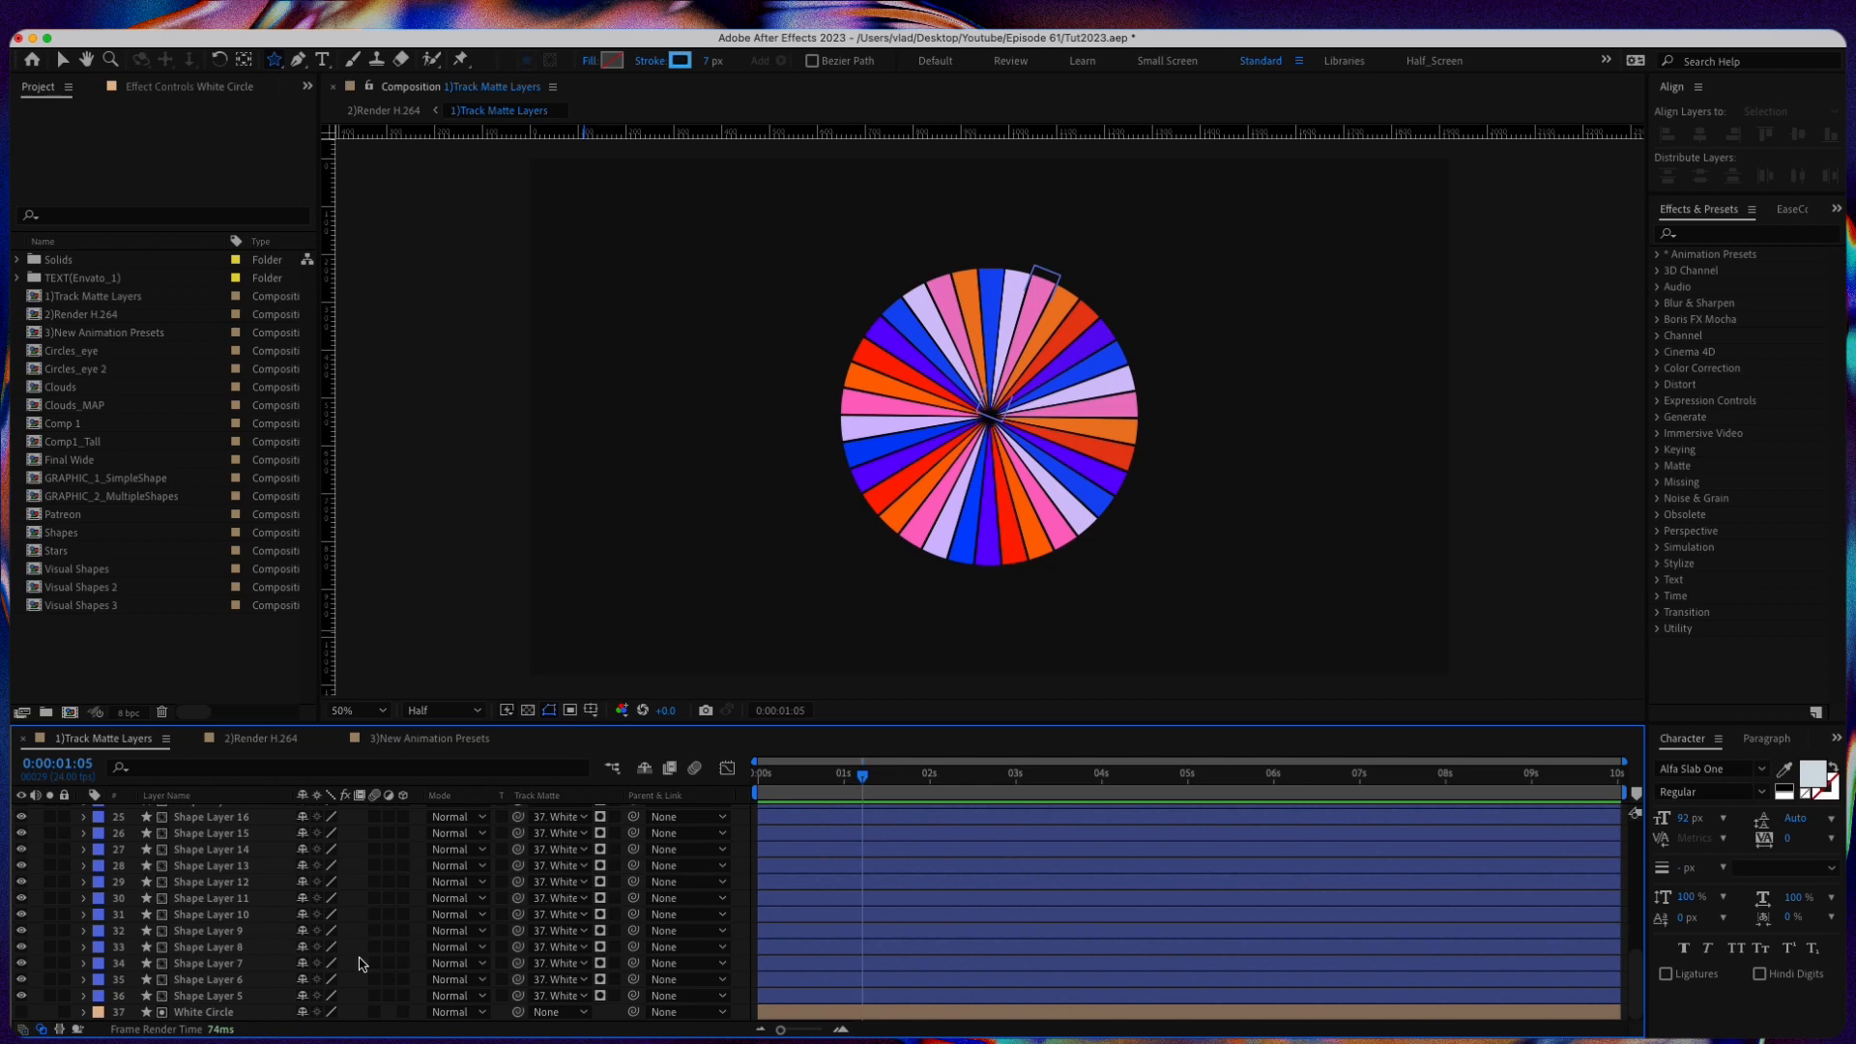
click(256, 738)
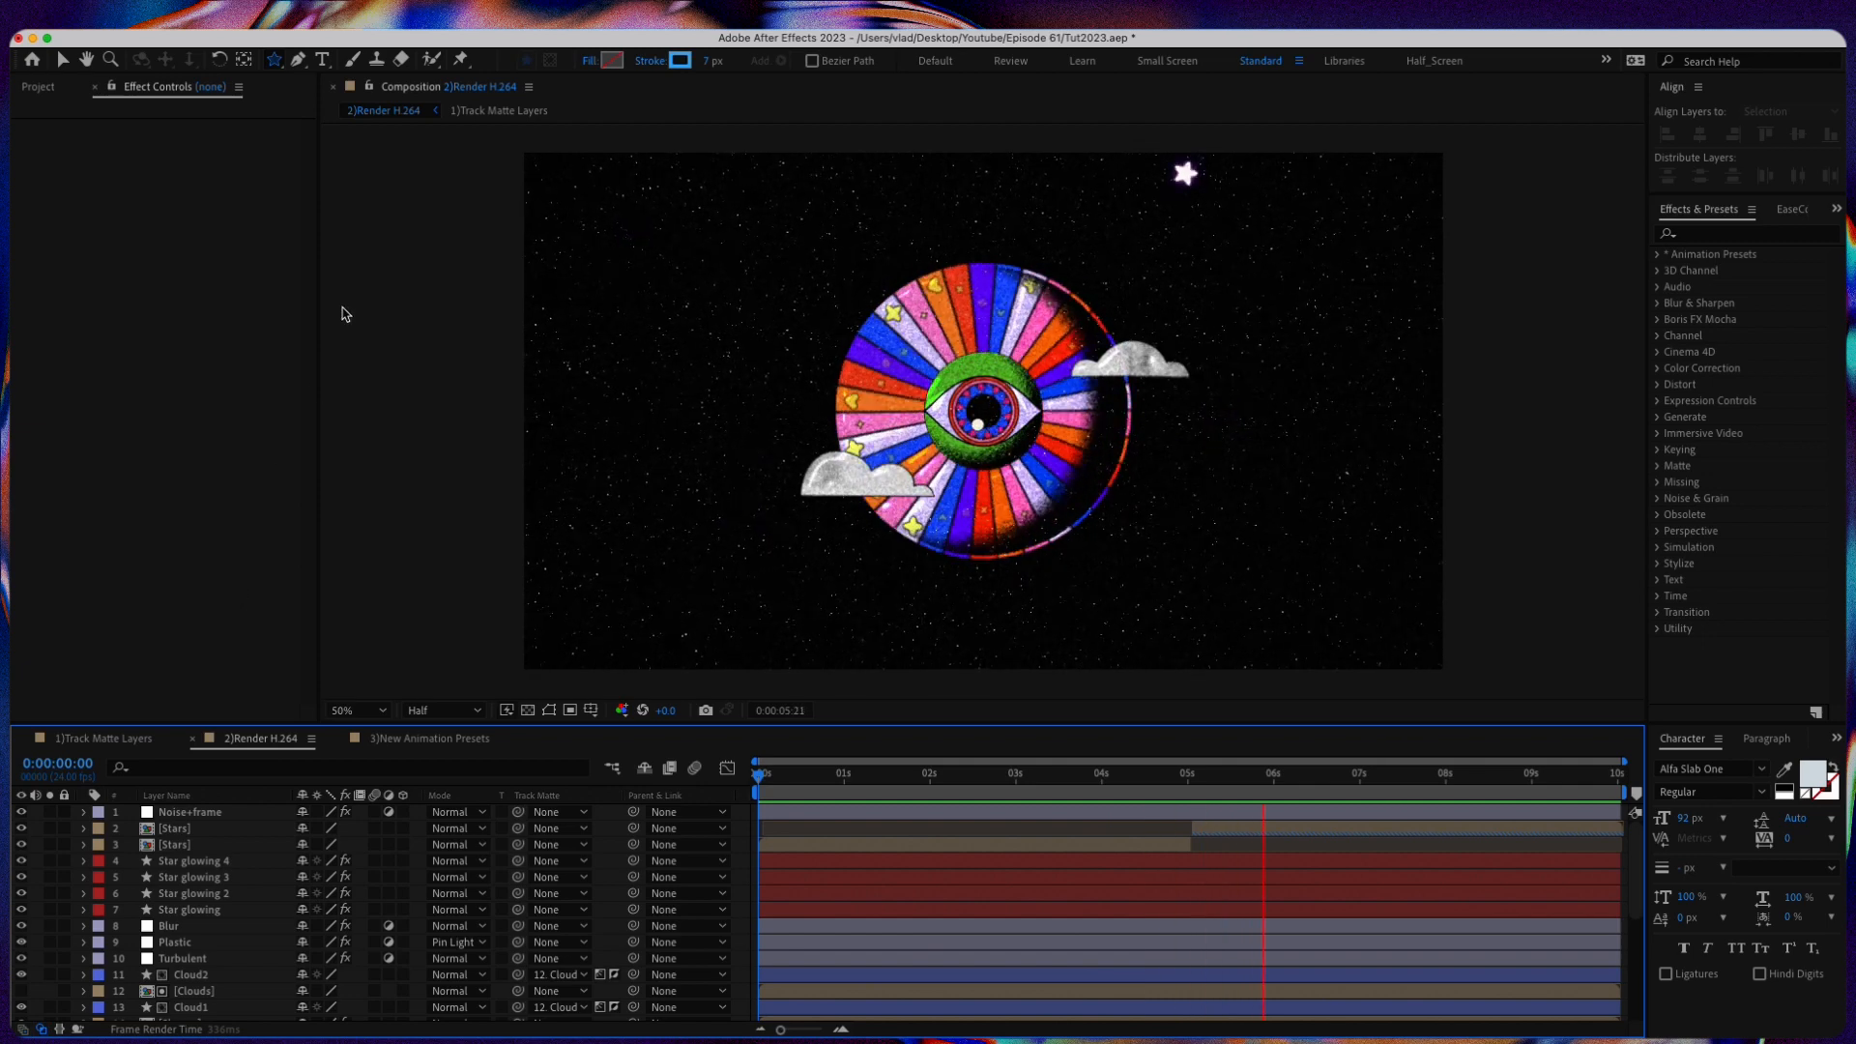
Step: Queue Render H.264 with the H.264 - Match Render Settings - 5 Mbps output module
click(1417, 773)
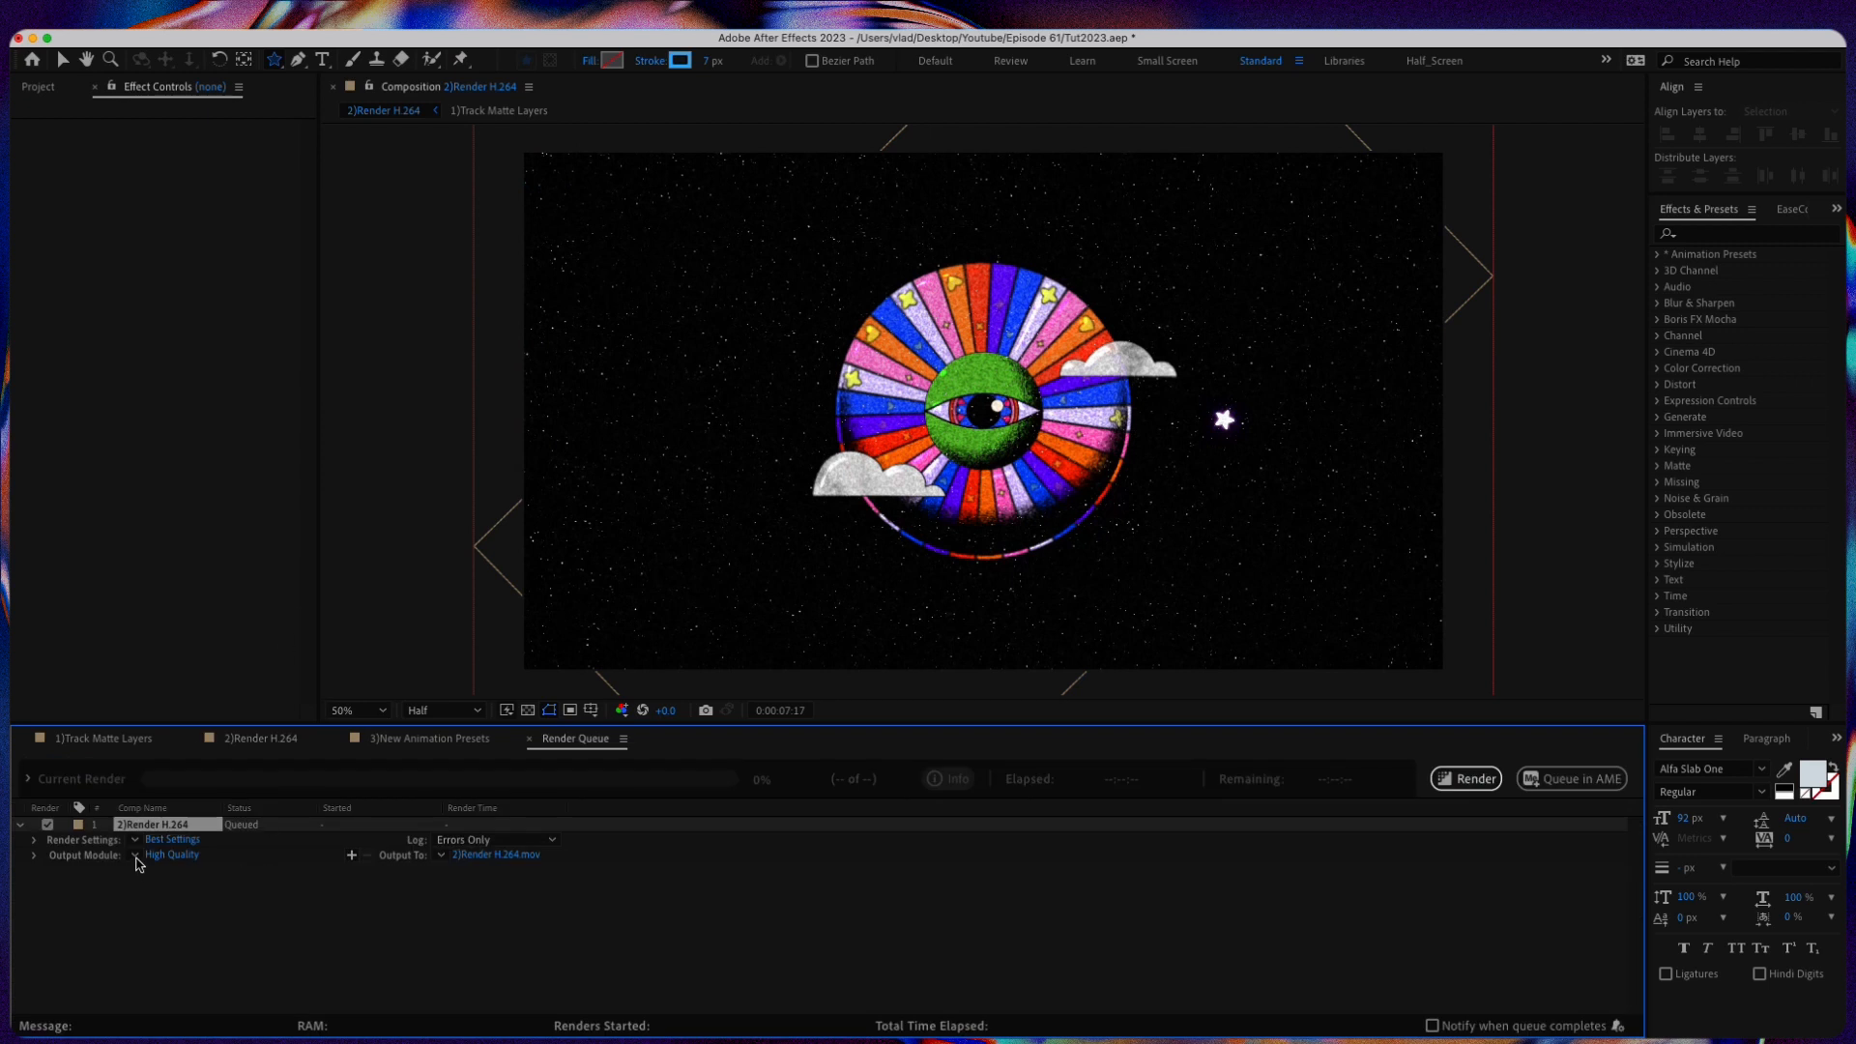
click(170, 855)
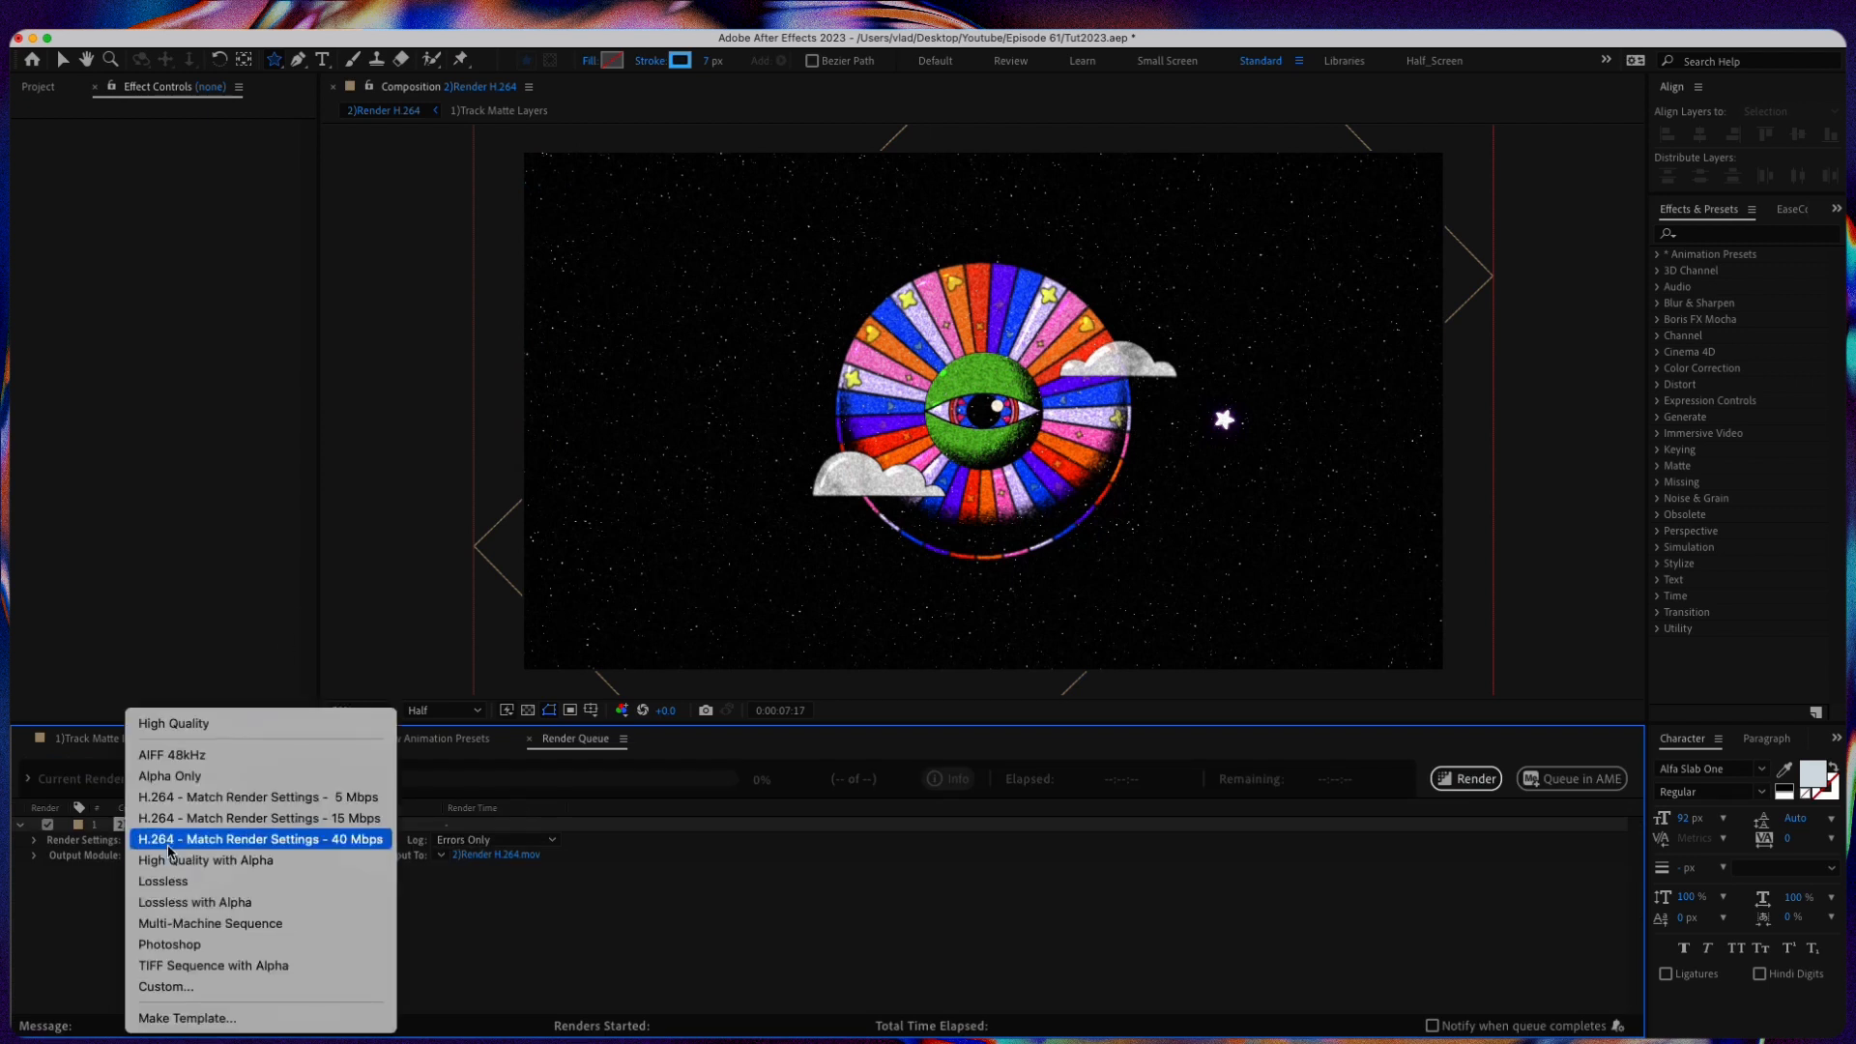
mouse_move(258, 797)
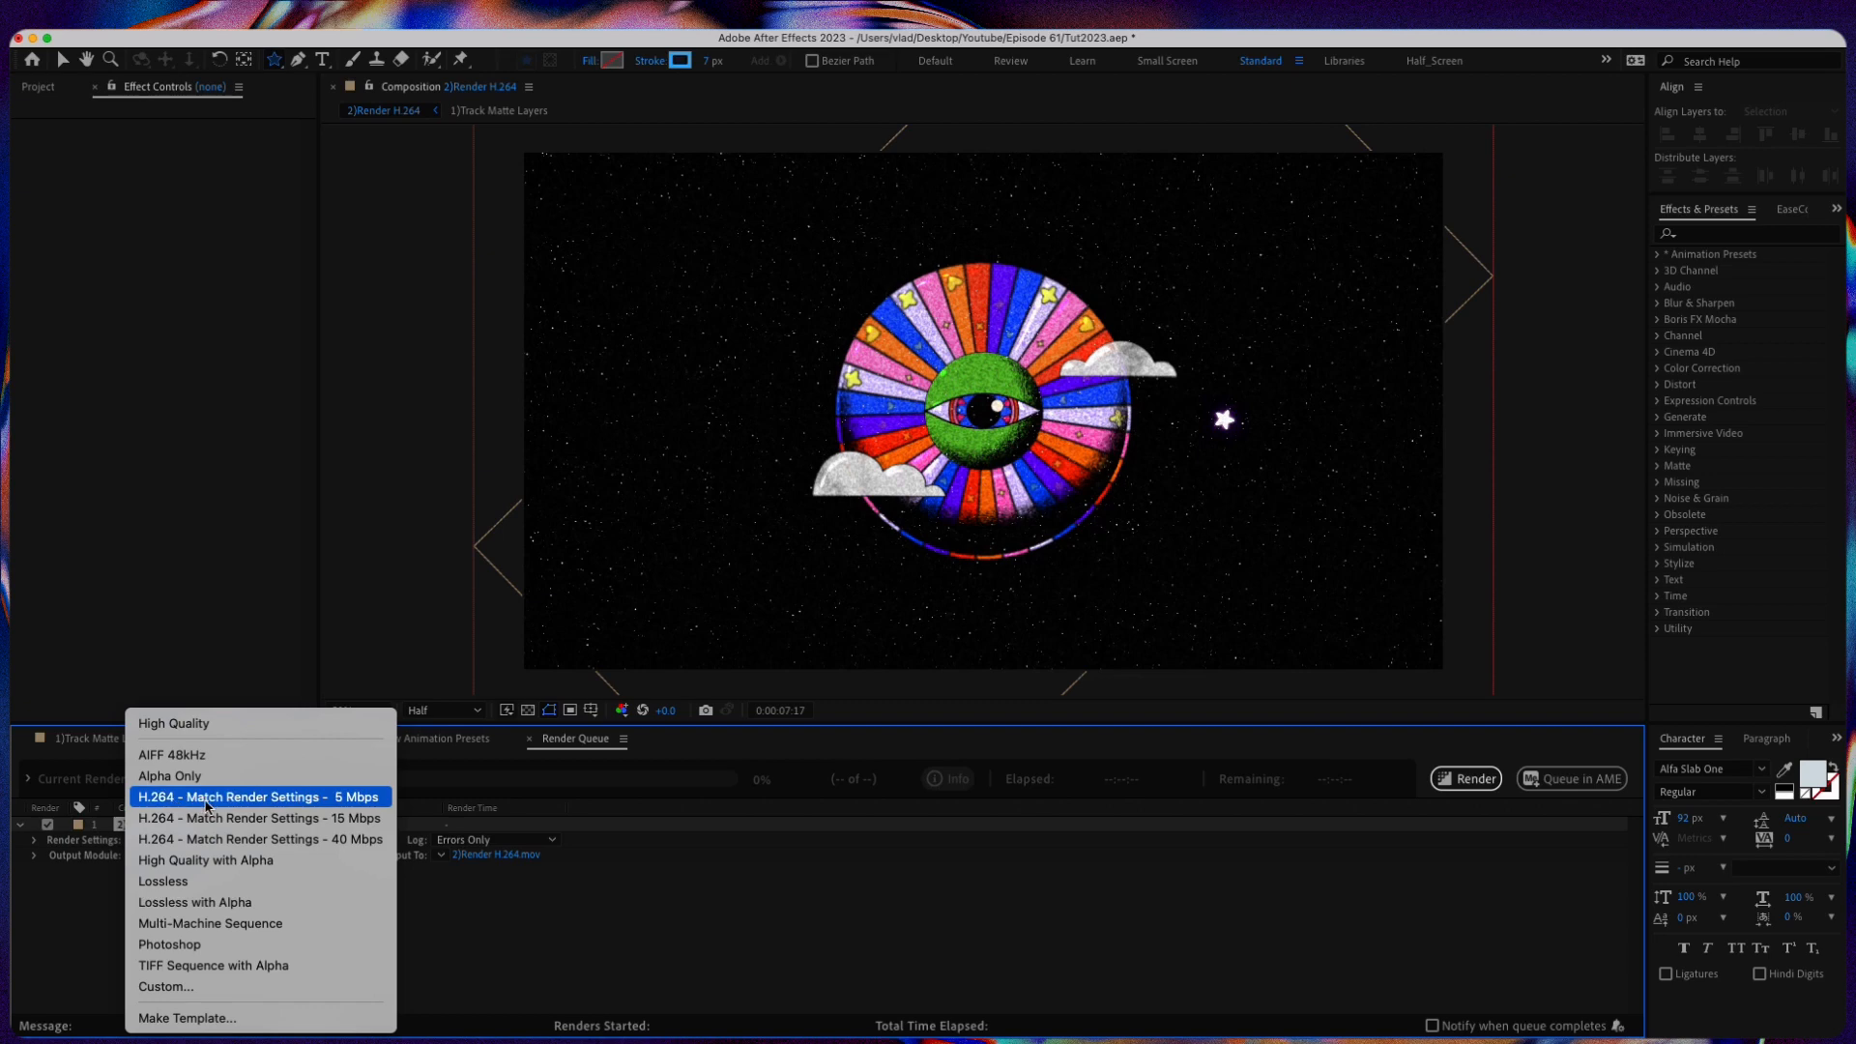
click(259, 796)
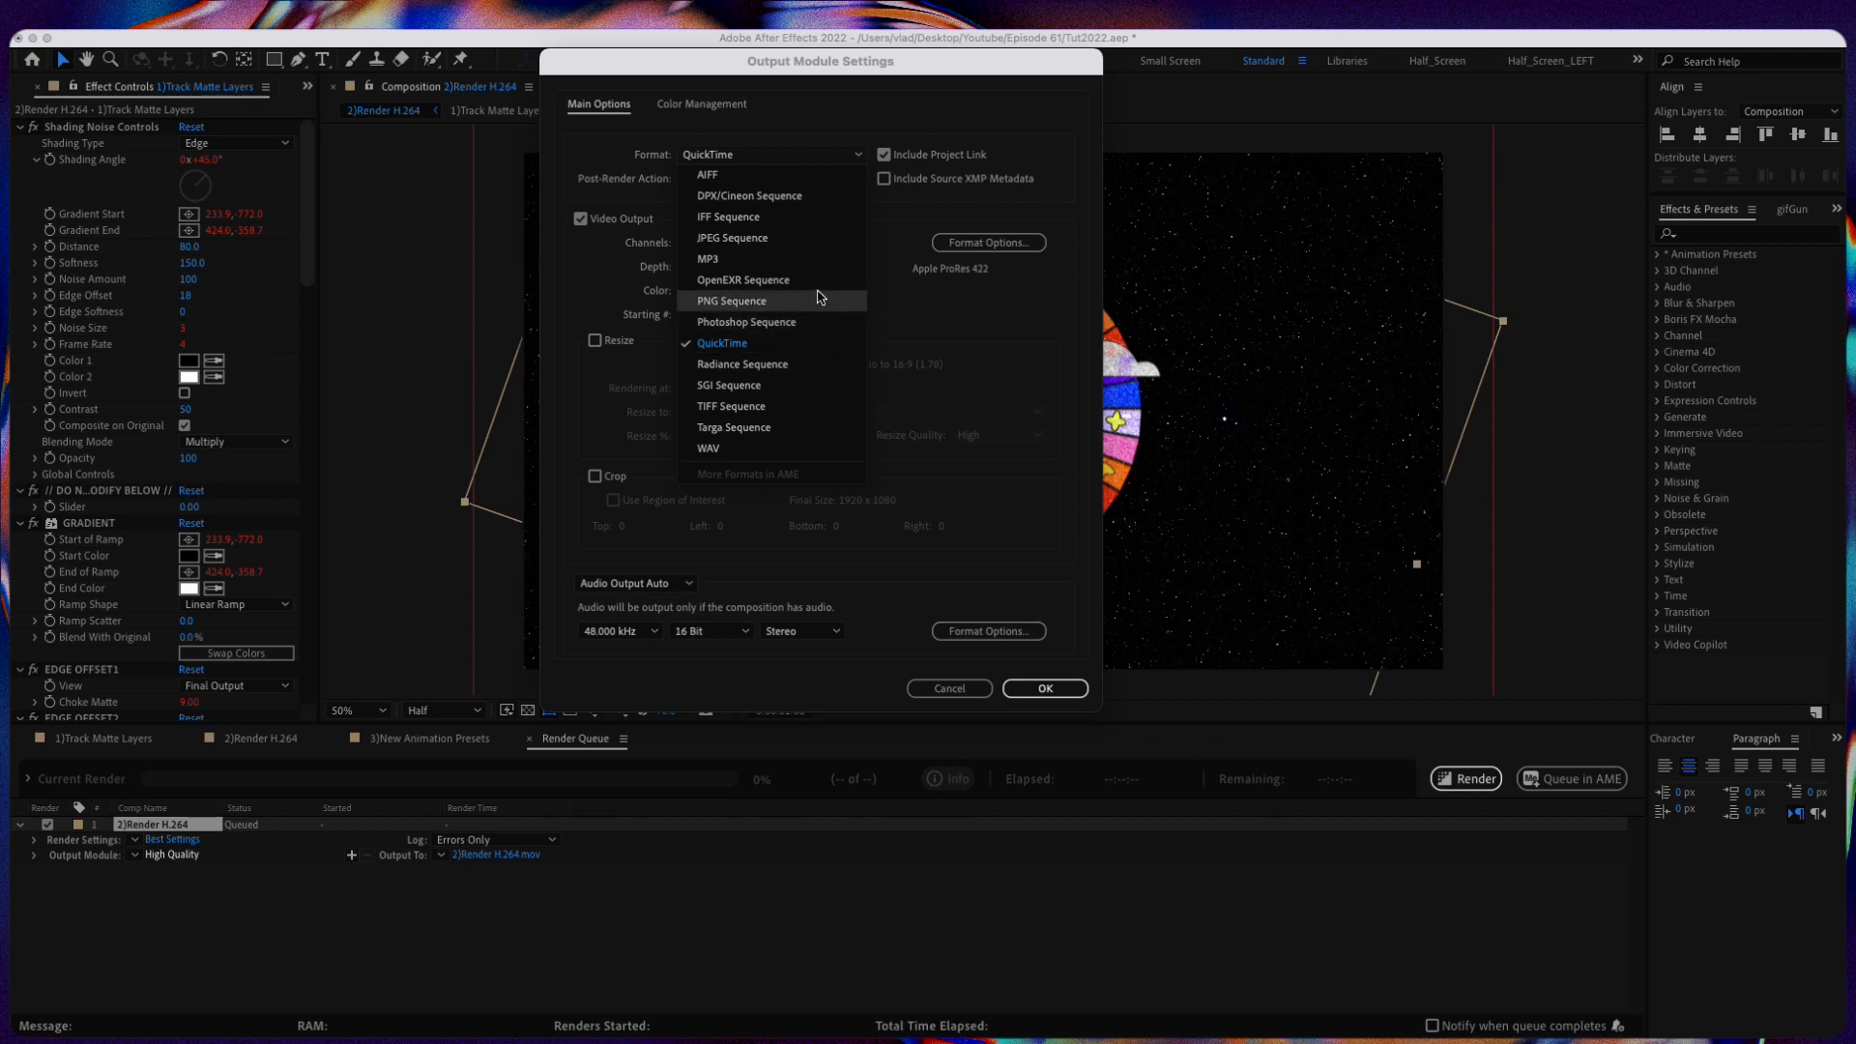
mouse_move(801, 343)
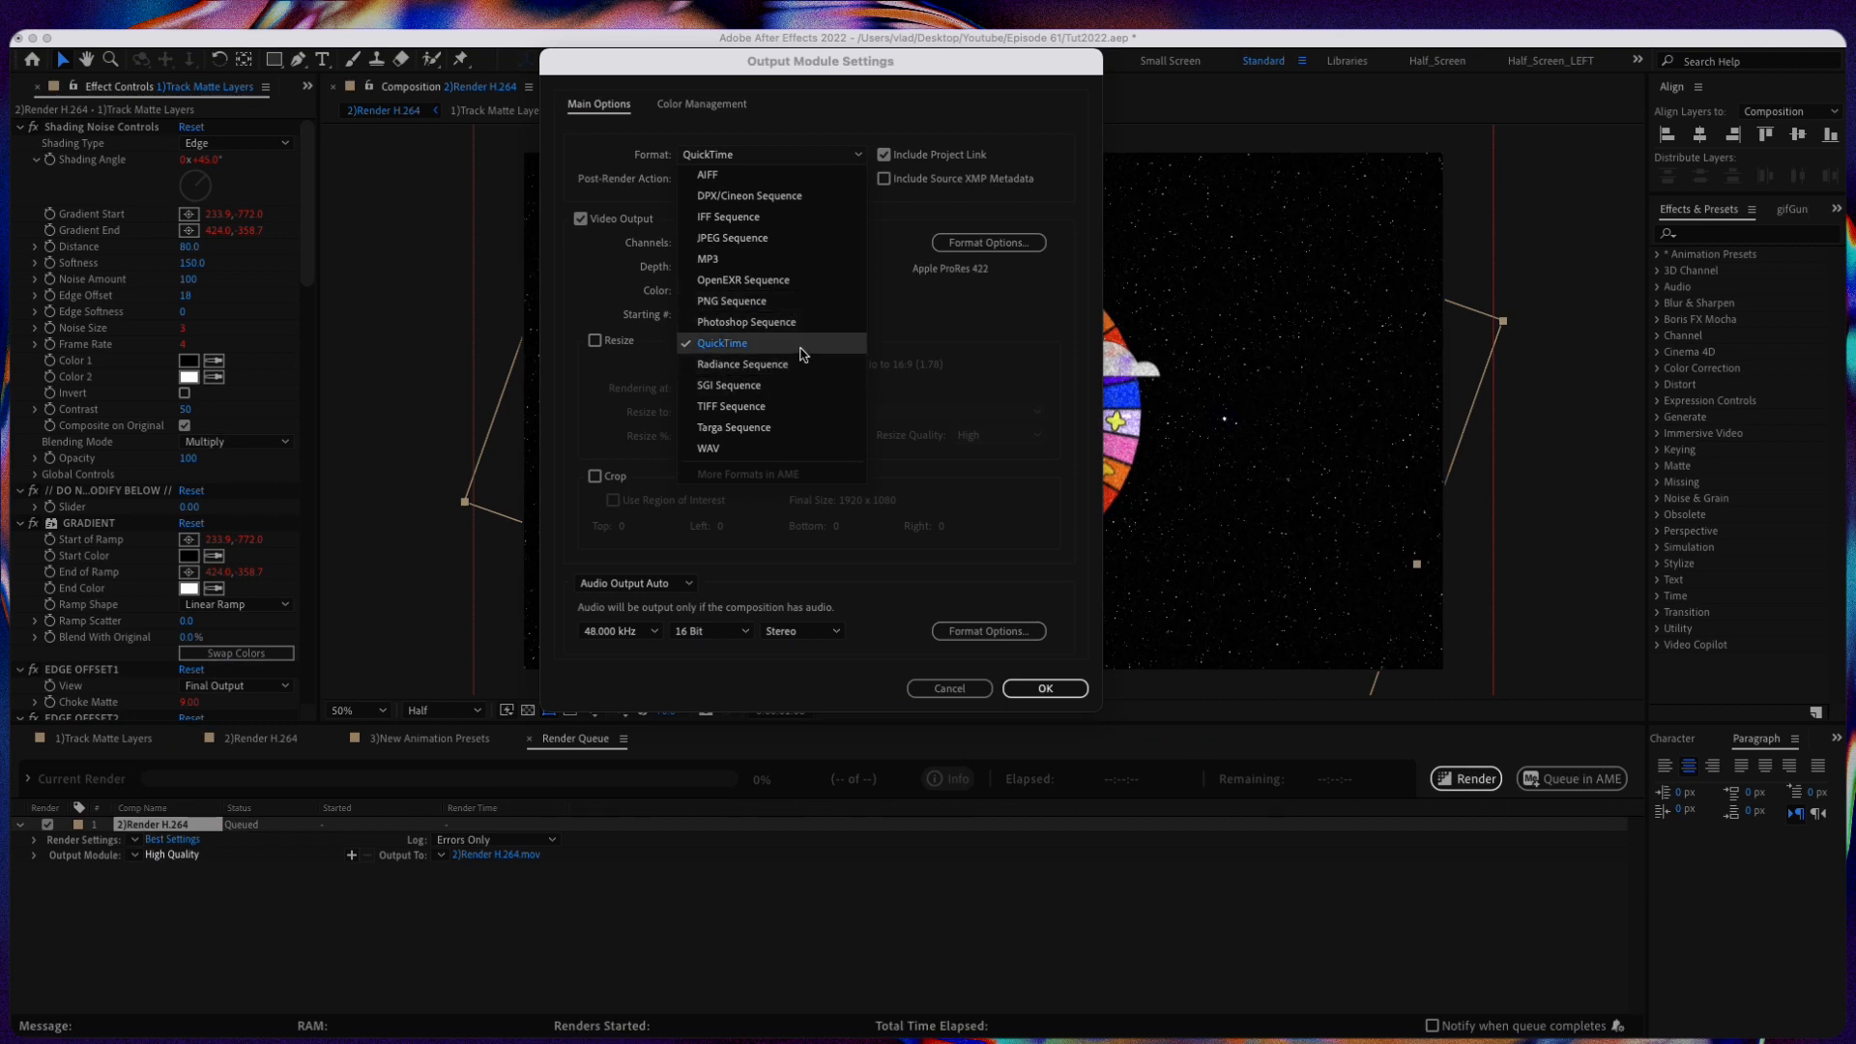
click(722, 343)
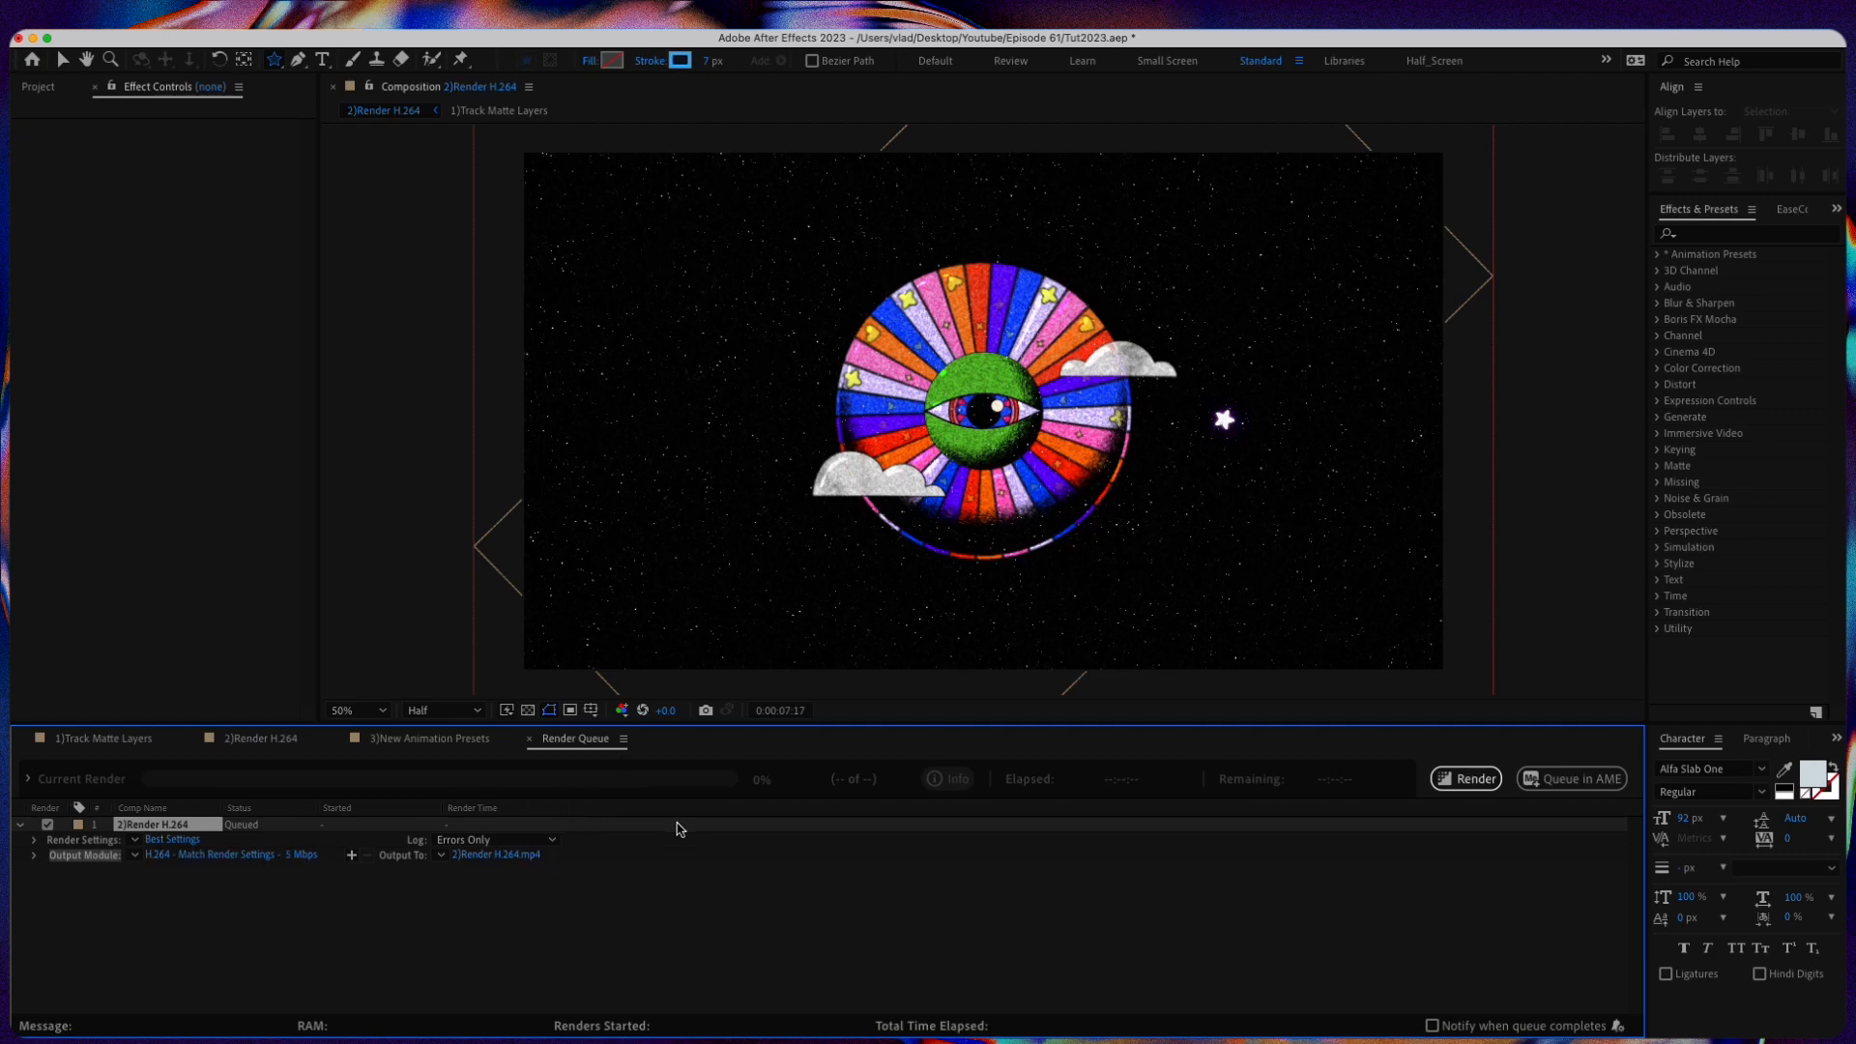
Step: Switch to the 3)New Animation Presets composition tab
click(1465, 777)
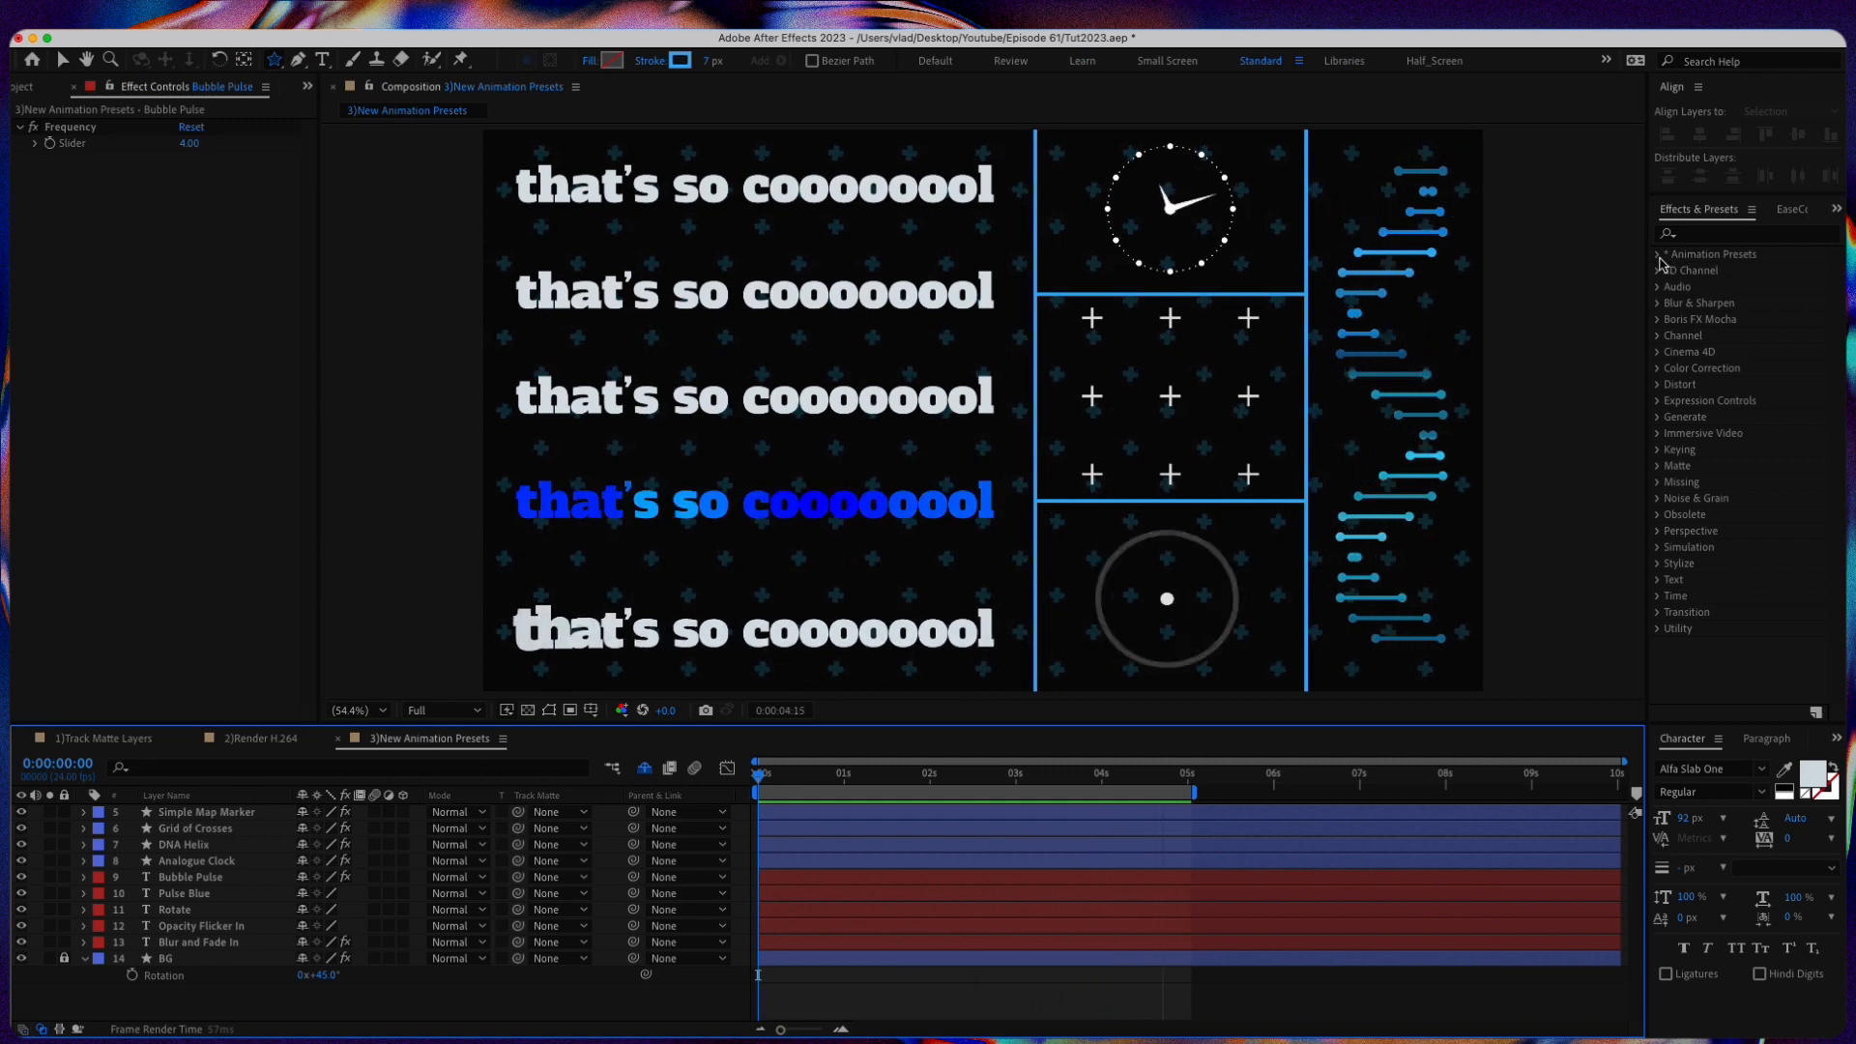
Step: Browse the Shapes animation presets folder and replay the preset animations
click(1660, 253)
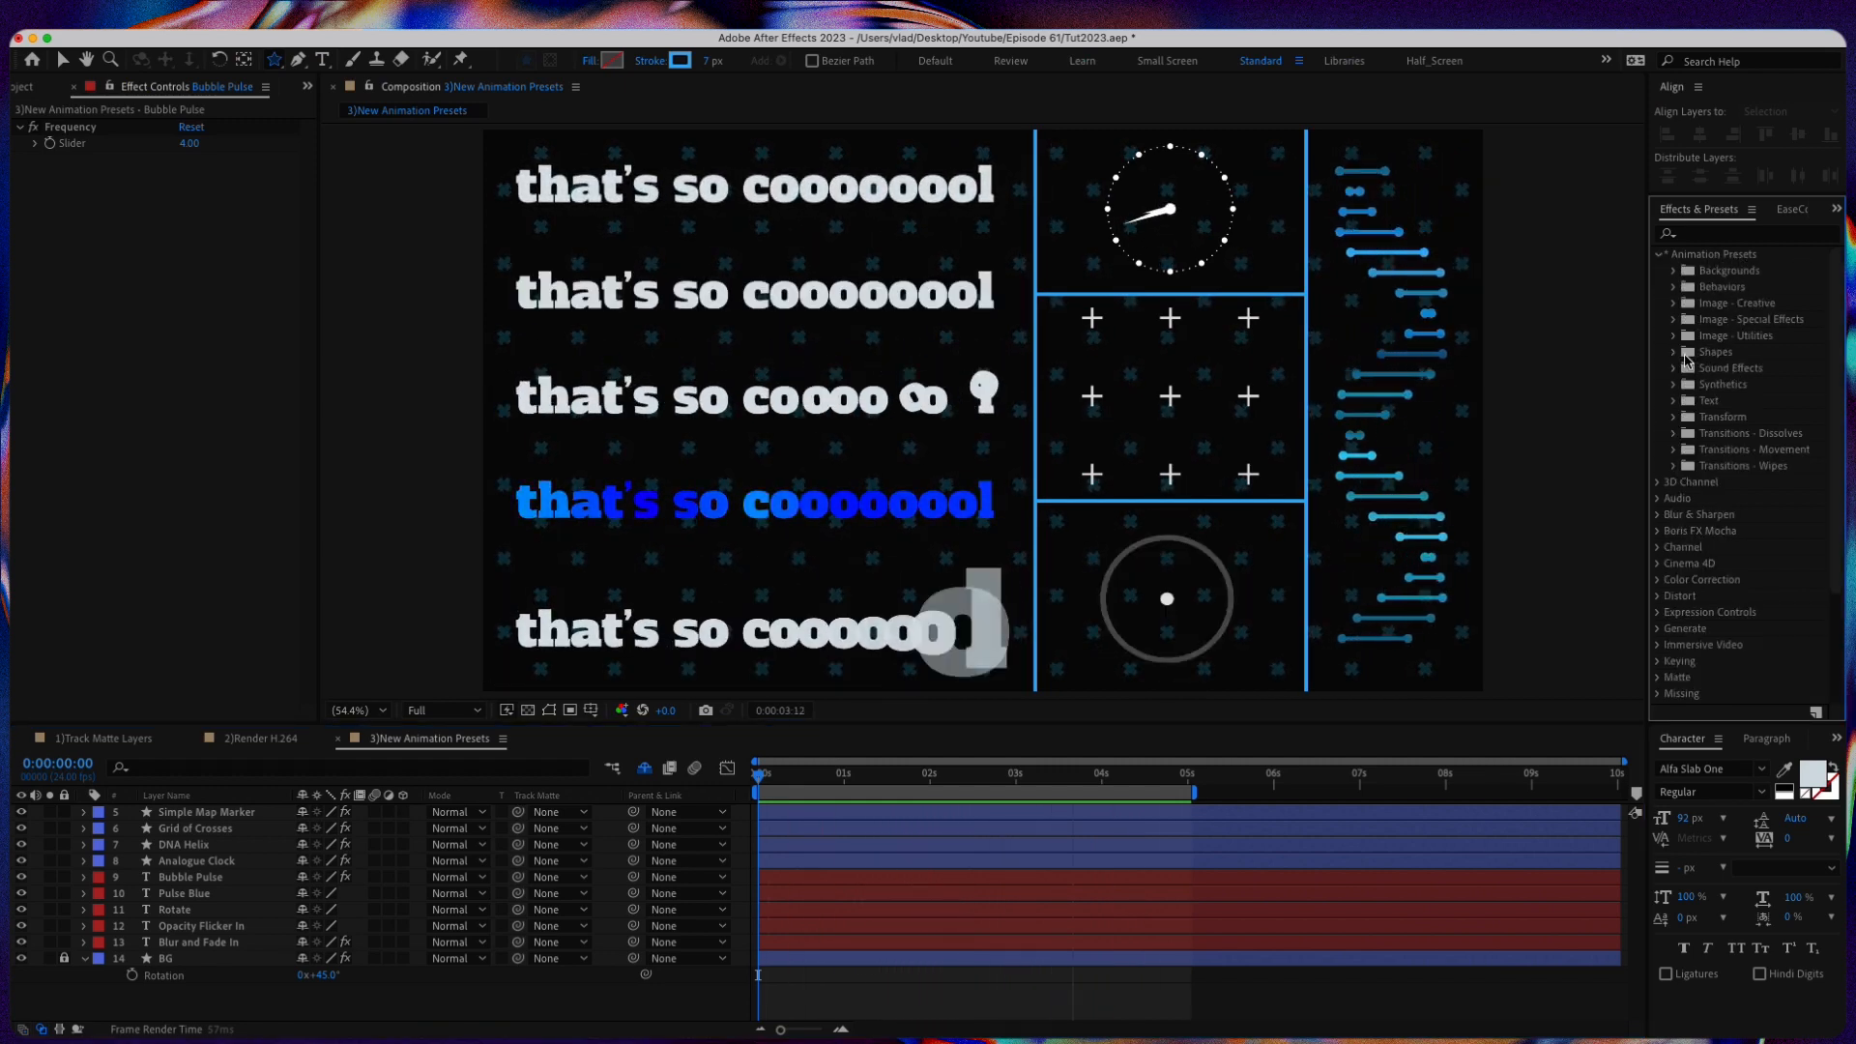
click(1672, 352)
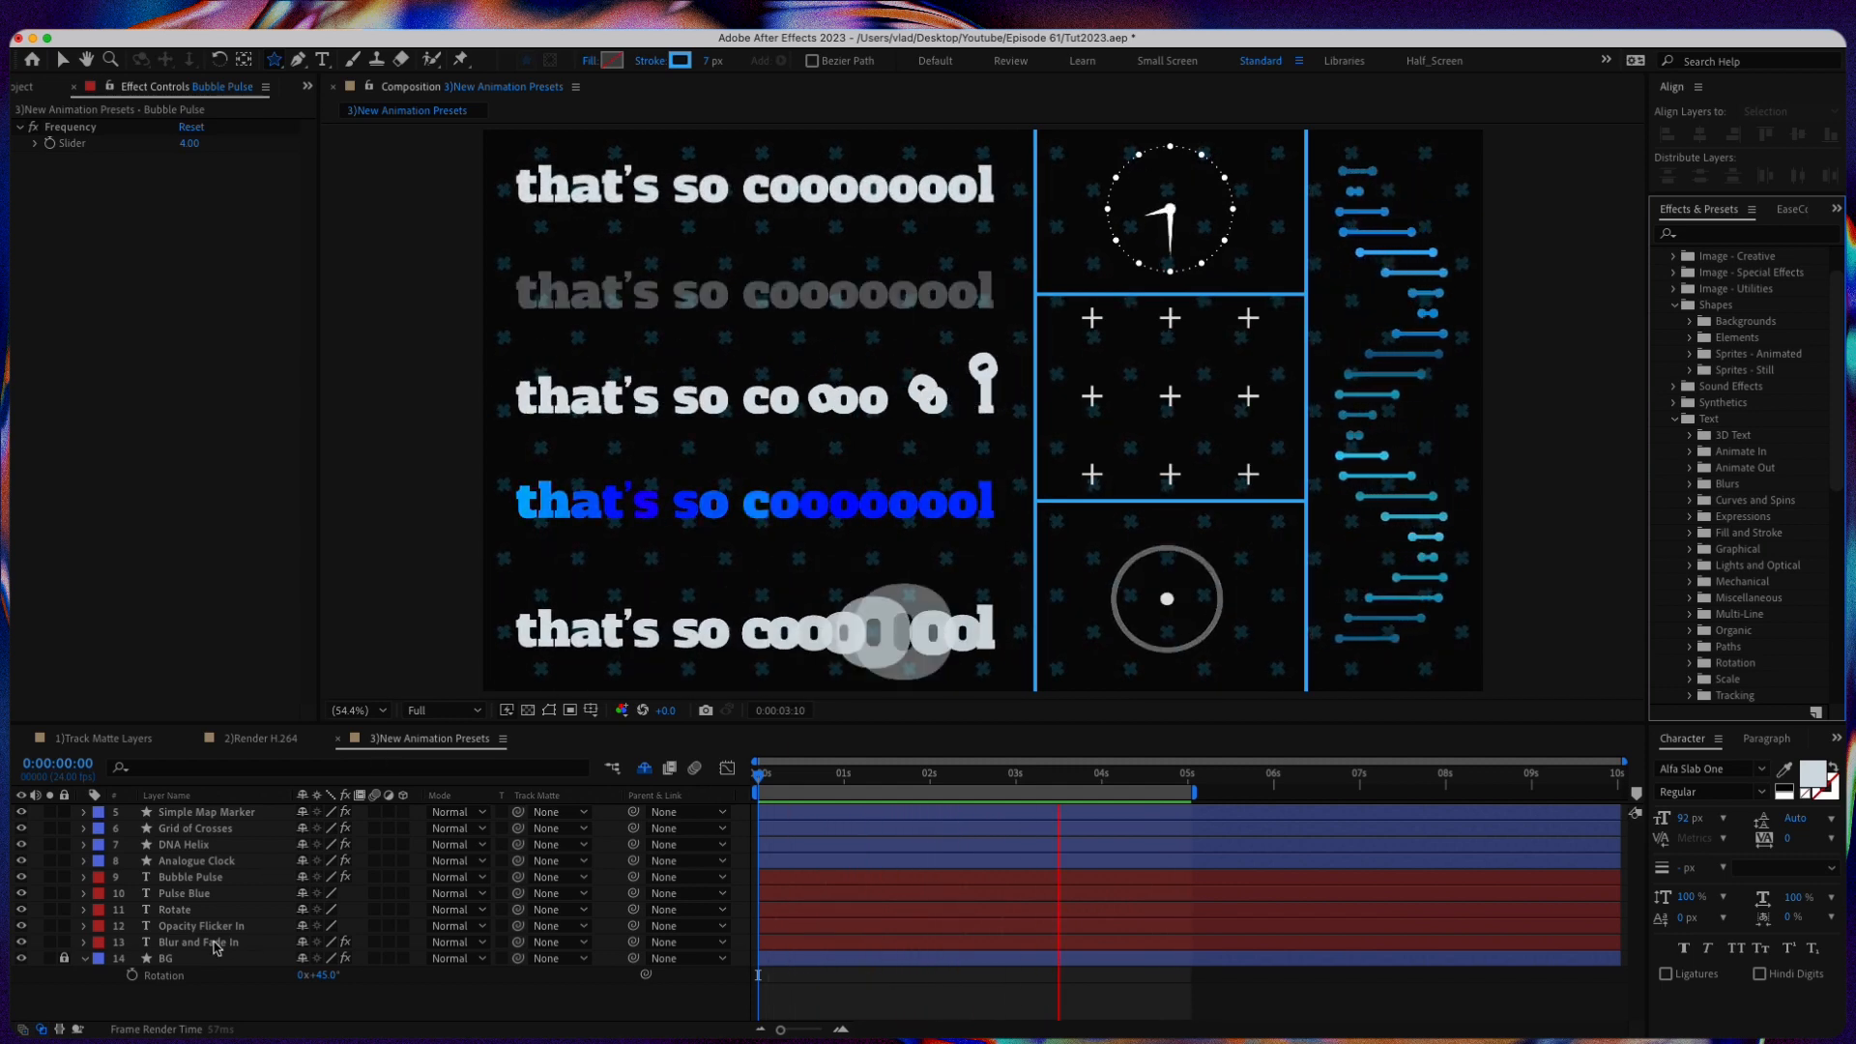
click(185, 844)
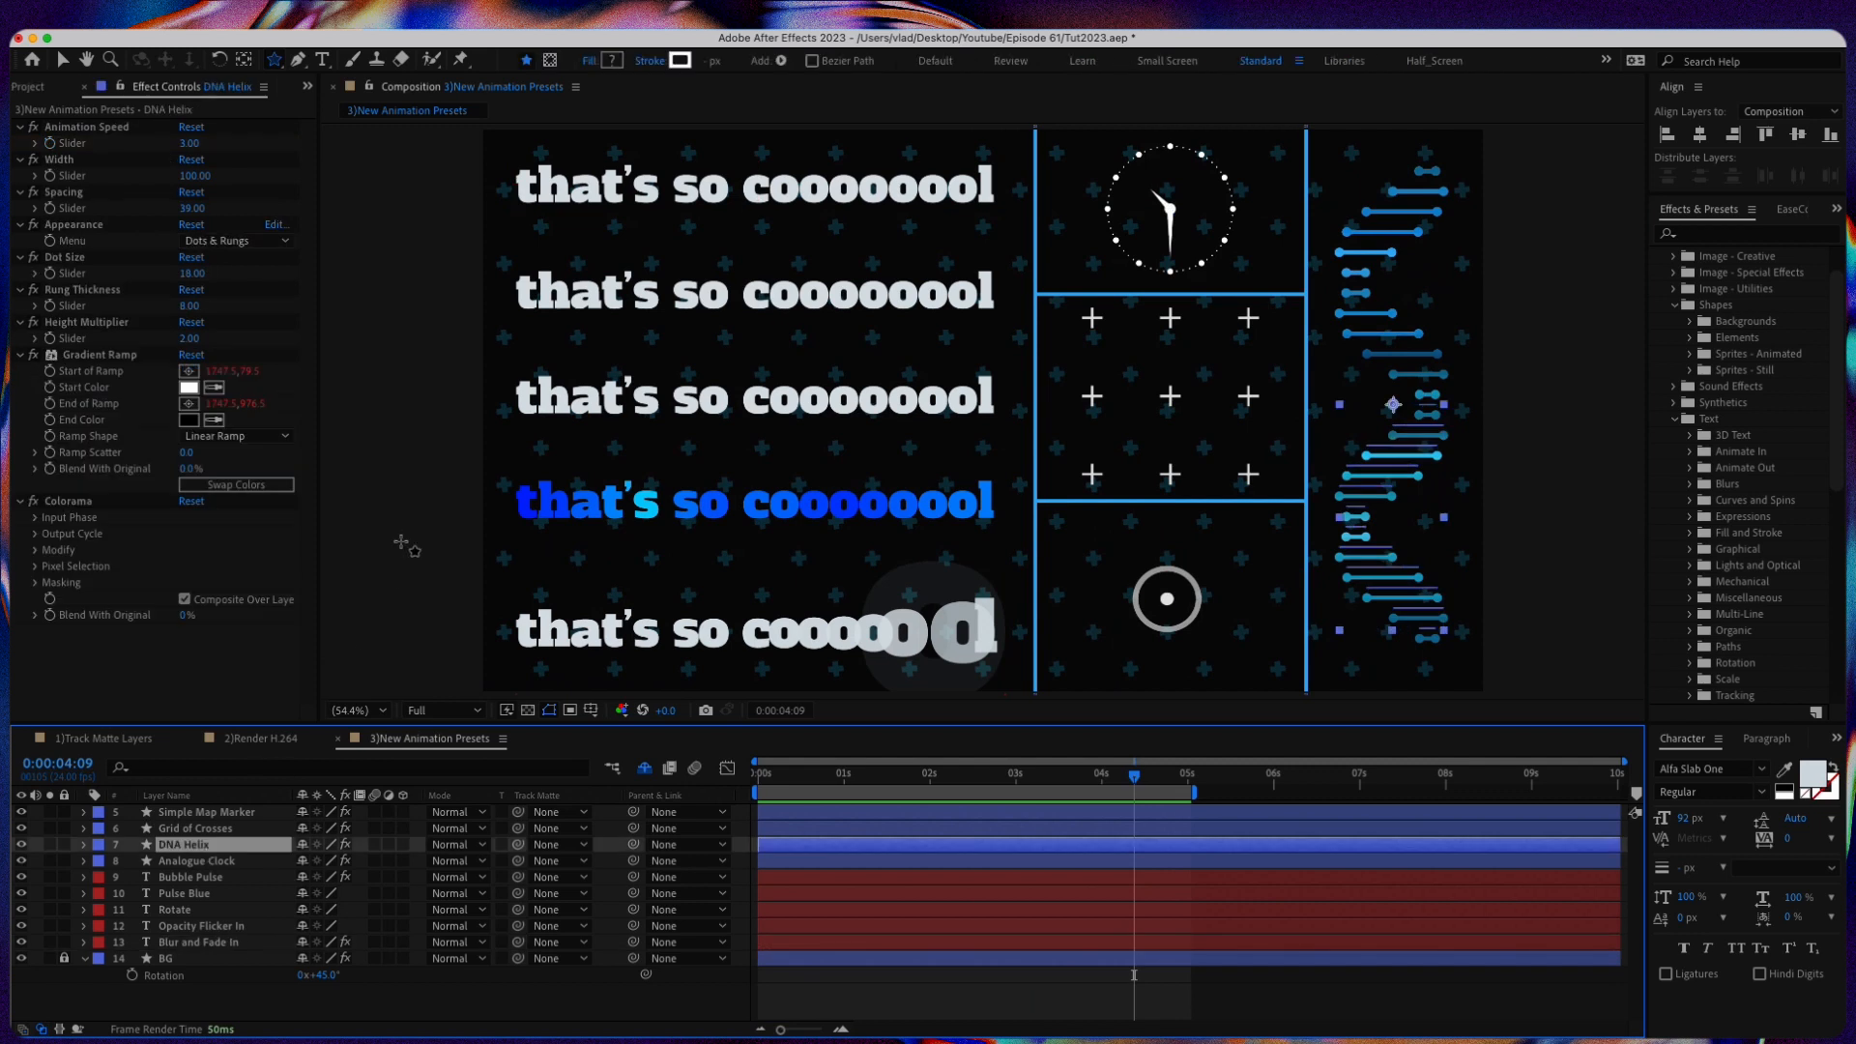
mouse_move(1468, 237)
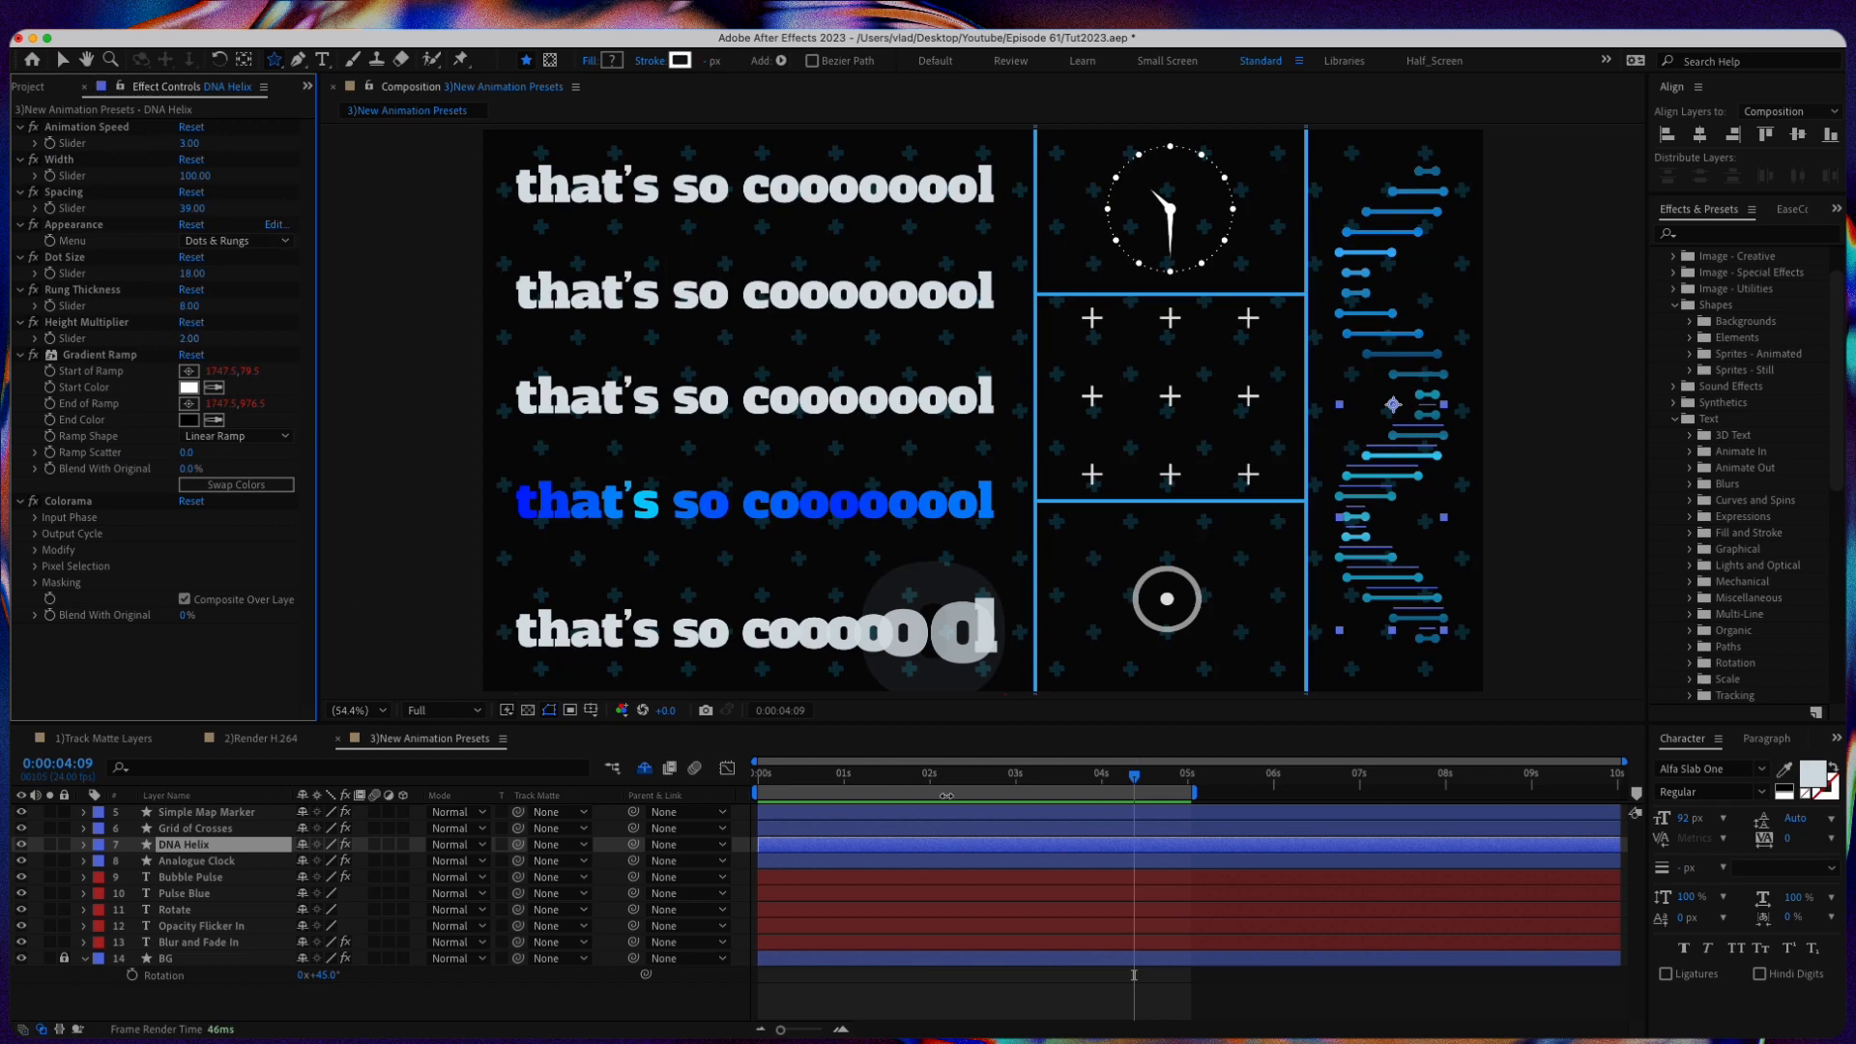
click(1003, 774)
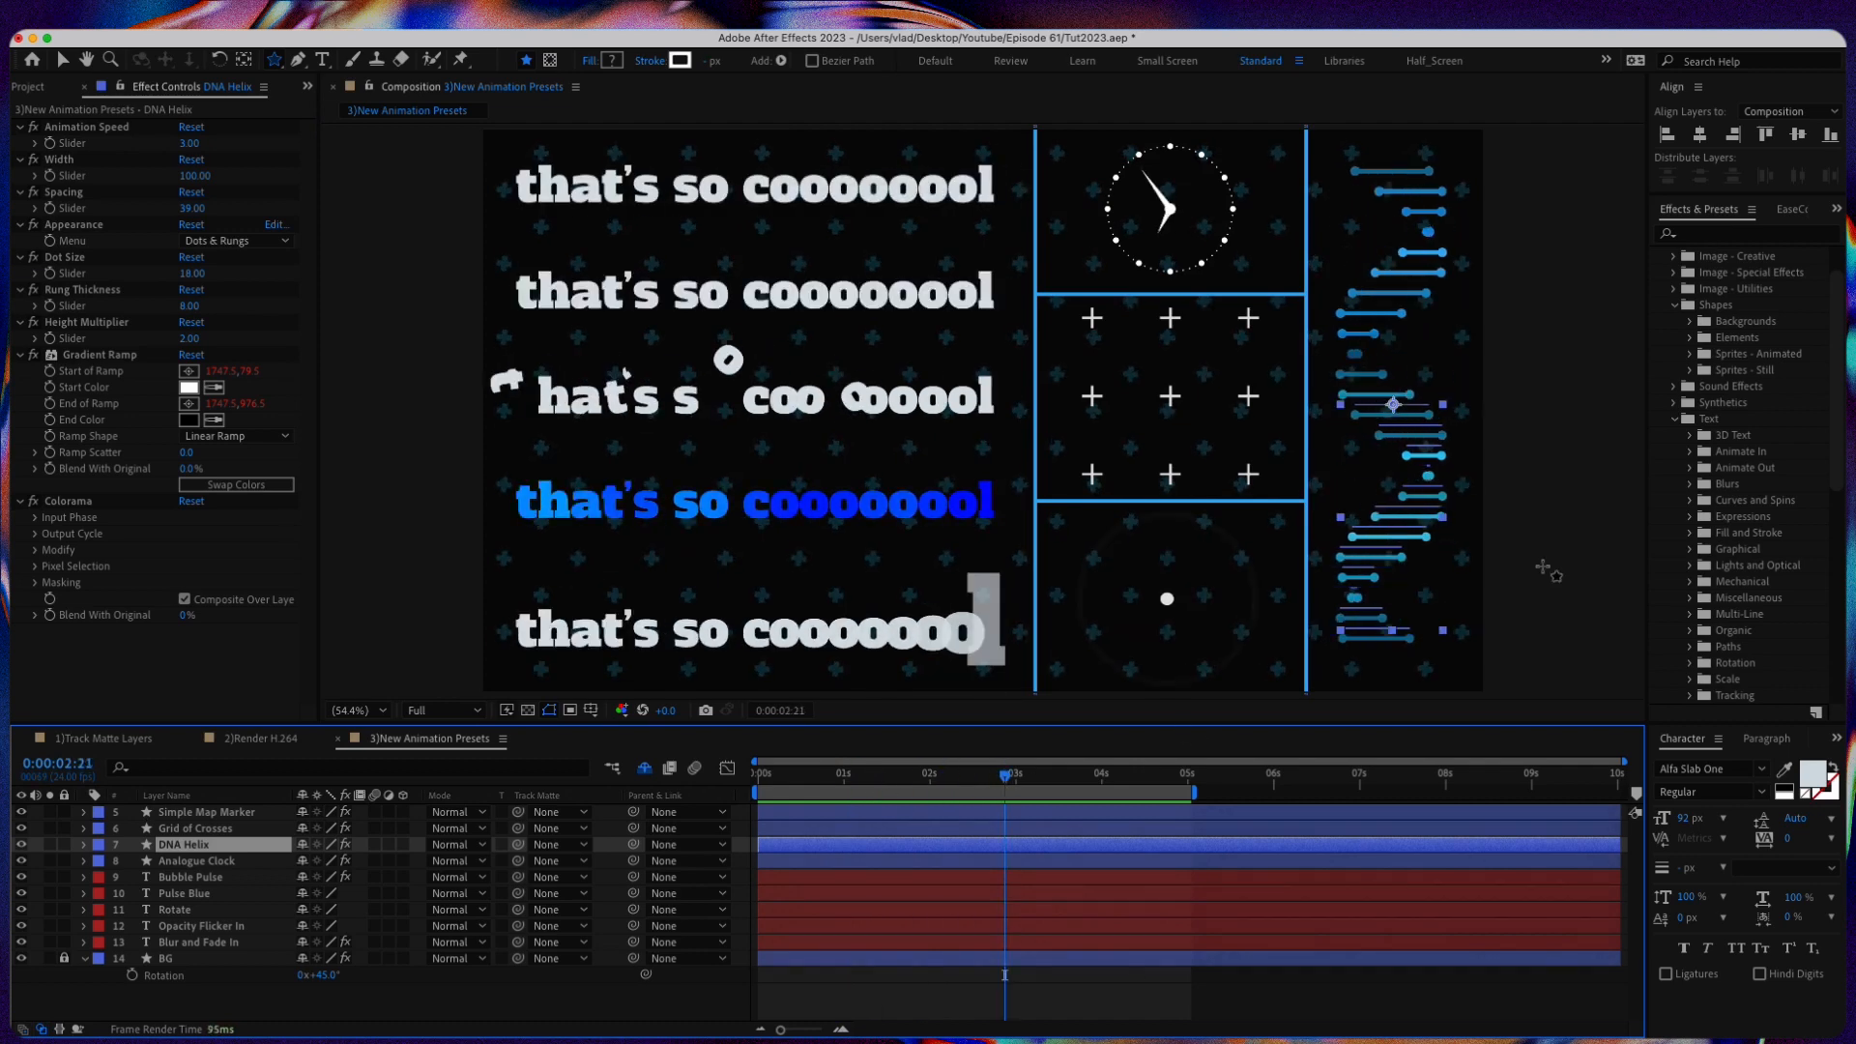
scroll(down, 3)
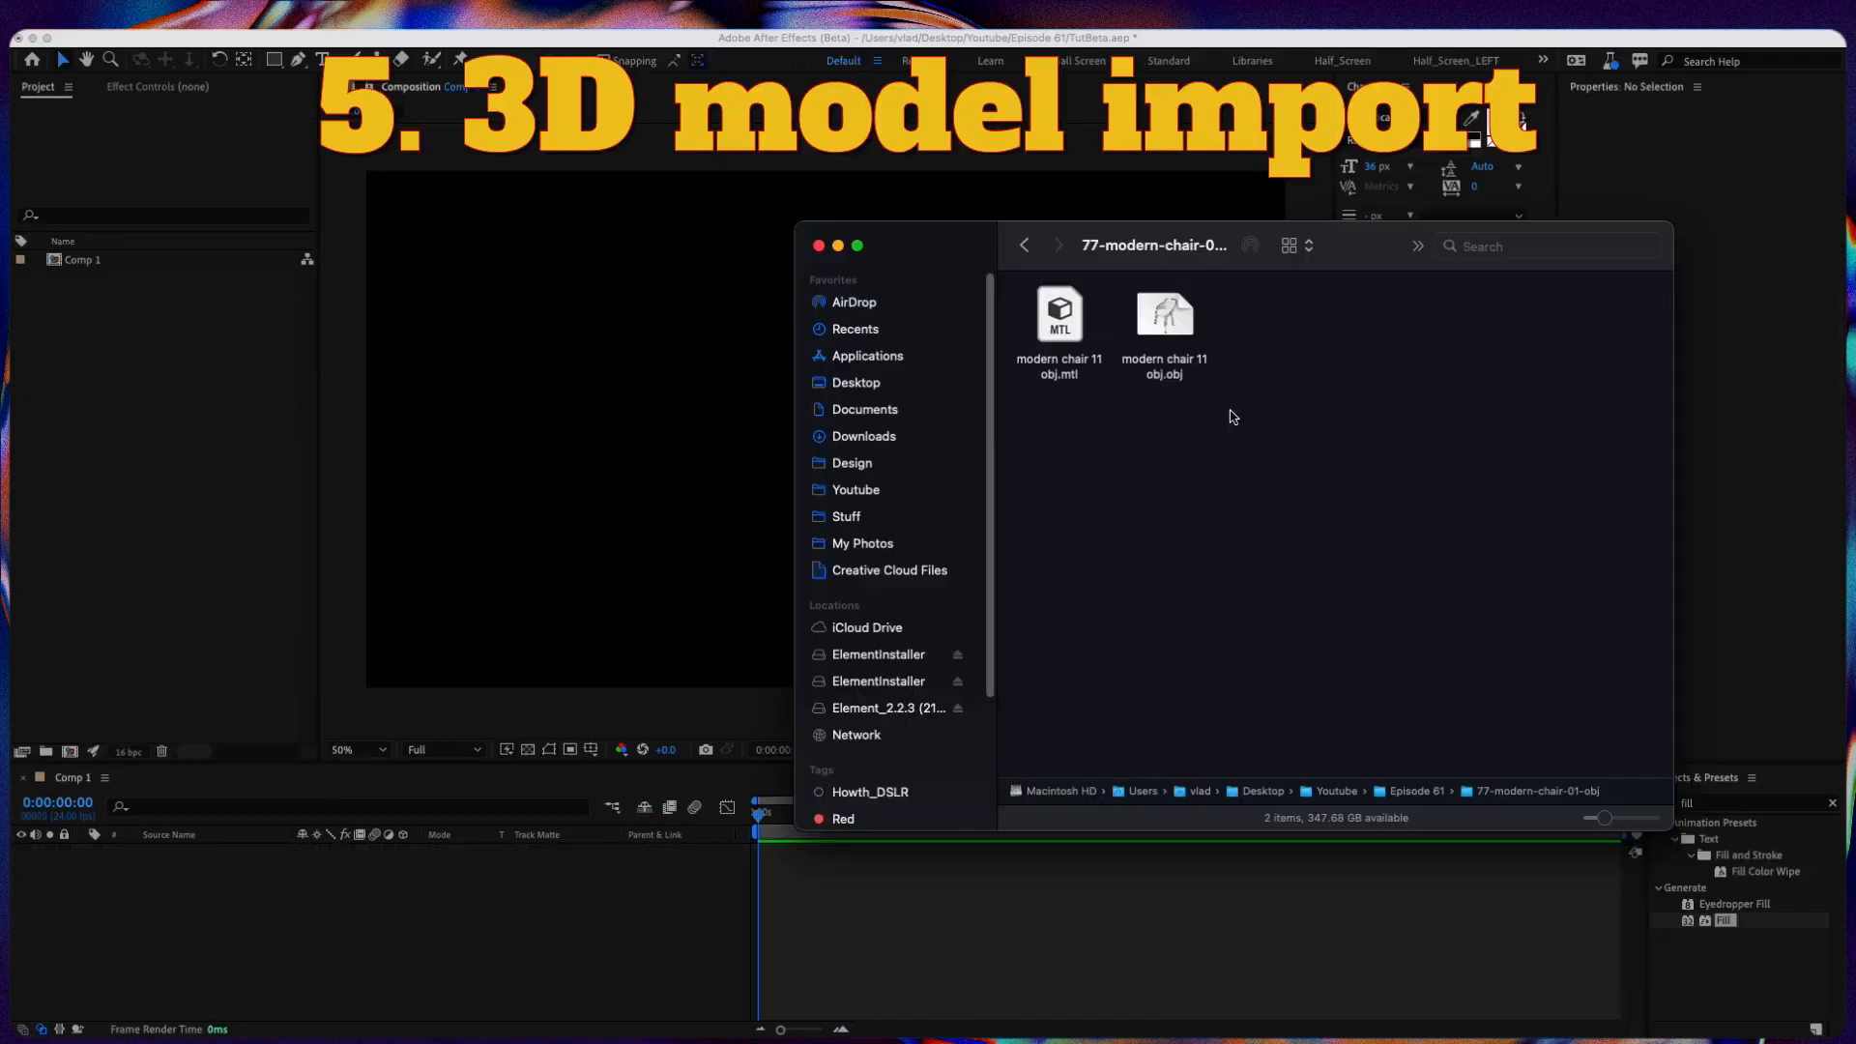
mouse_move(1095, 118)
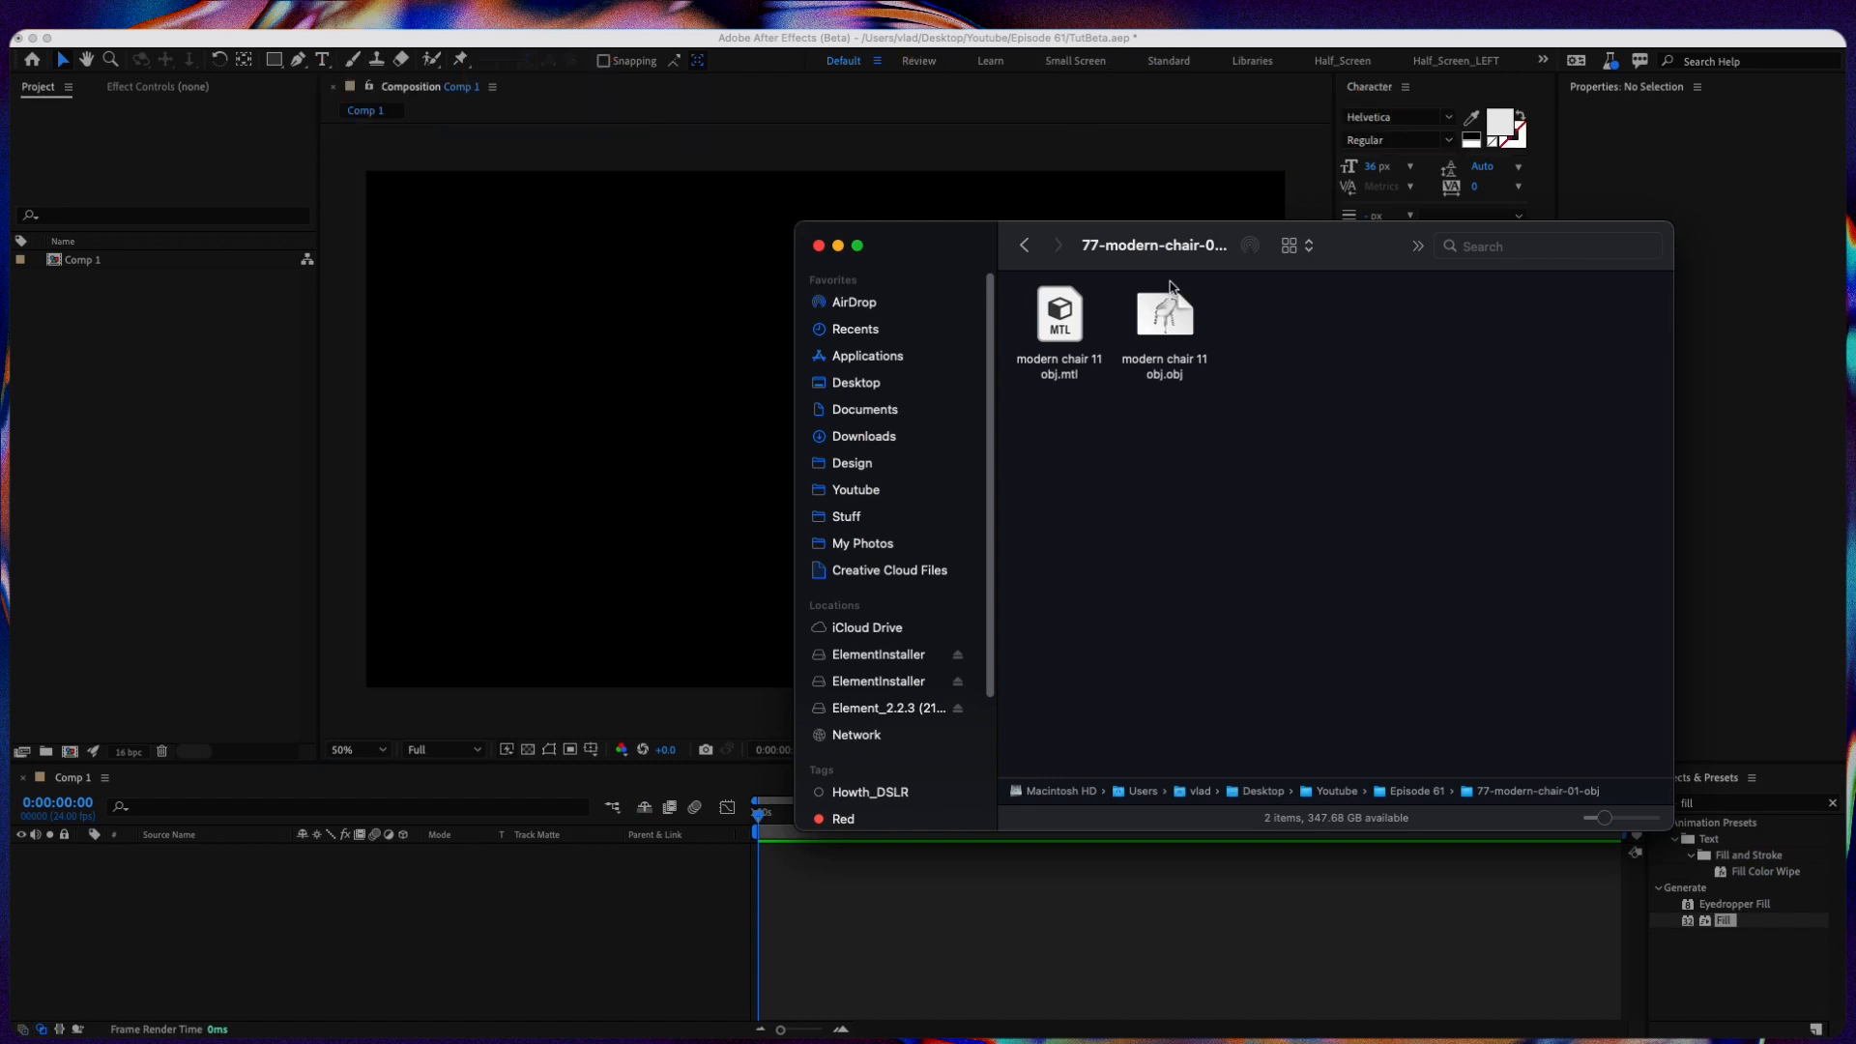
mouse_move(1183, 332)
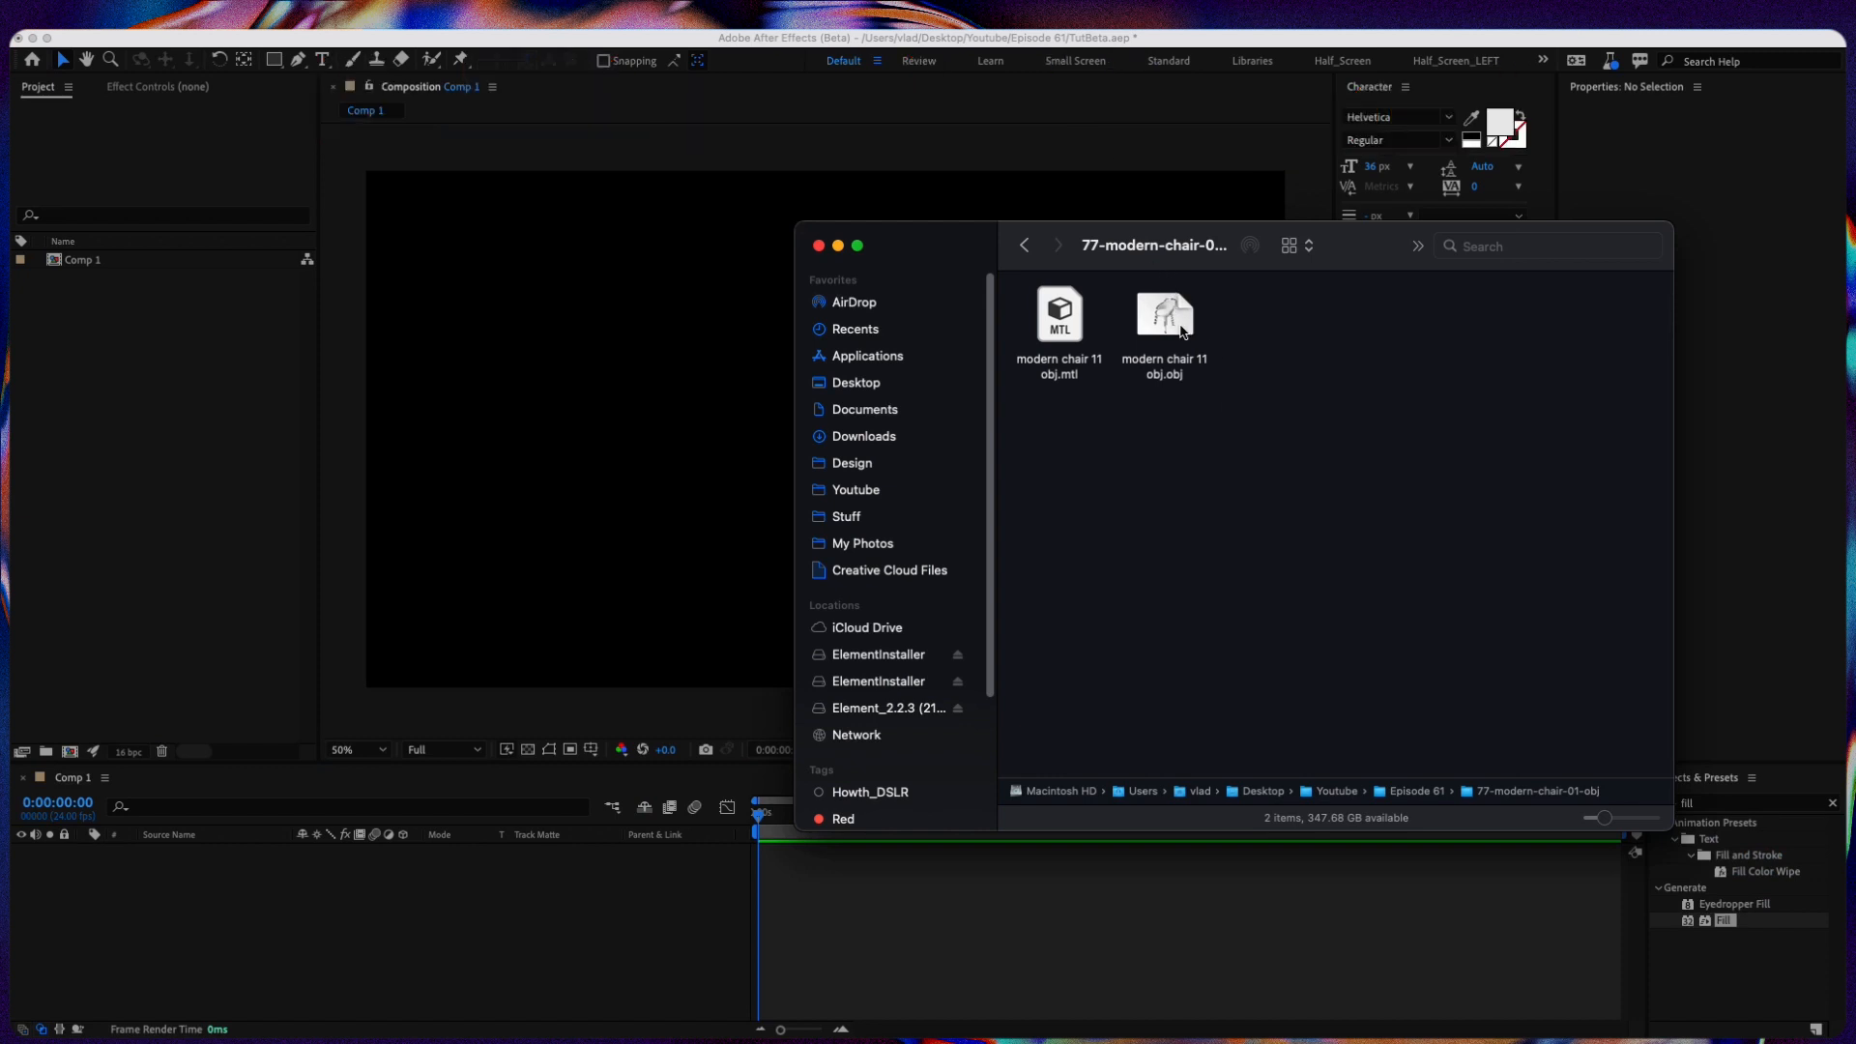
Step: Import modern chair 11 obj.obj and dismiss the missing material file warning
click(1164, 316)
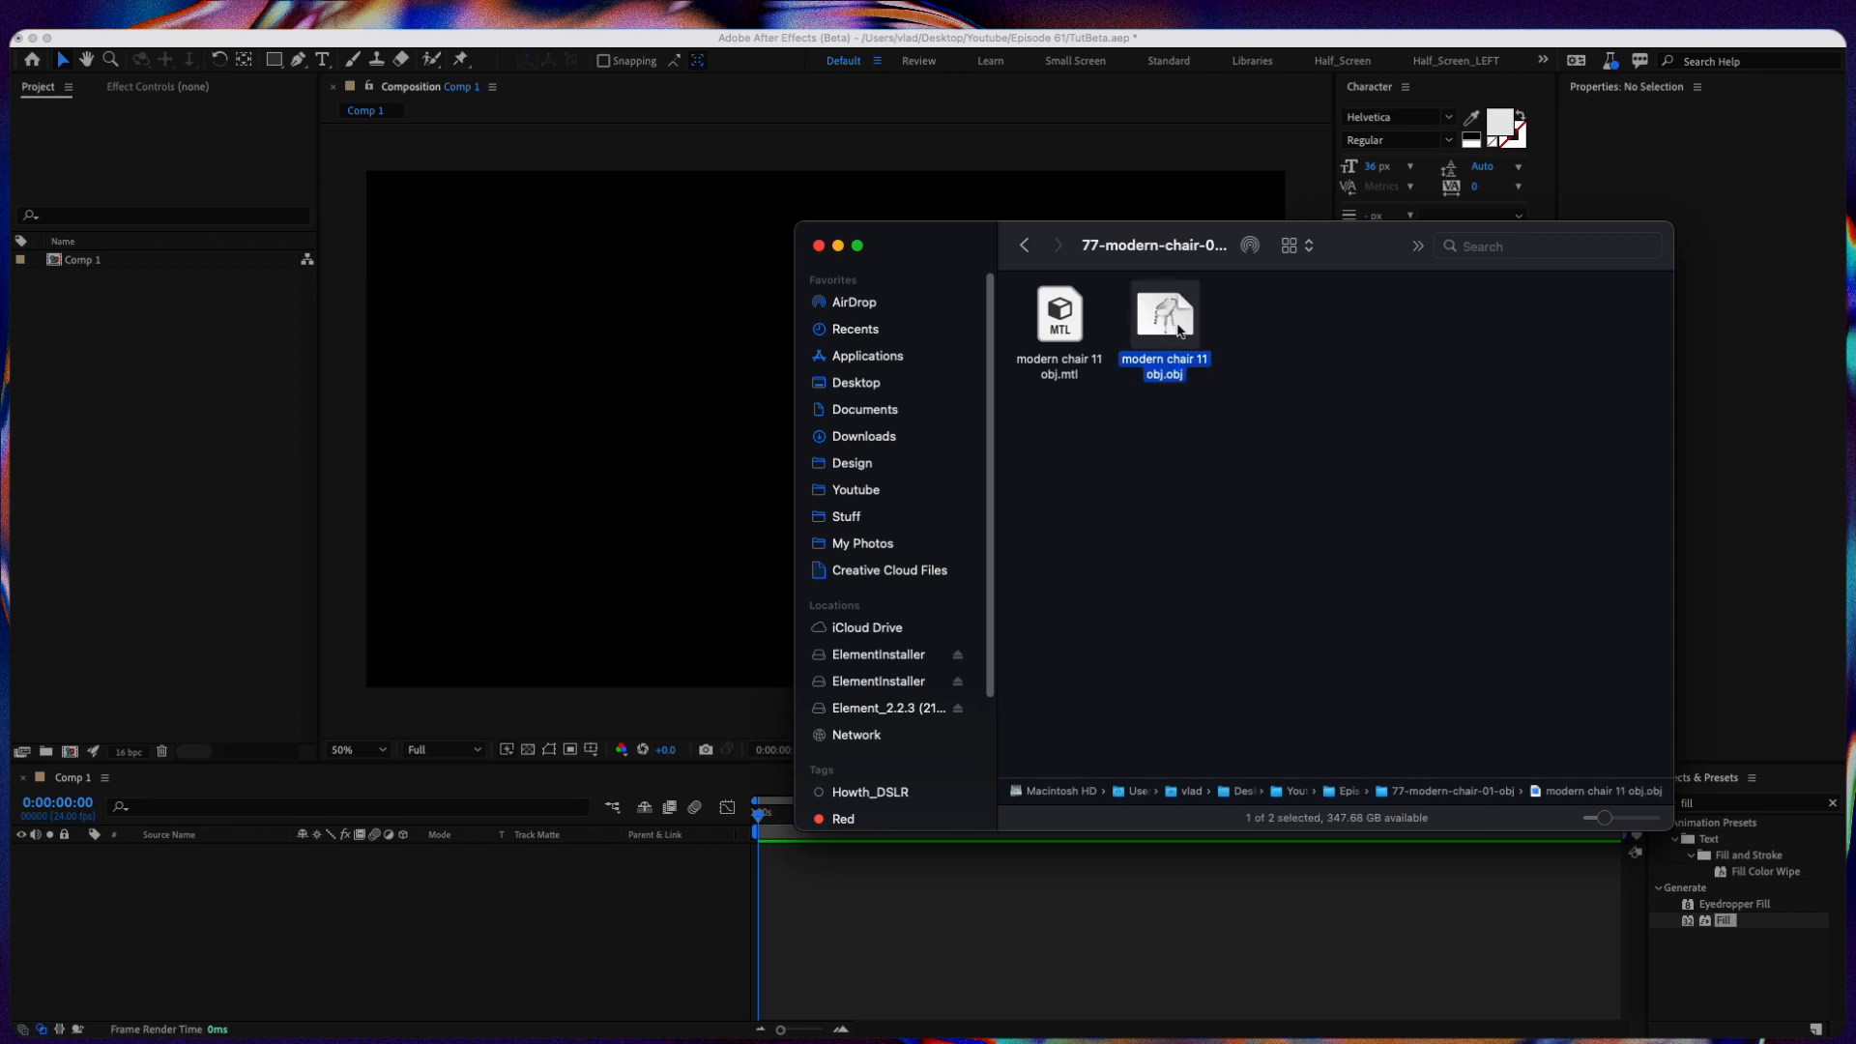
mouse_move(1174, 322)
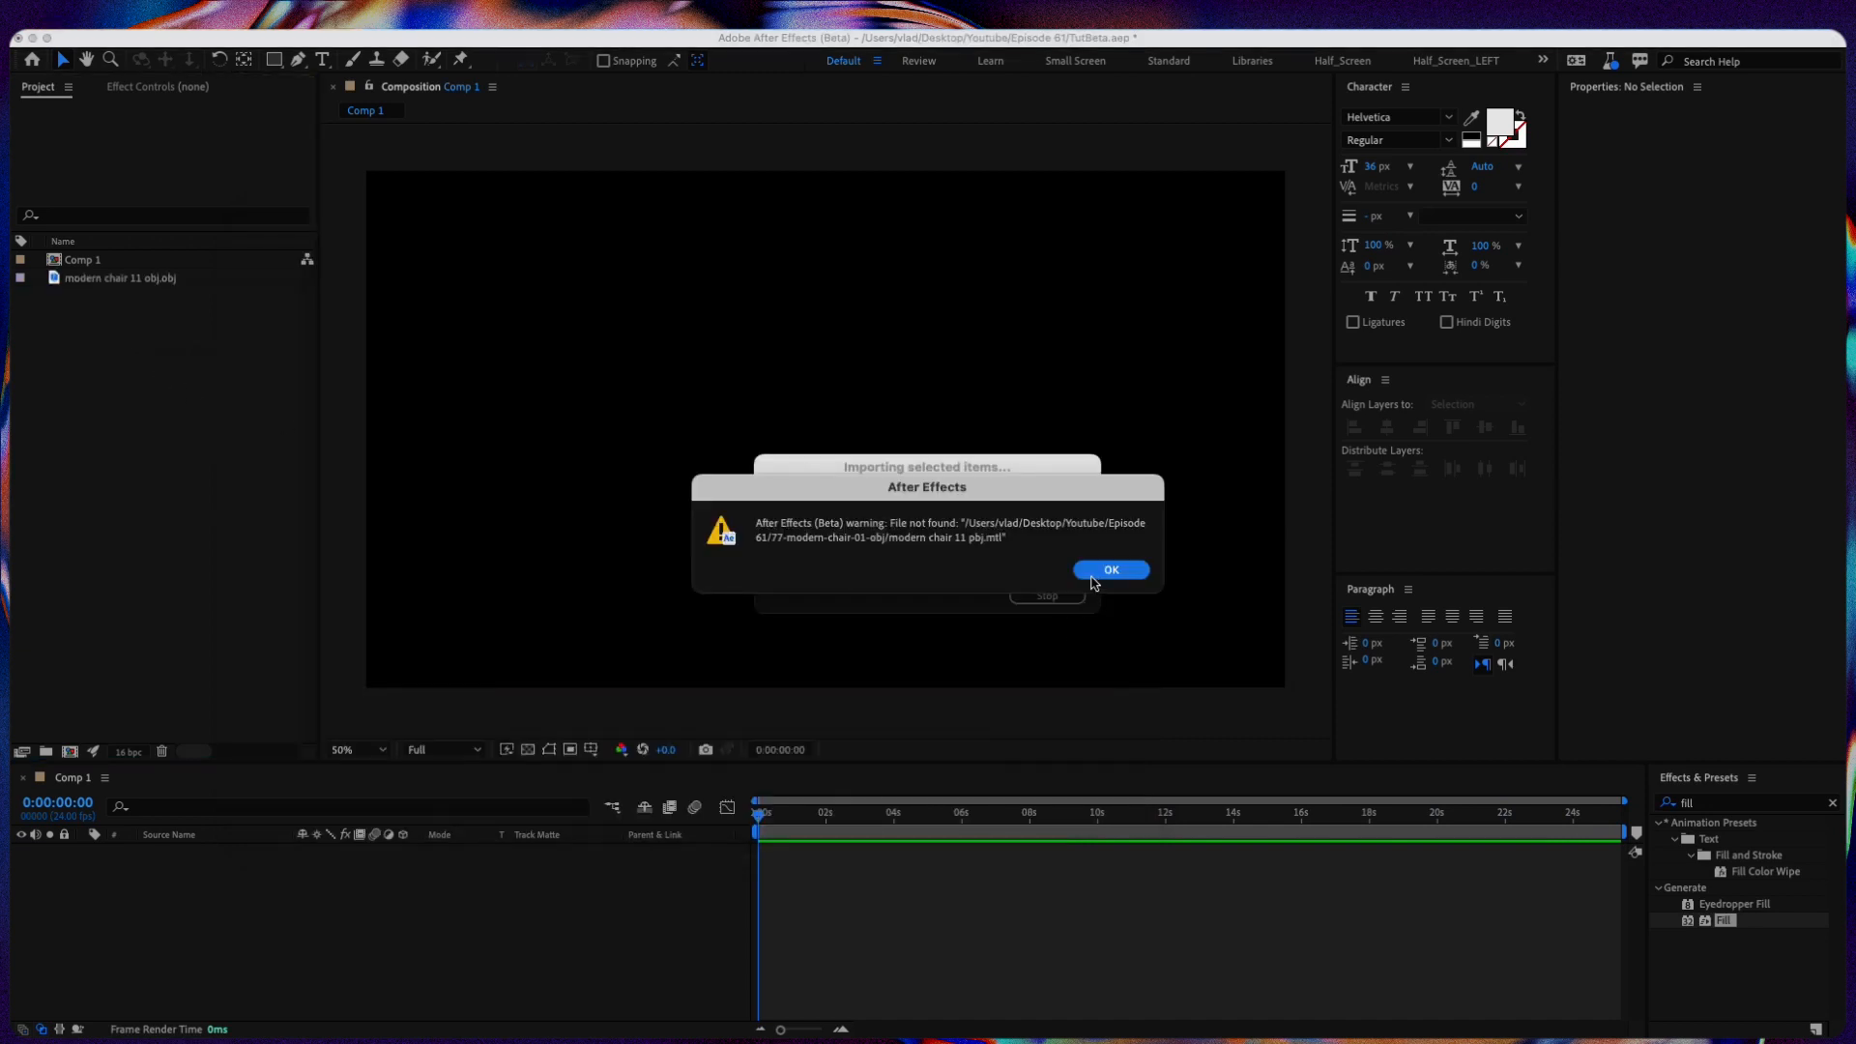
click(1109, 569)
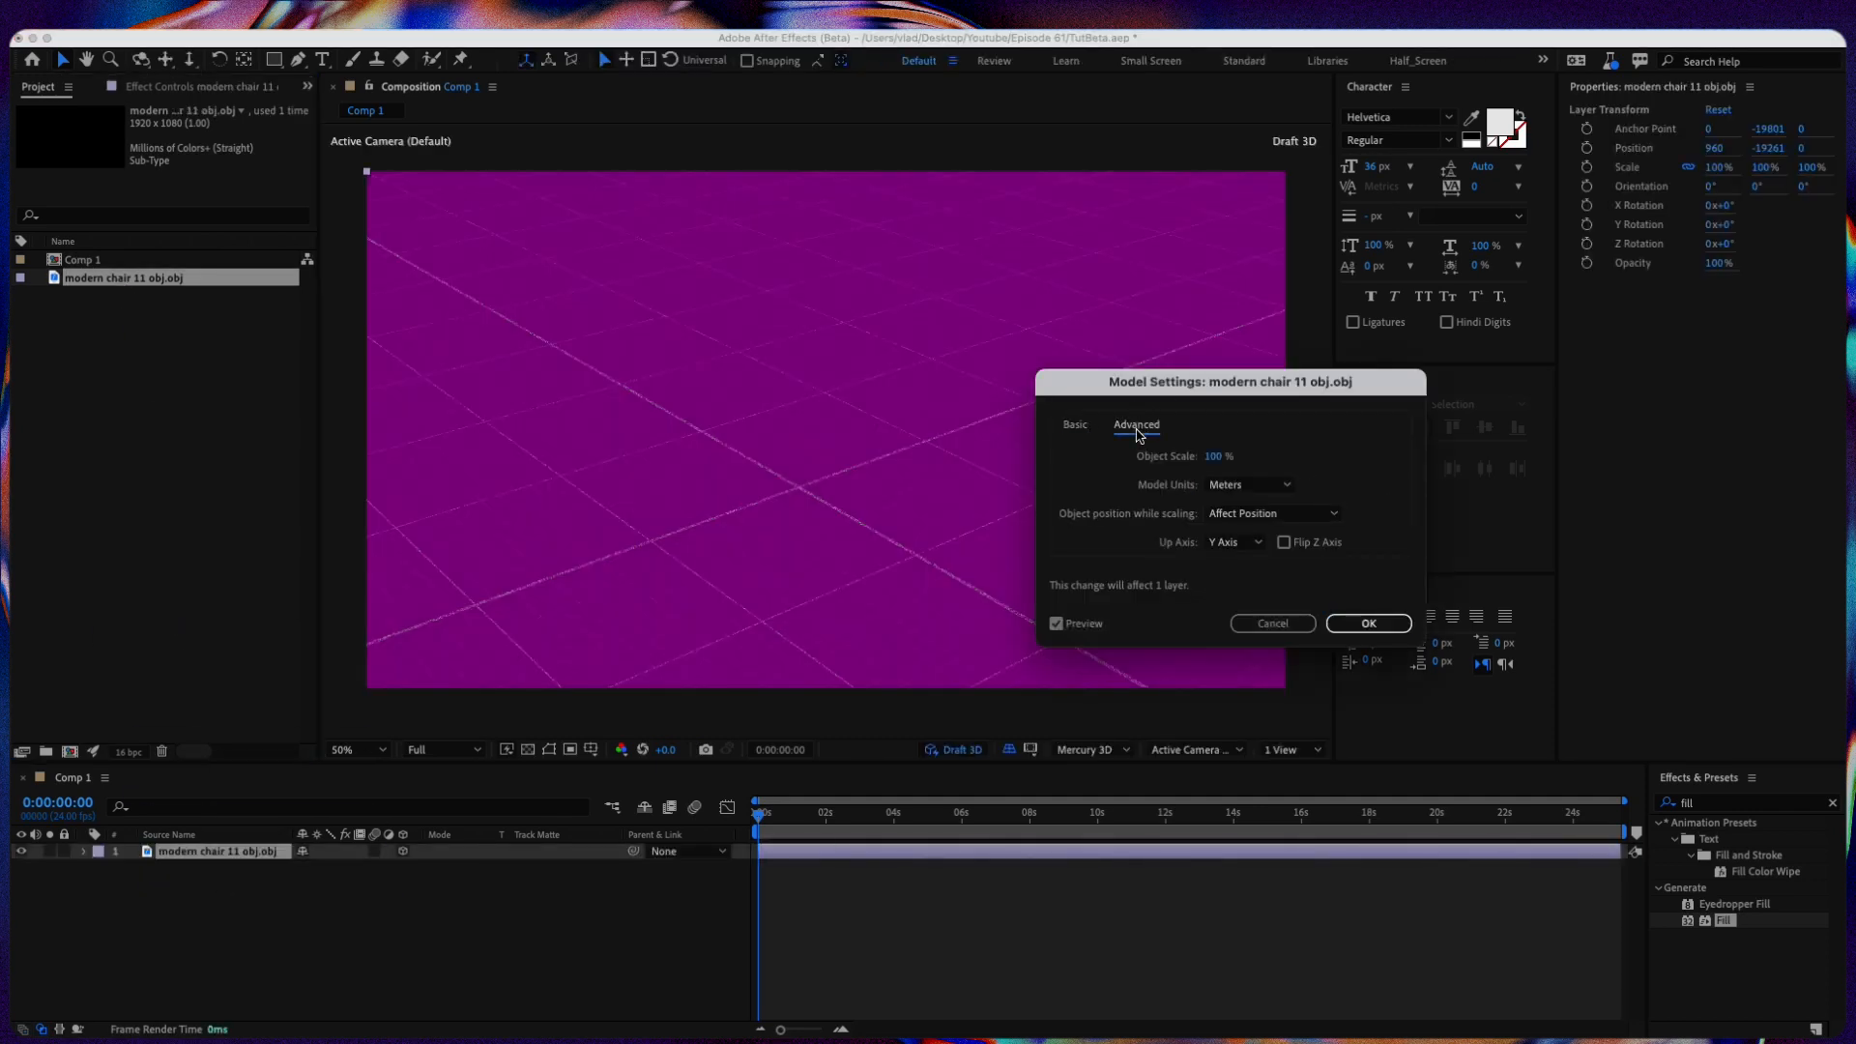
Step: Accept the chair's Model Settings and keep Mercury 3D as the renderer
click(1246, 485)
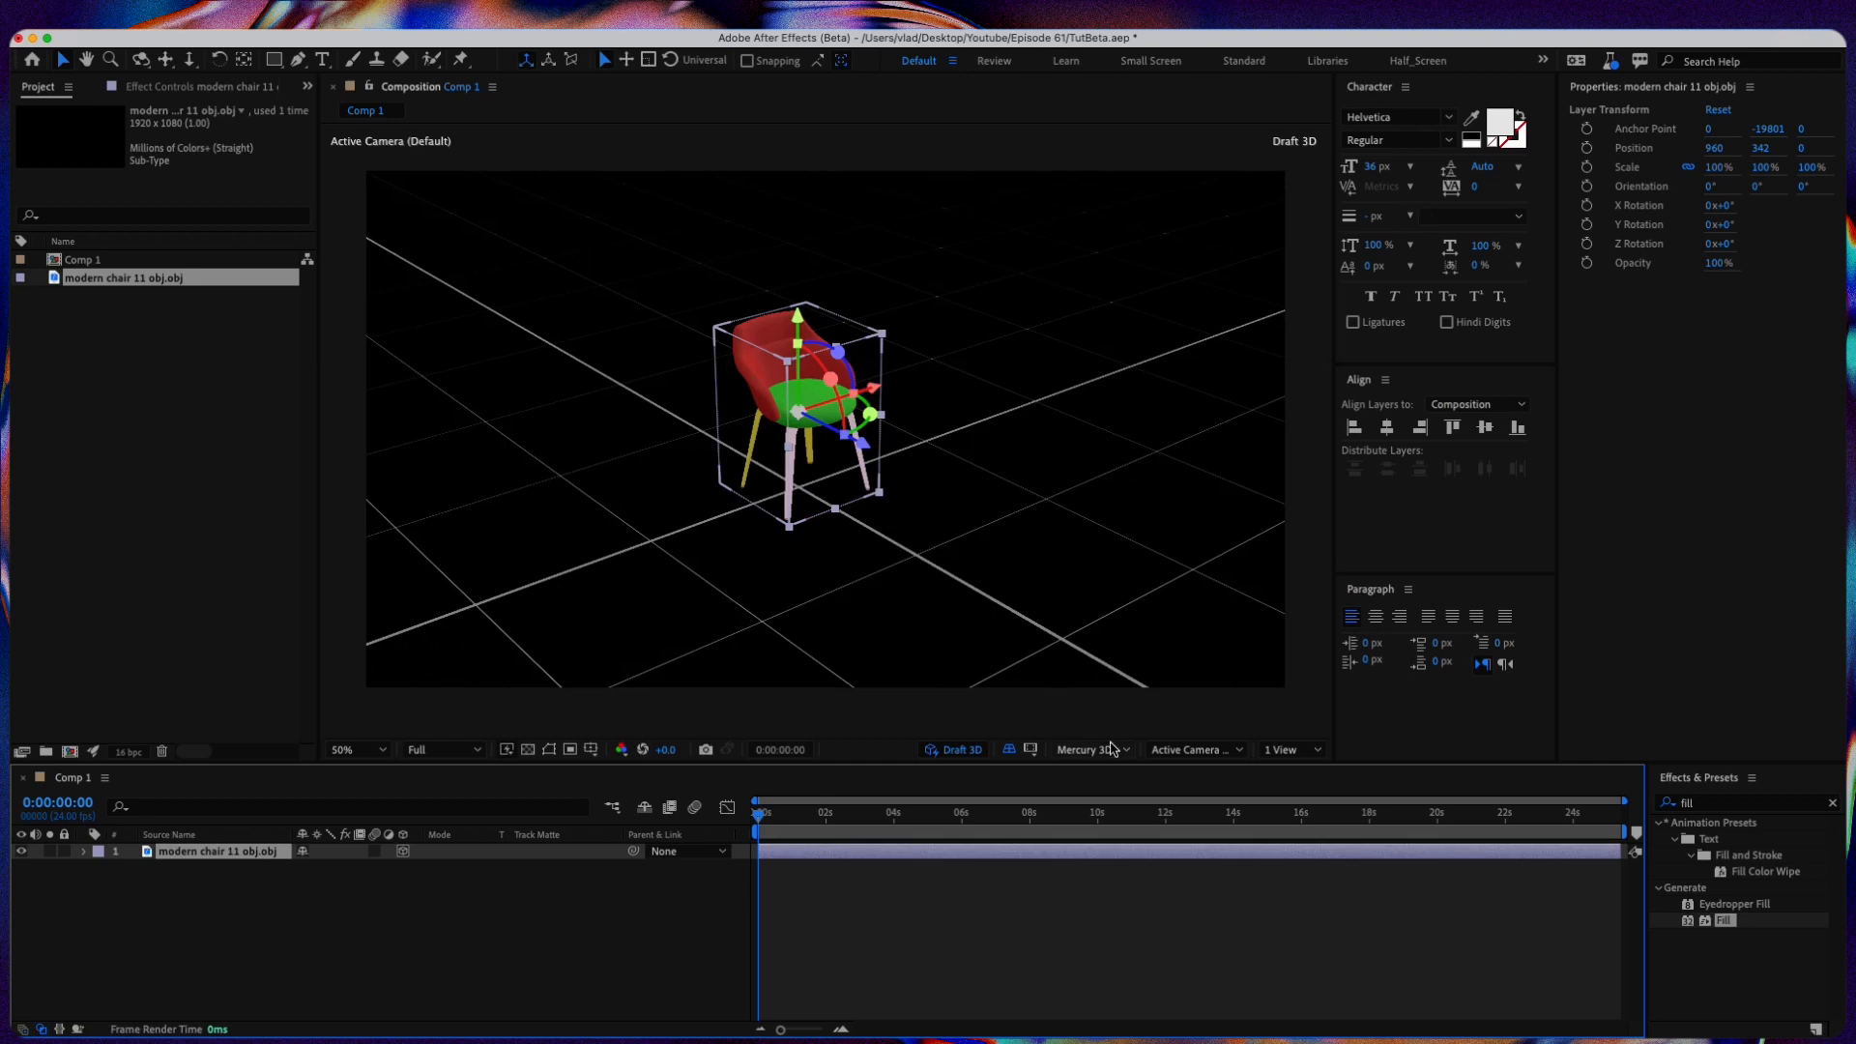
click(1085, 749)
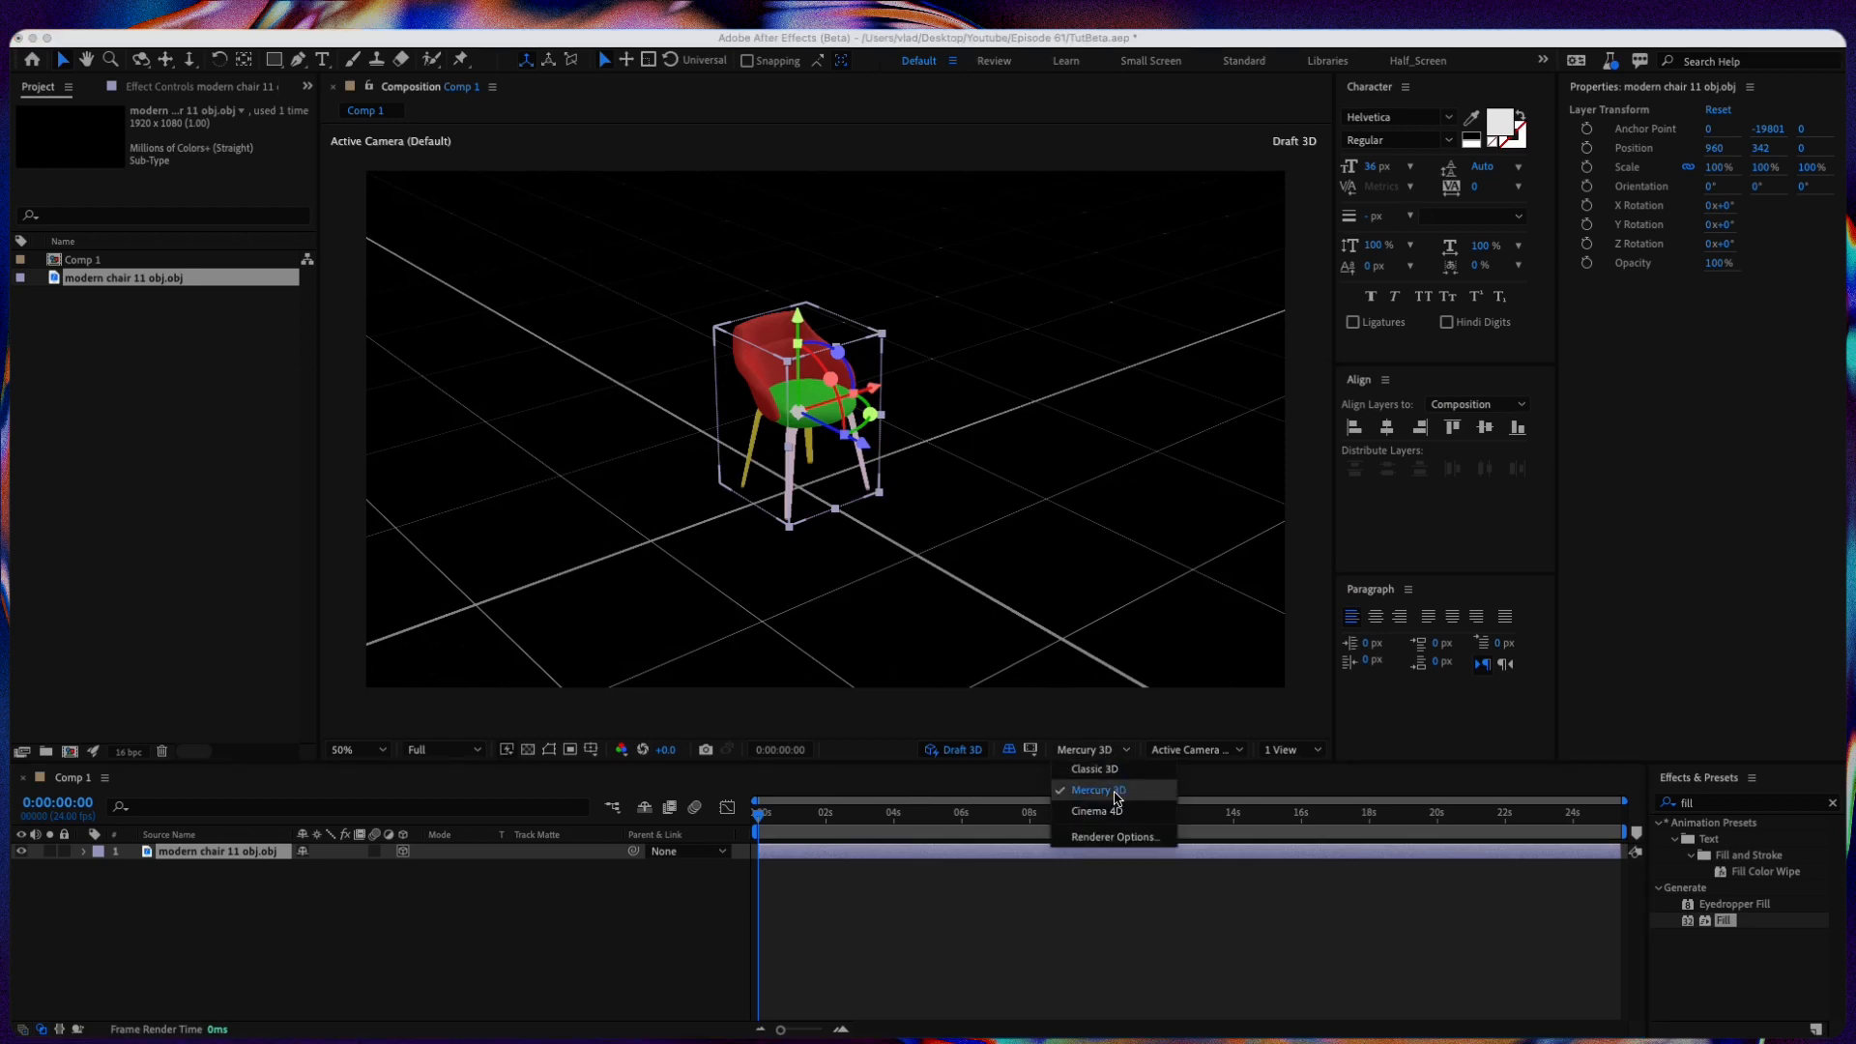
click(1093, 789)
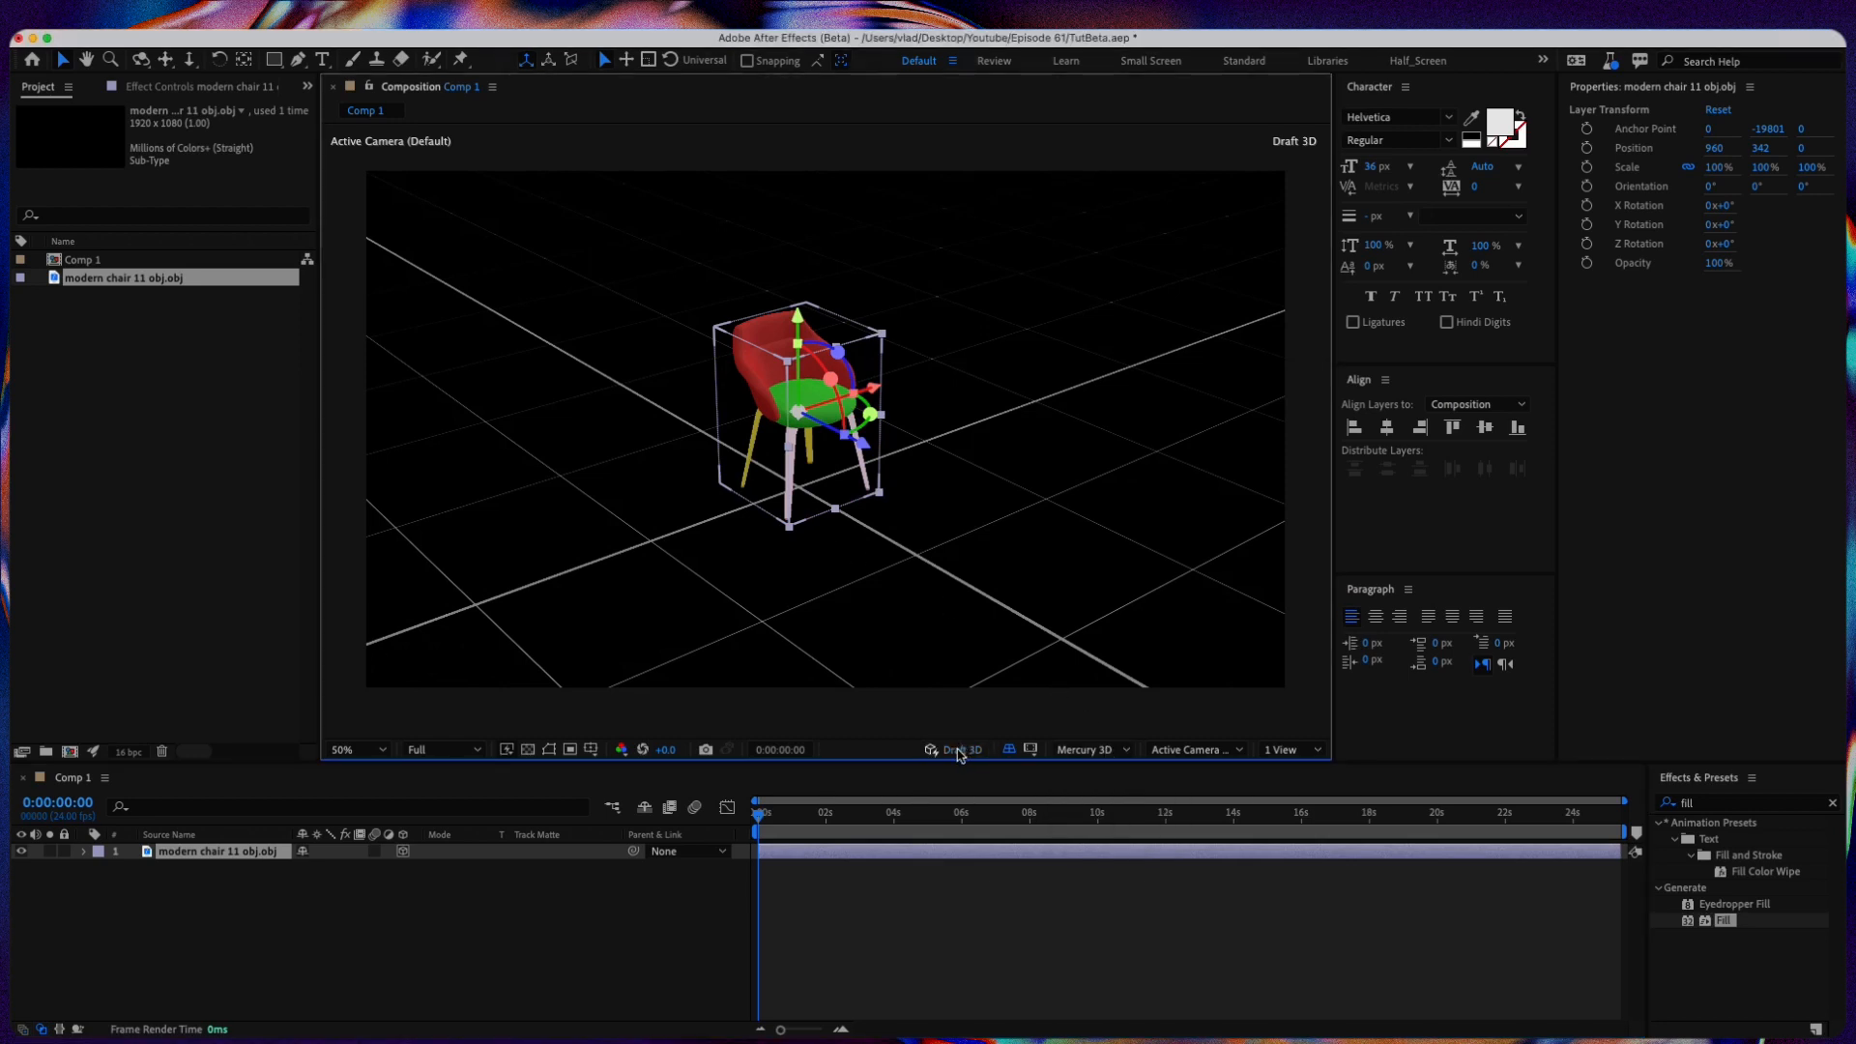
click(933, 749)
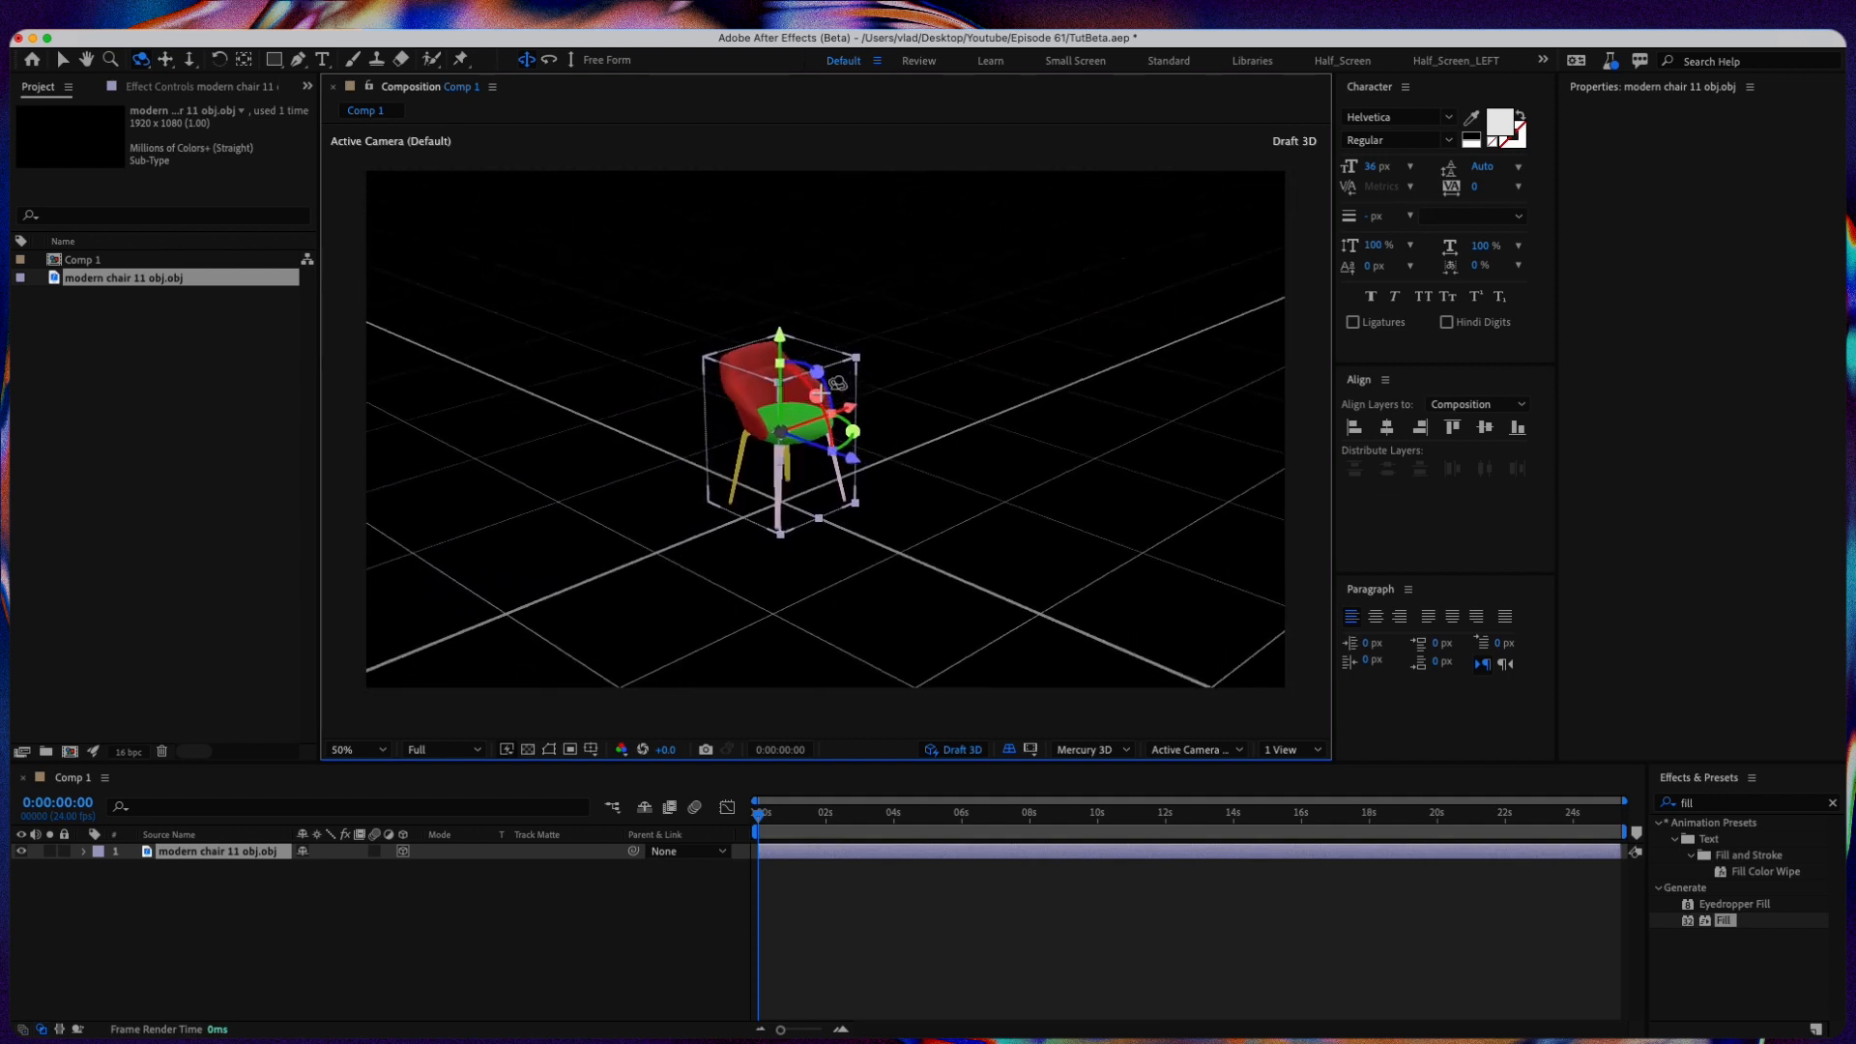
click(220, 853)
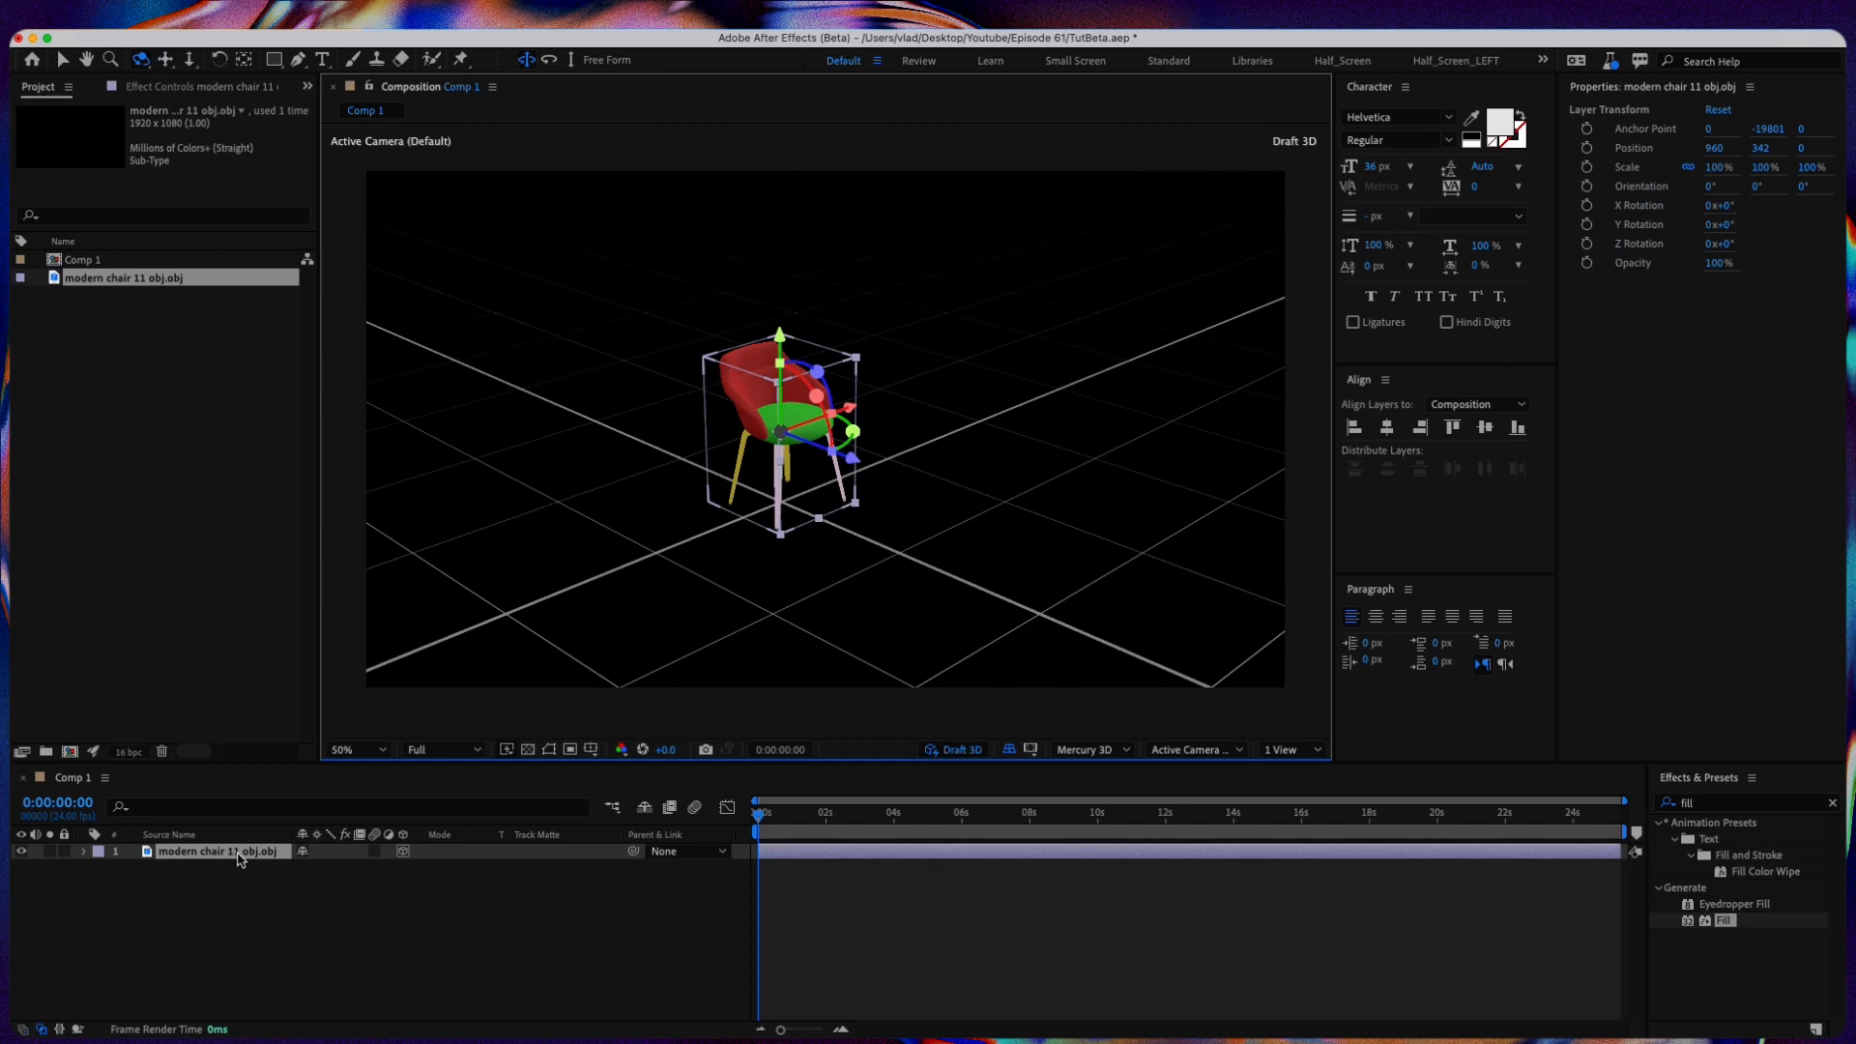
mouse_move(1297, 823)
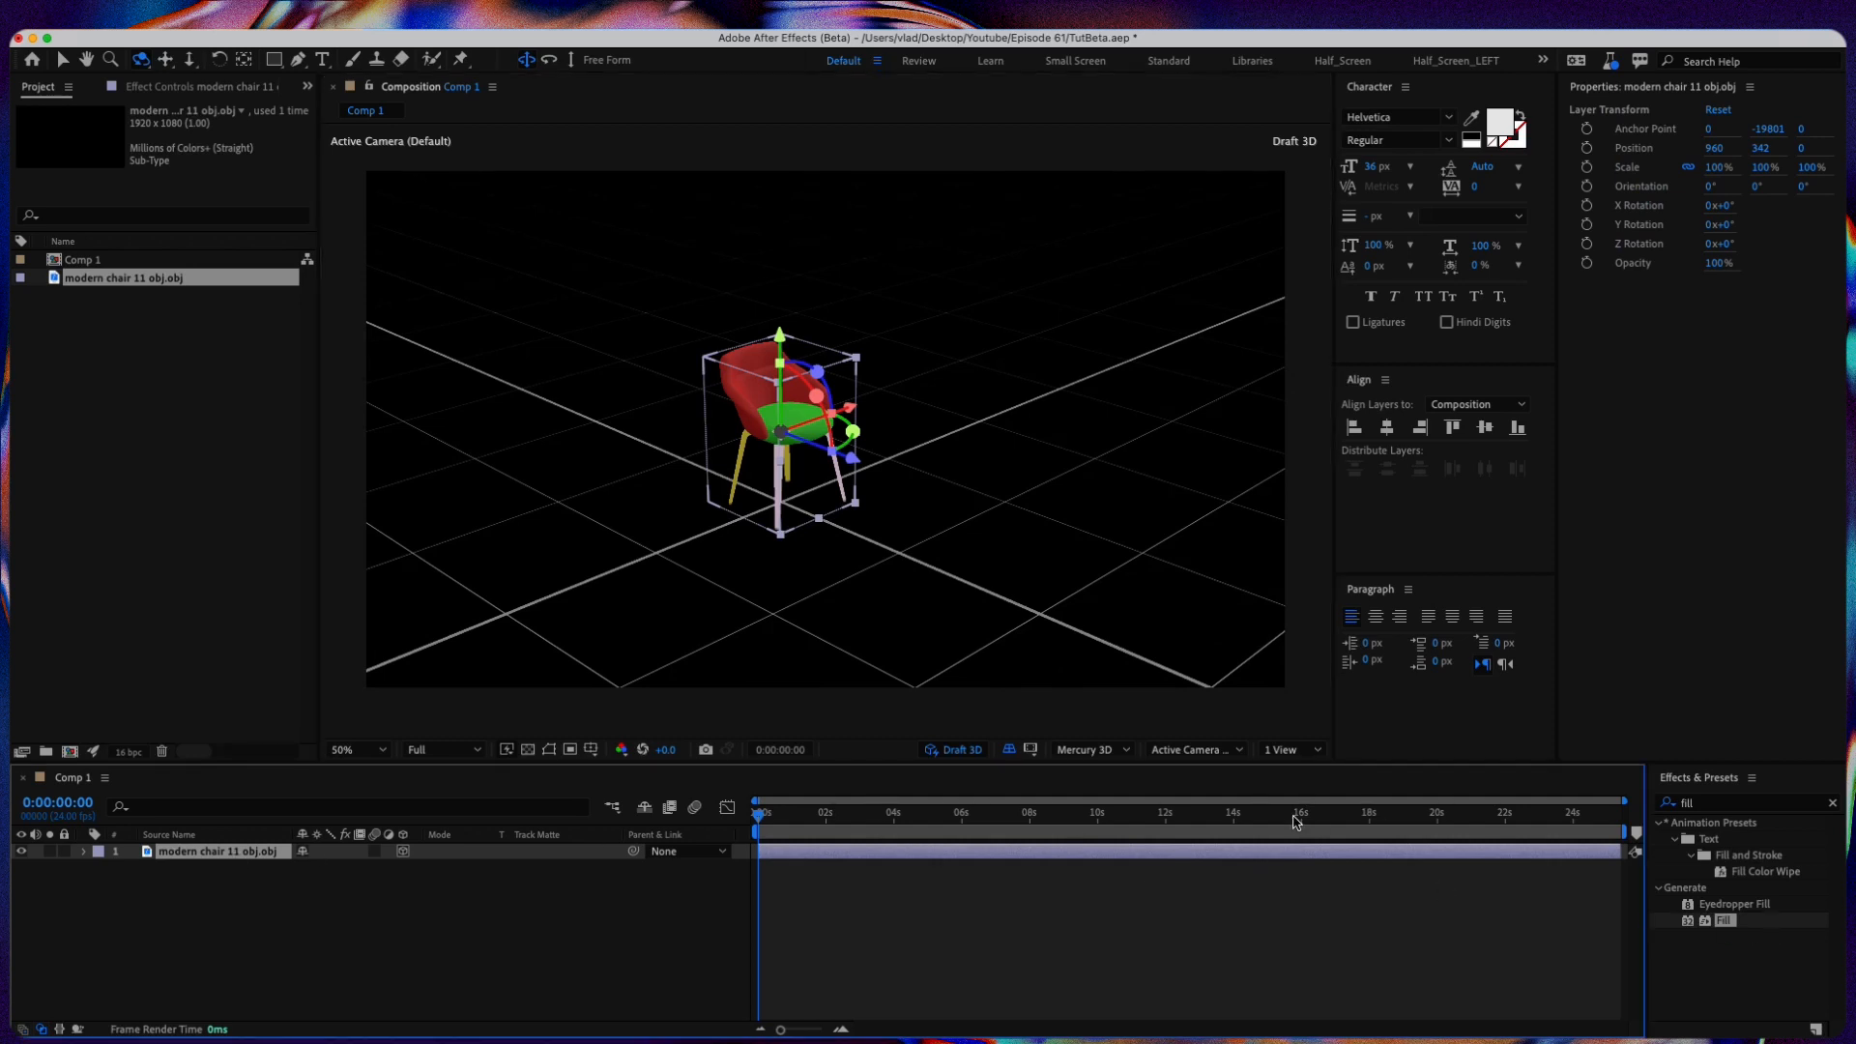
mouse_move(1299, 823)
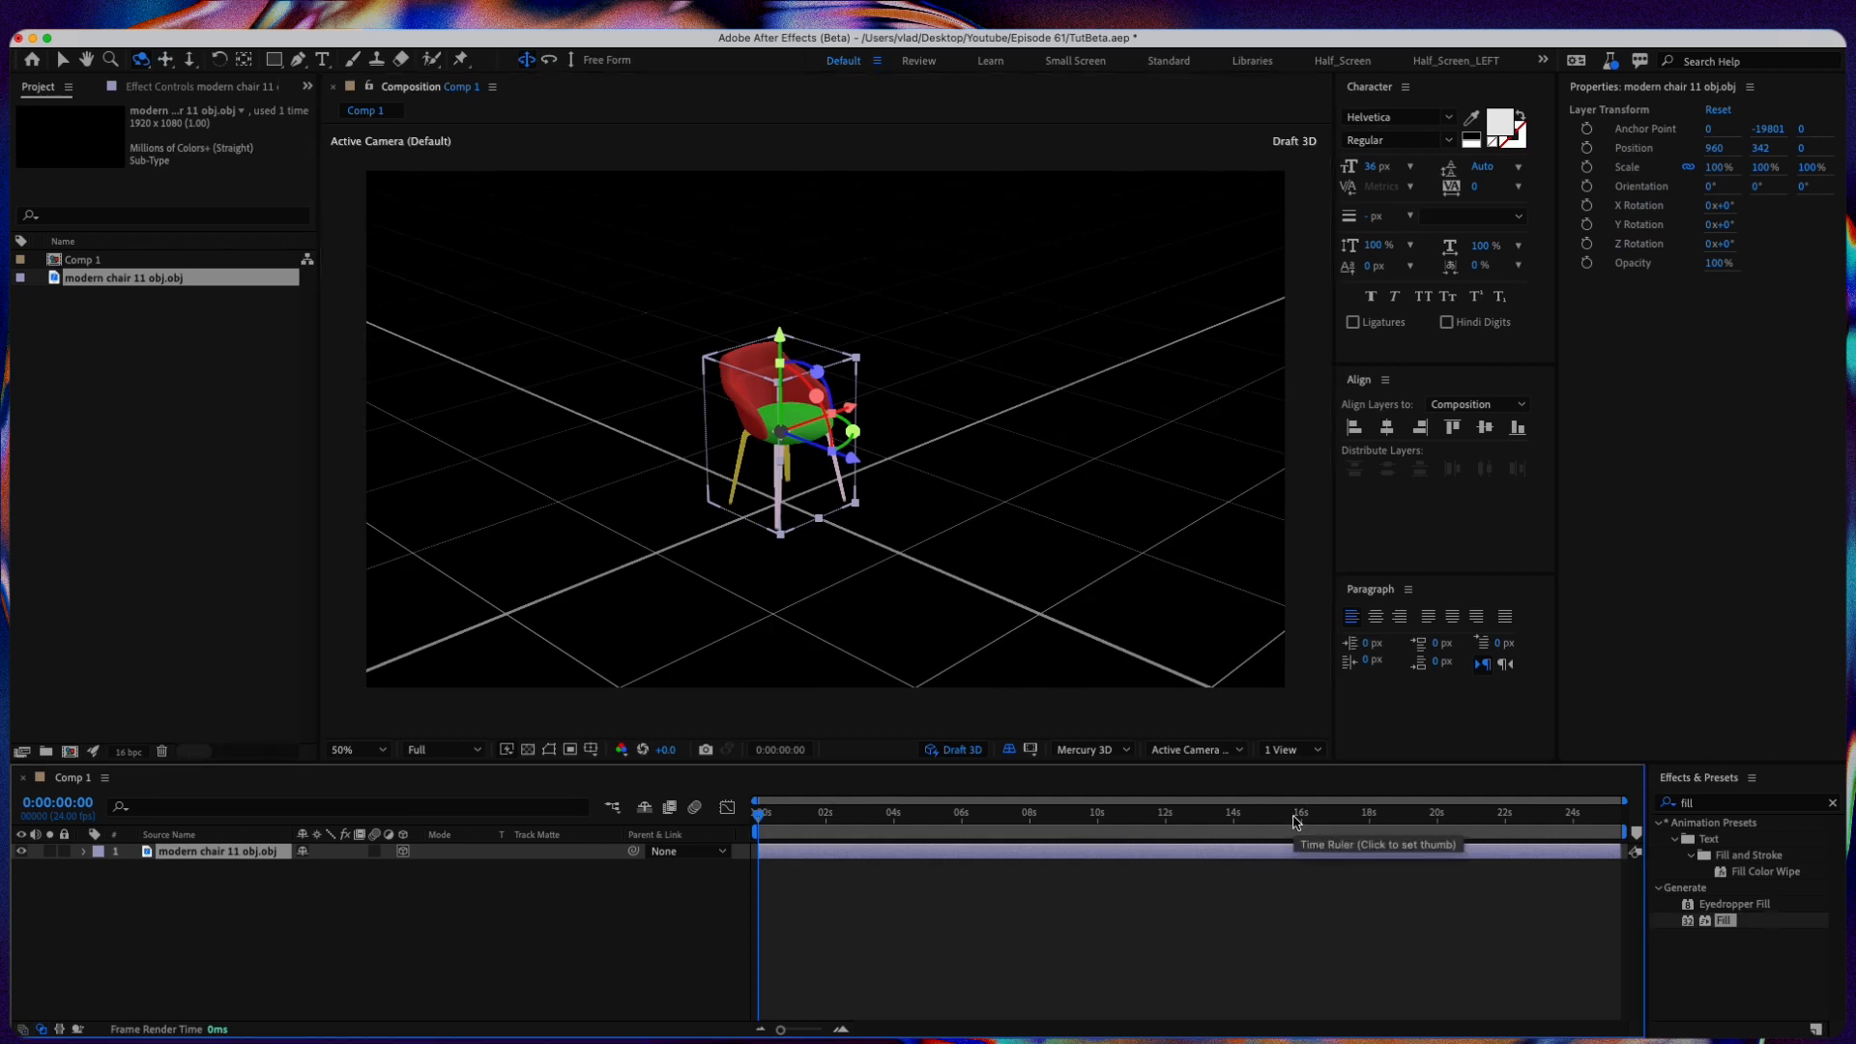
mouse_move(238, 812)
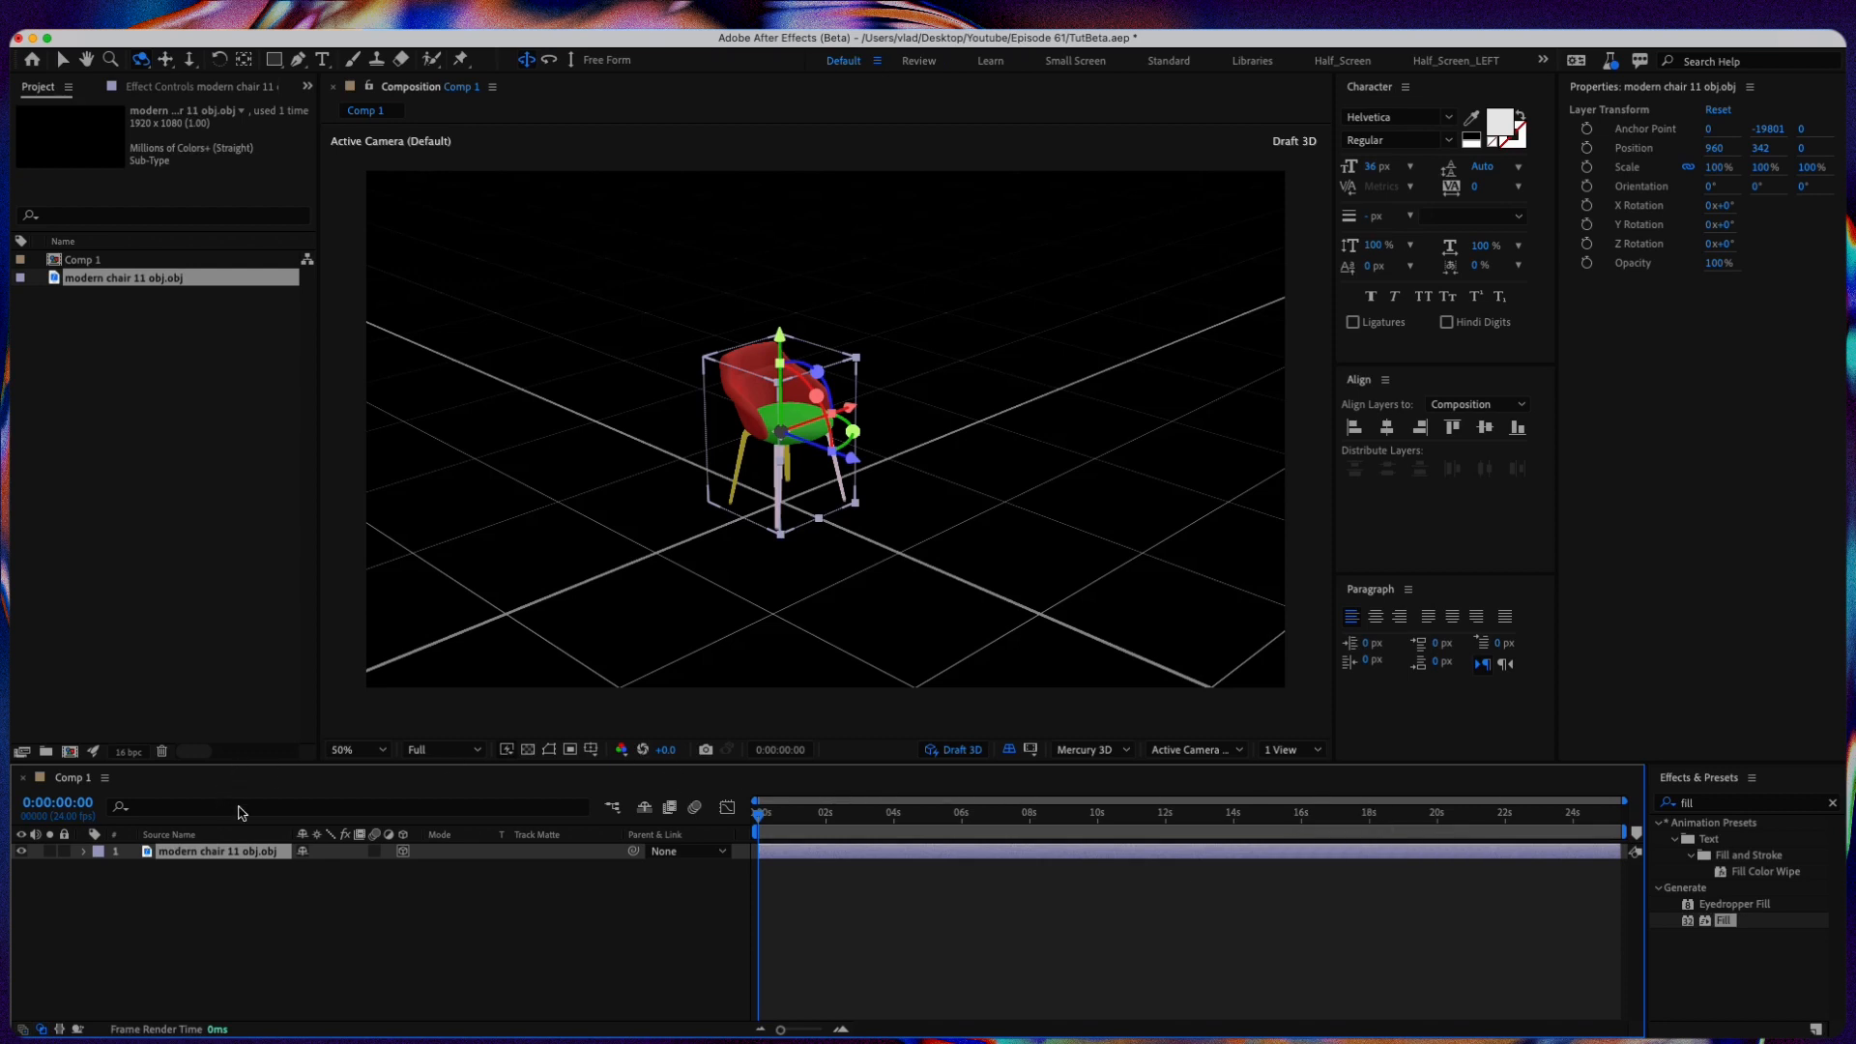
mouse_move(774, 554)
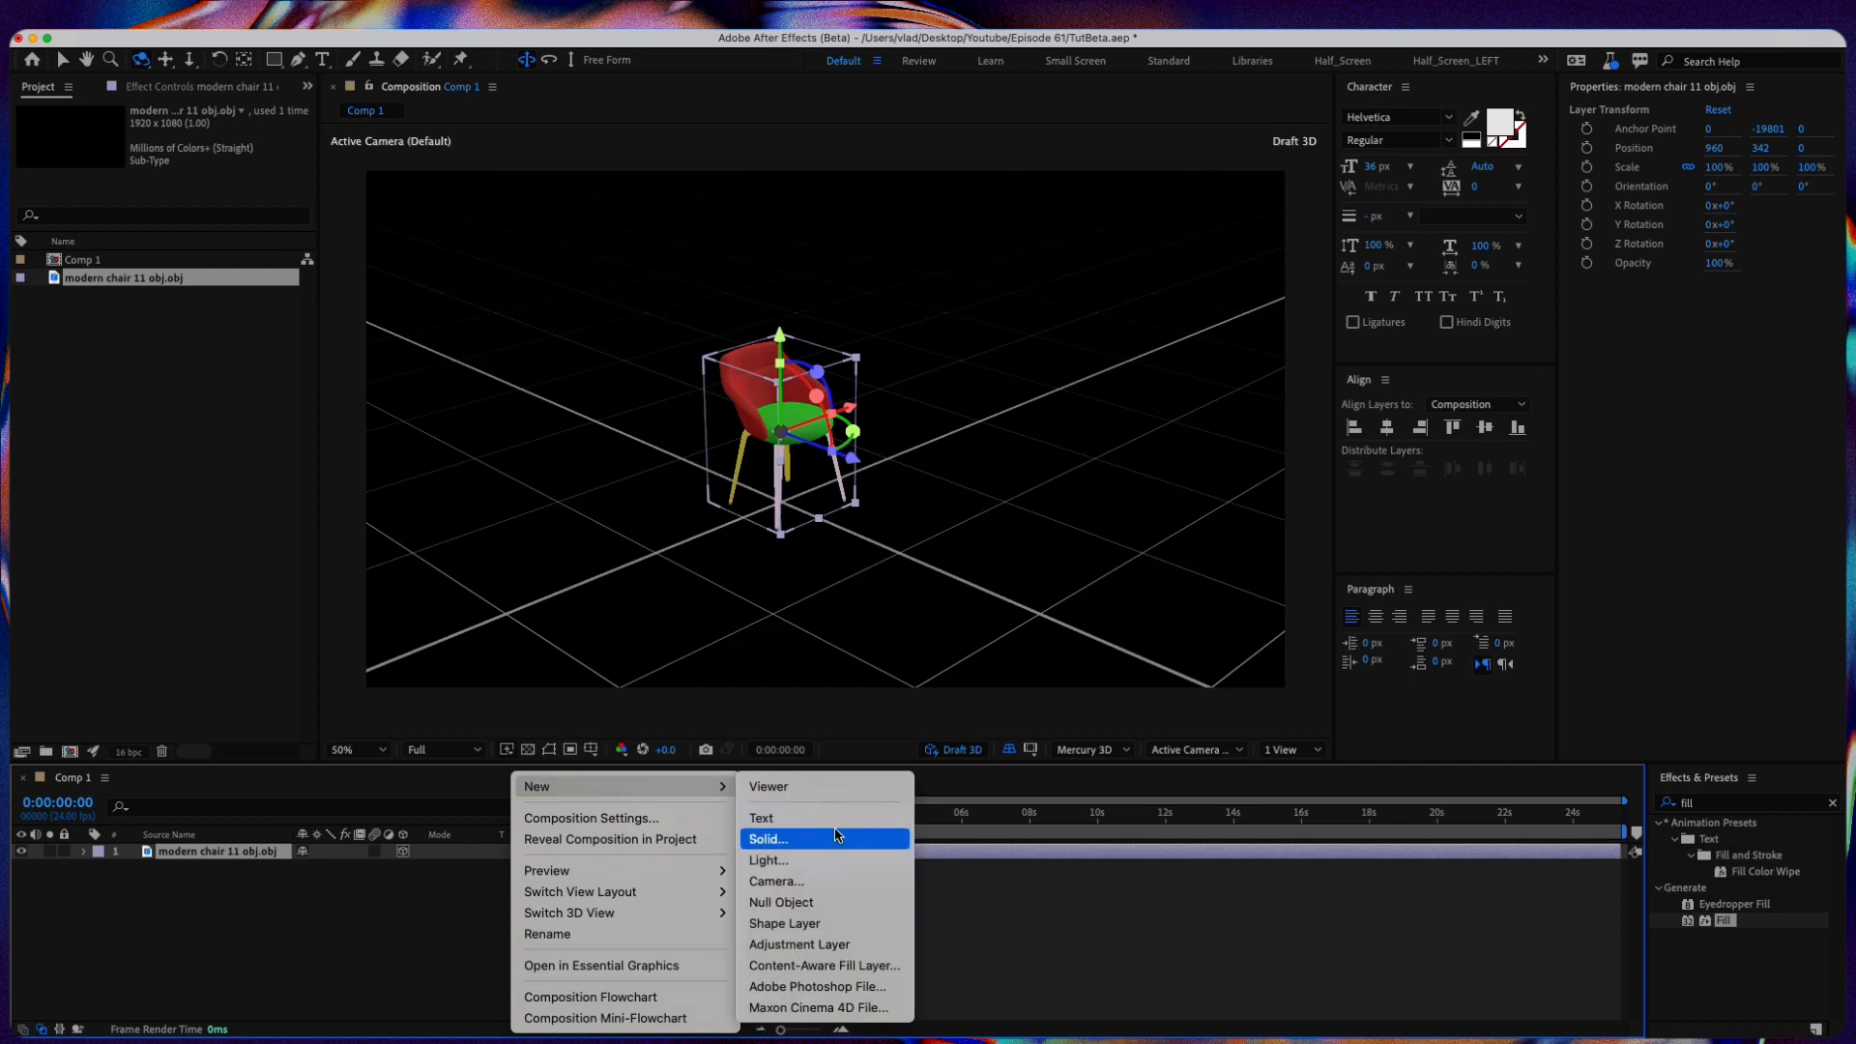
Step: Add Spot Light 1 to Comp 1 to light the chair model
click(767, 859)
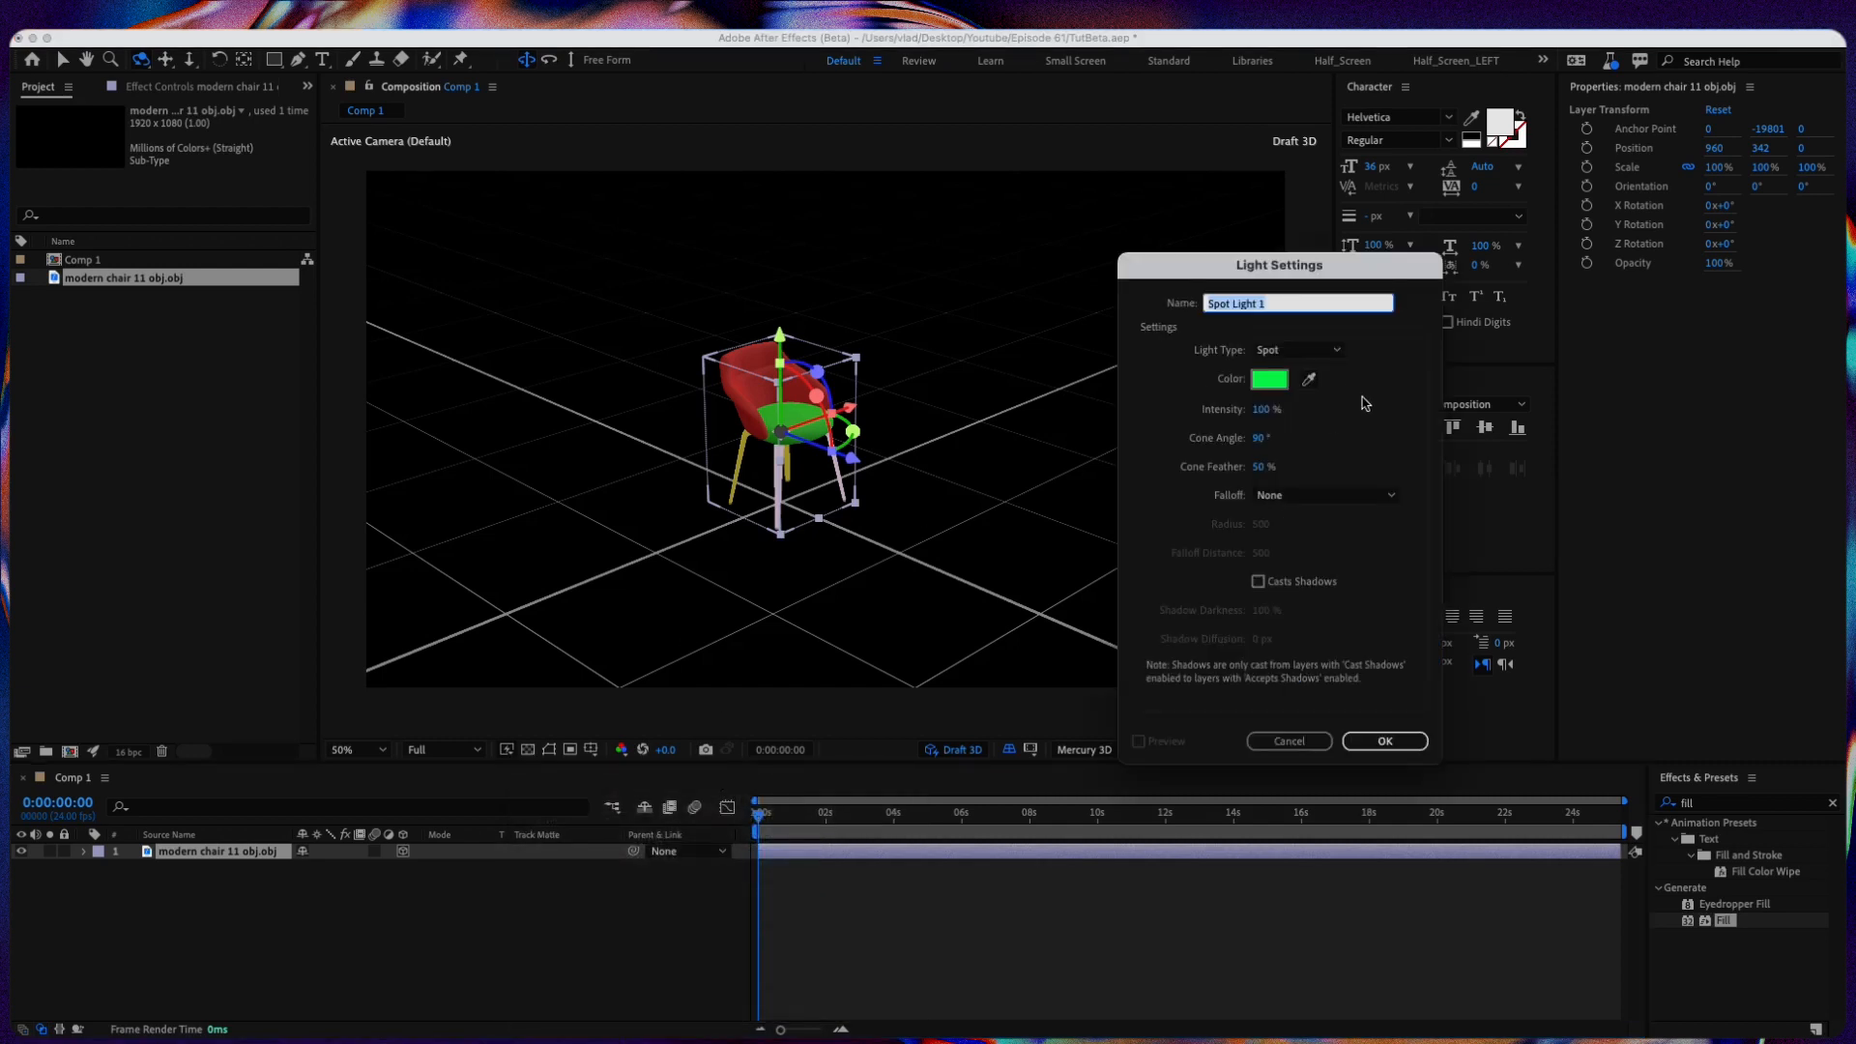
click(1268, 378)
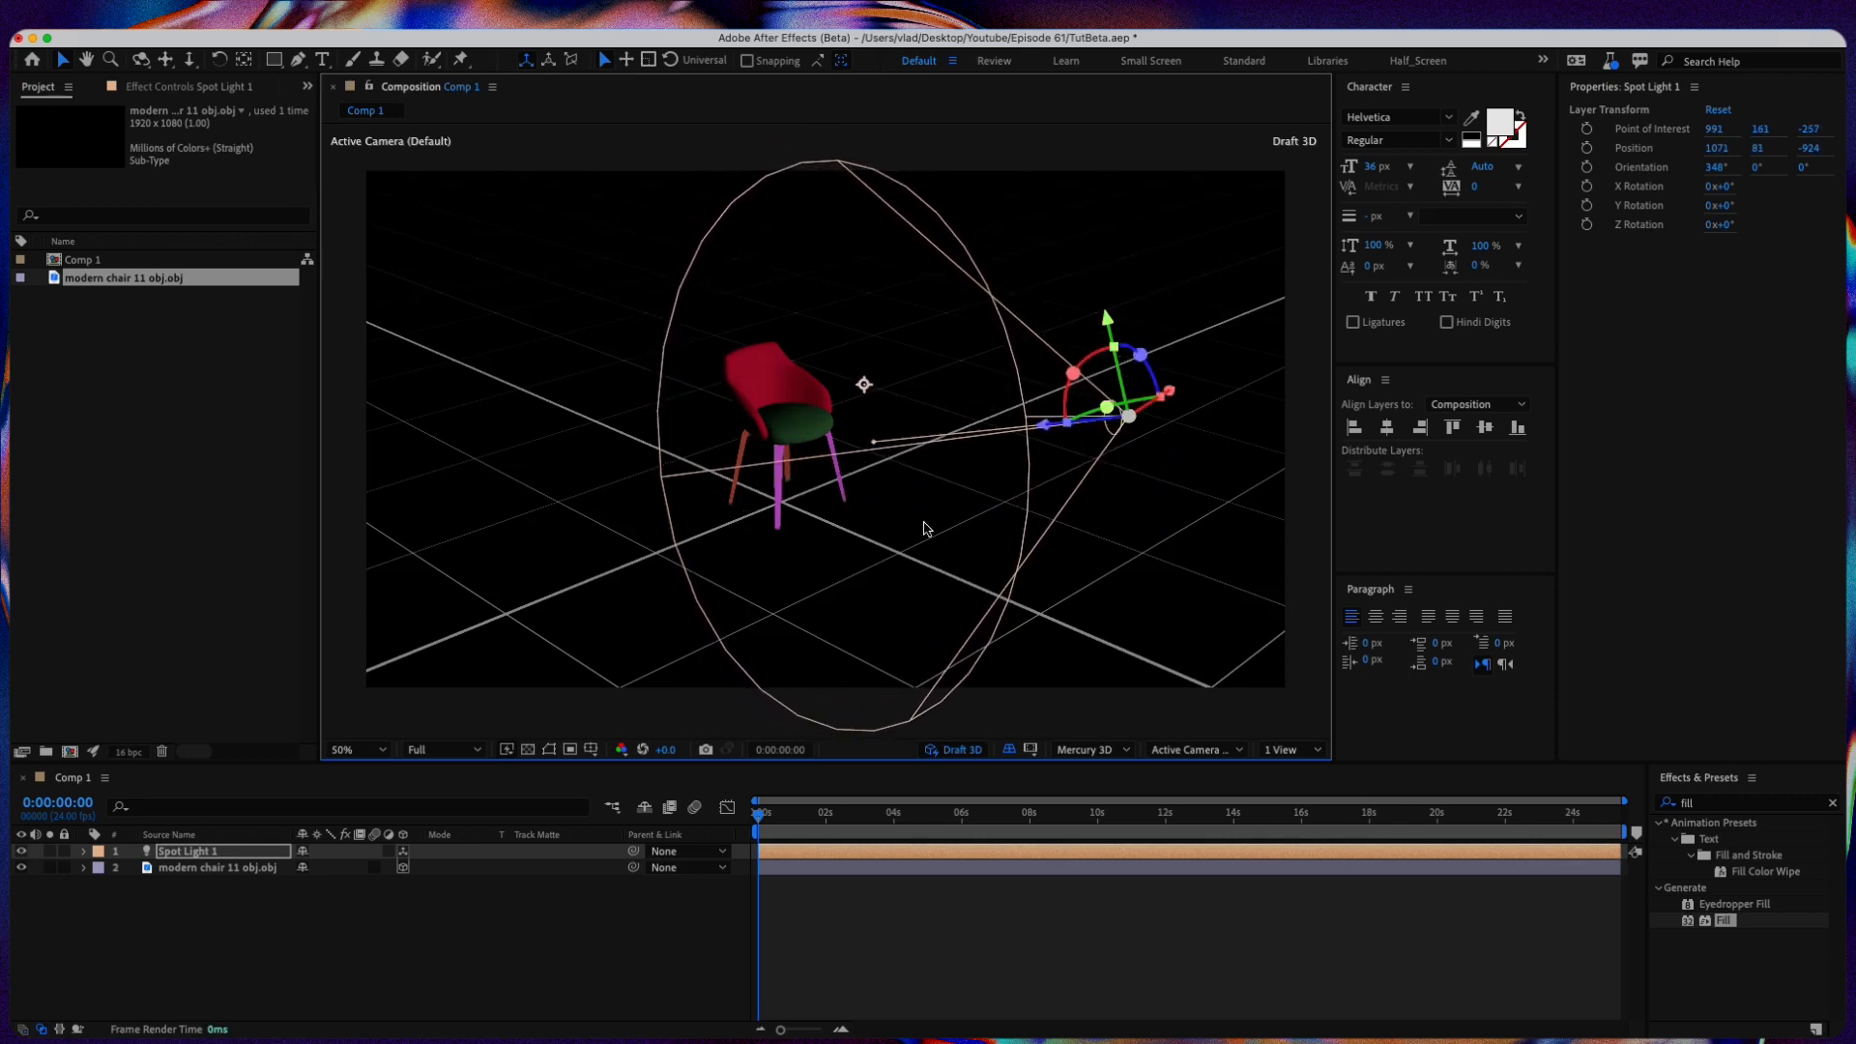
click(217, 868)
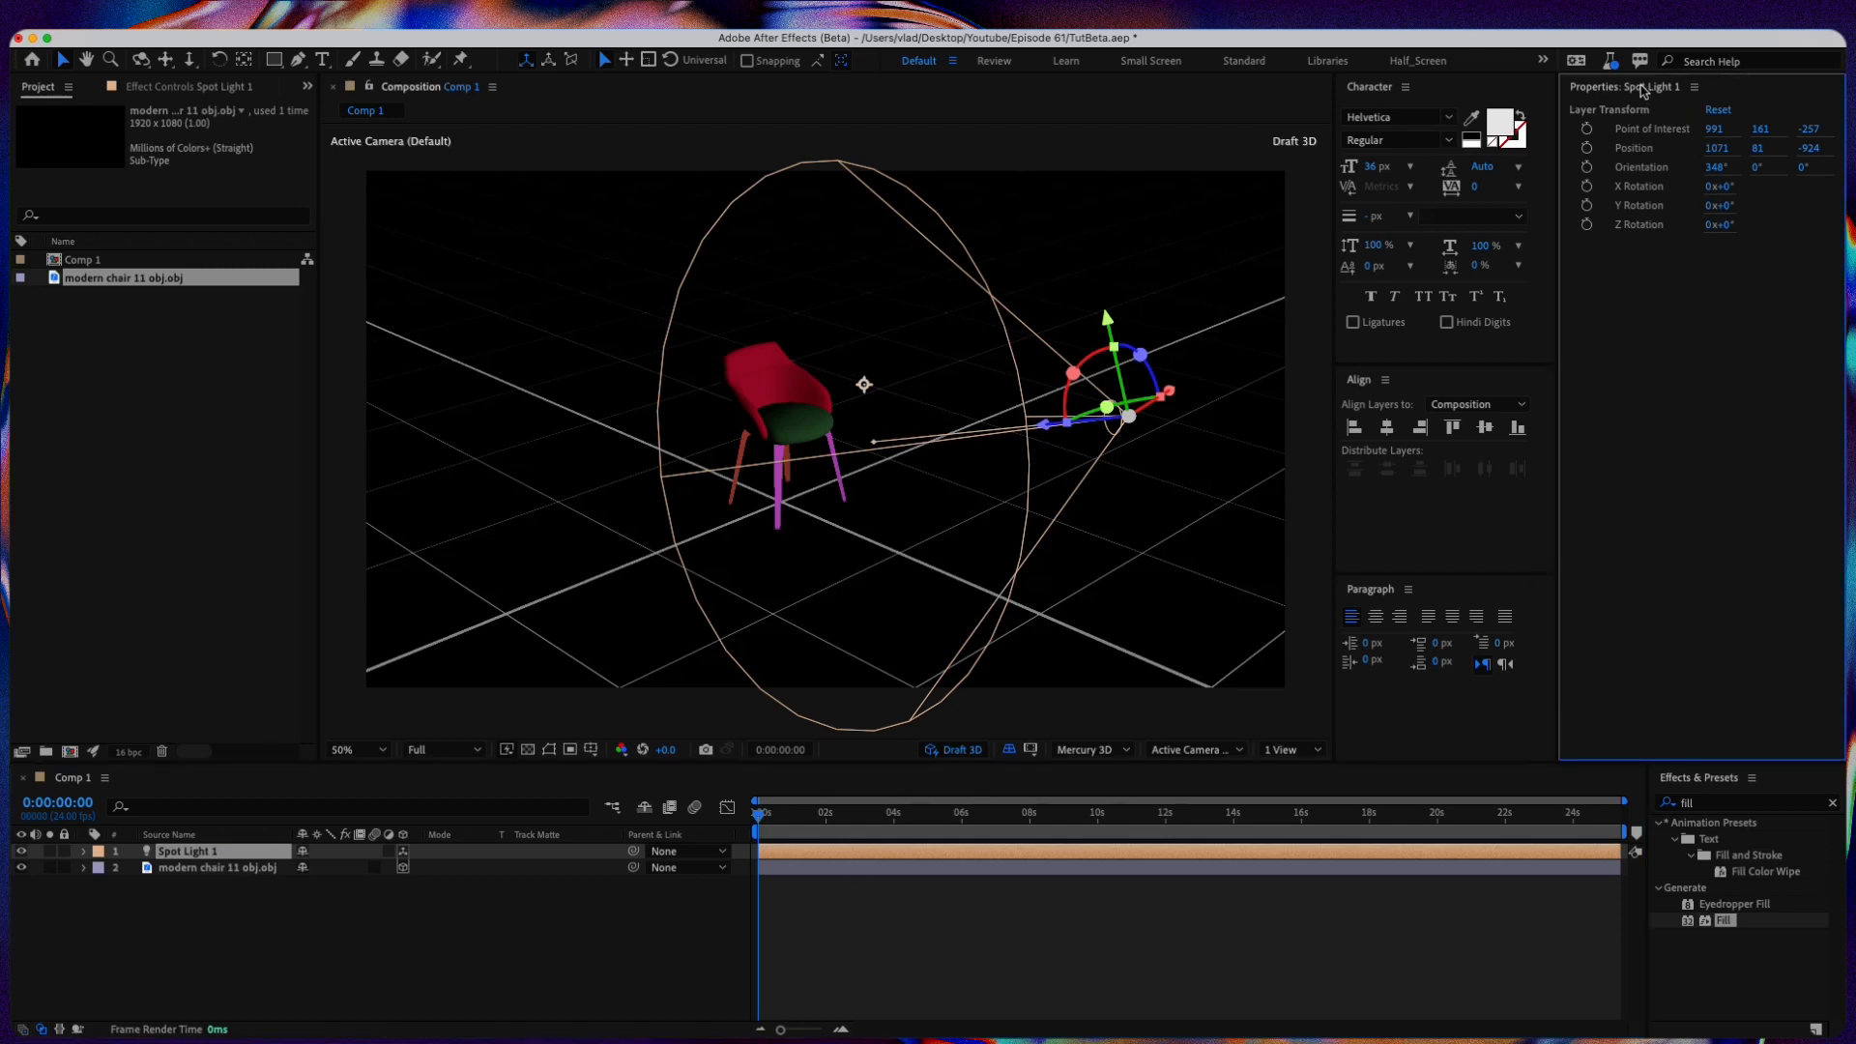
Step: Select the modern chair 11 obj.obj layer and twirl down its Transform properties
click(217, 868)
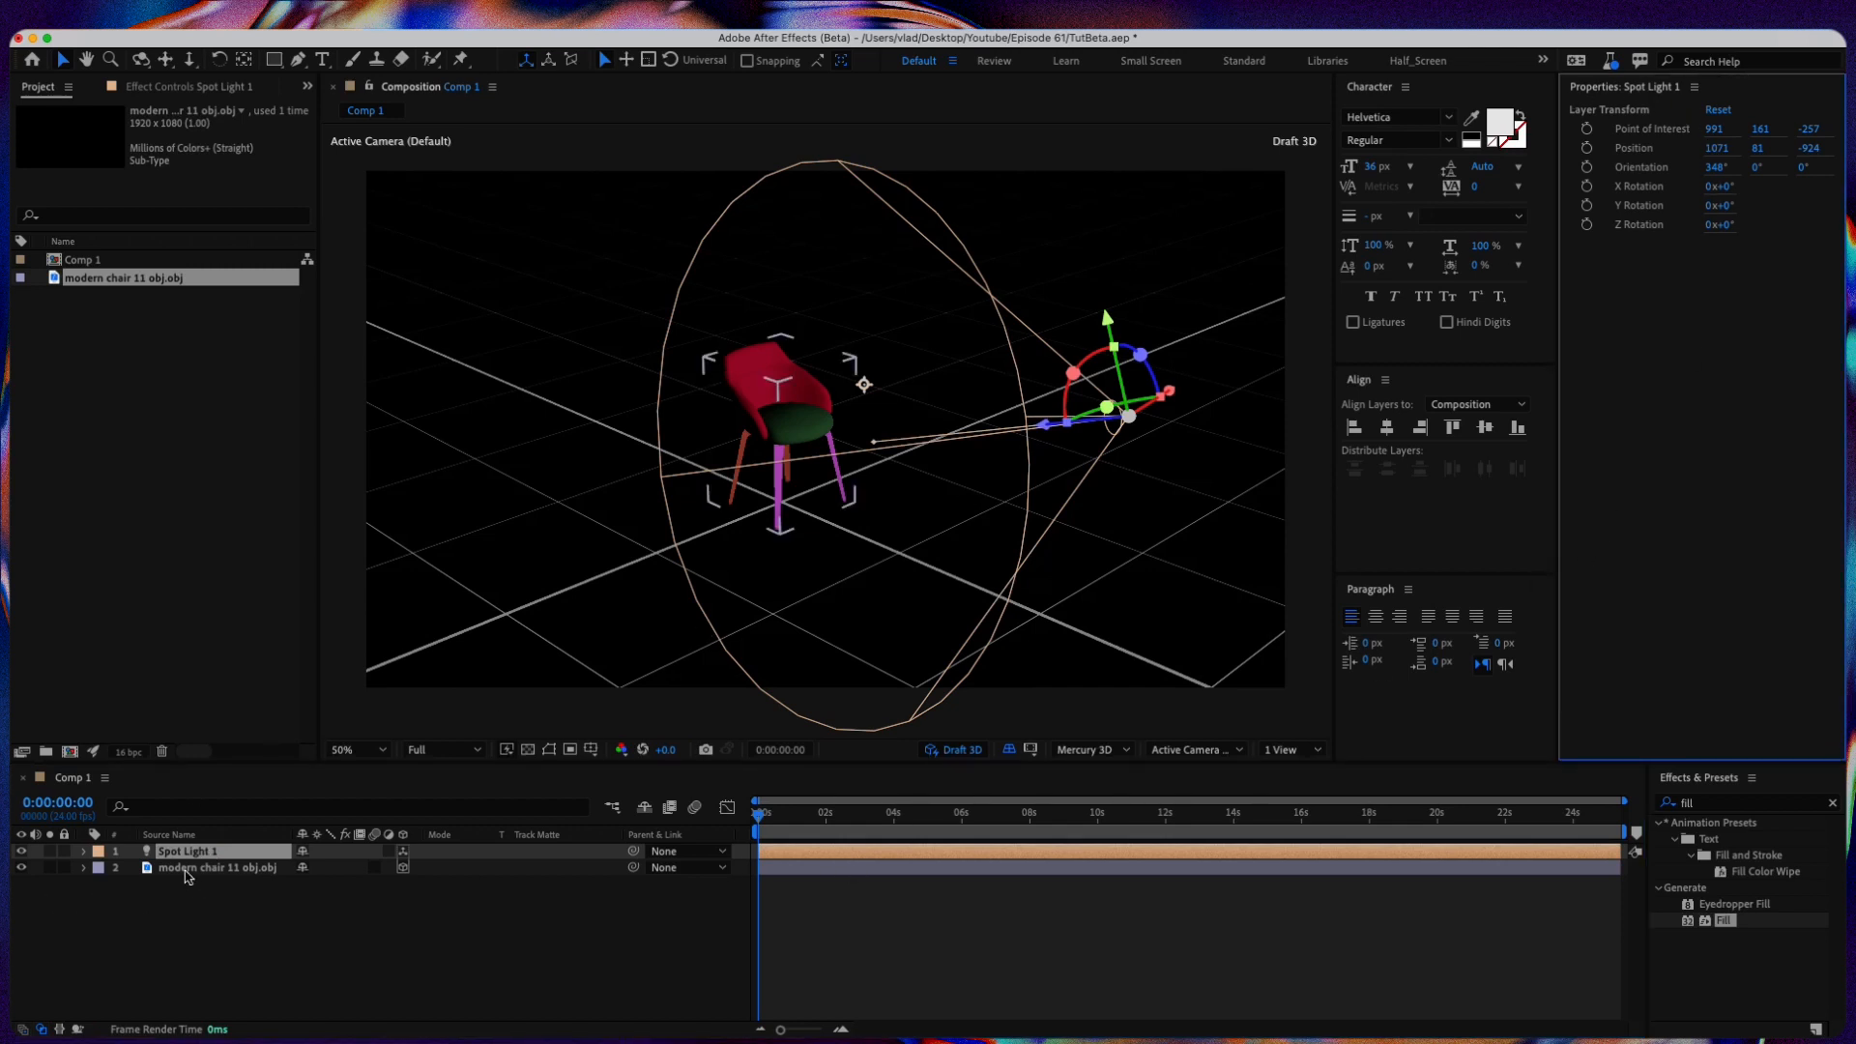
click(219, 866)
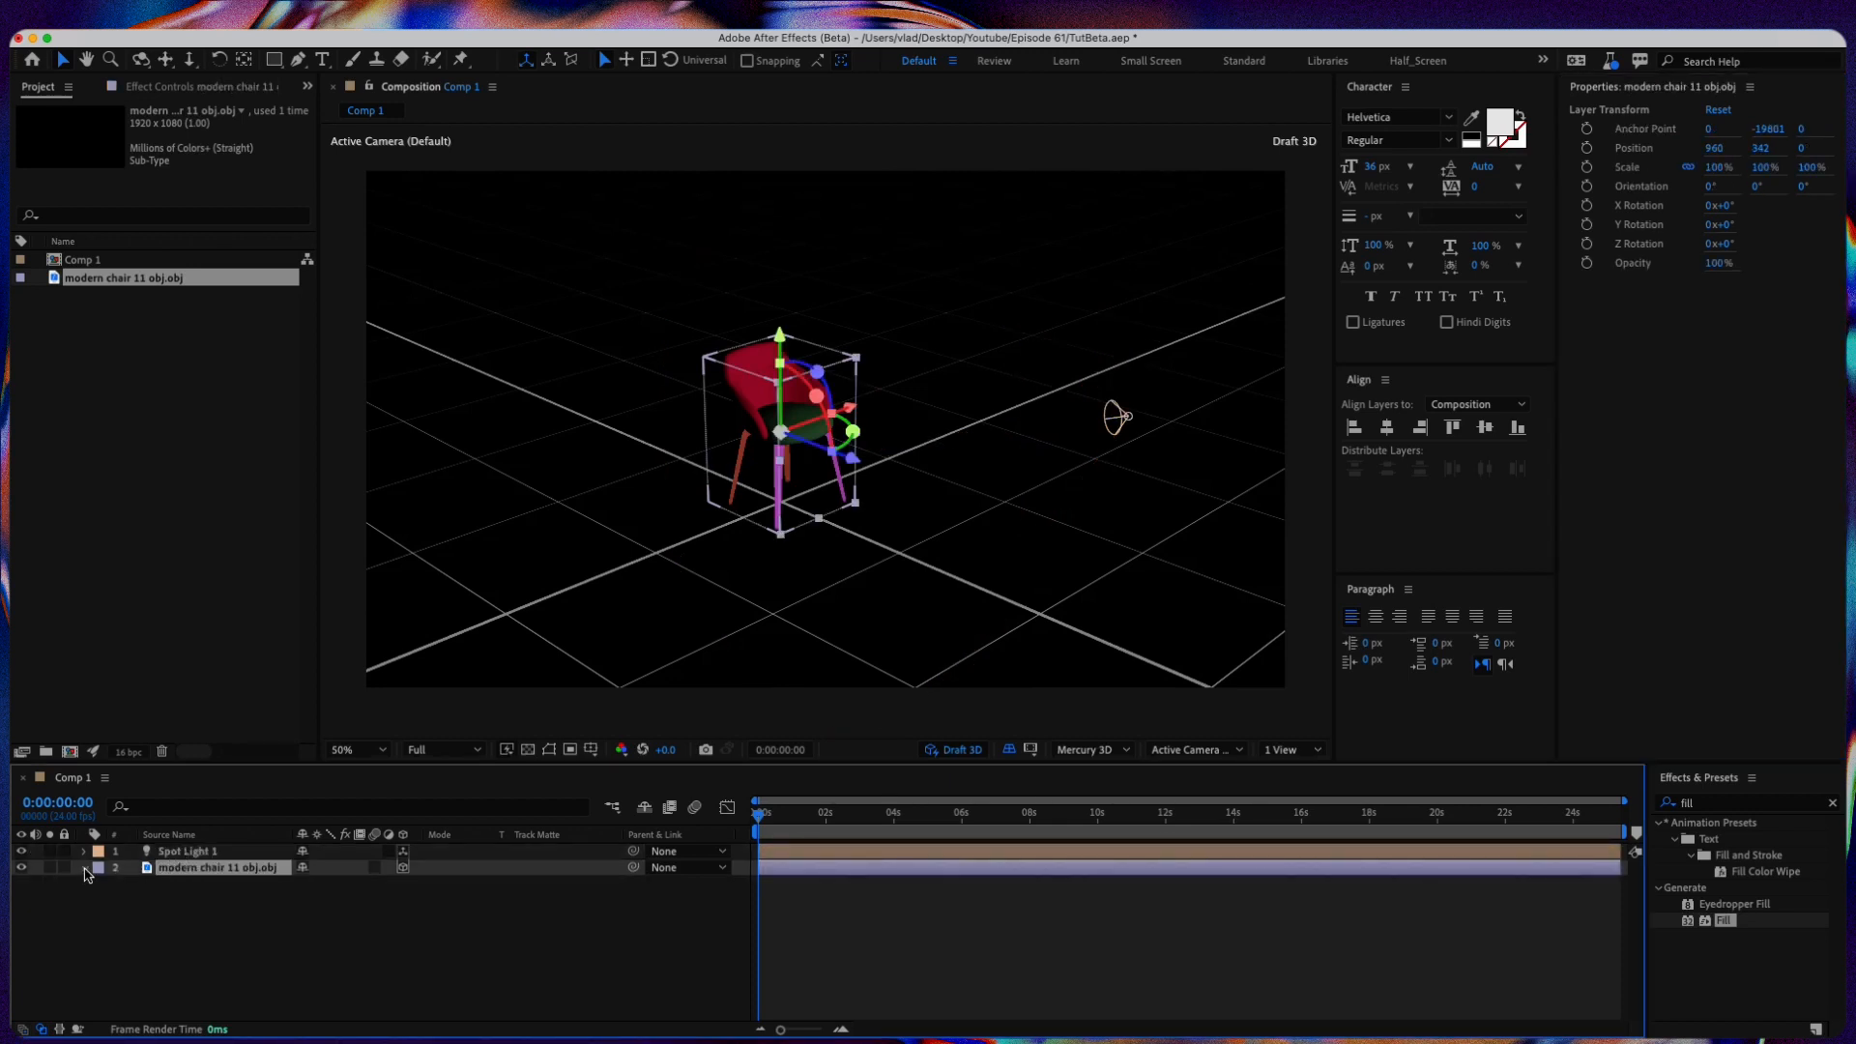
click(83, 866)
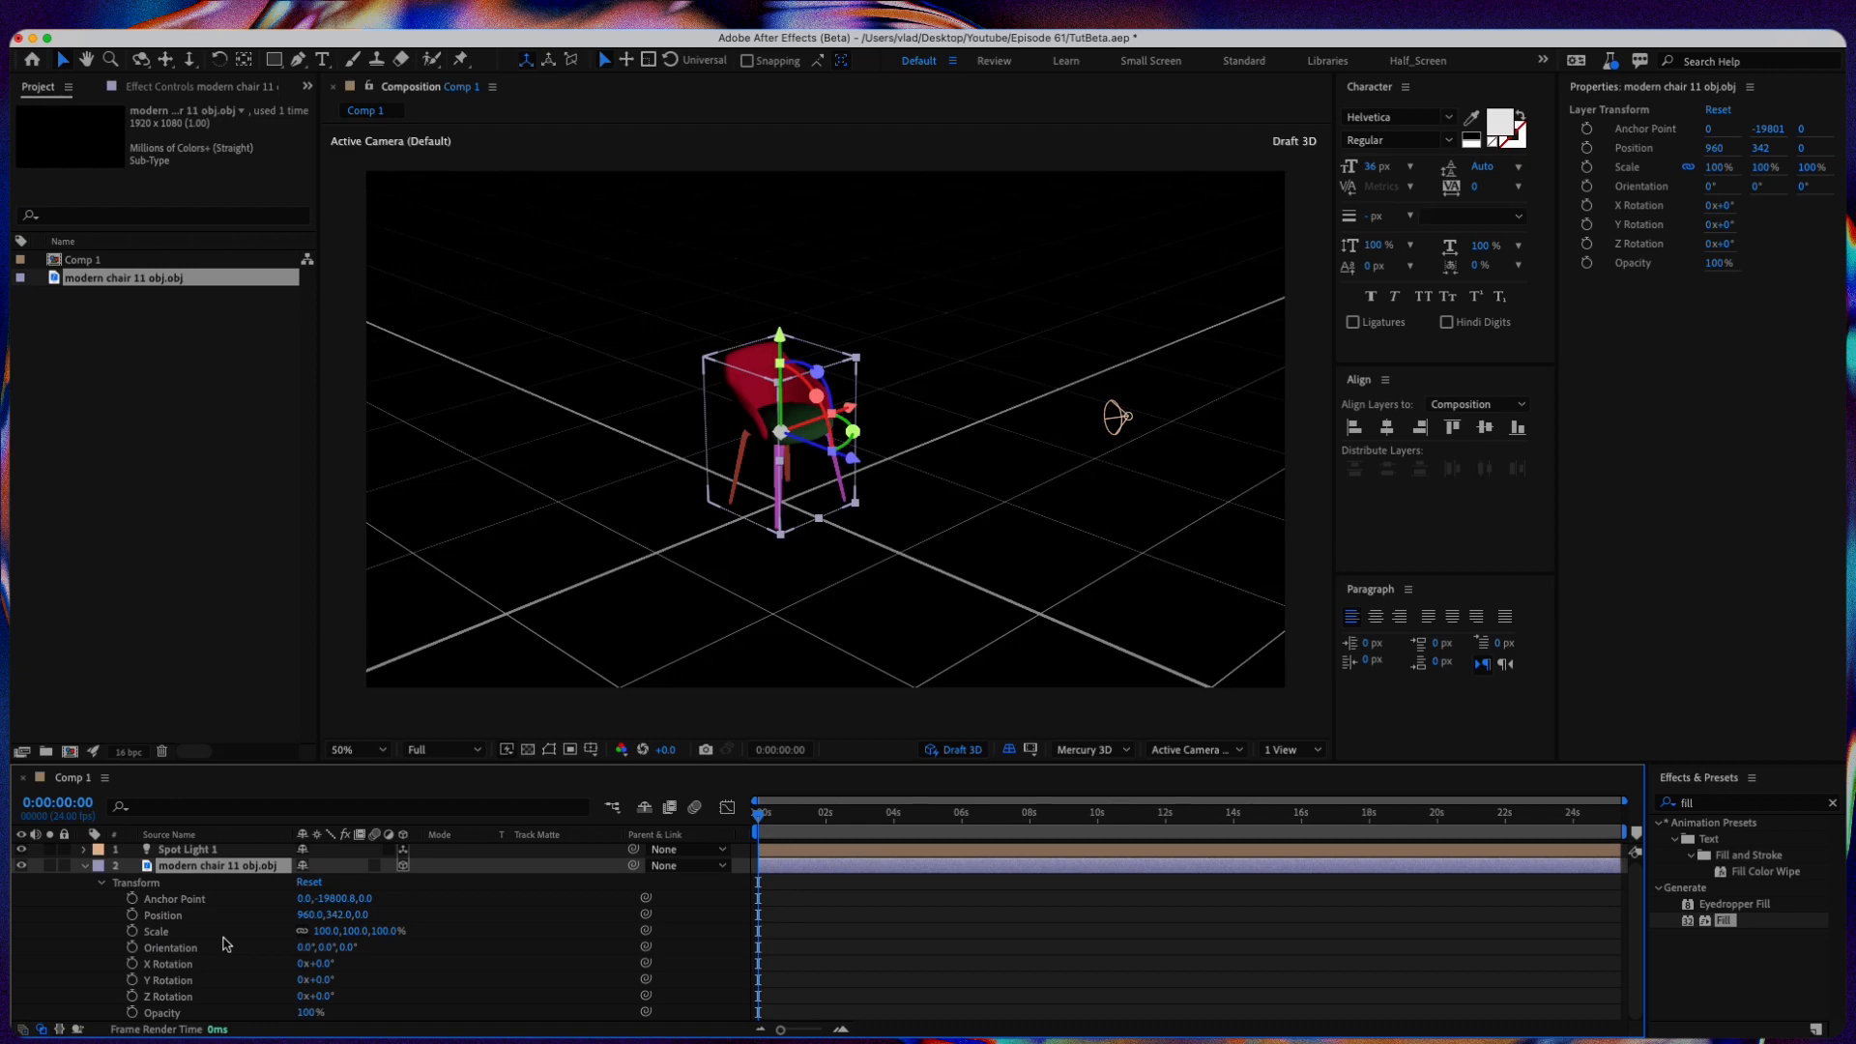
mouse_move(1678, 124)
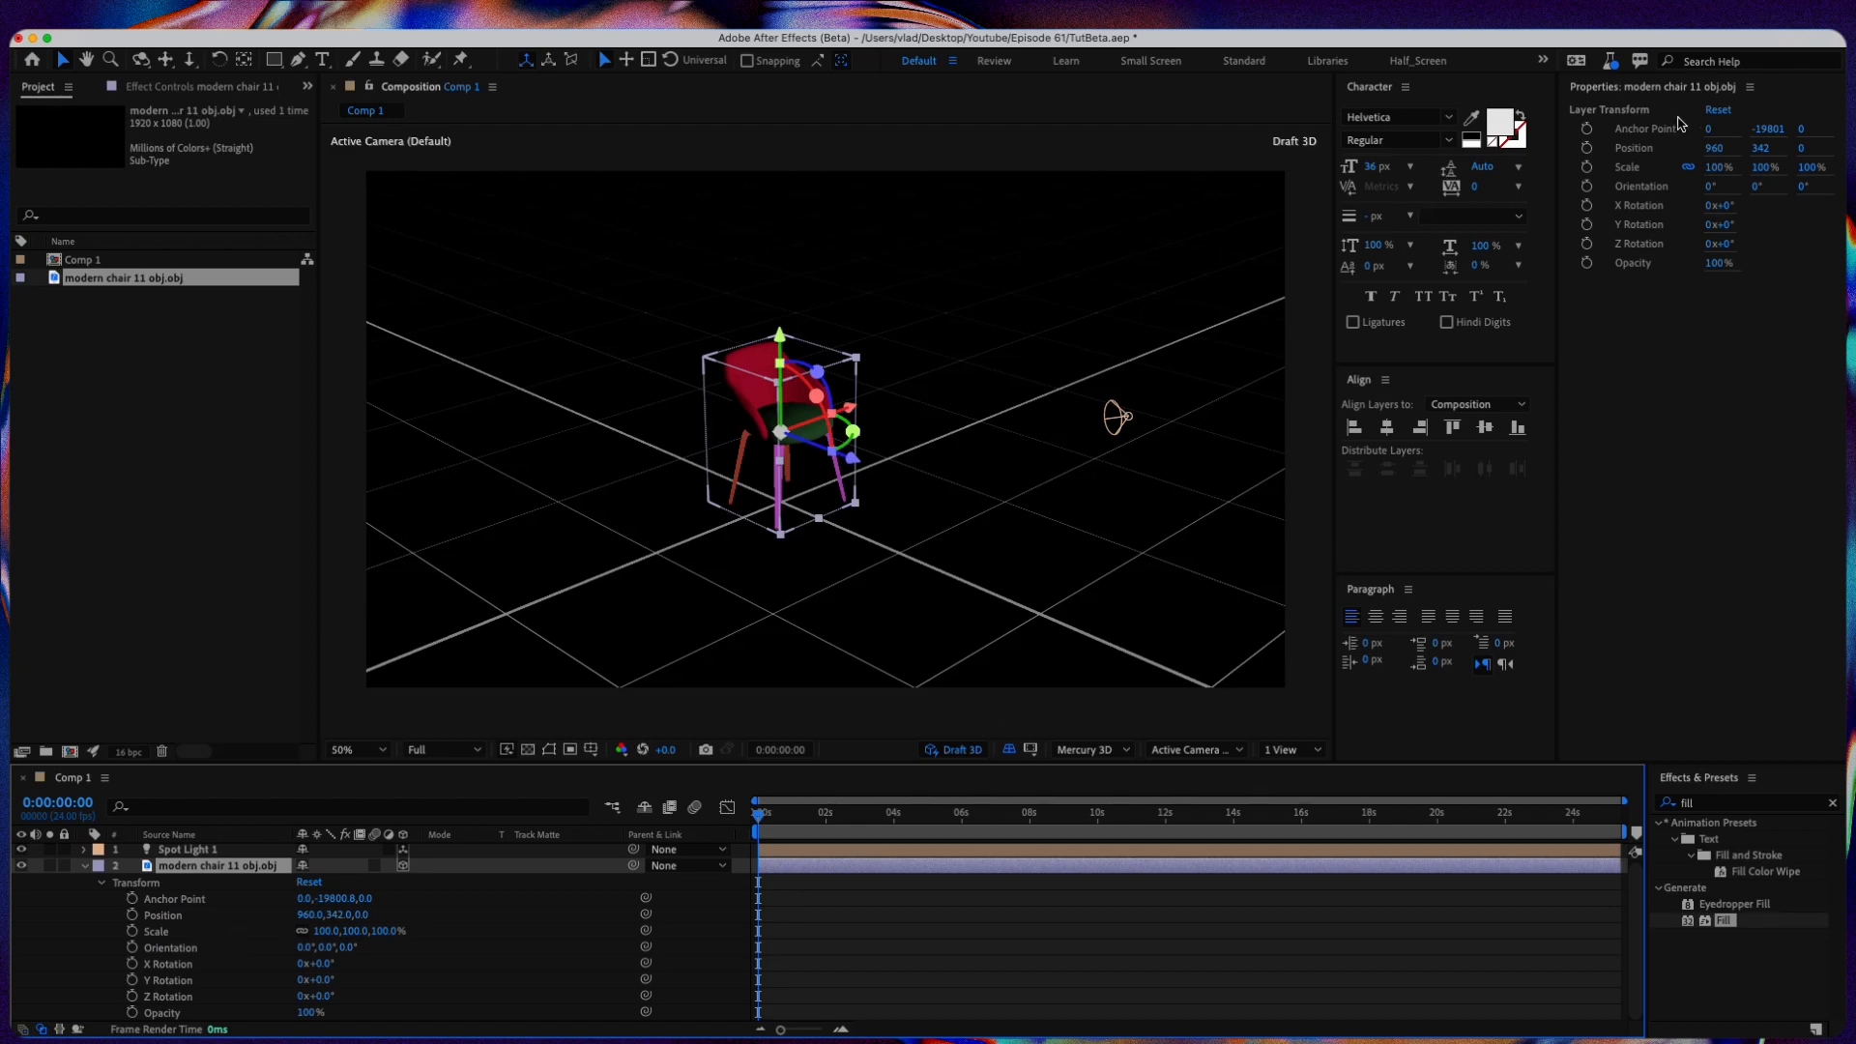